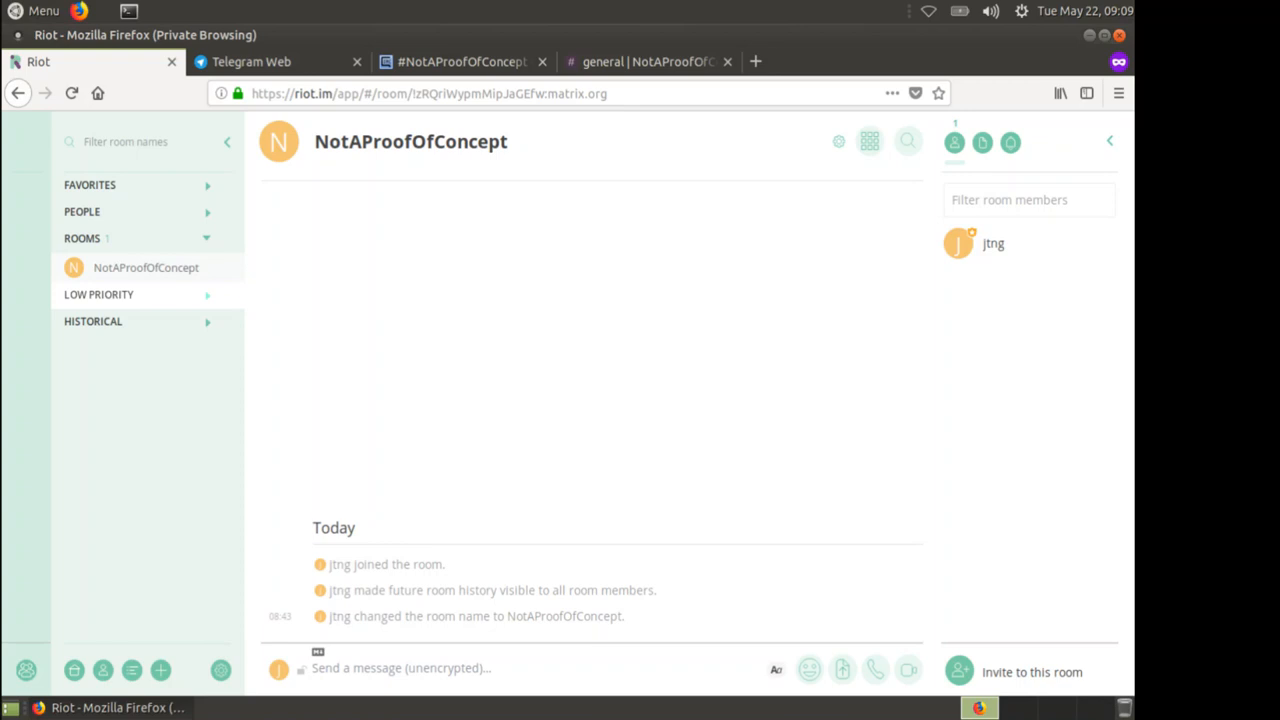
pyautogui.moveTo(836, 148)
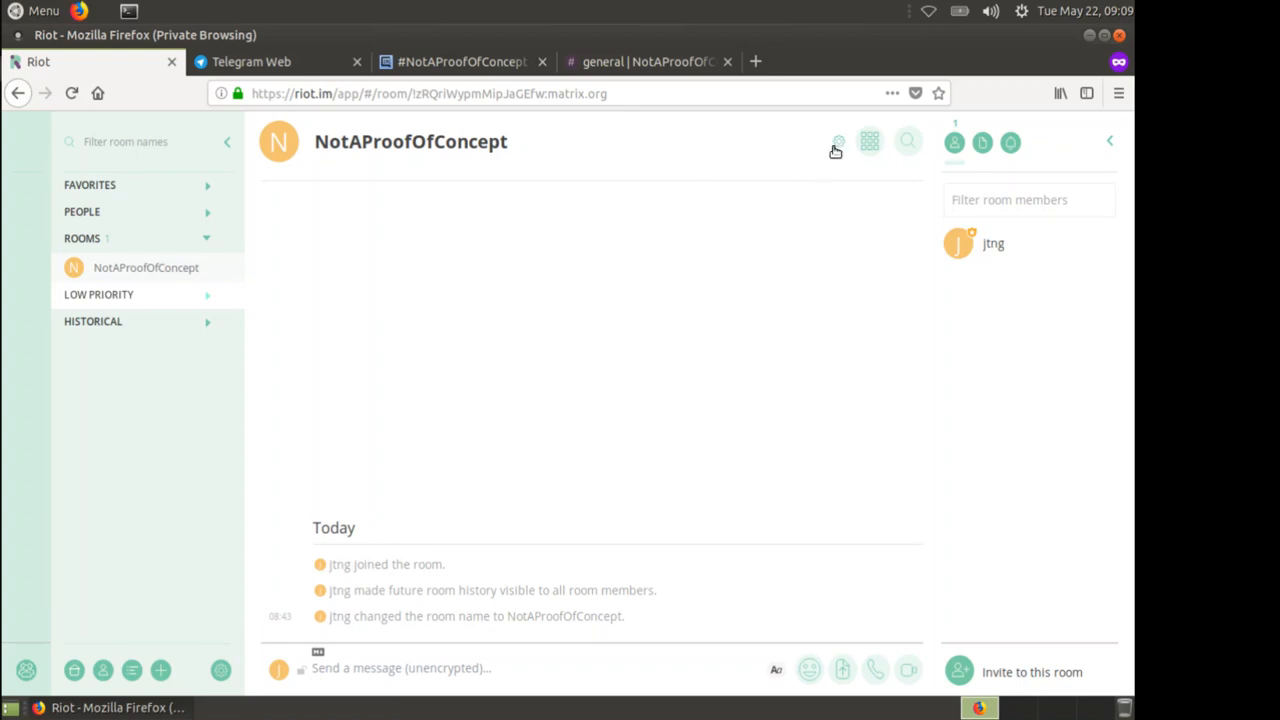
# Let anyone who knows the room's link, including guests, access NotAProofOfConcept
pyautogui.click(836, 140)
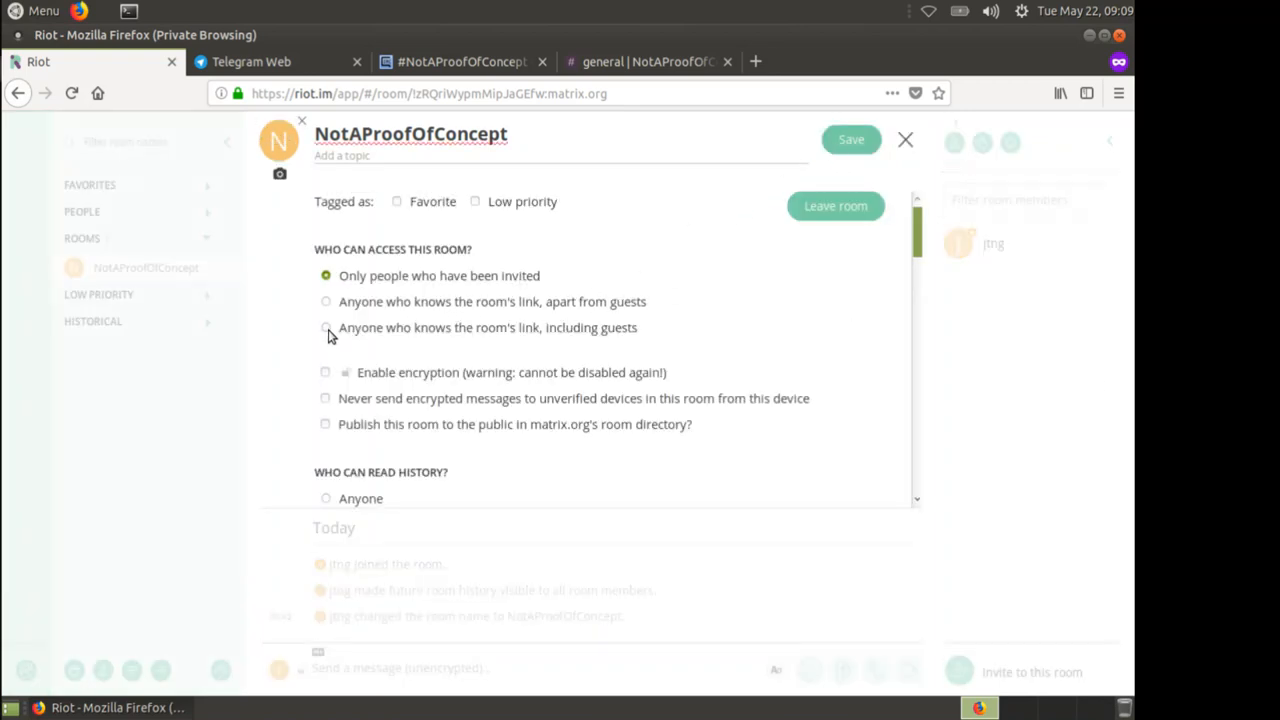
pyautogui.click(326, 328)
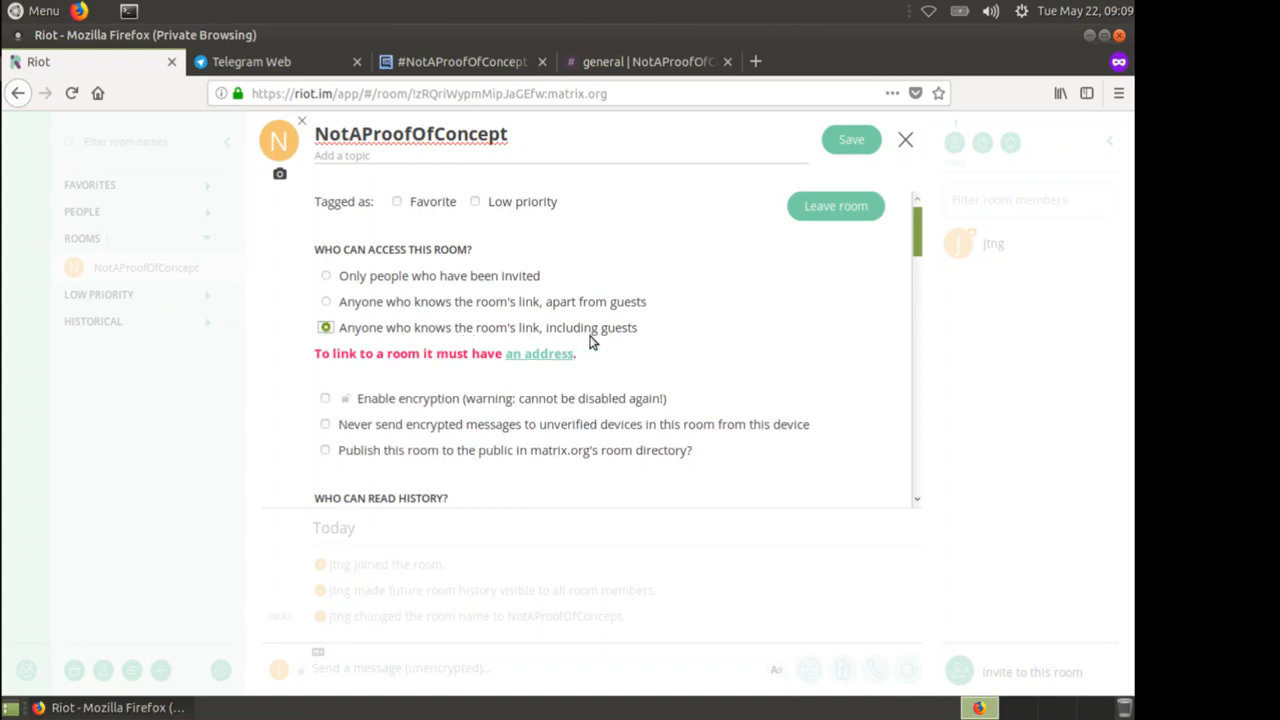
pyautogui.moveTo(724, 292)
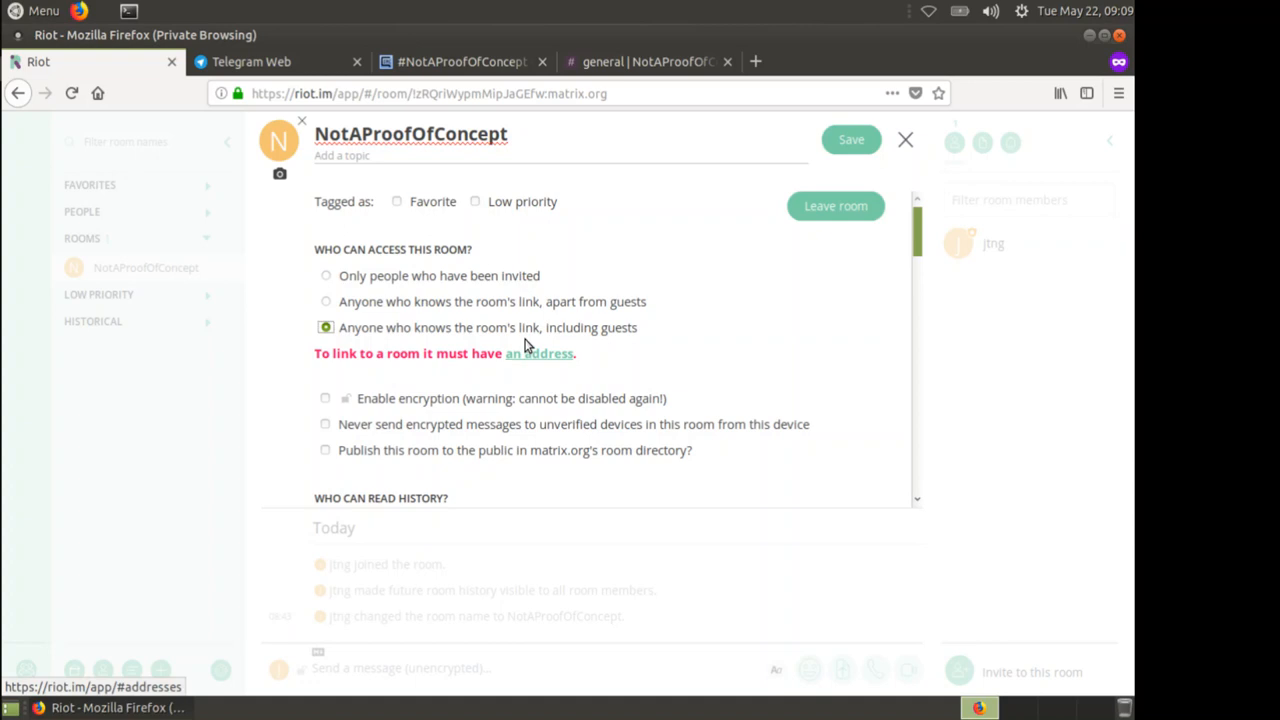
pyautogui.moveTo(556, 328)
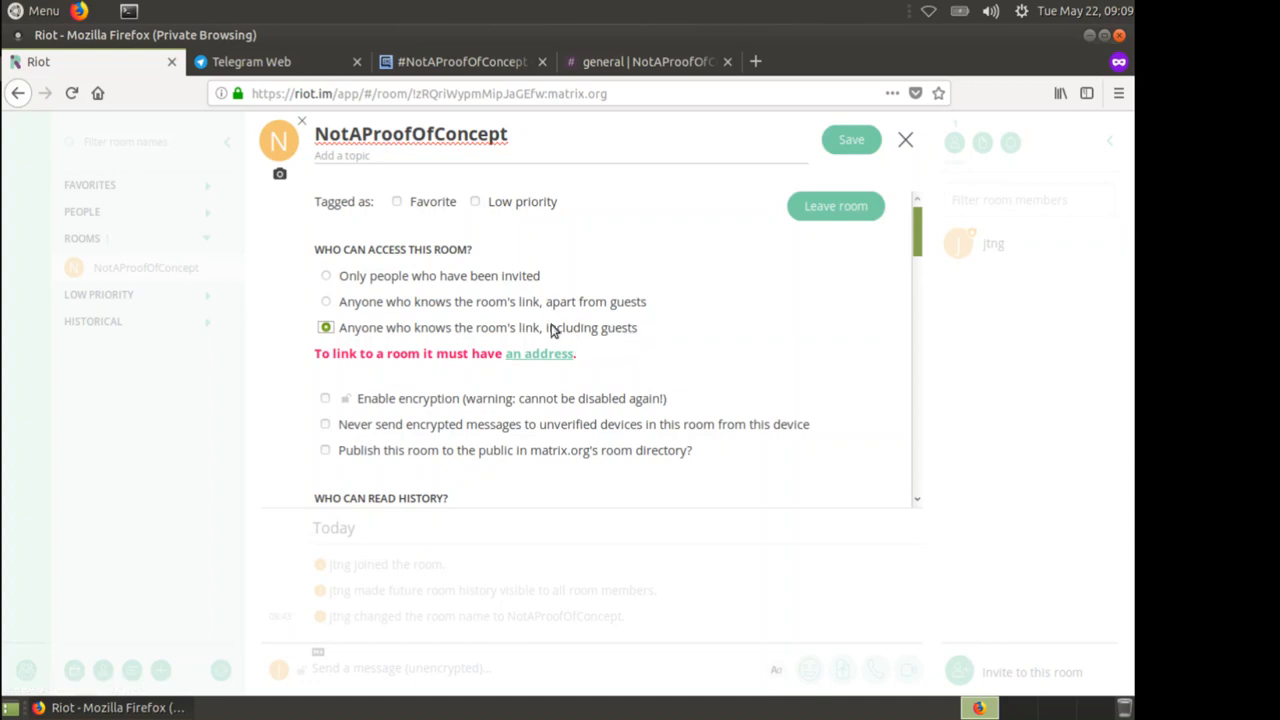
pyautogui.moveTo(556, 330)
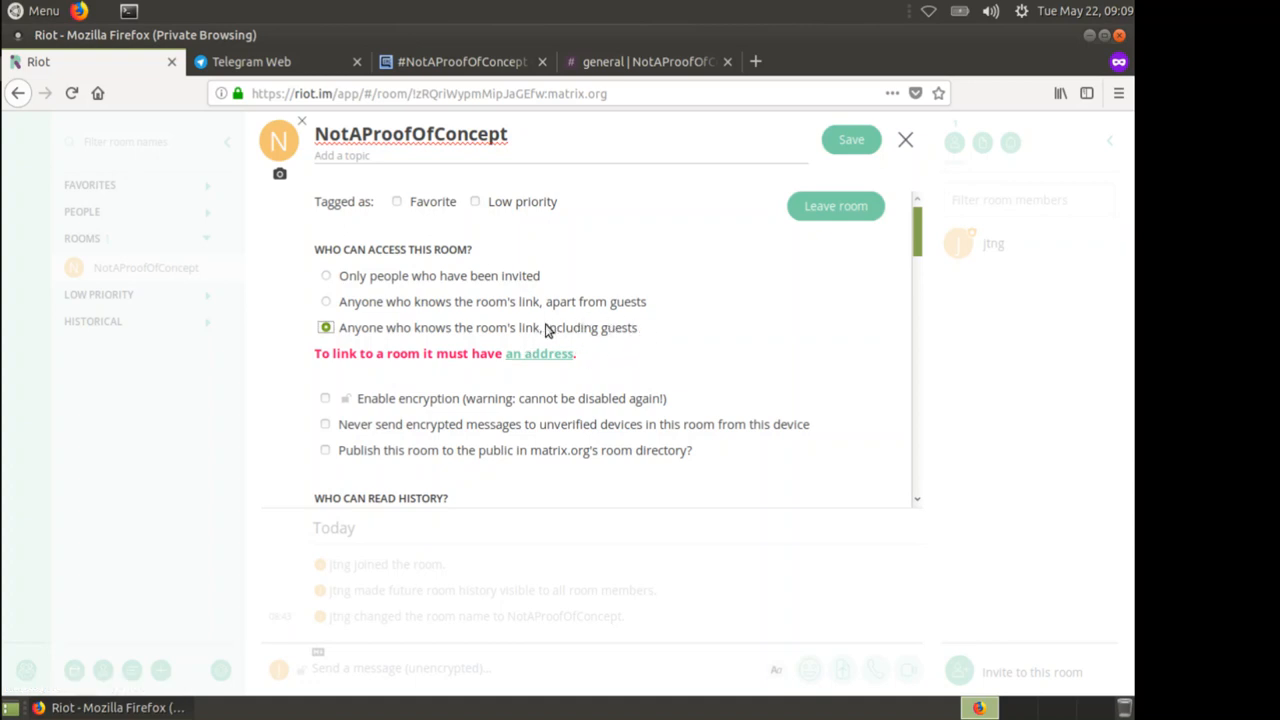
pyautogui.moveTo(640, 344)
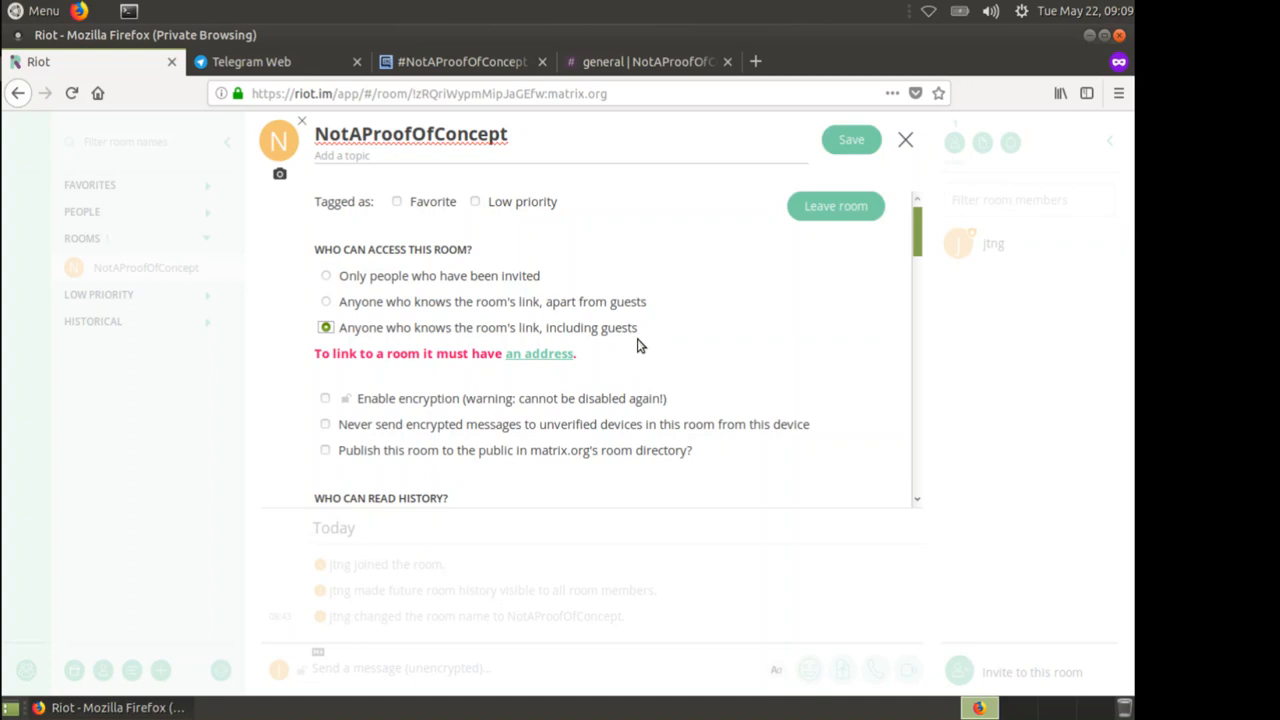
pyautogui.moveTo(558, 360)
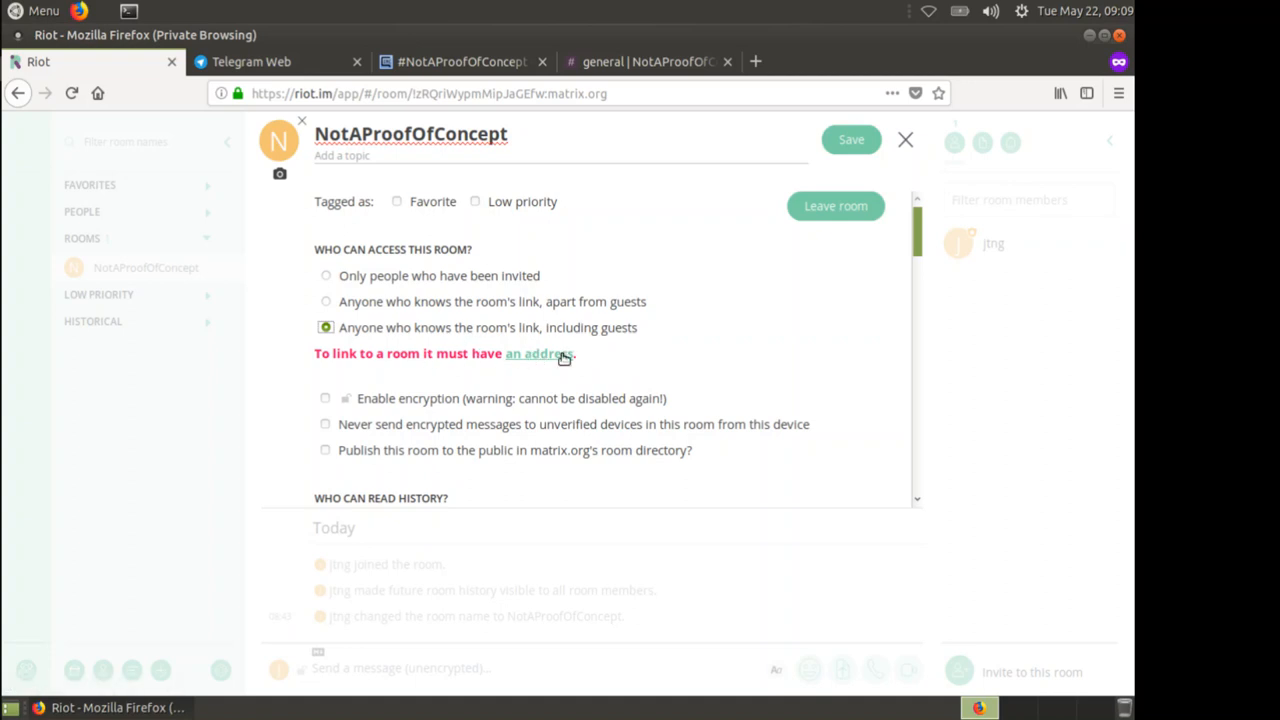
# Add the local address #NotAProofOfConcept:matrix.org to the room
pyautogui.scroll(-3)
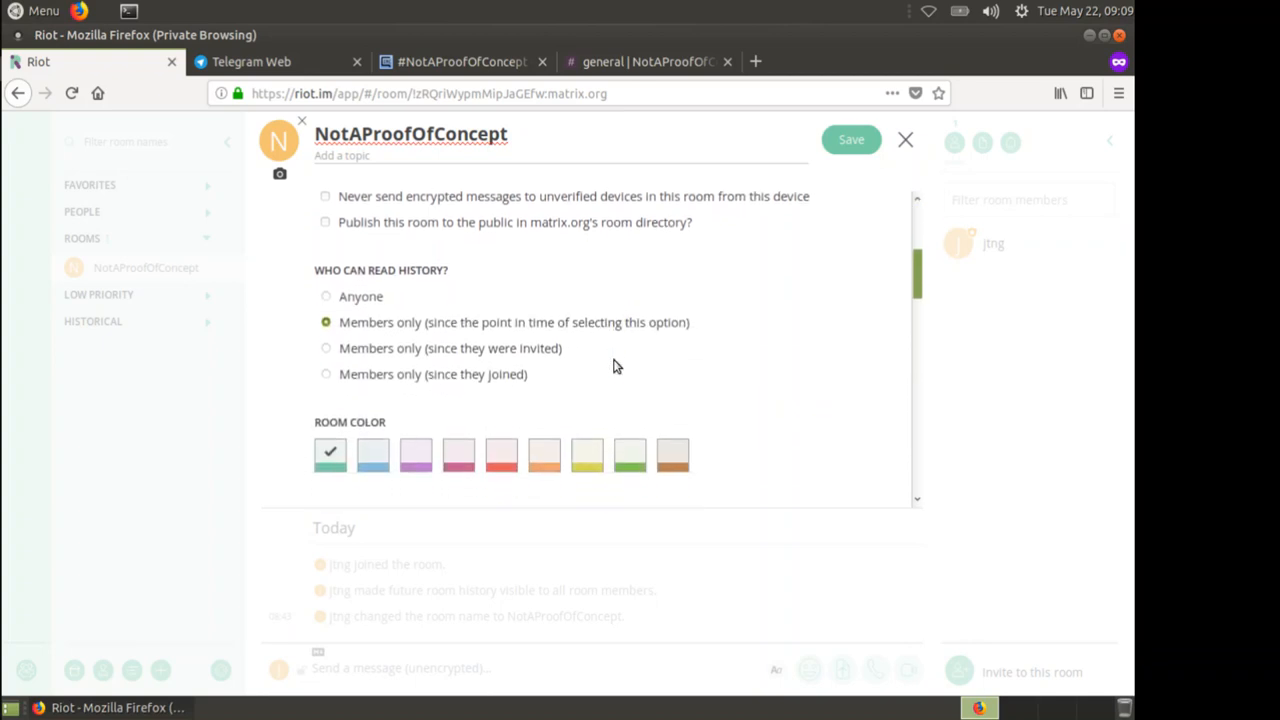
pyautogui.scroll(-3)
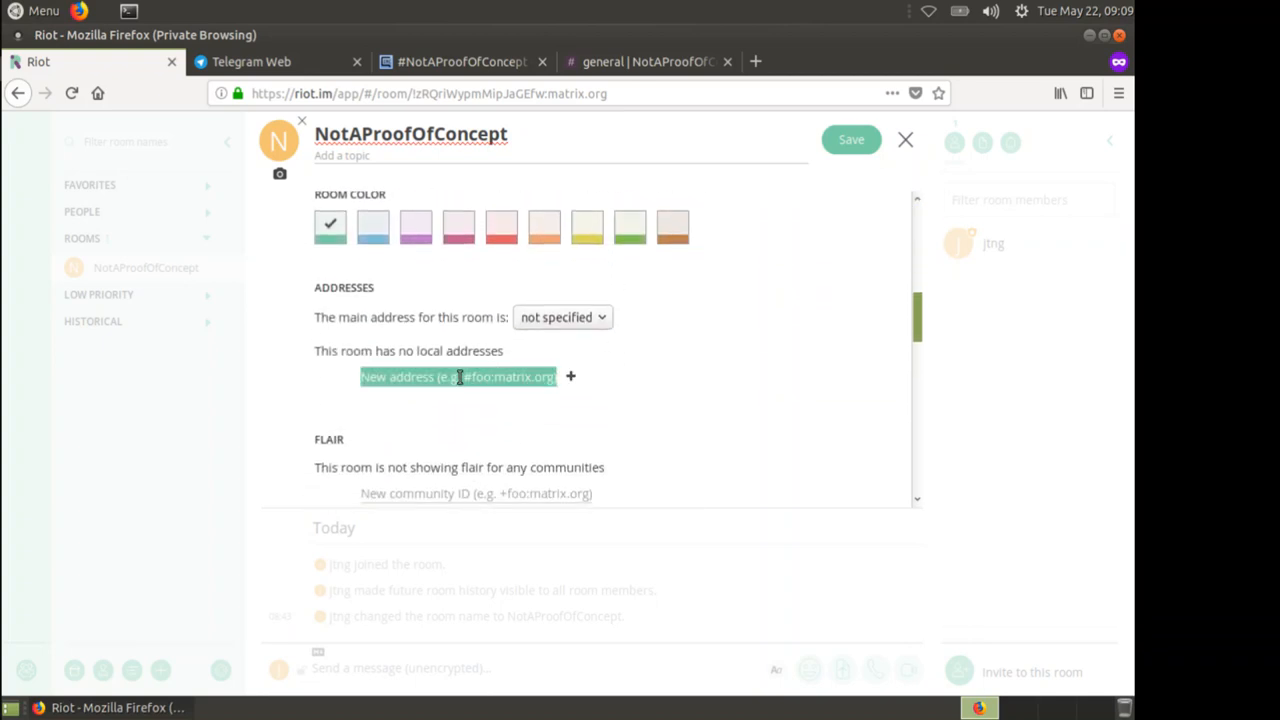
pyautogui.write('#No')
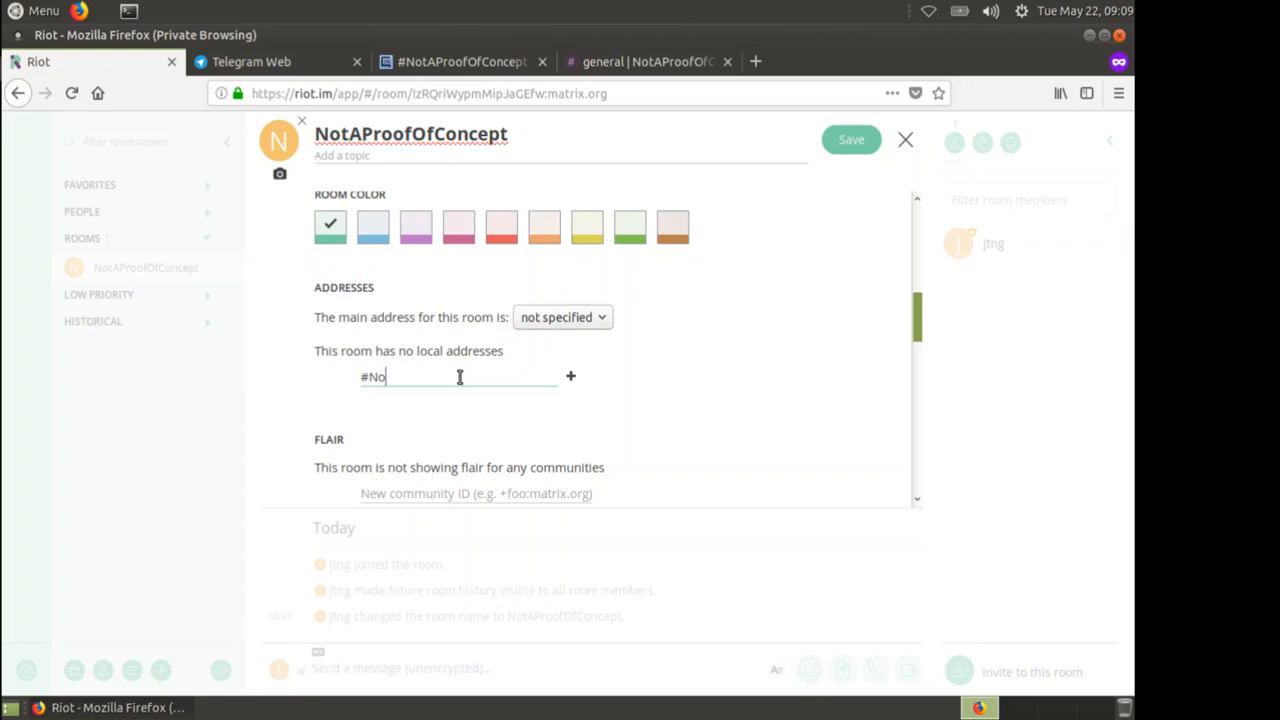
pyautogui.write('tAProf')
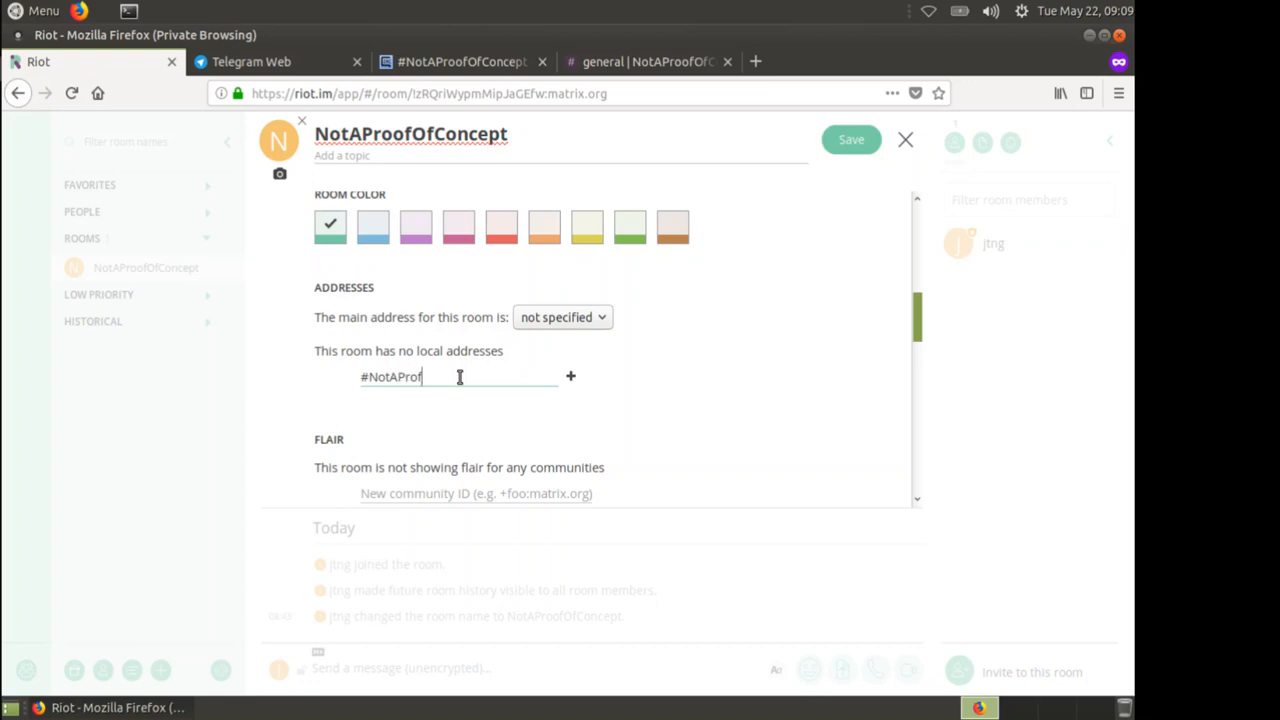
pyautogui.write('OfConcept')
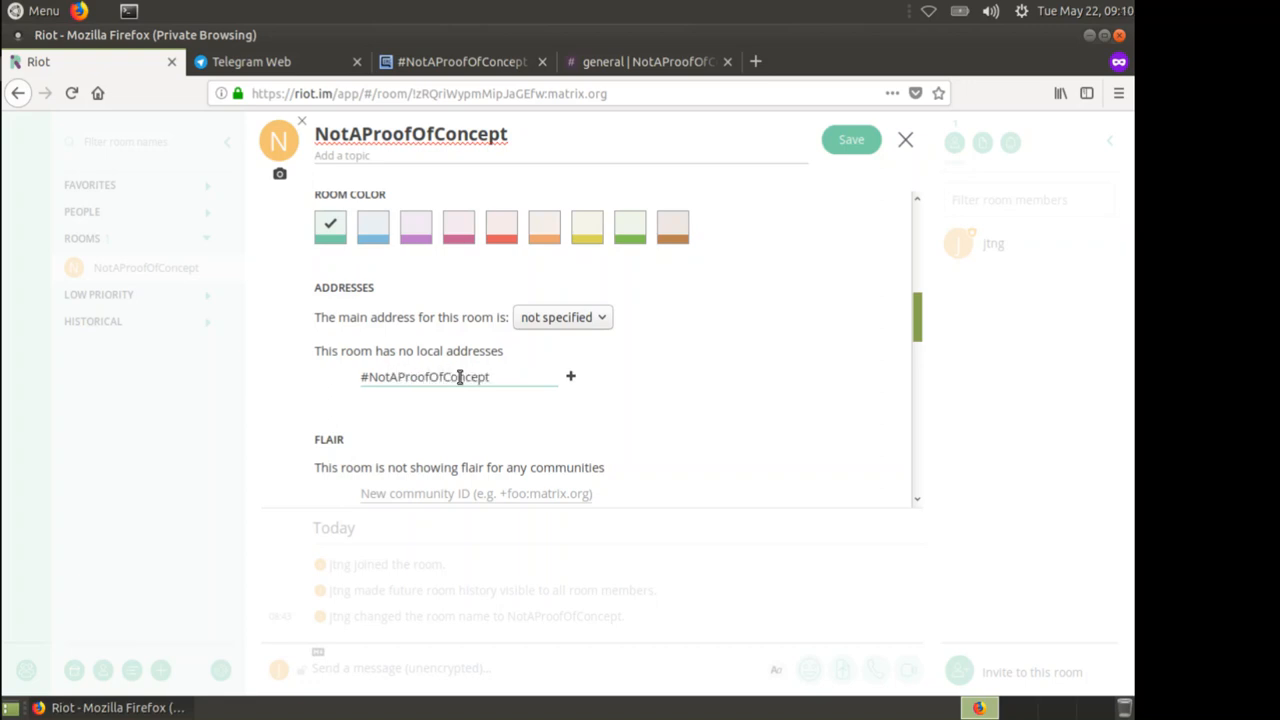
pyautogui.write(':matrix')
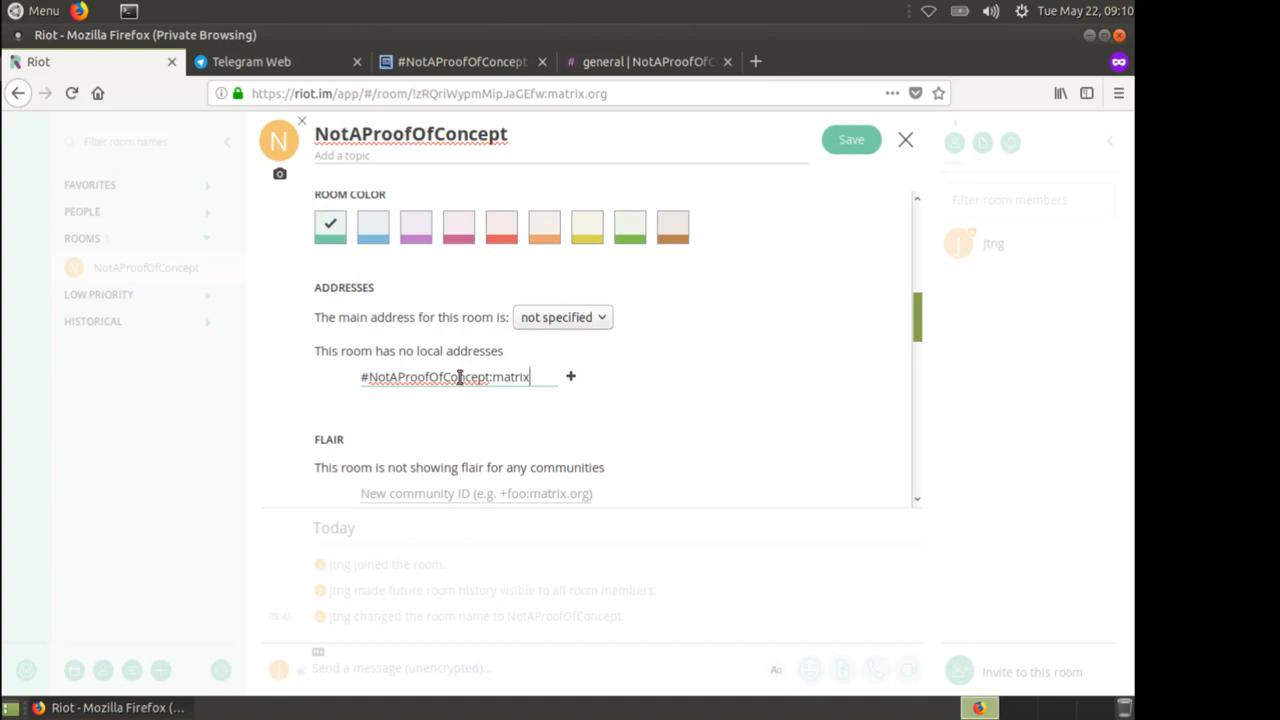
pyautogui.write('.org')
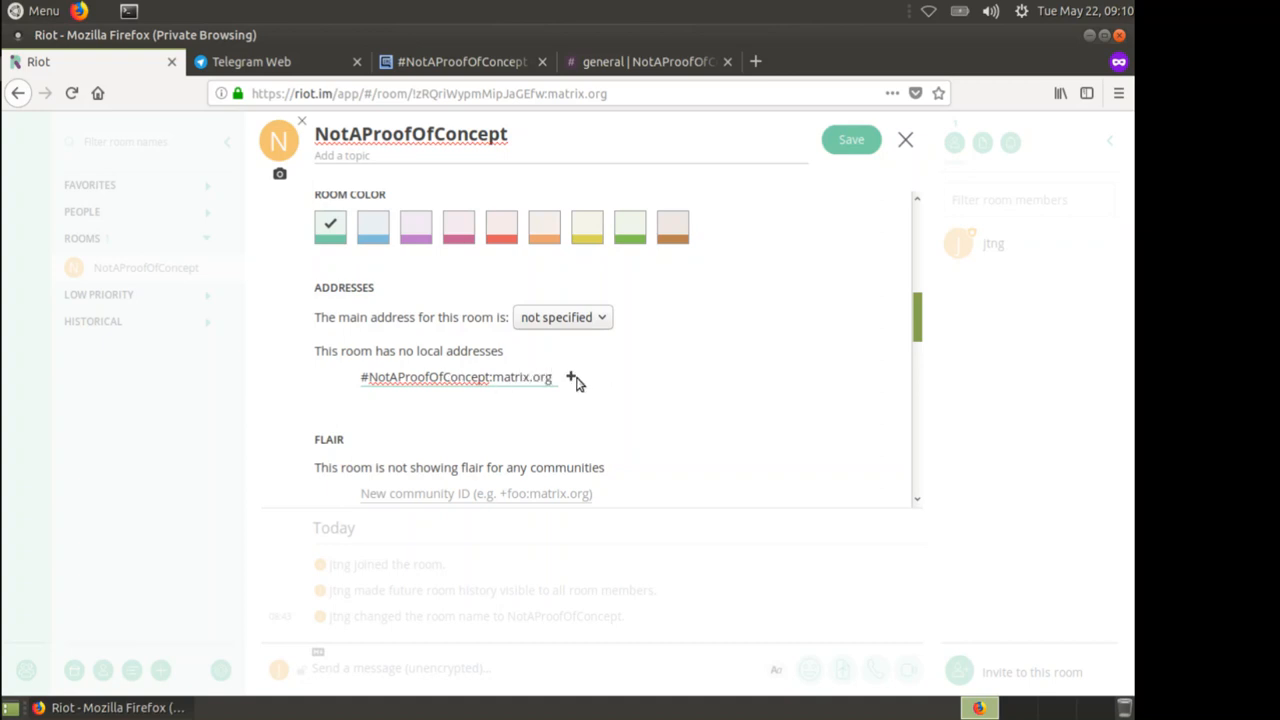
pyautogui.click(560, 316)
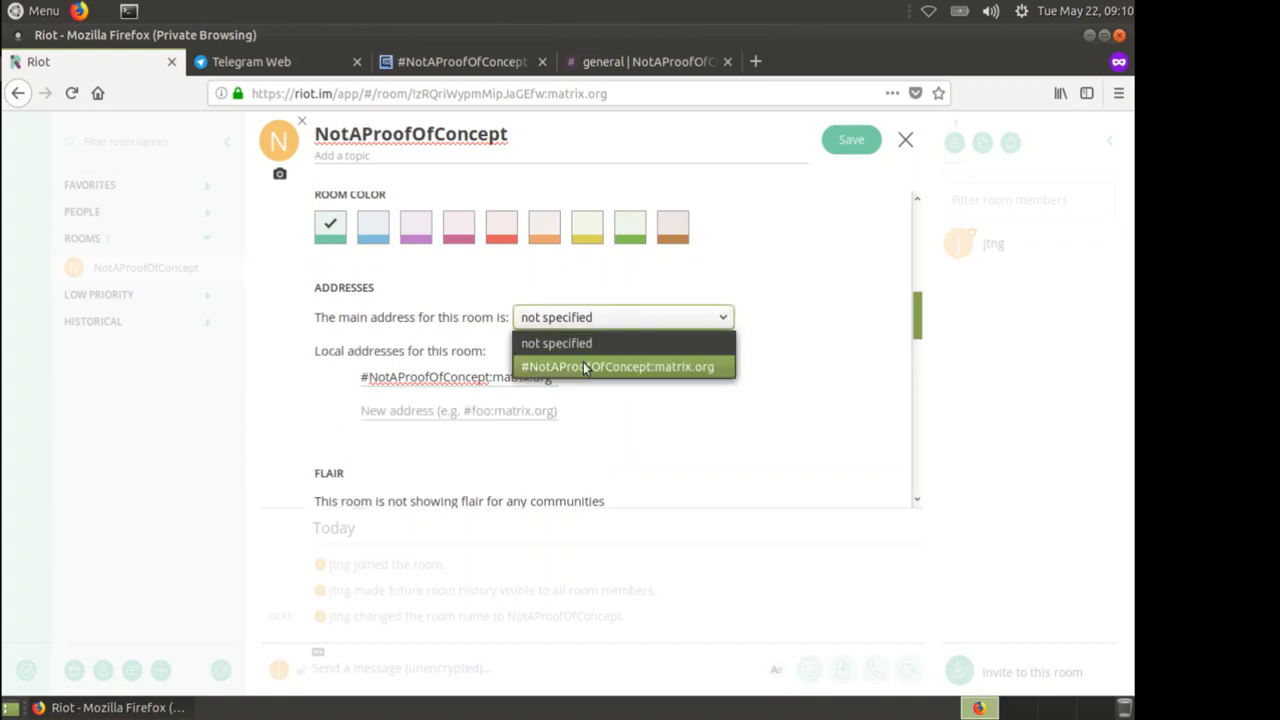
# Make #NotAProofOfConcept:matrix.org the main address and save the room settings
pyautogui.click(624, 366)
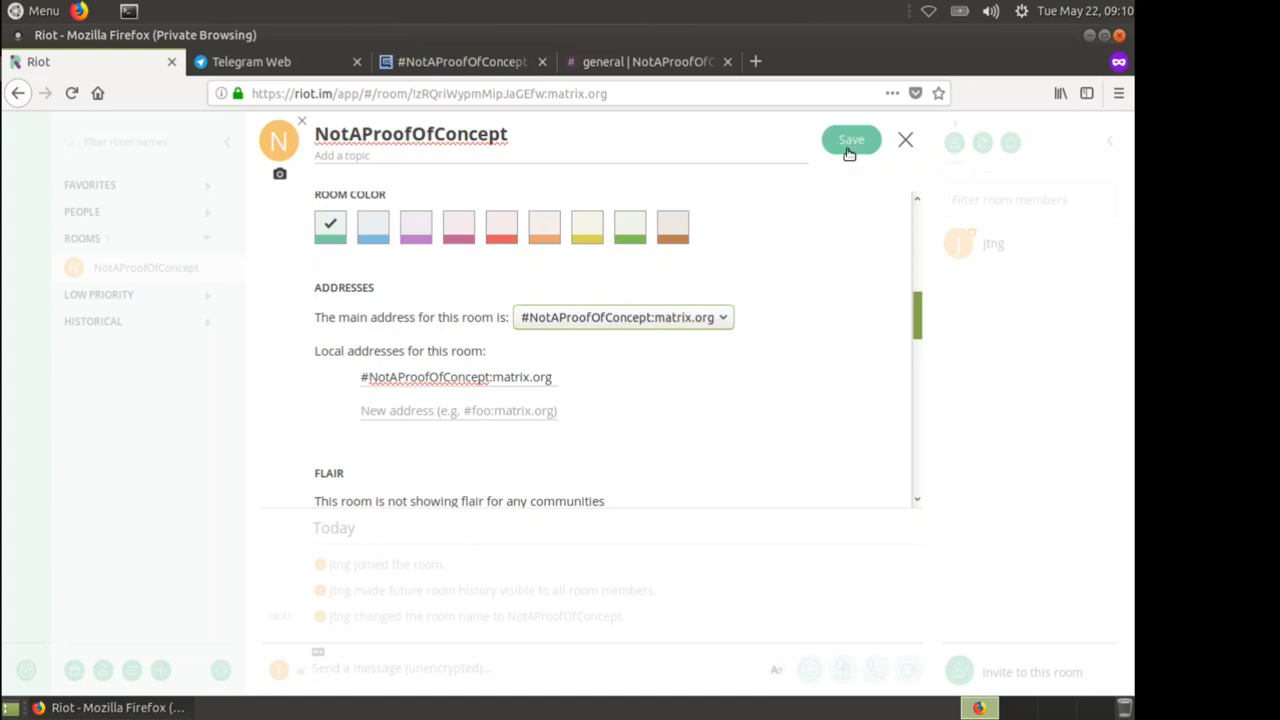
pyautogui.click(852, 140)
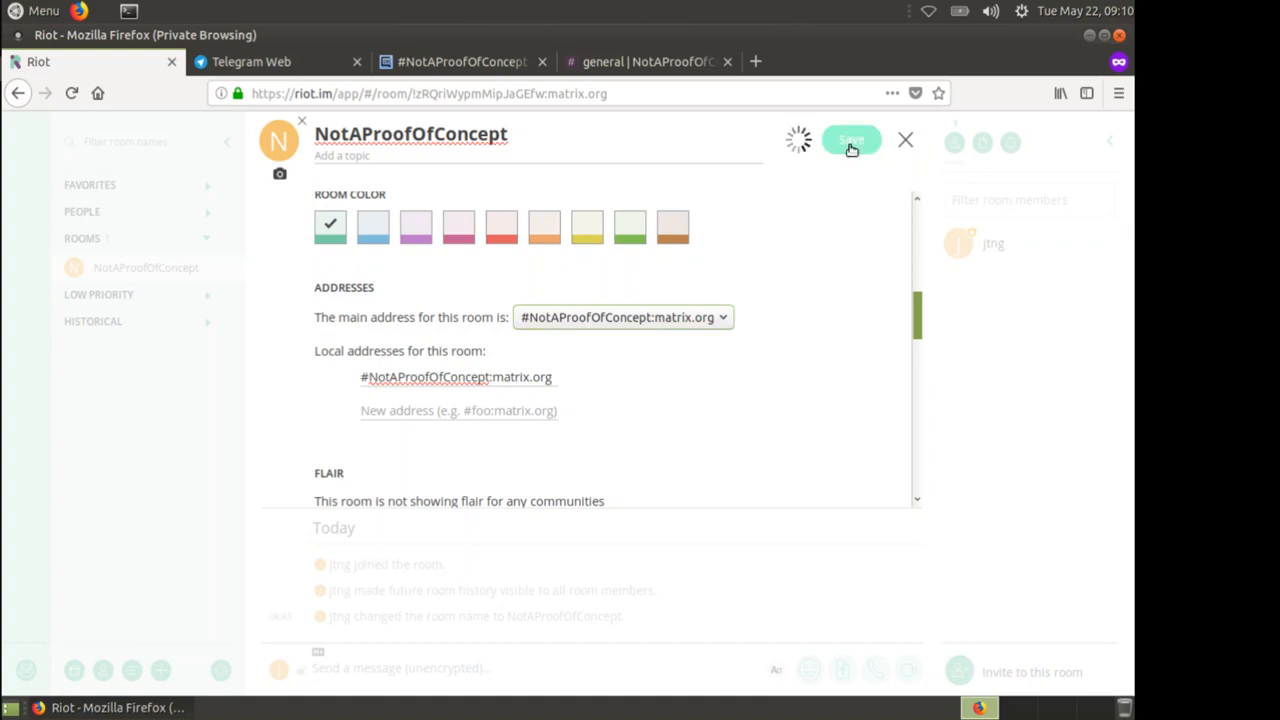
pyautogui.click(852, 140)
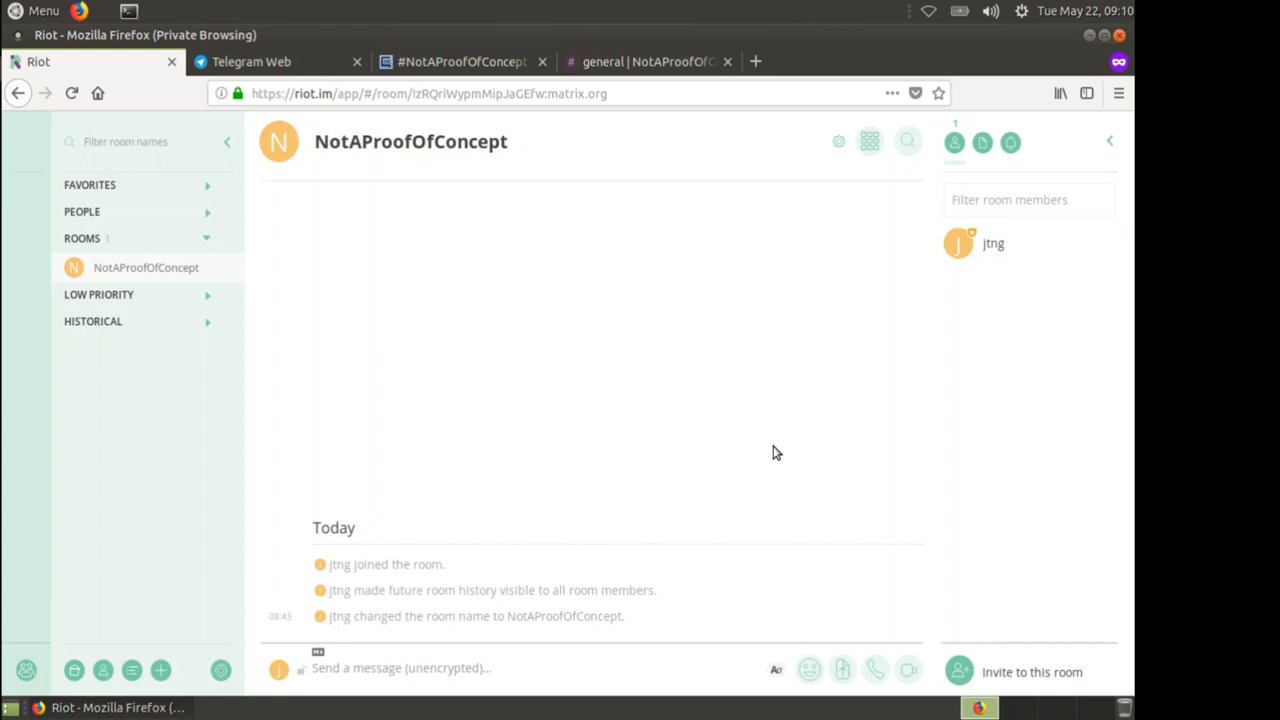
pyautogui.moveTo(448, 632)
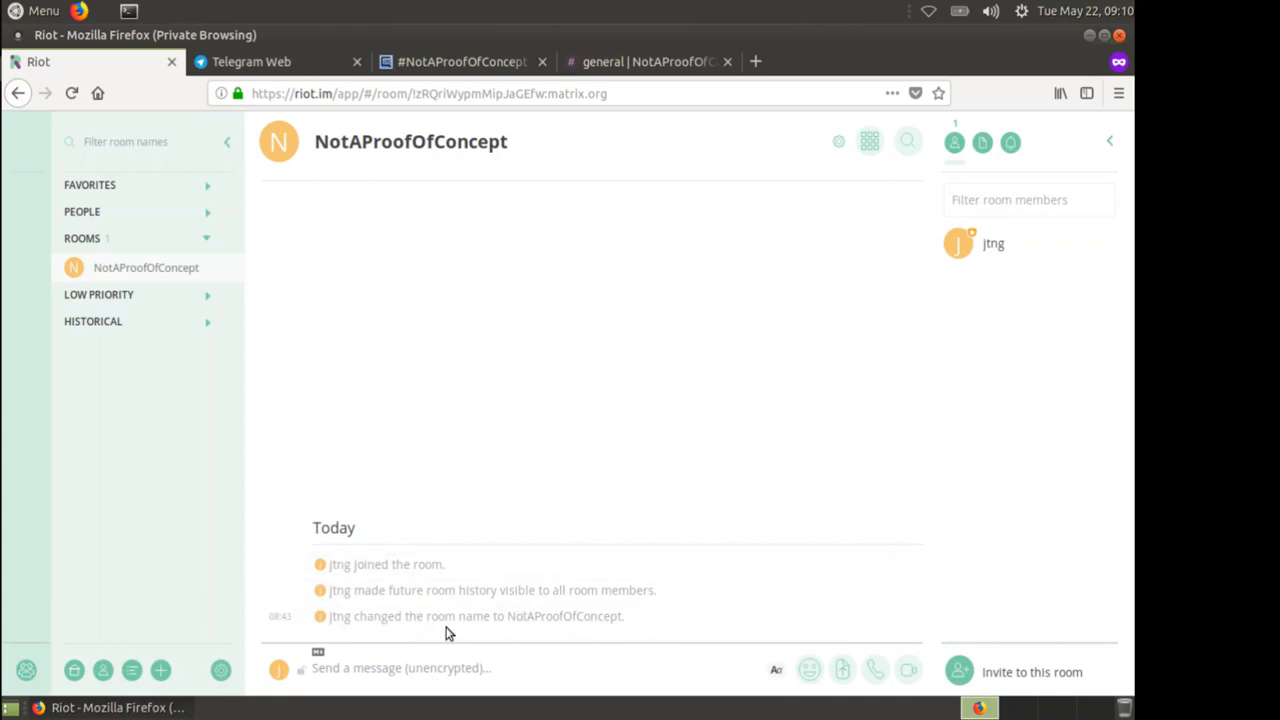
pyautogui.moveTo(904, 176)
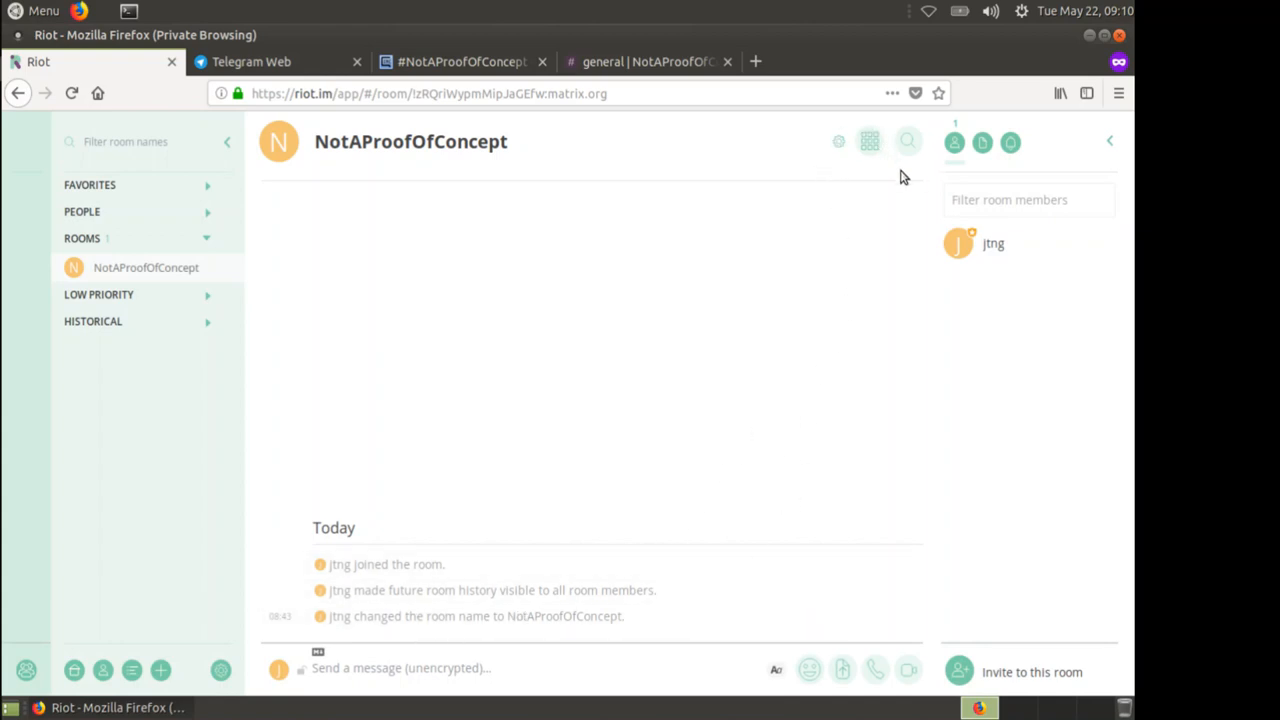
pyautogui.moveTo(888, 184)
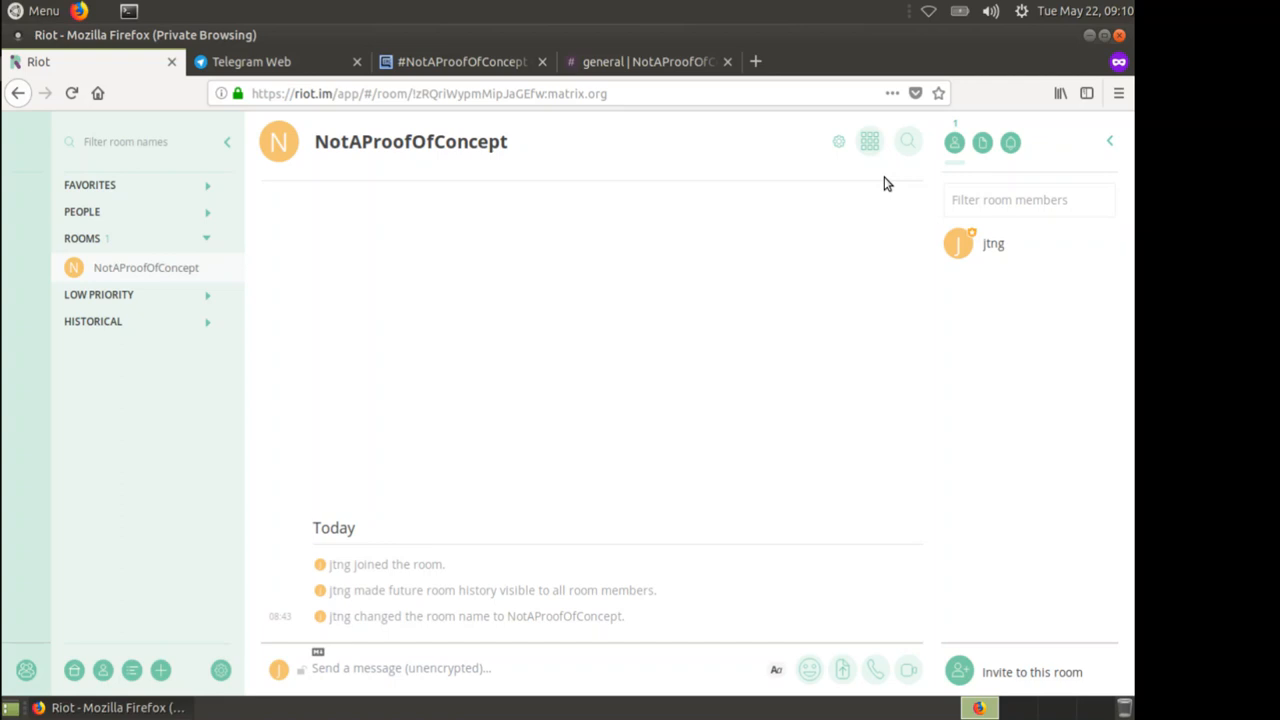
pyautogui.moveTo(870, 142)
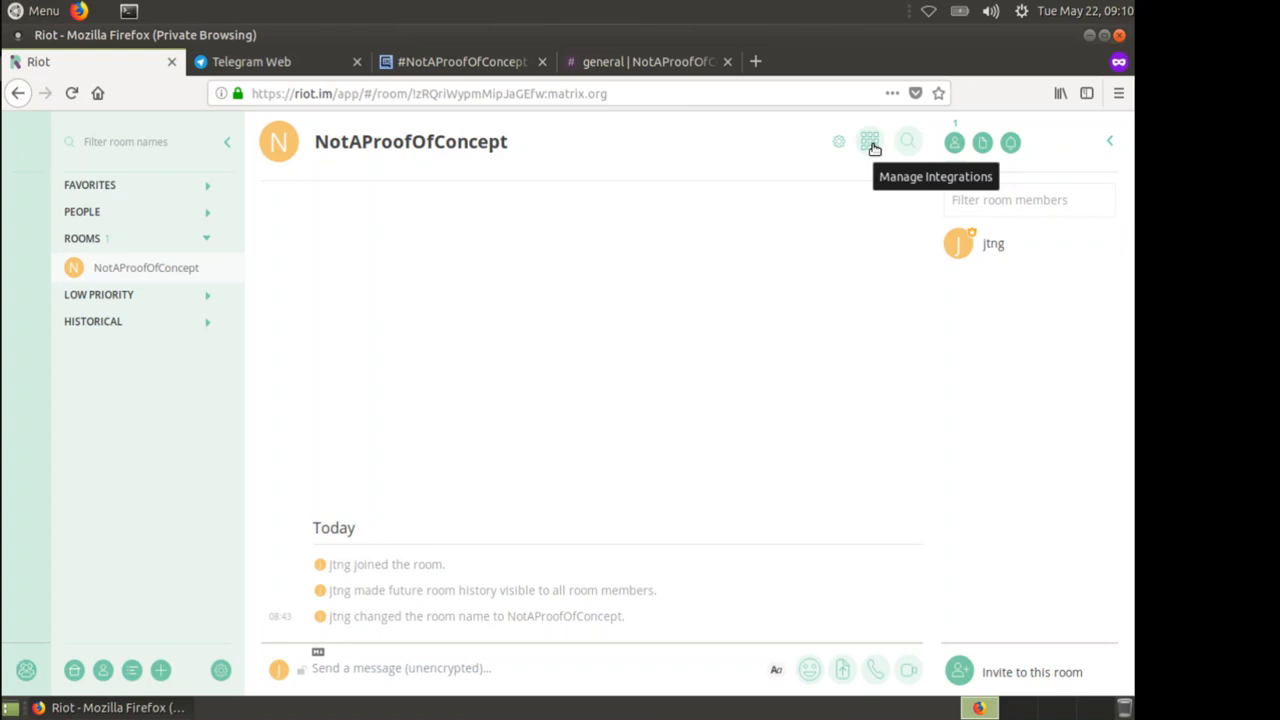
# Choose the IRC bridge from the room's available integrations
pyautogui.click(870, 140)
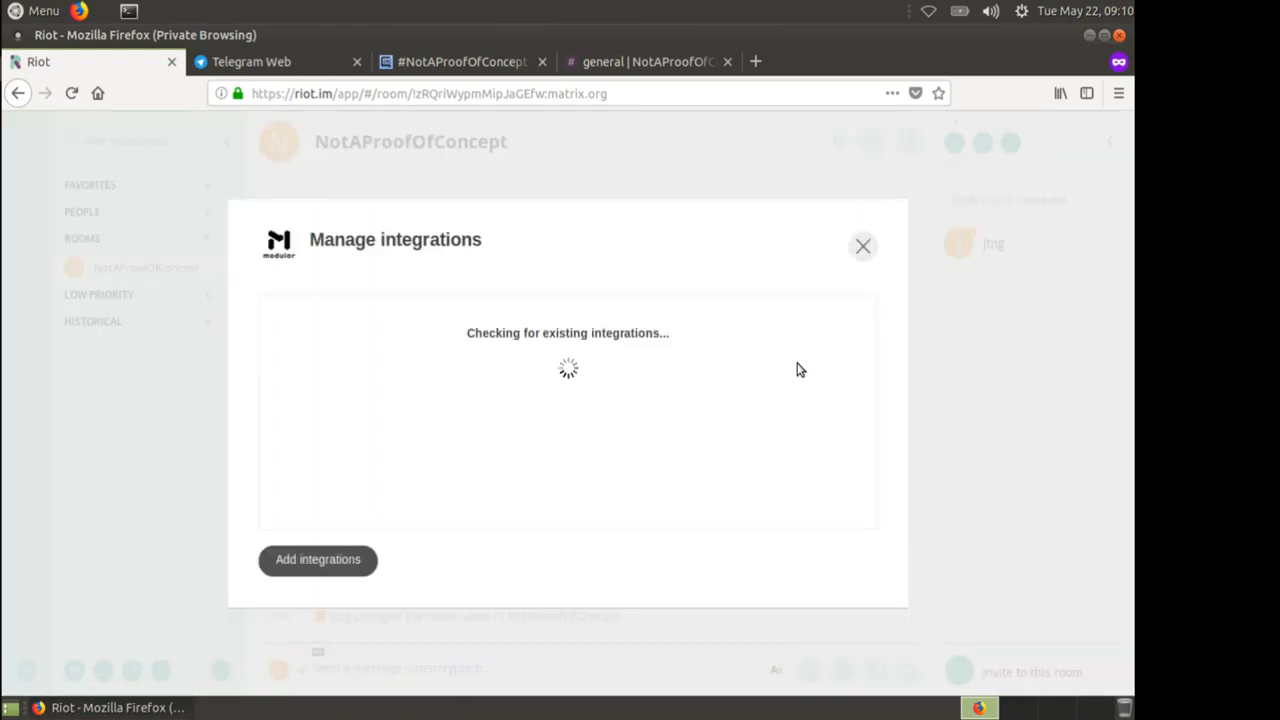
pyautogui.click(316, 560)
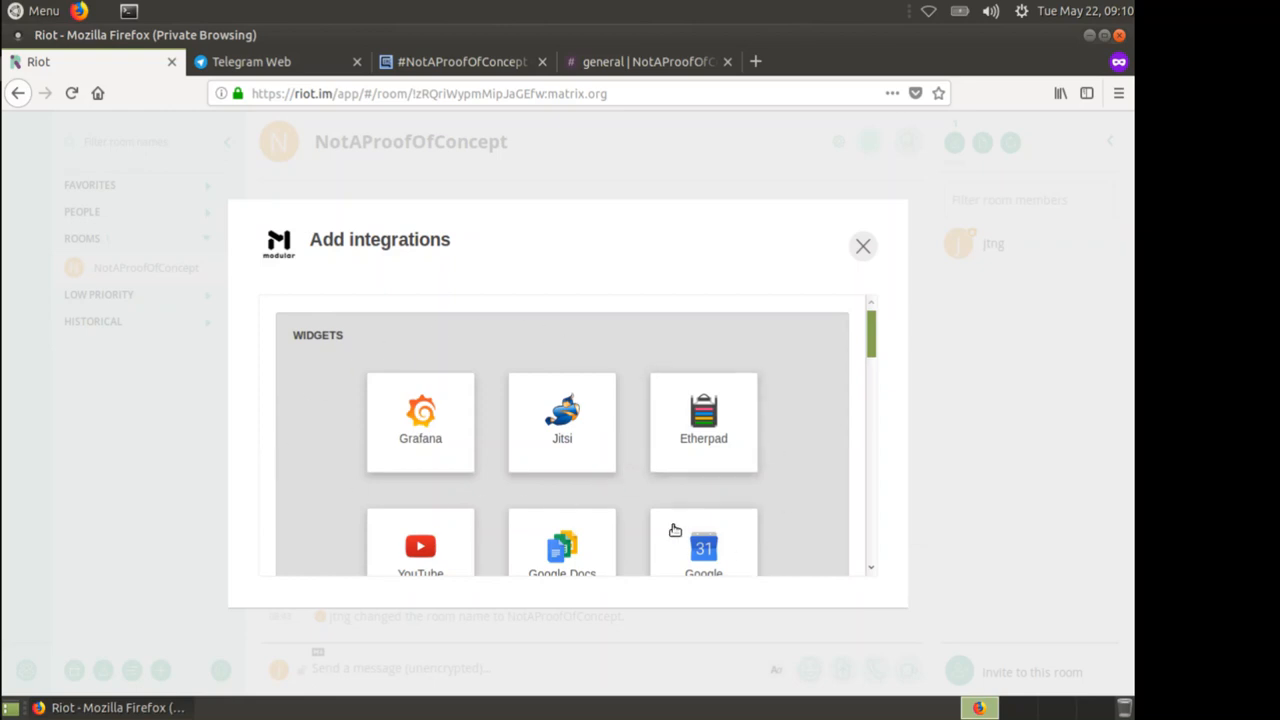
pyautogui.scroll(-3)
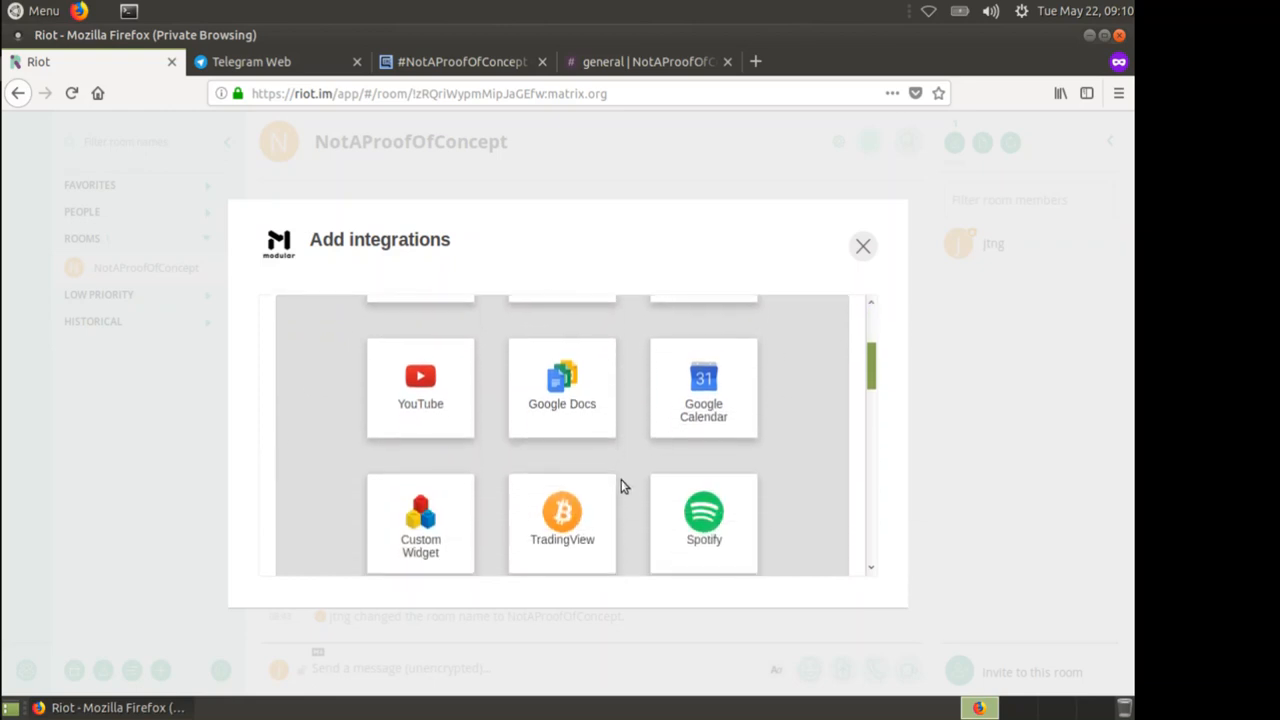
pyautogui.scroll(-3)
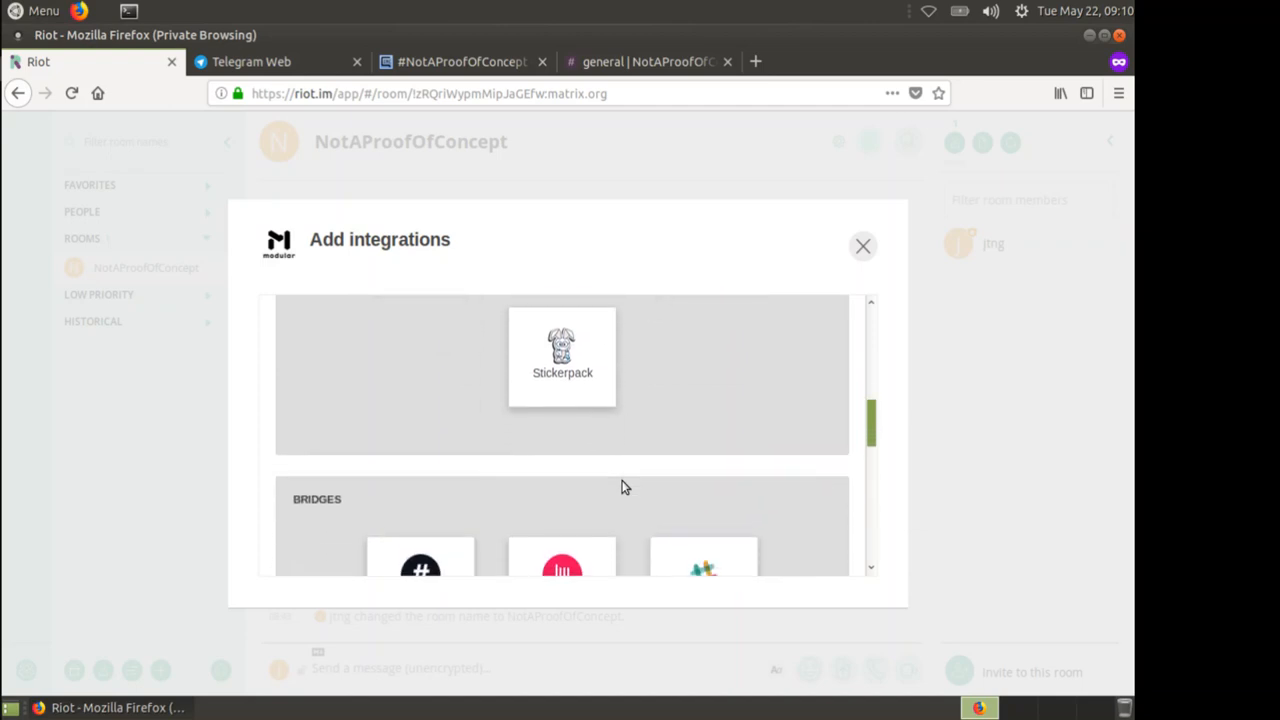
pyautogui.scroll(-3)
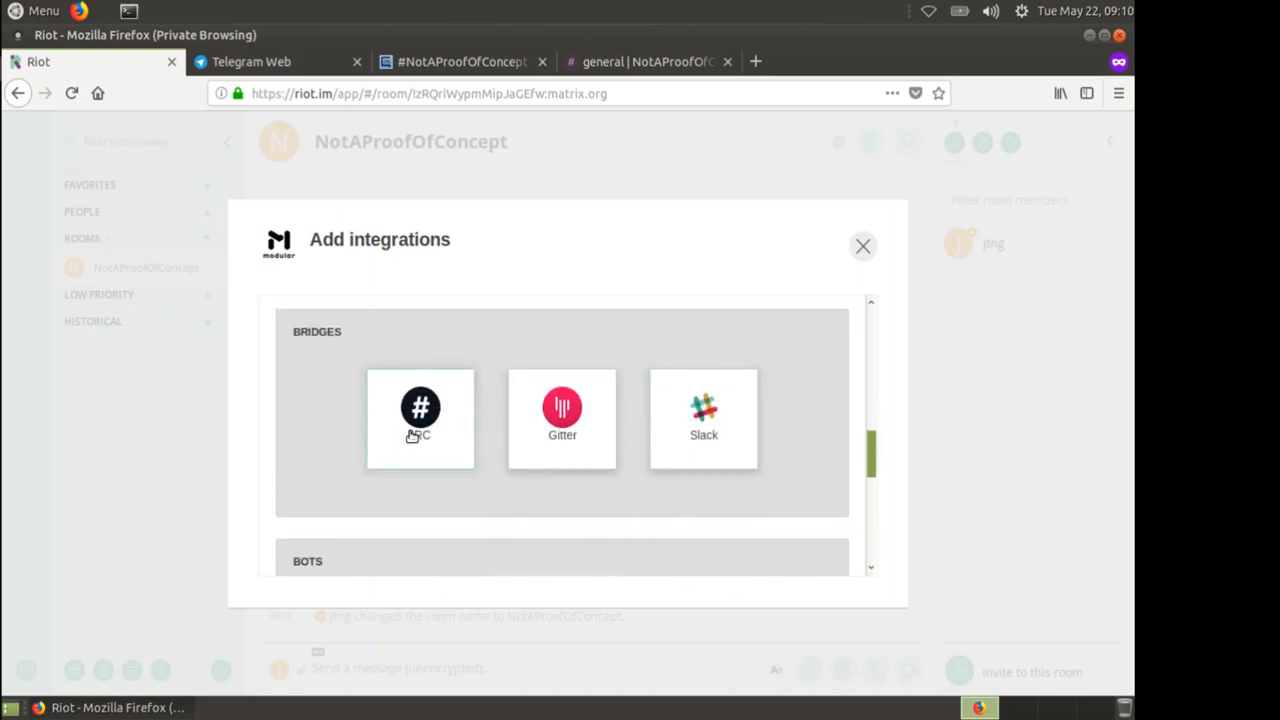
pyautogui.click(420, 410)
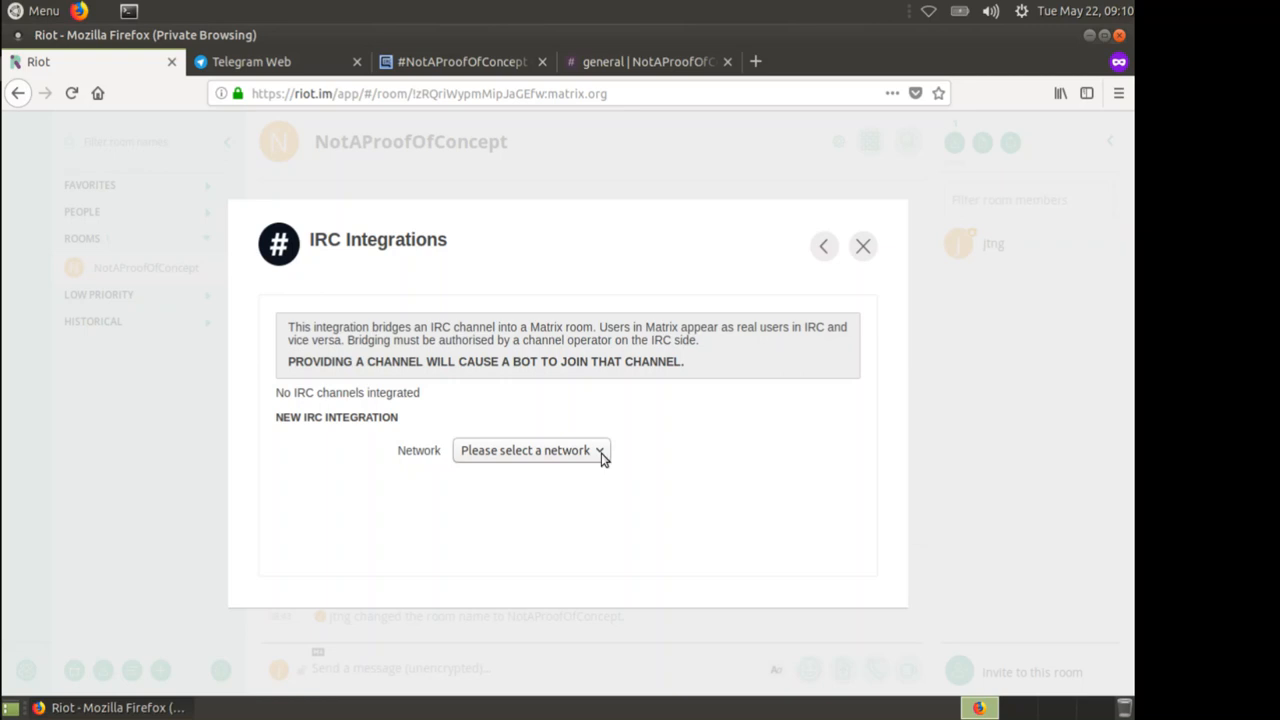
# Select the Freenode network and enter channel #NotAProofOfConcept, checking the name in webchat
pyautogui.click(532, 450)
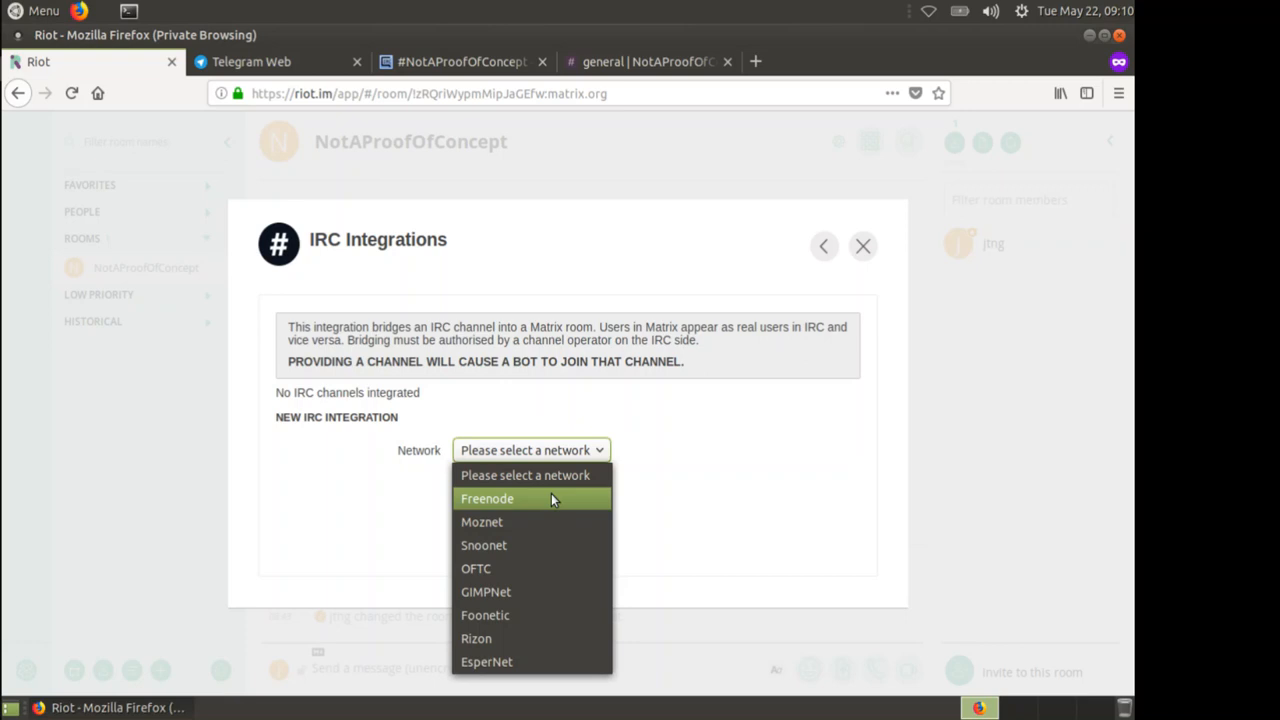
pyautogui.click(488, 498)
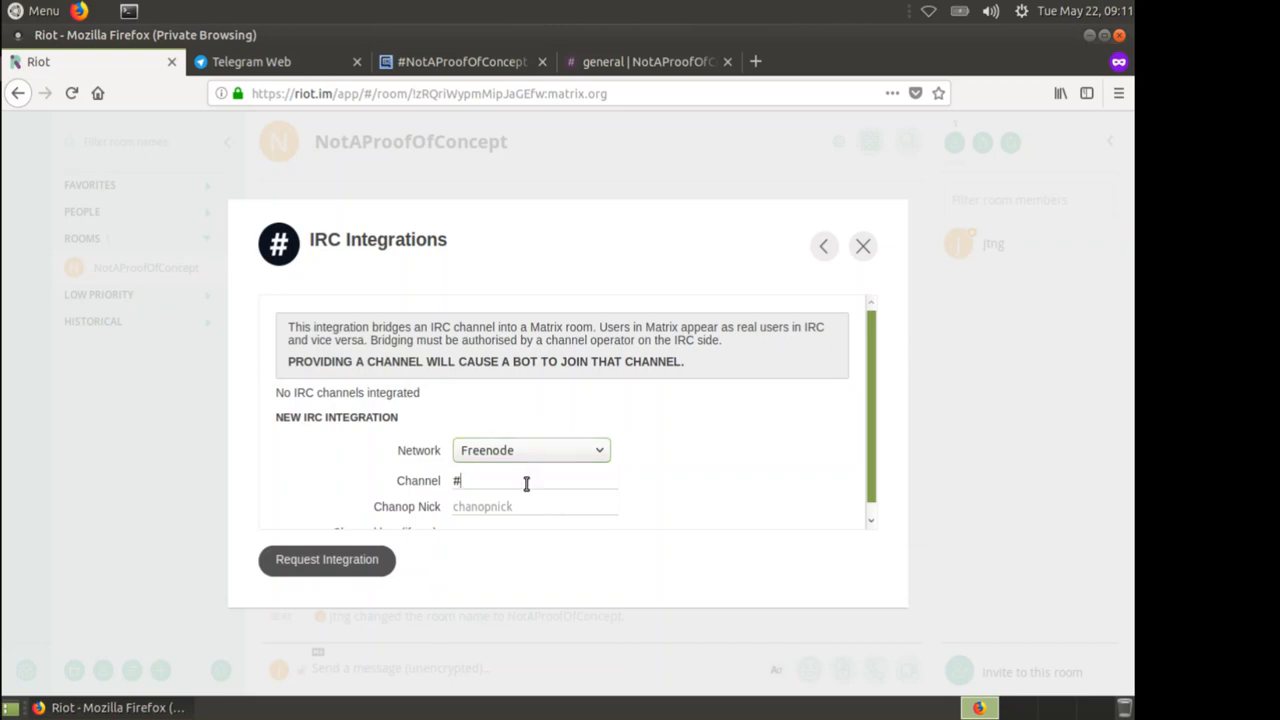
pyautogui.write('NotAProofOfConcept')
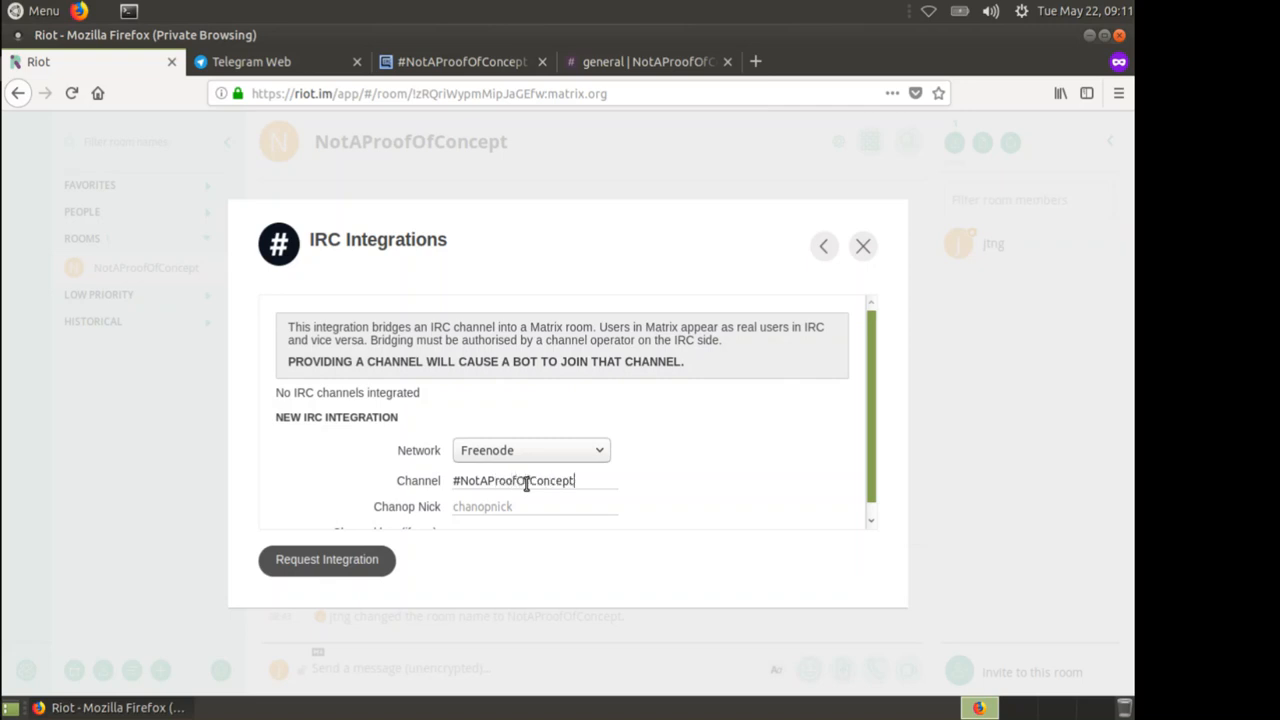
pyautogui.click(520, 506)
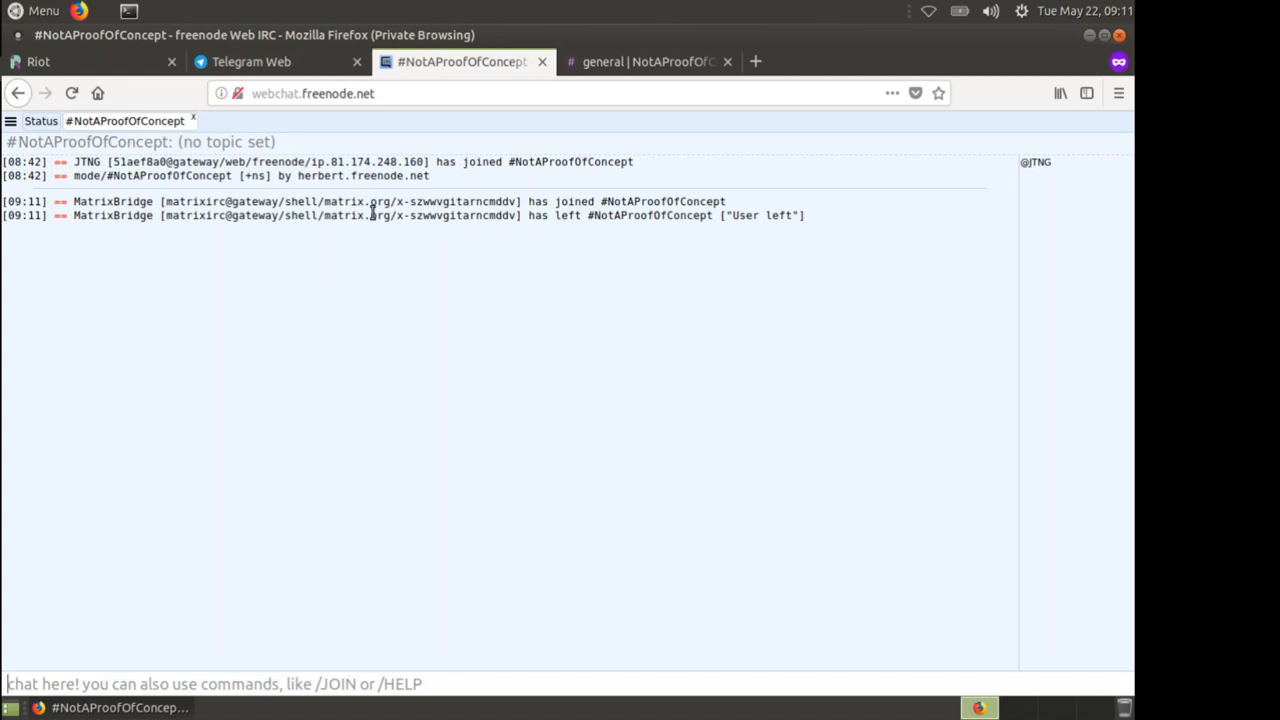
pyautogui.click(48, 62)
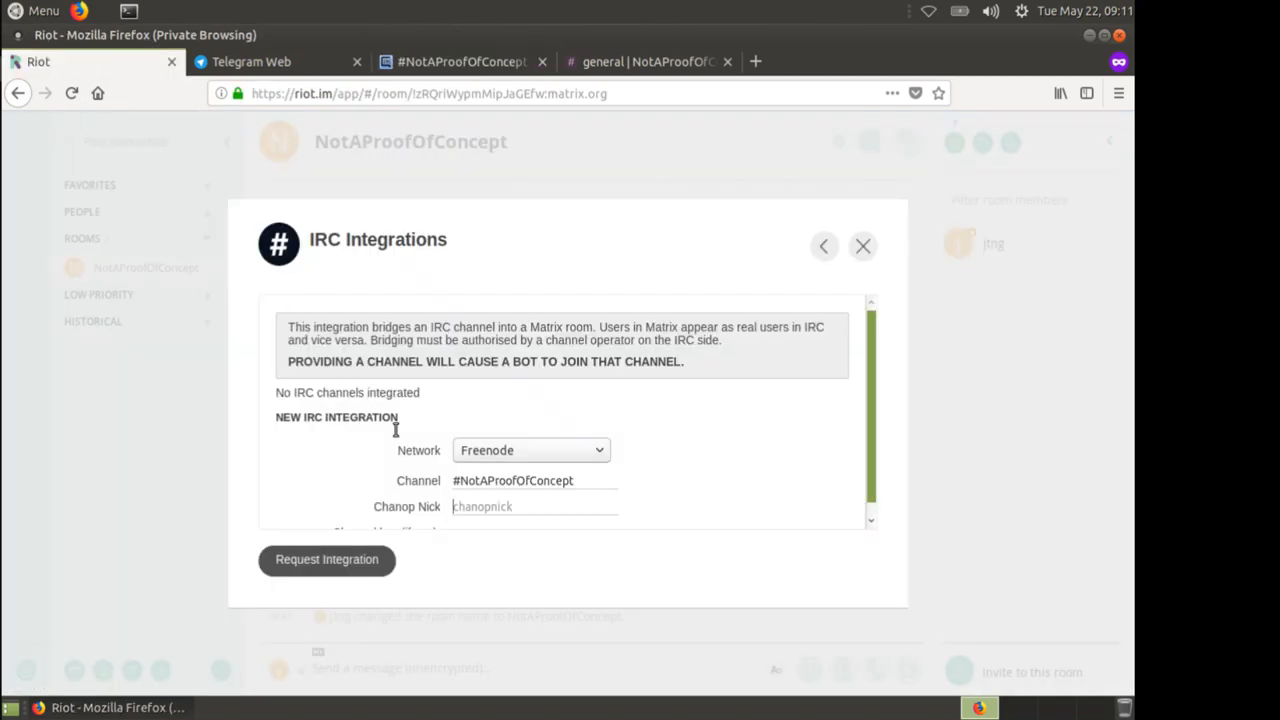
# Enter JTNG as Chanop Nick and submit the IRC bridge request
pyautogui.scroll(-3)
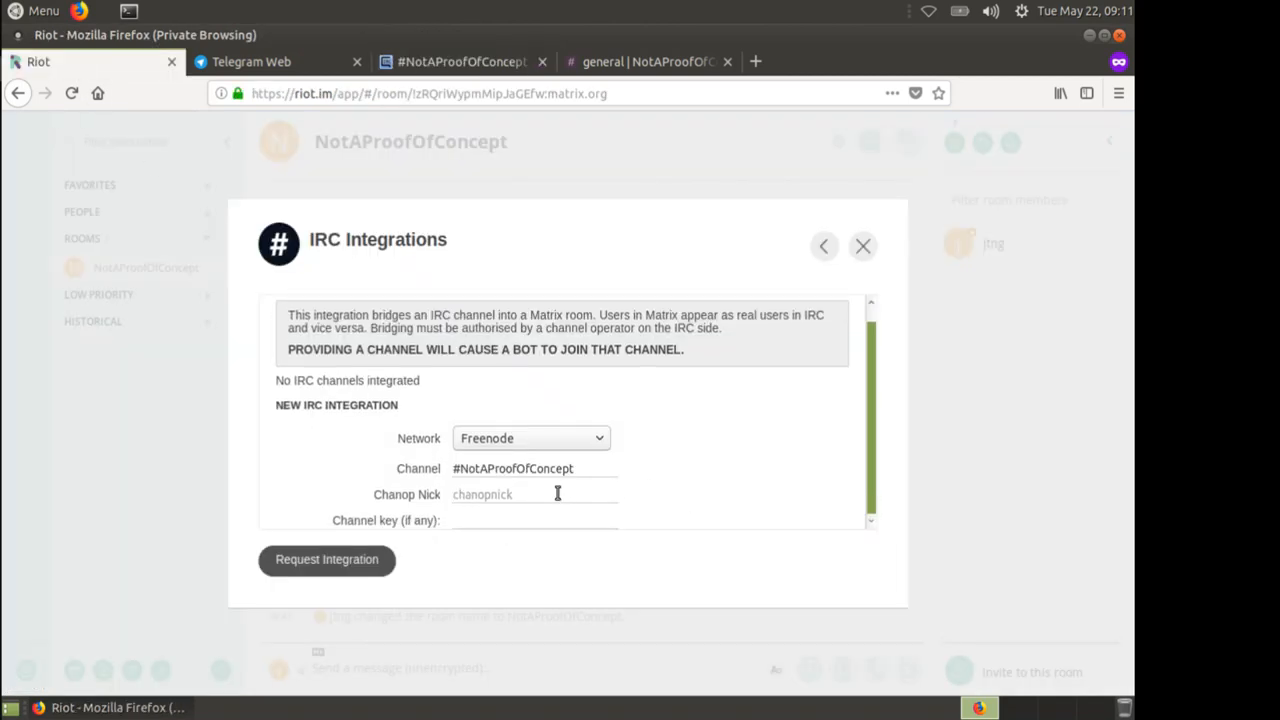
pyautogui.write('JTNG')
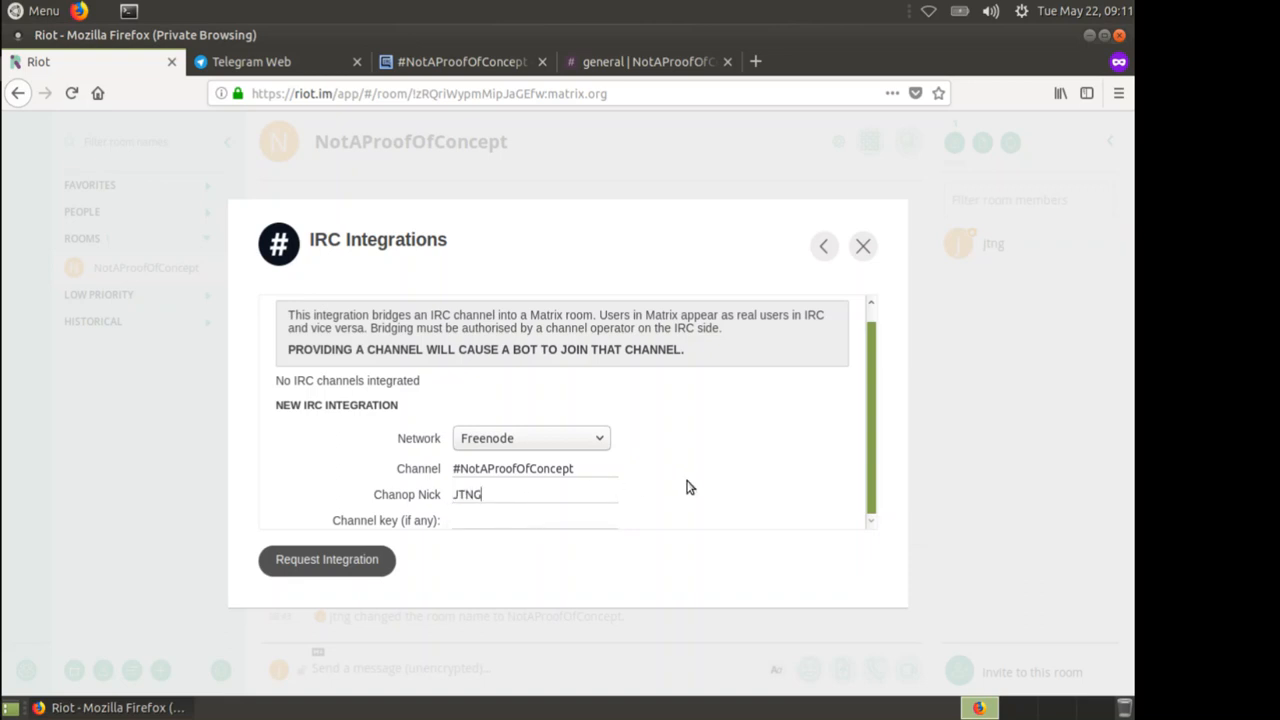
pyautogui.moveTo(326, 570)
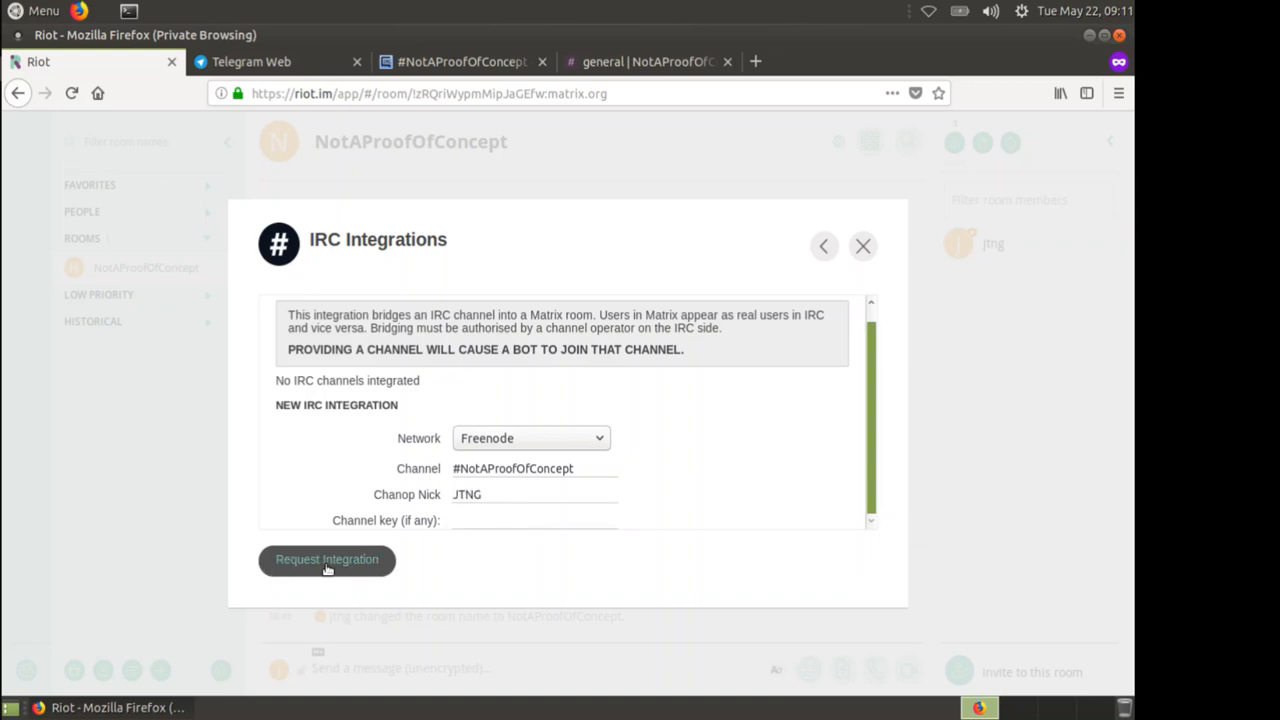
pyautogui.click(326, 560)
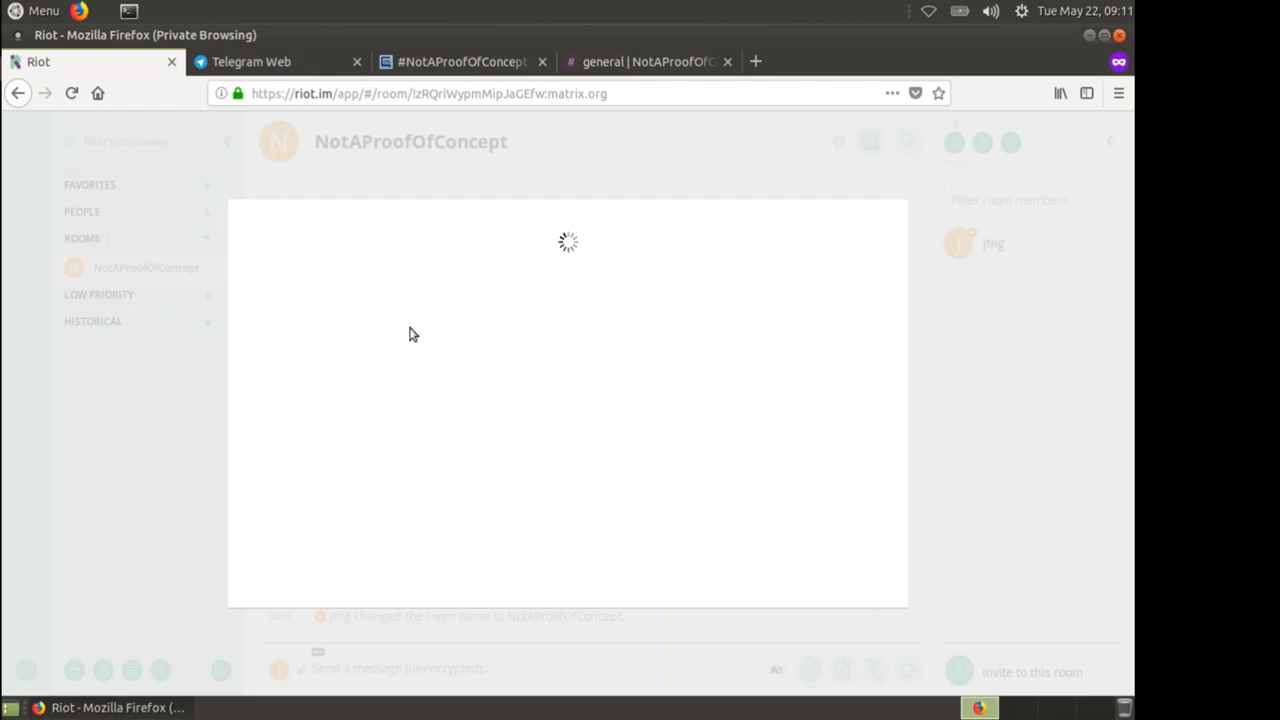
pyautogui.click(448, 60)
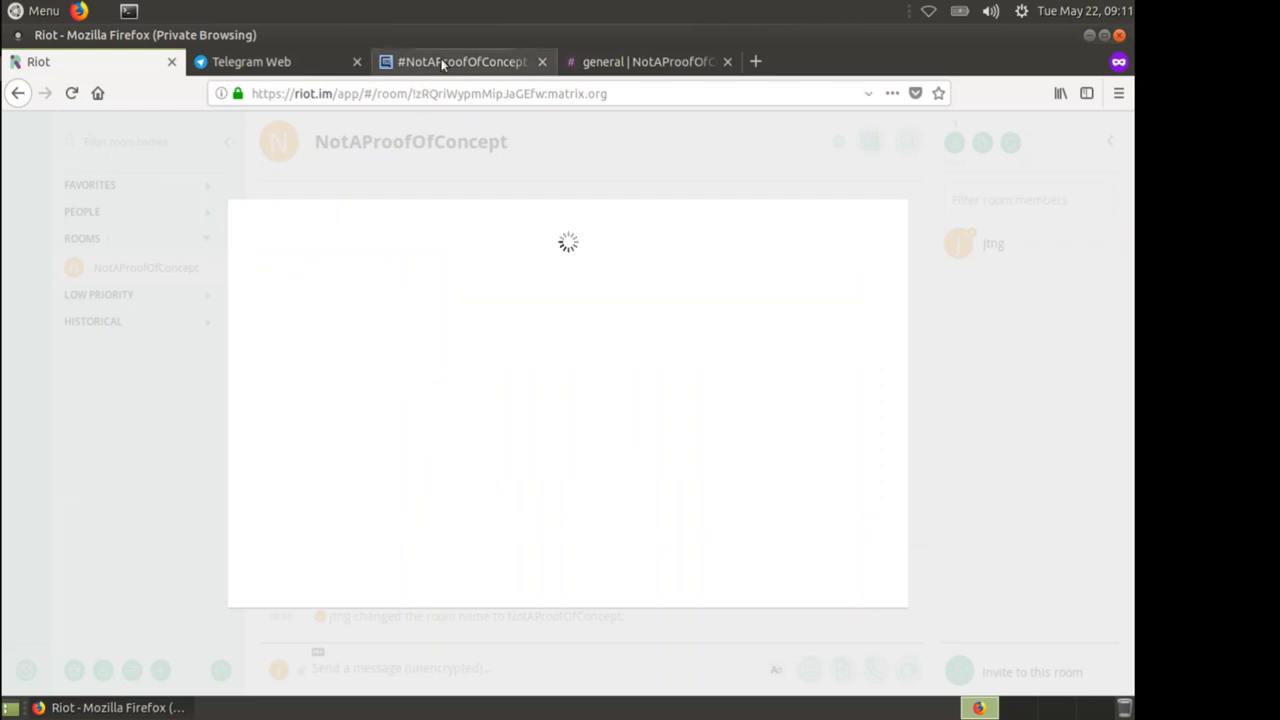
# In freenode webchat, answer yes to MatrixBridge's private bridge request
pyautogui.click(448, 60)
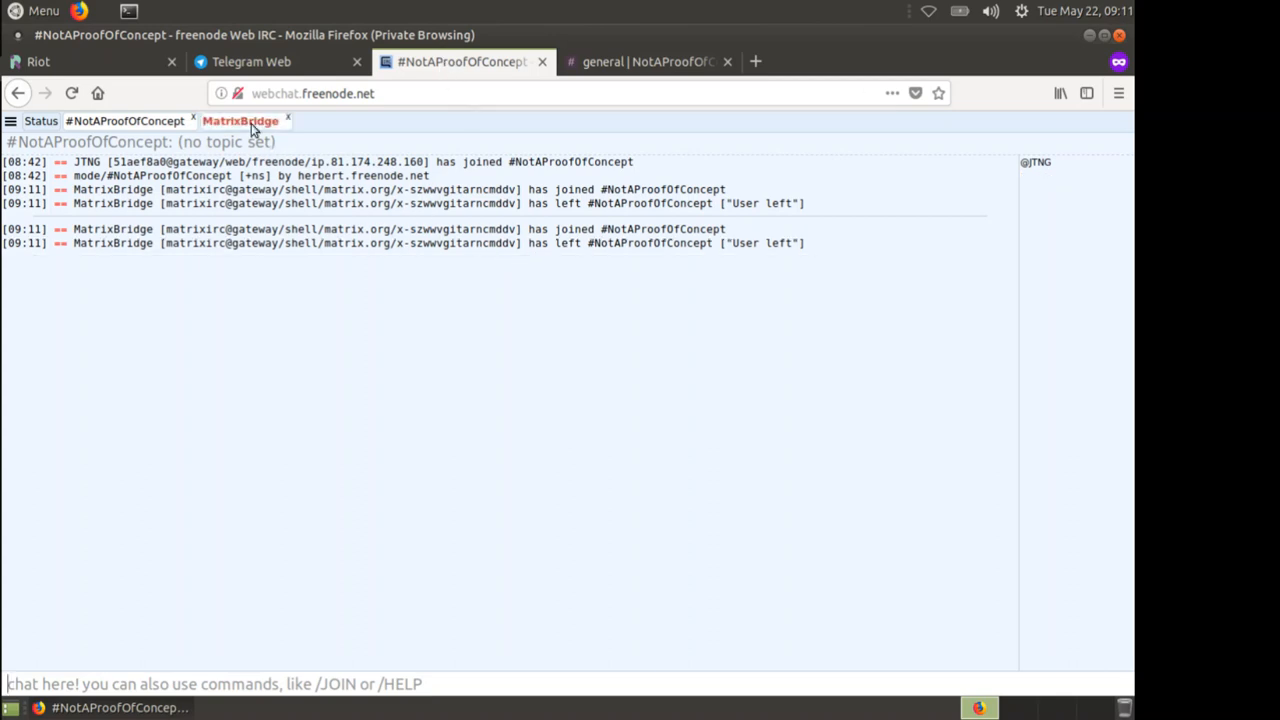
pyautogui.click(240, 120)
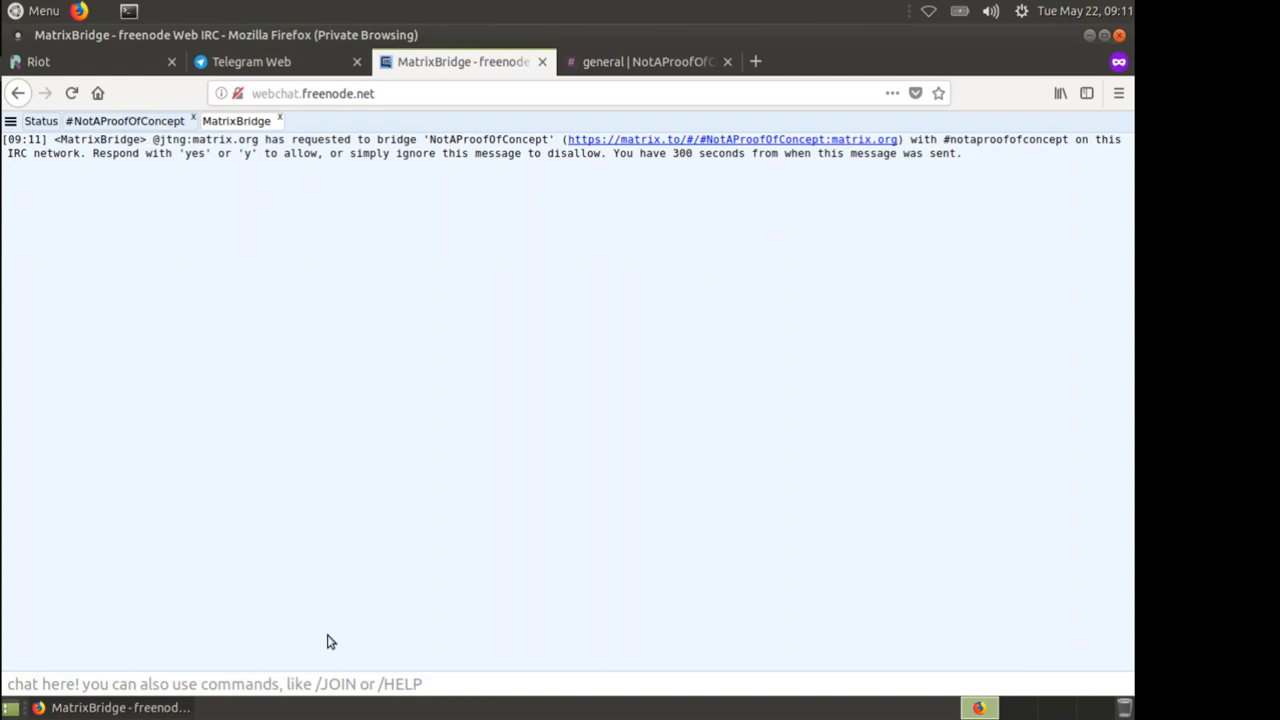
pyautogui.moveTo(380, 328)
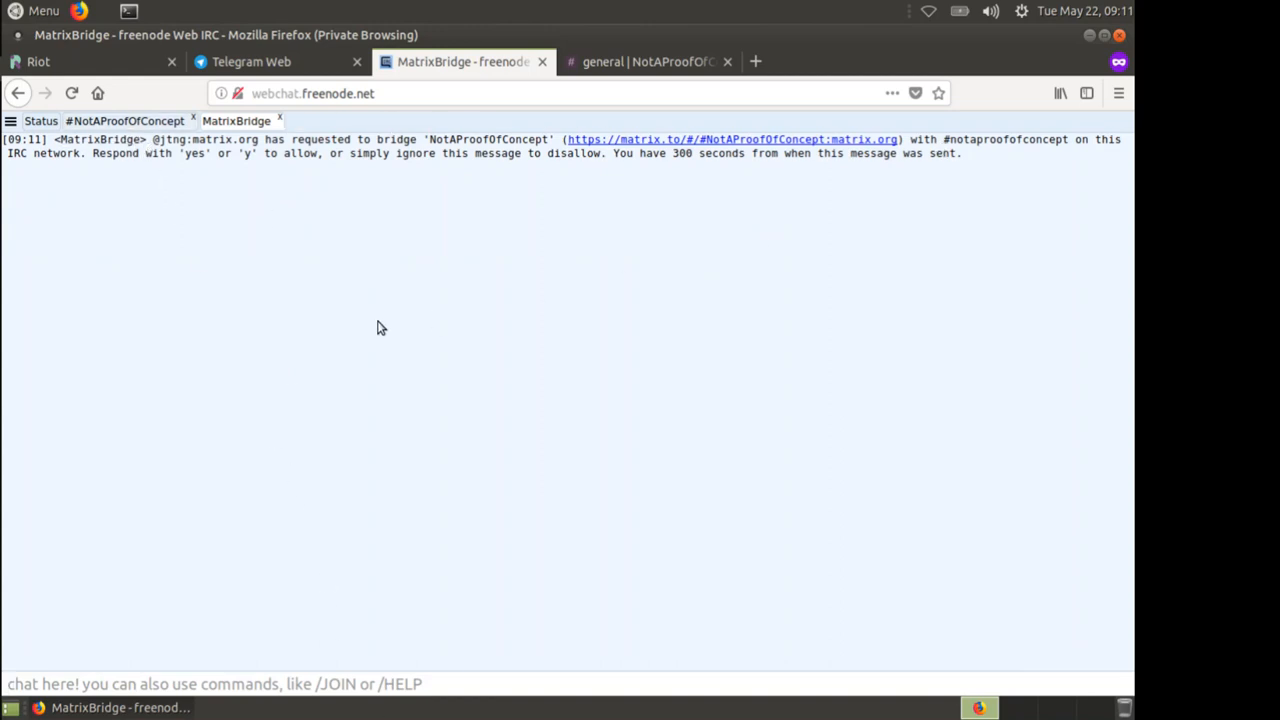
pyautogui.click(290, 682)
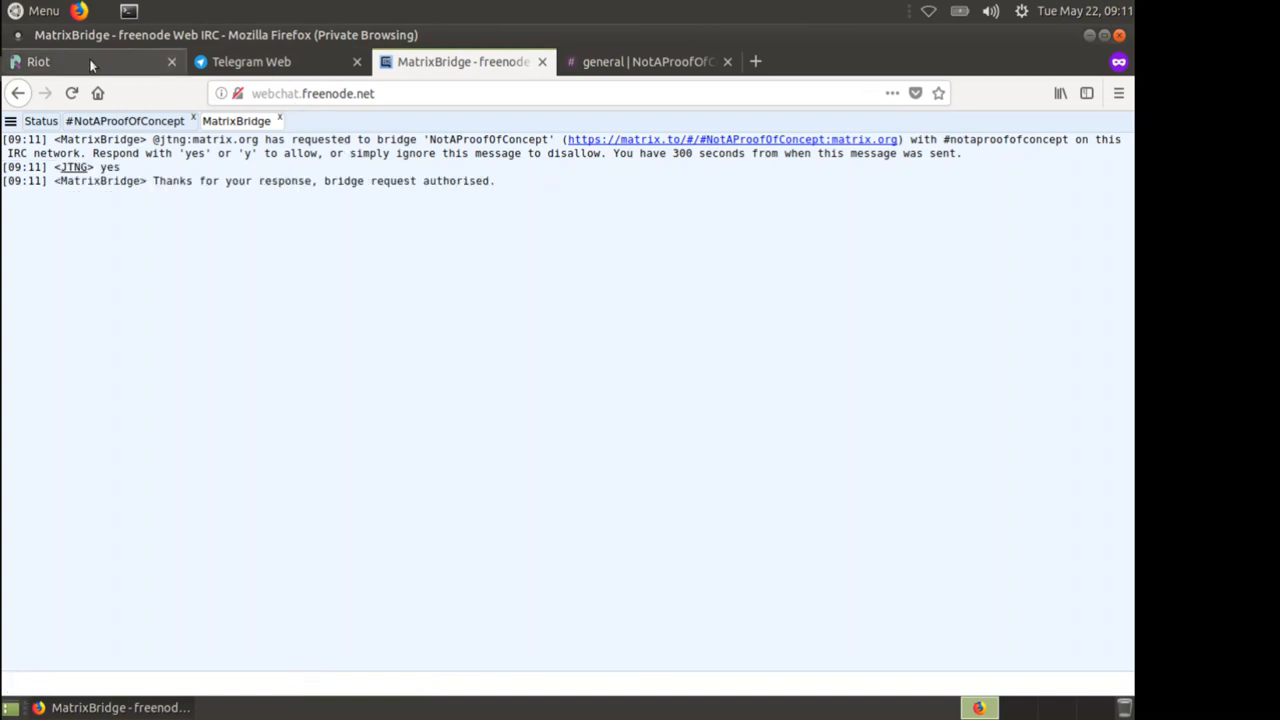
# Post 'Hello!' in the freenode #NotAProofOfConcept channel and see it arrive in Riot
pyautogui.click(40, 62)
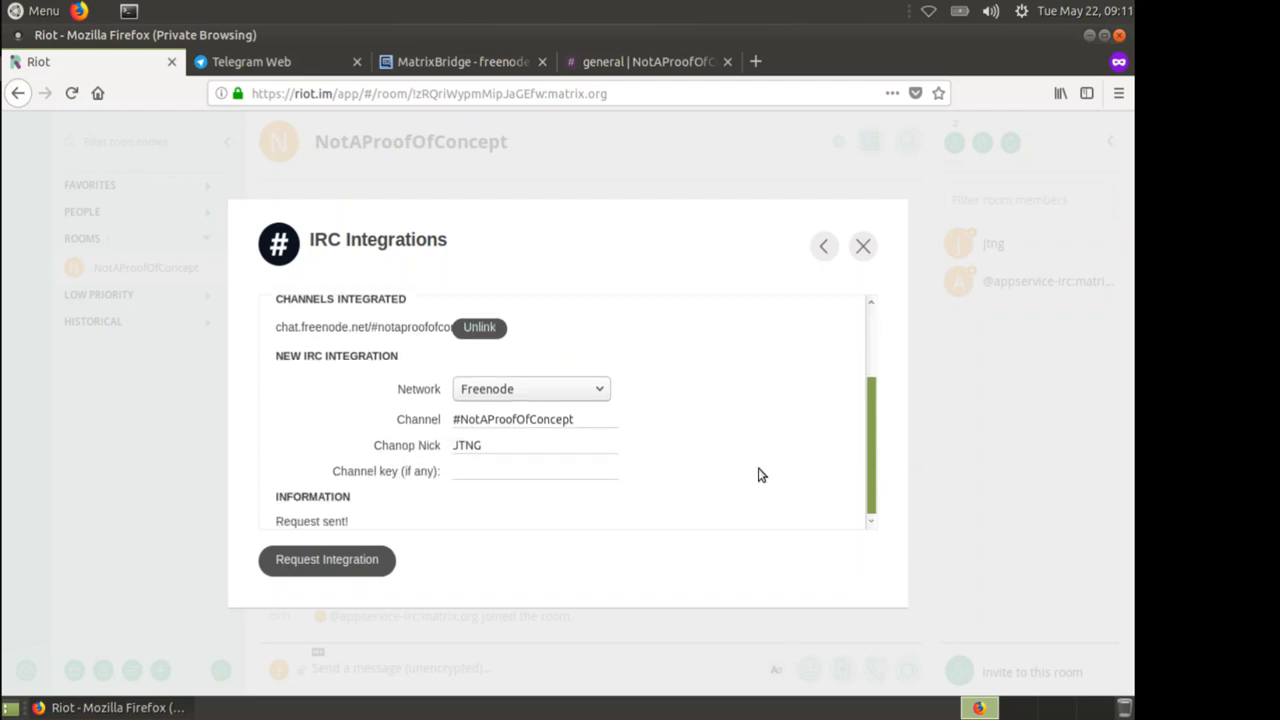
pyautogui.click(864, 246)
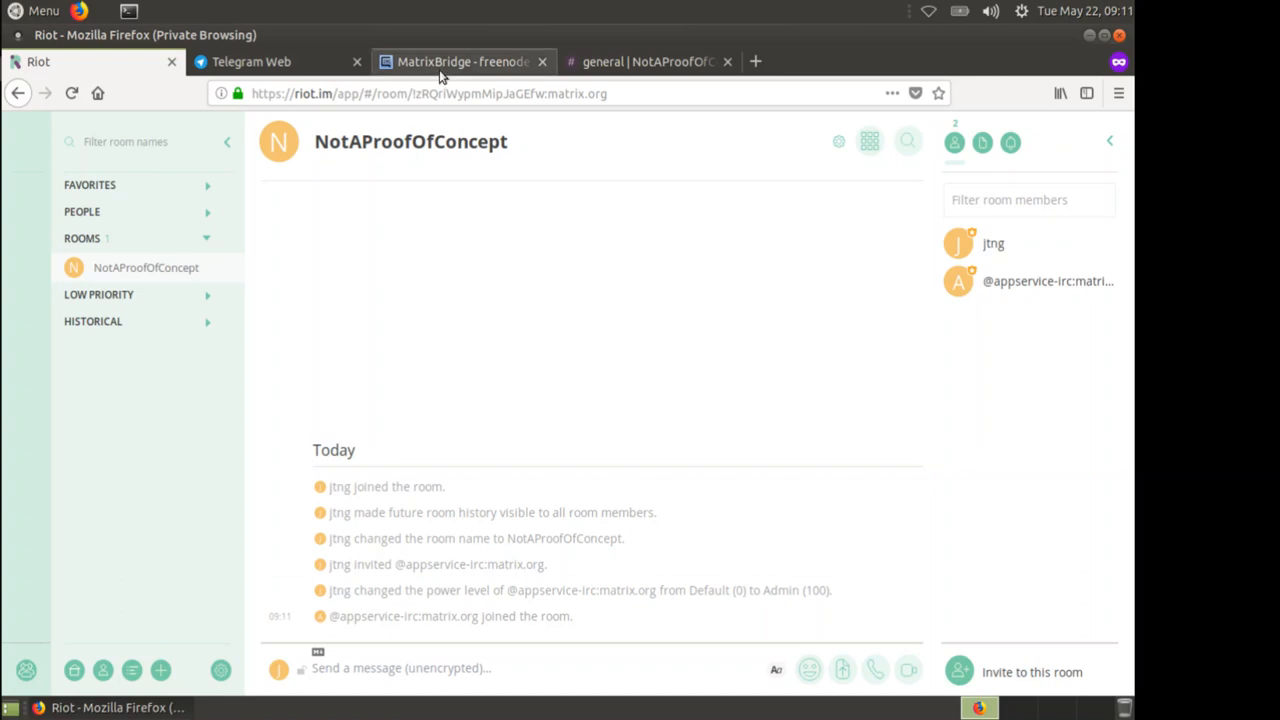
pyautogui.click(460, 60)
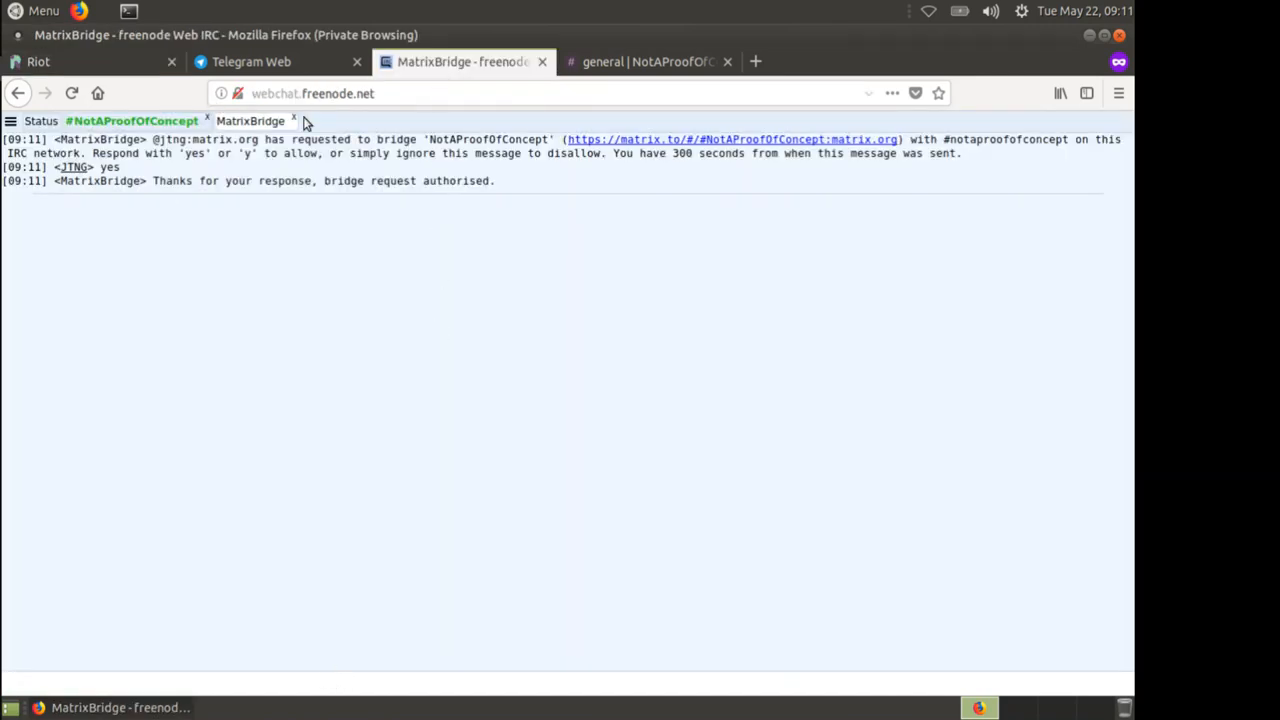
pyautogui.click(130, 120)
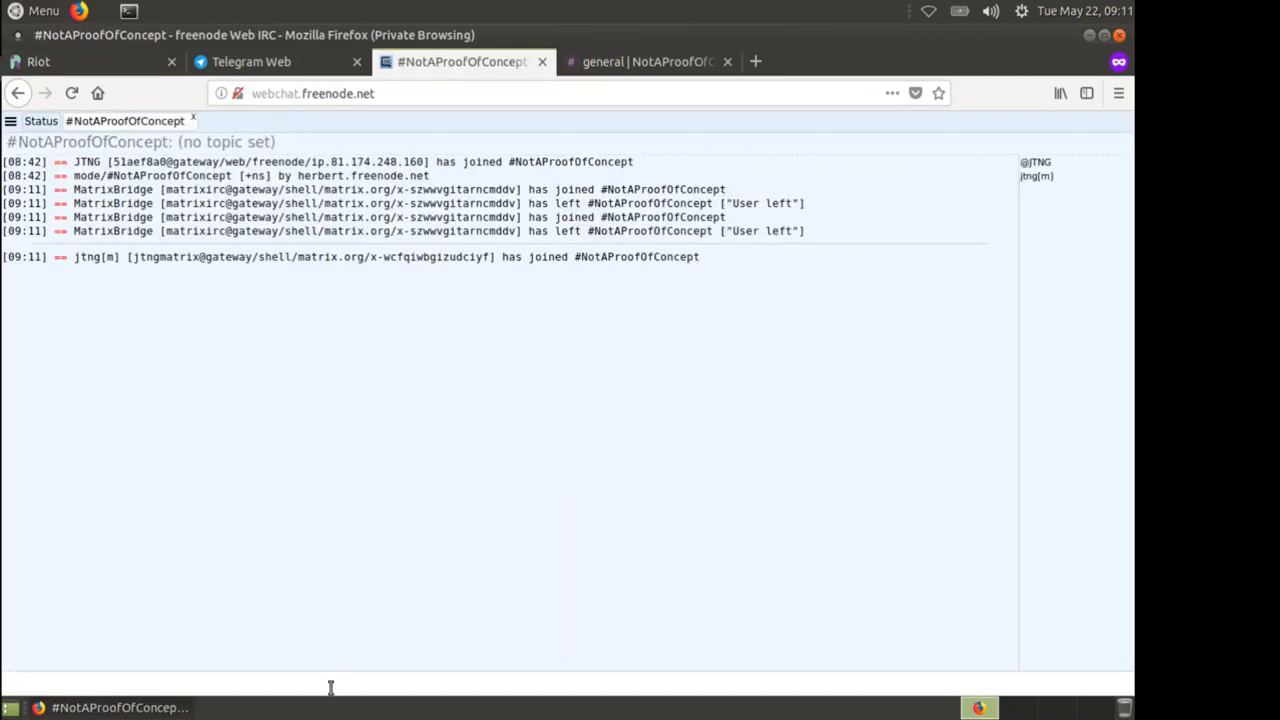
pyautogui.write('Hello!')
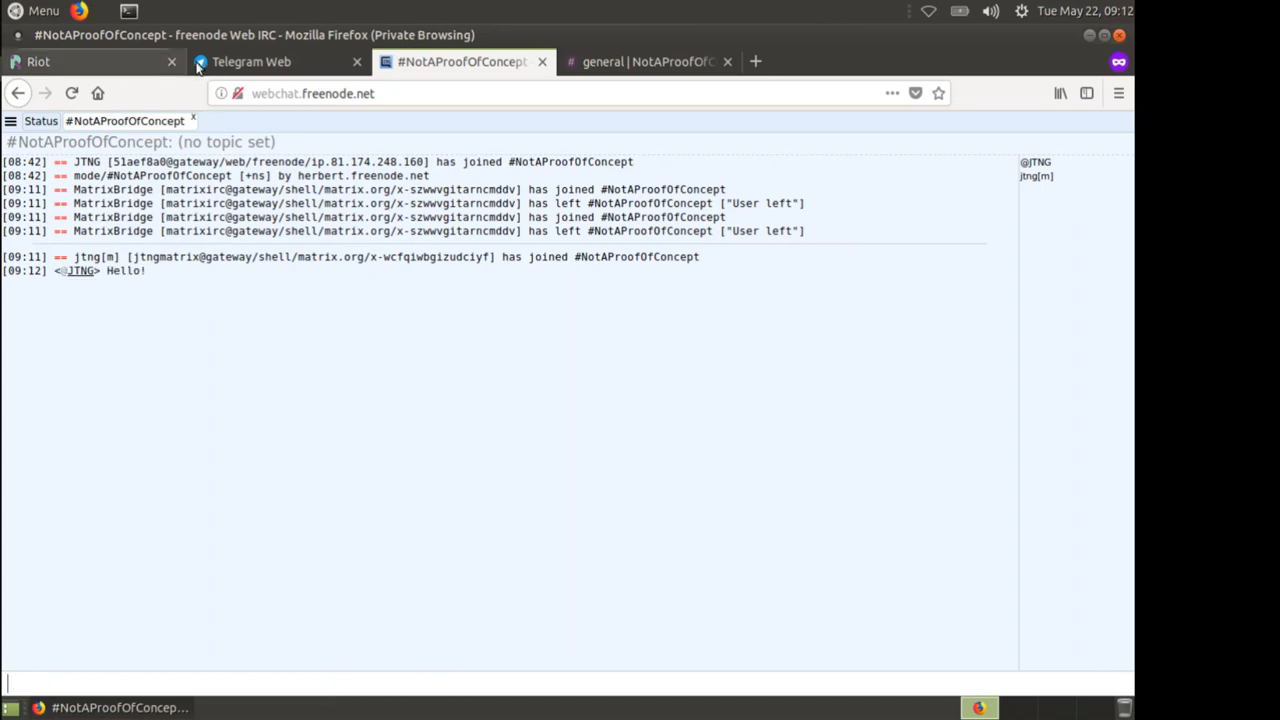
pyautogui.click(50, 62)
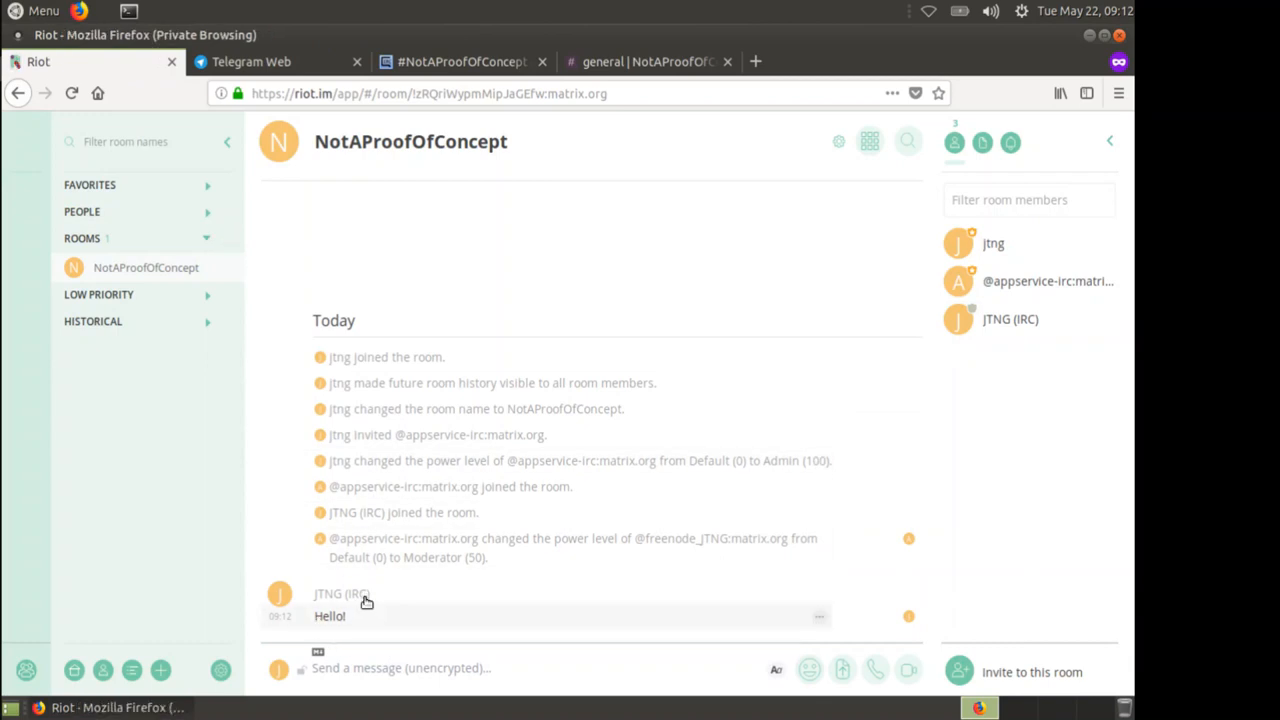
pyautogui.moveTo(348, 608)
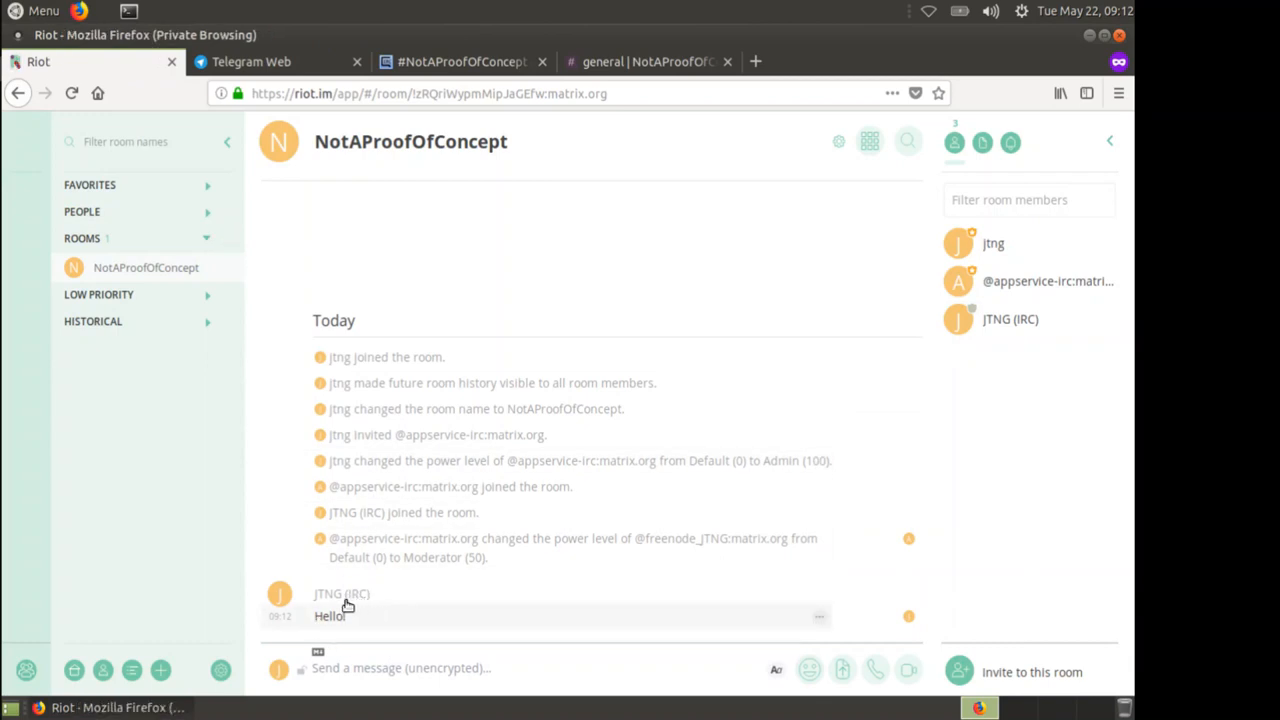
# Reply from the Riot room and check it reaches the IRC channel
pyautogui.click(462, 60)
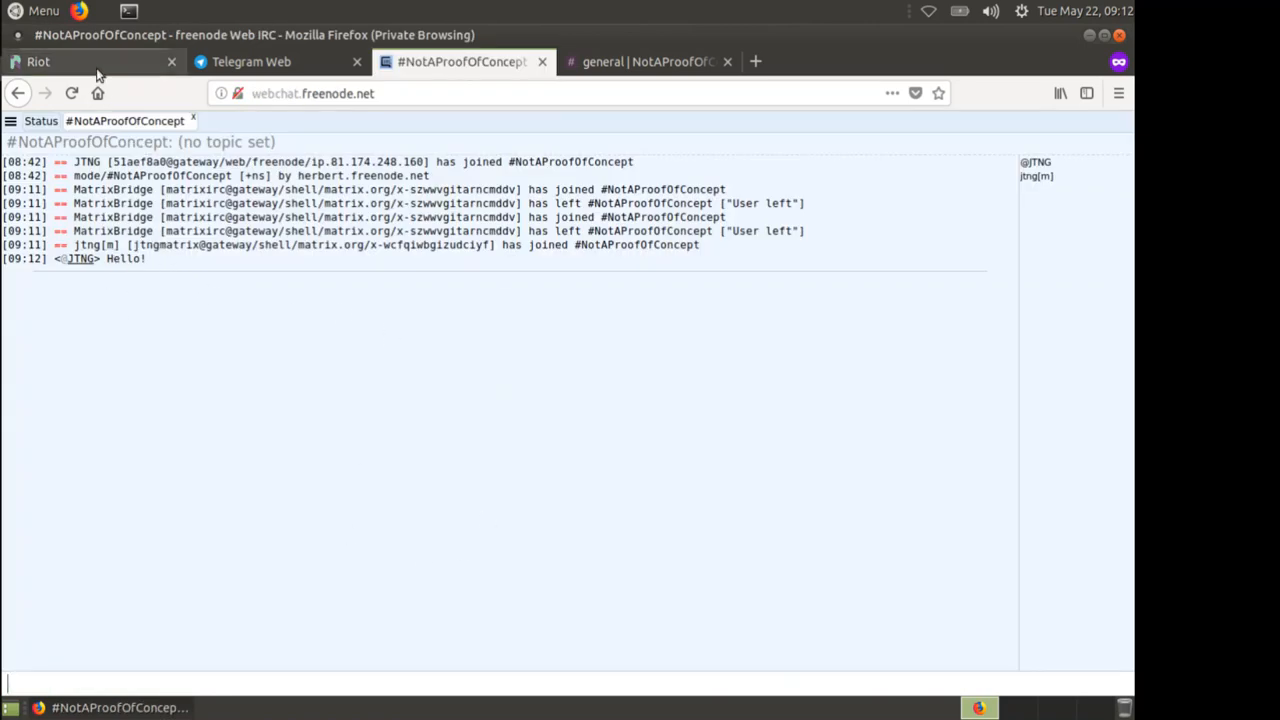
pyautogui.click(44, 62)
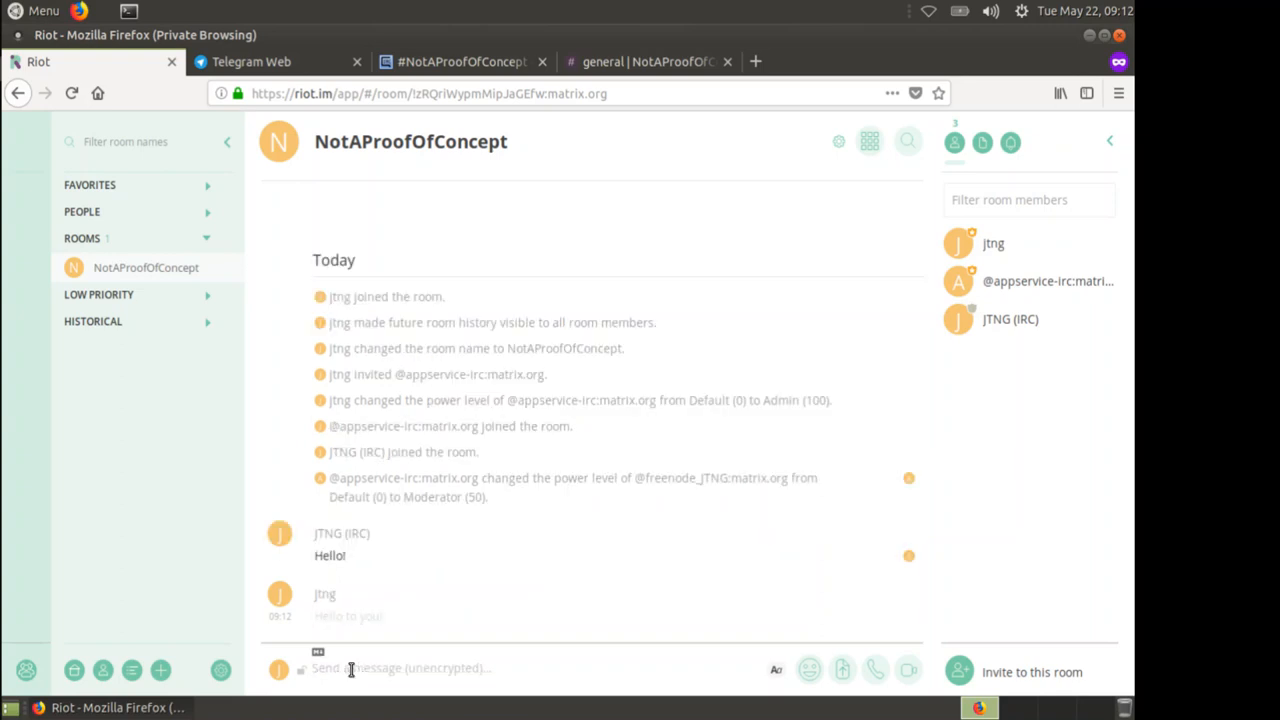
pyautogui.click(460, 60)
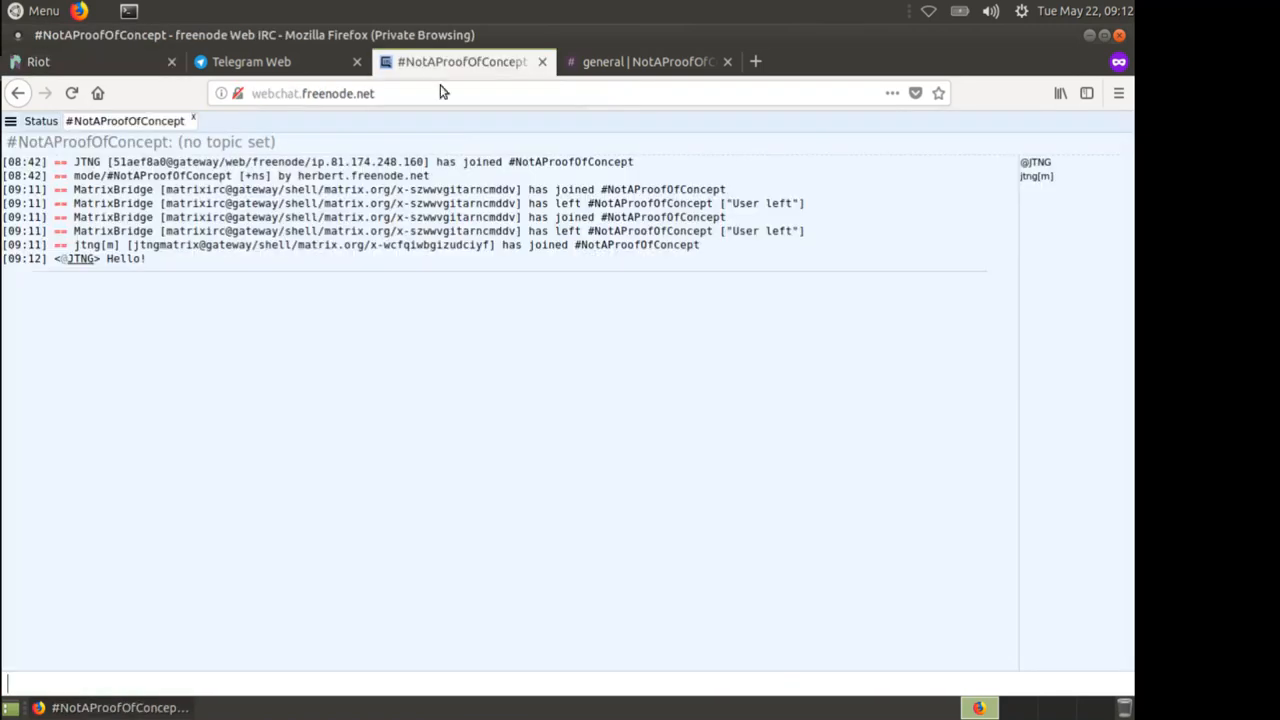
pyautogui.moveTo(232, 344)
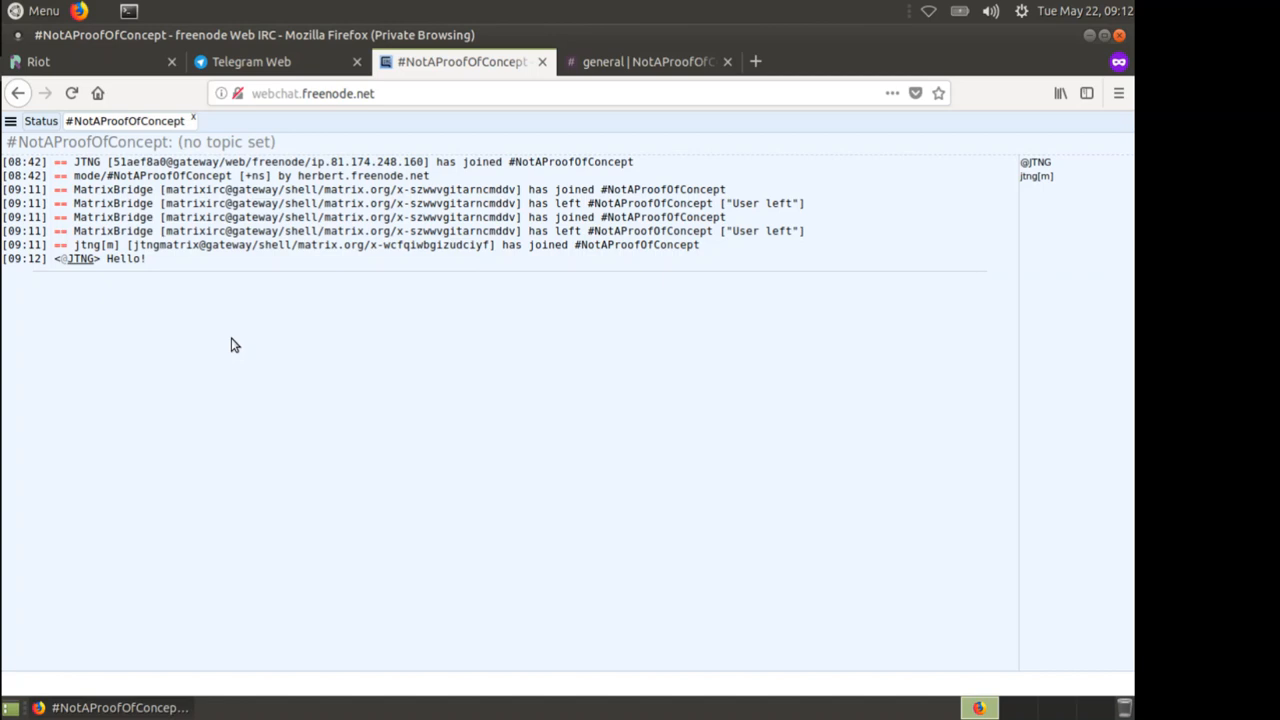
pyautogui.moveTo(1028, 184)
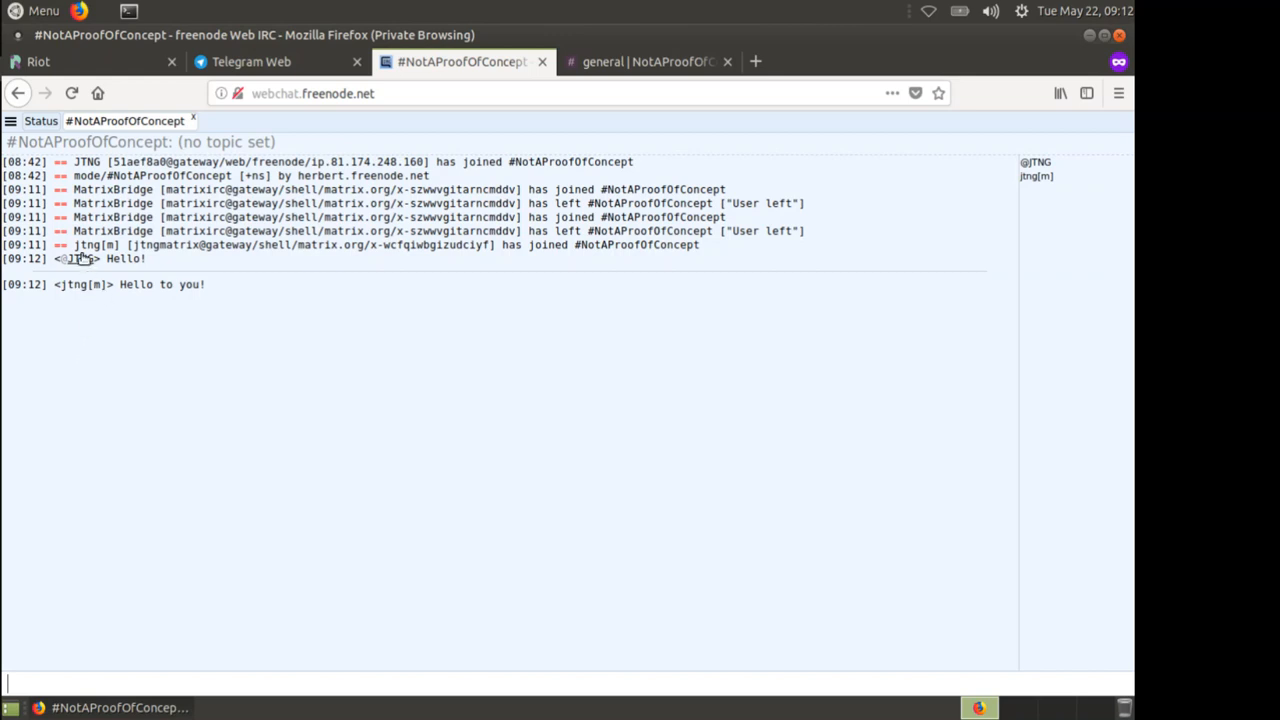
pyautogui.moveTo(96, 288)
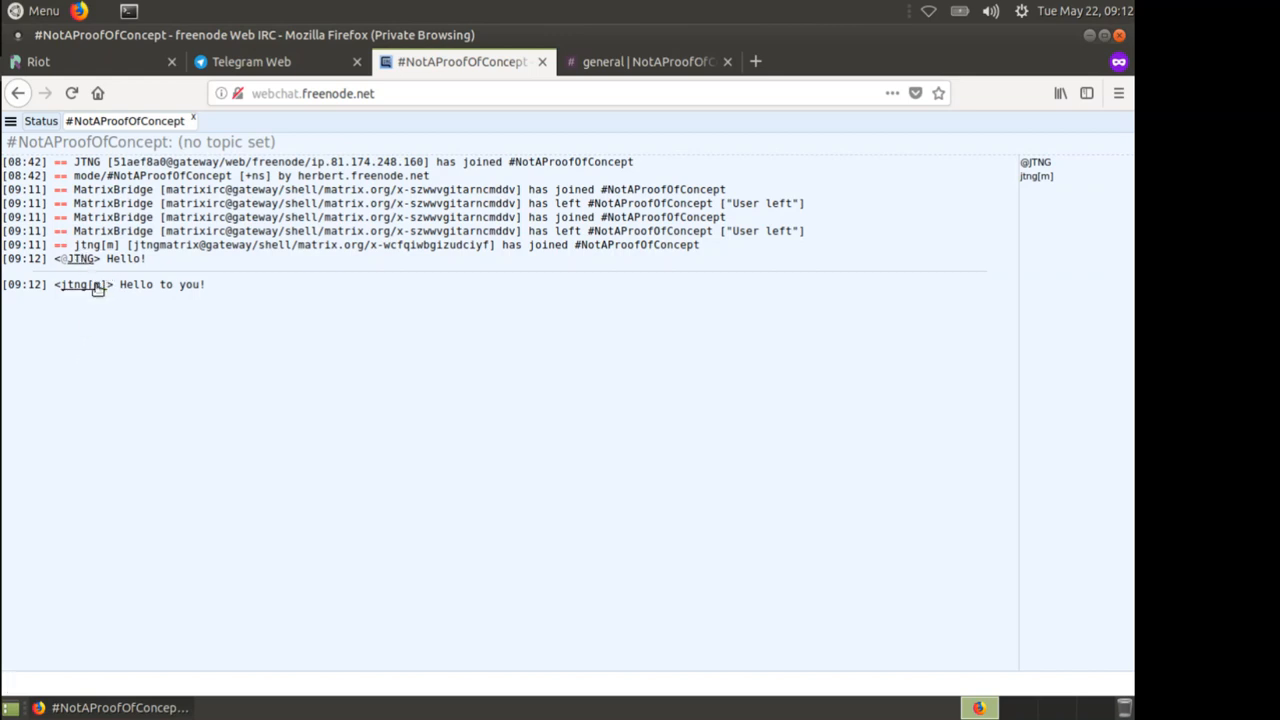
pyautogui.moveTo(160, 356)
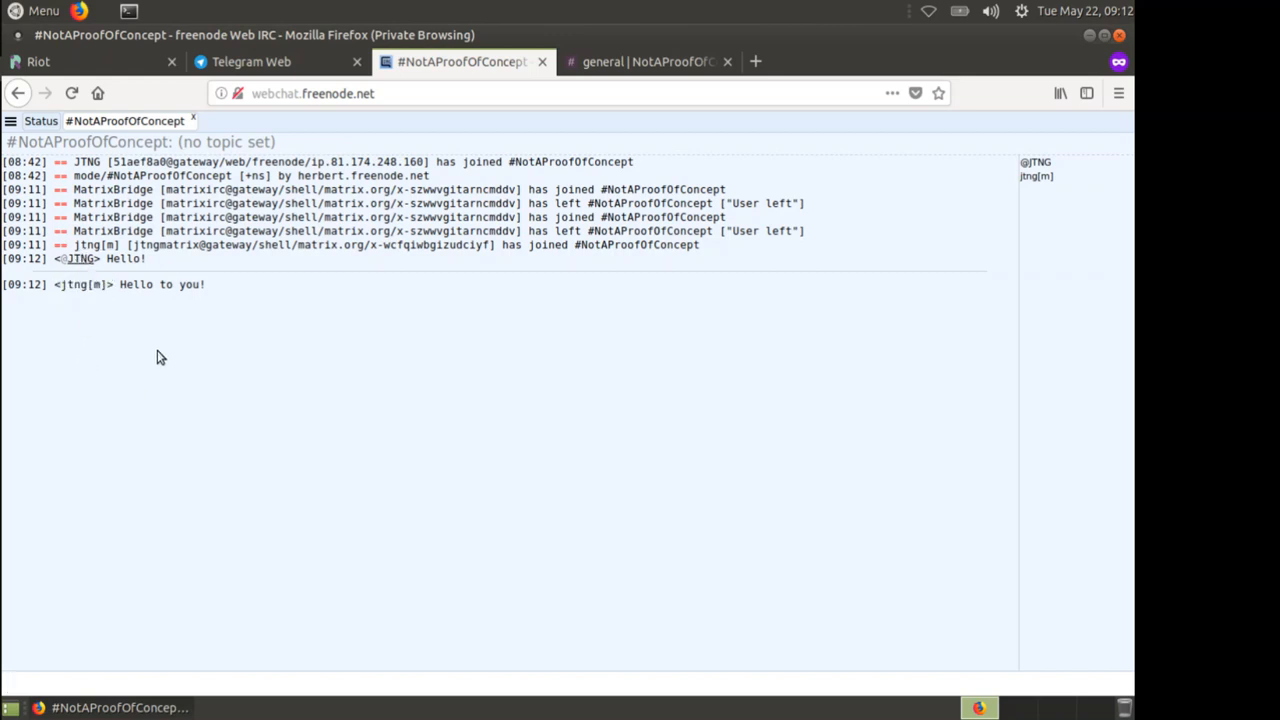
# Choose the Slack bridge from the room's integrations, then switch to the Slack #general channel
pyautogui.click(44, 60)
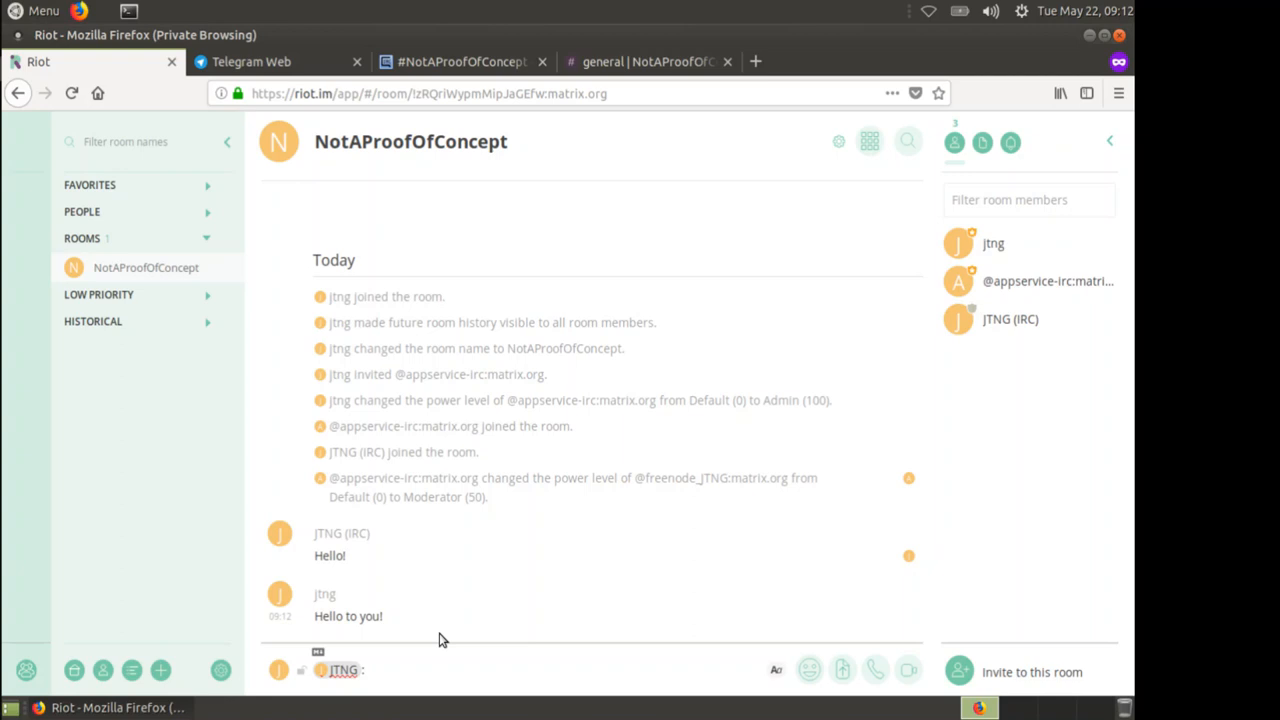
pyautogui.moveTo(462, 368)
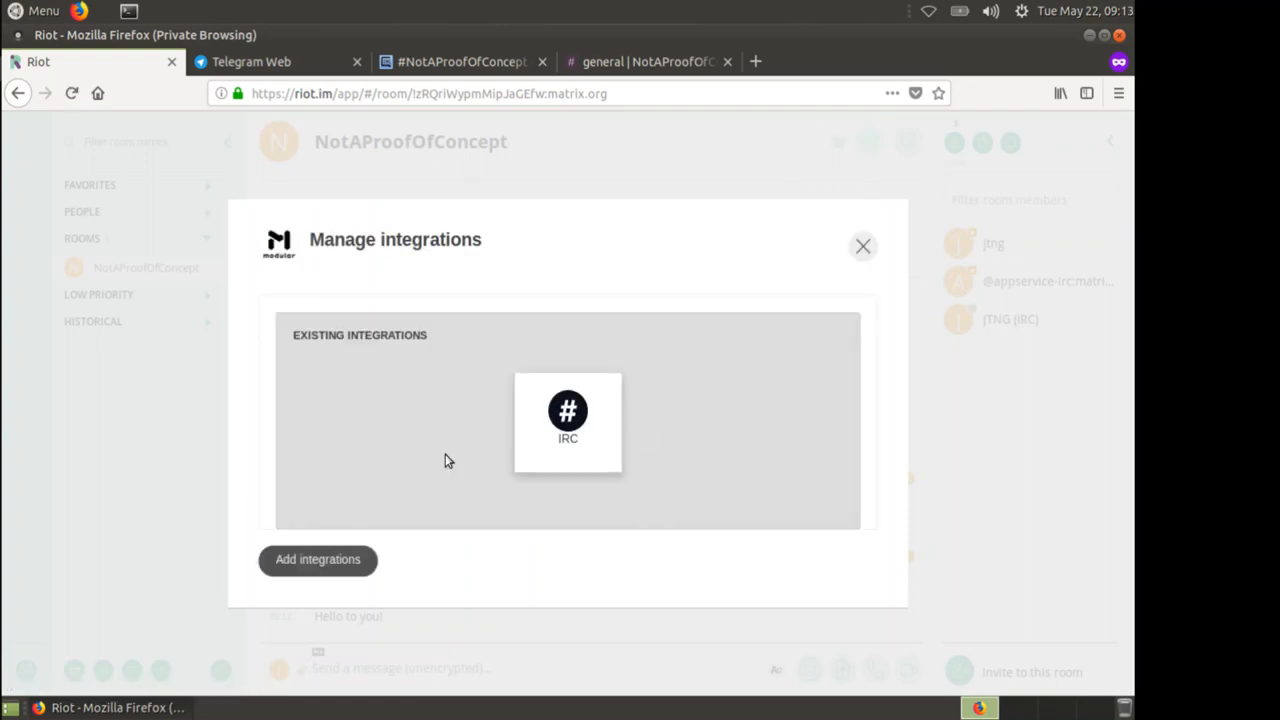
pyautogui.click(316, 560)
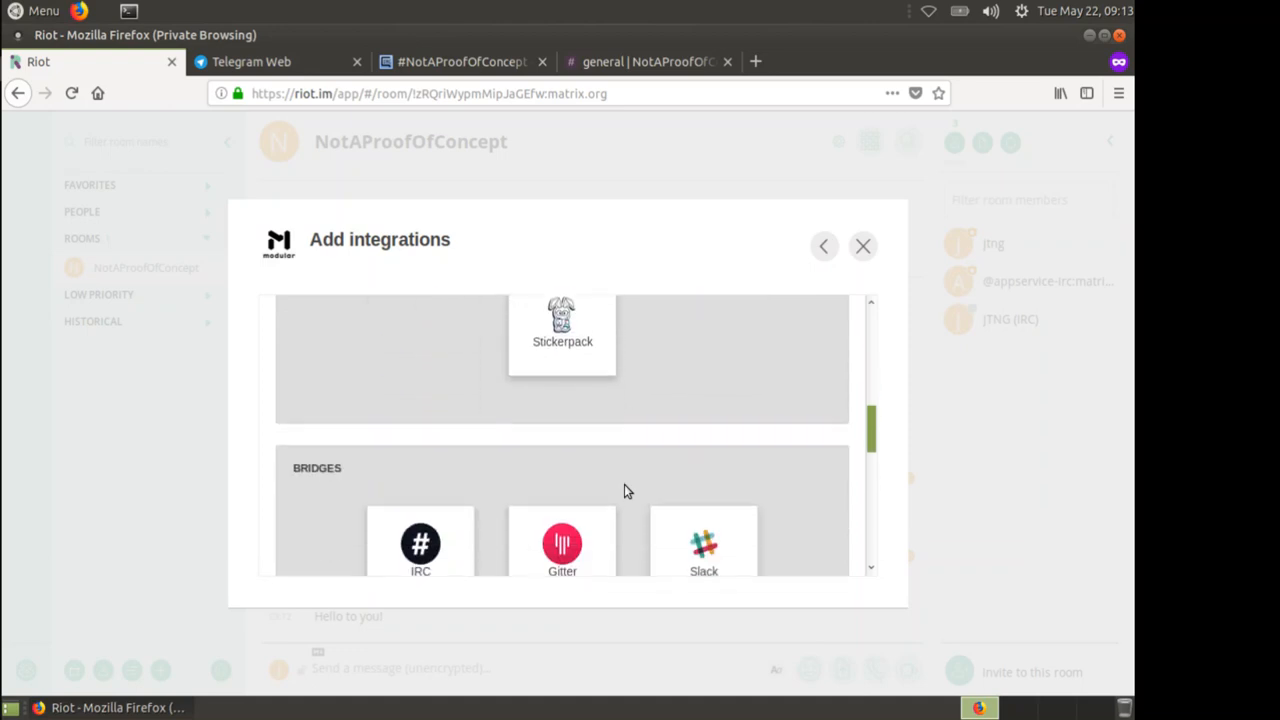
pyautogui.click(702, 544)
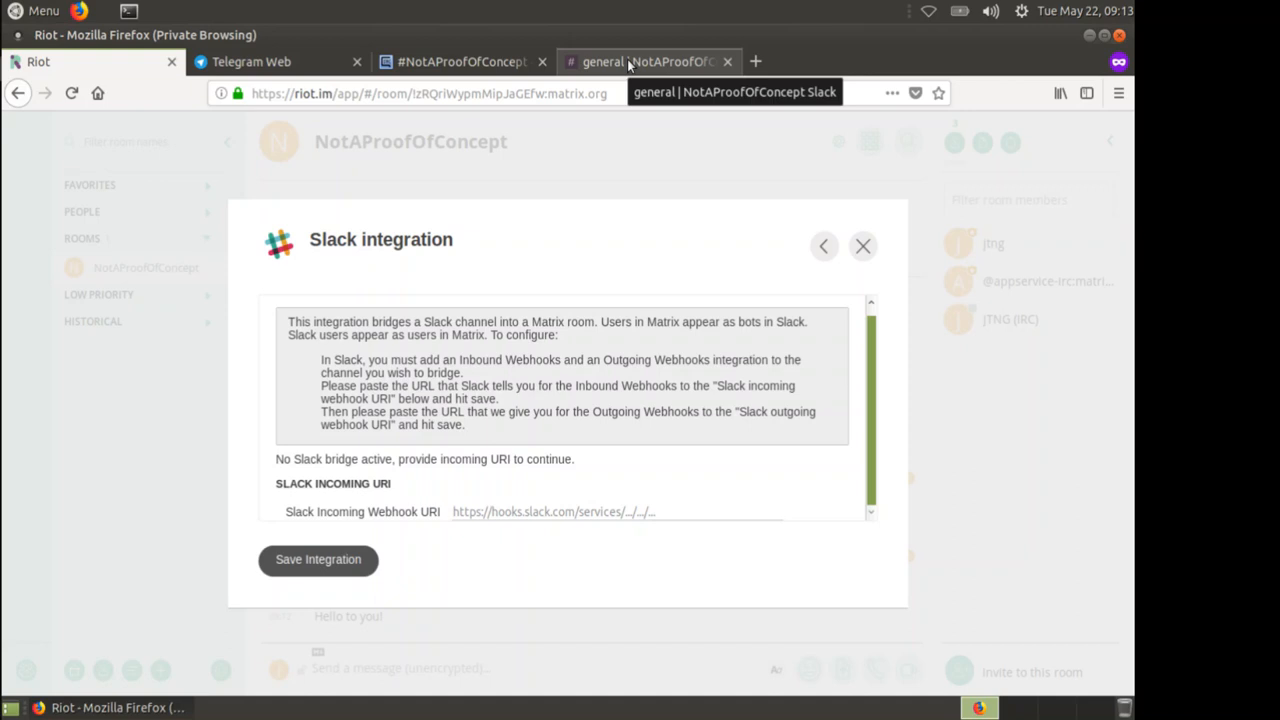
pyautogui.click(648, 60)
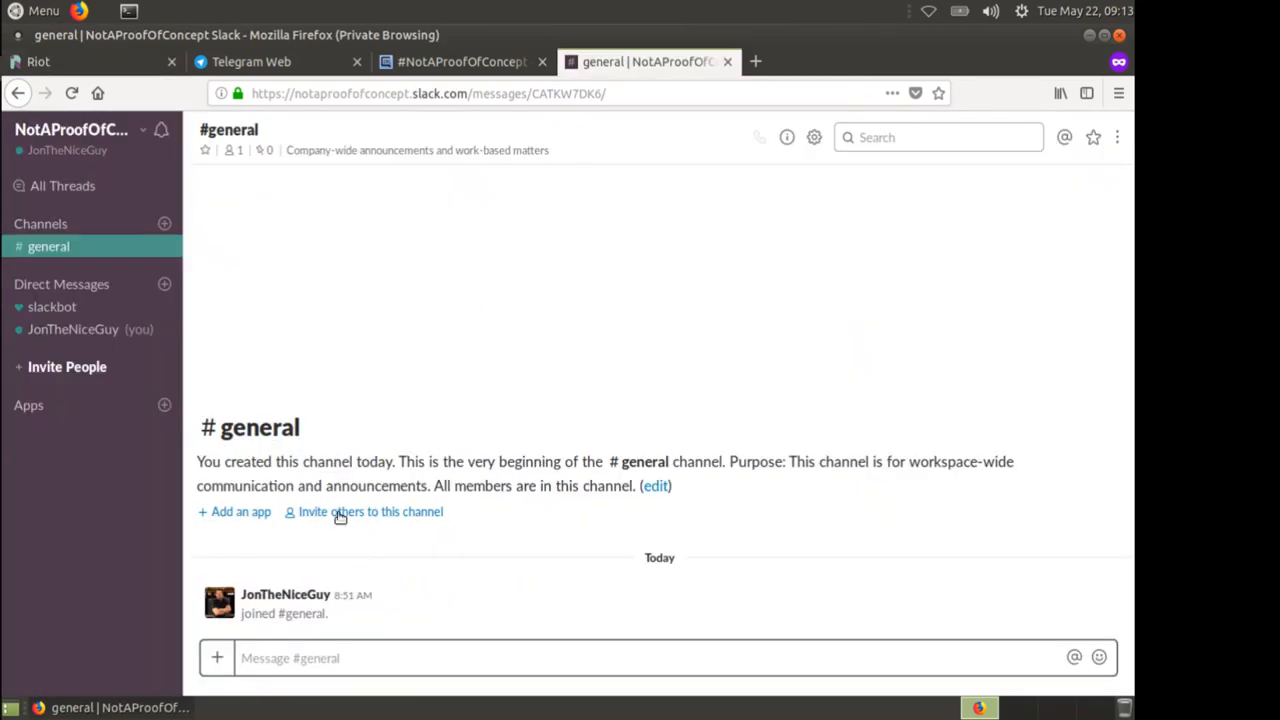
pyautogui.moveTo(256, 514)
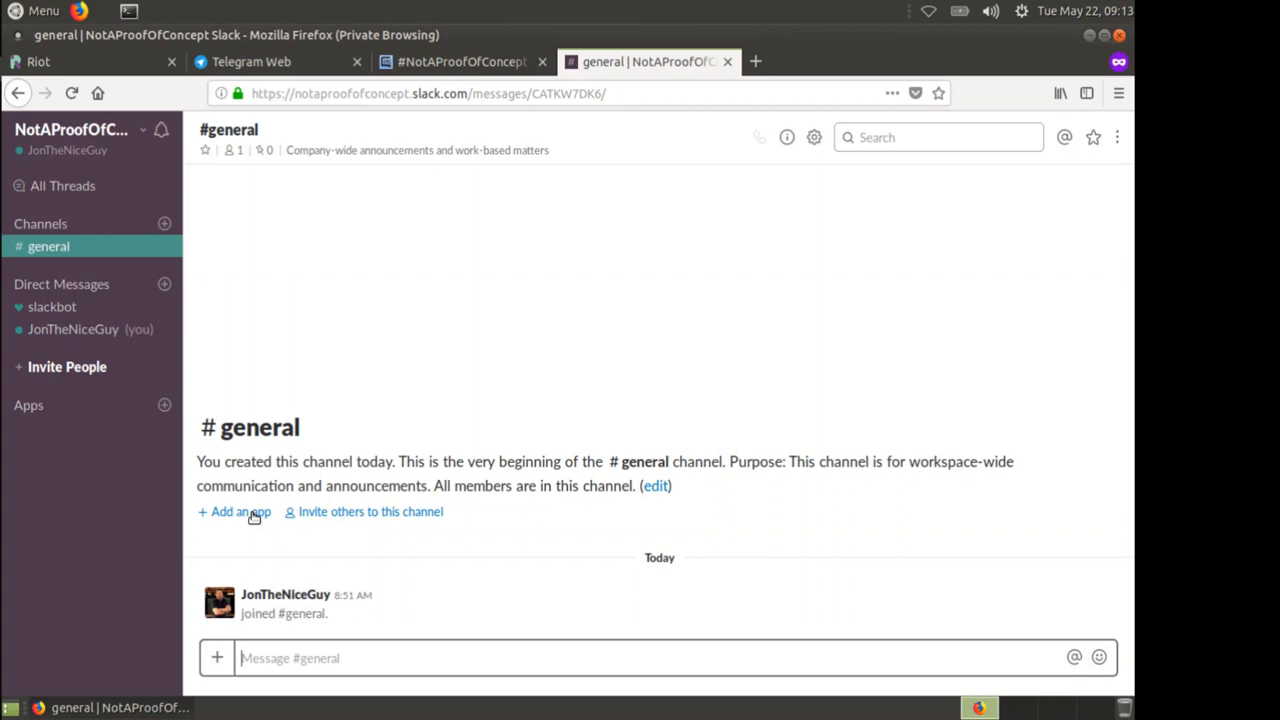
# Search the Slack App Directory for 'webhook' and open Incoming WebHooks
pyautogui.click(232, 512)
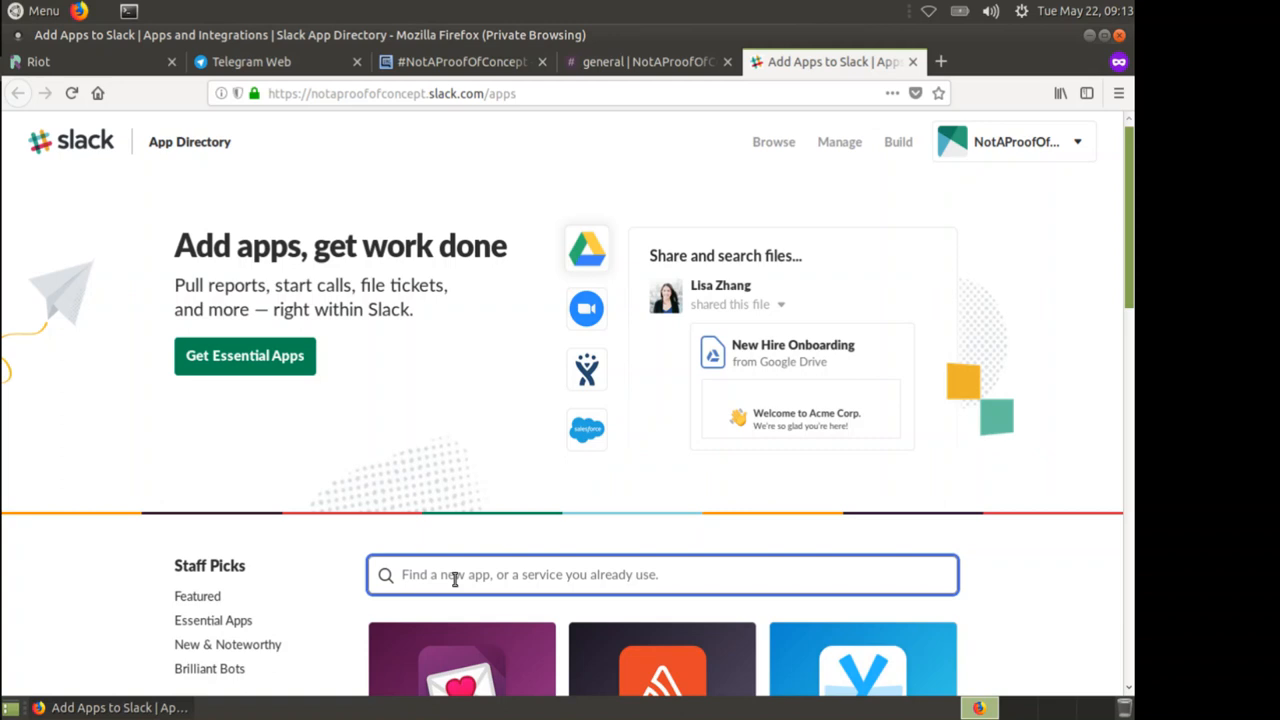
pyautogui.write('webhook')
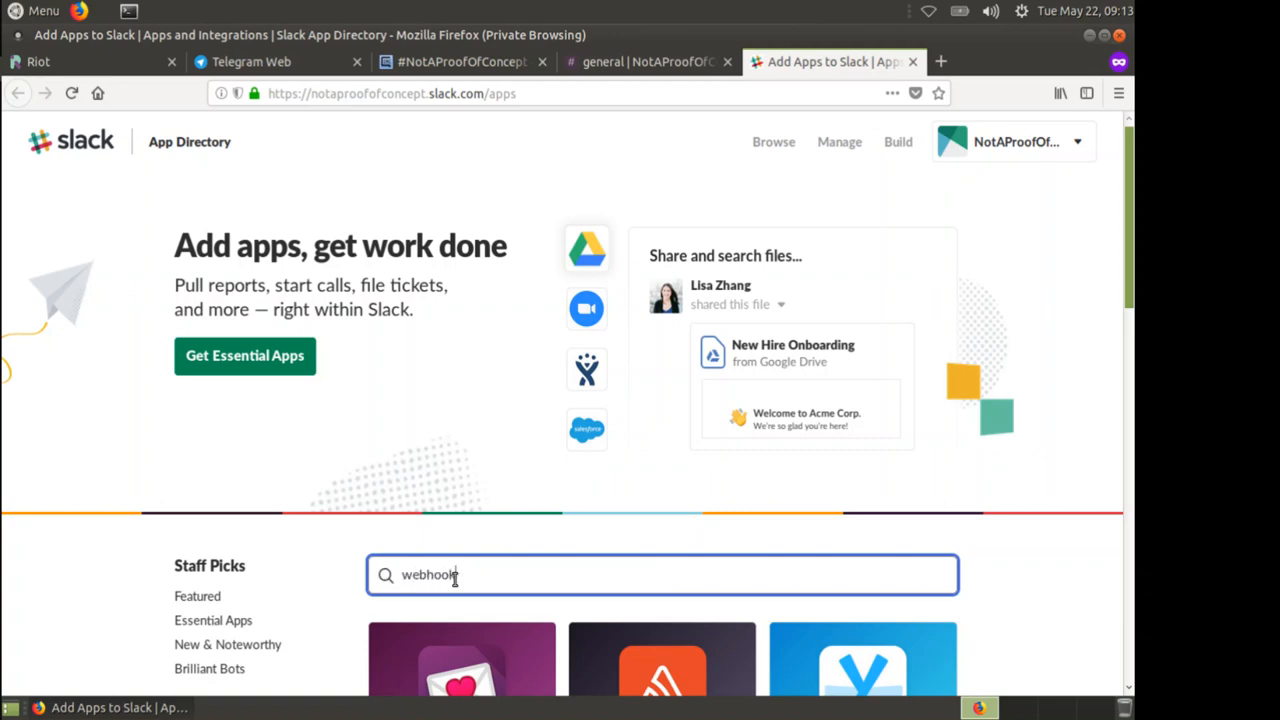
pyautogui.write('k')
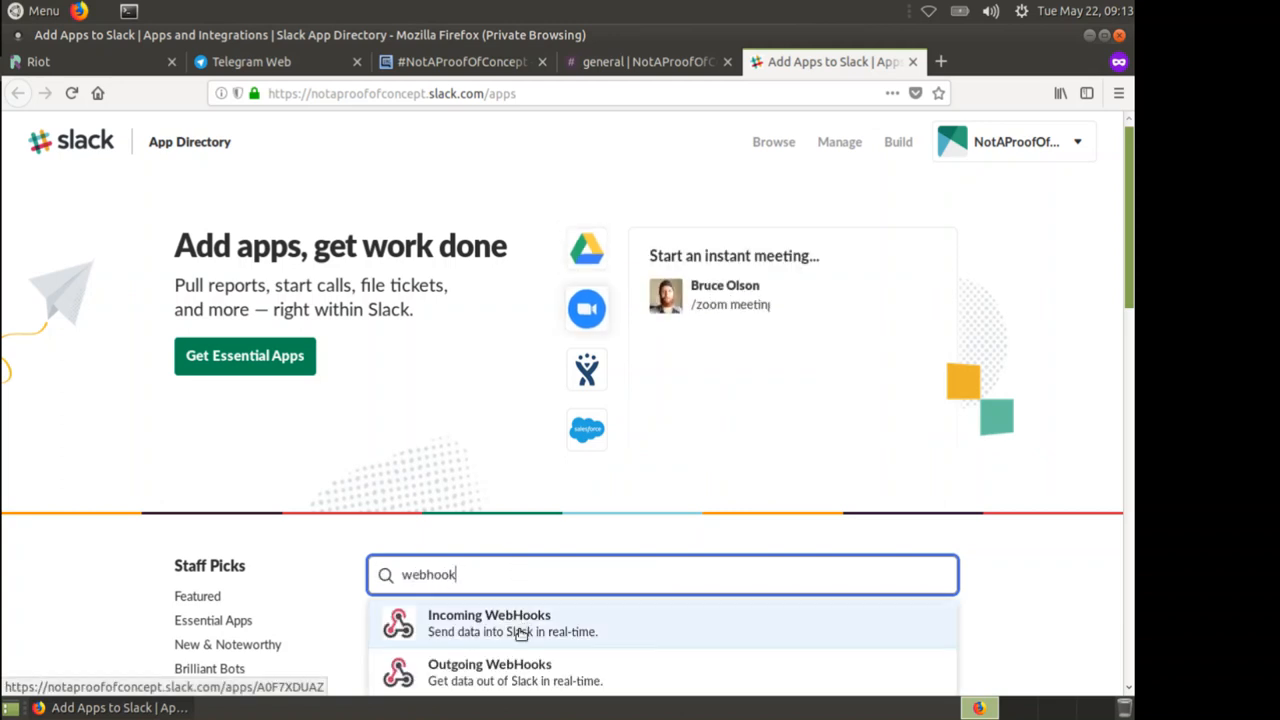
pyautogui.click(516, 632)
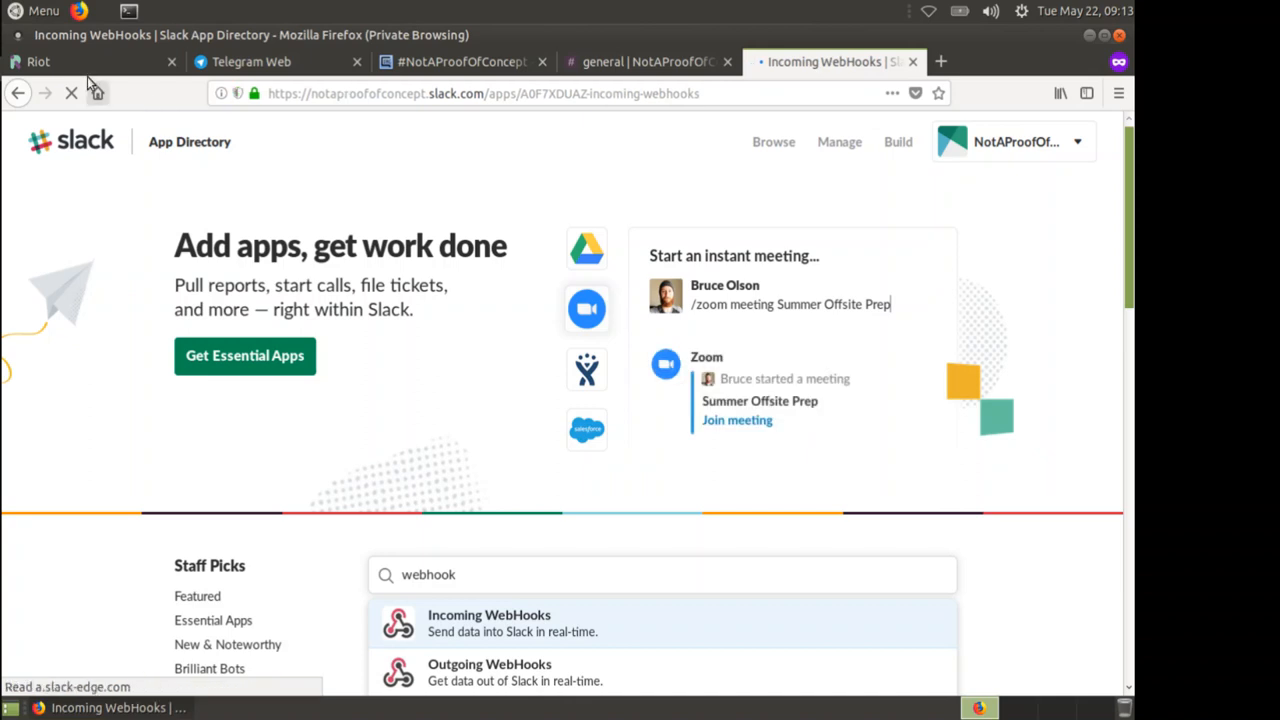
pyautogui.click(60, 60)
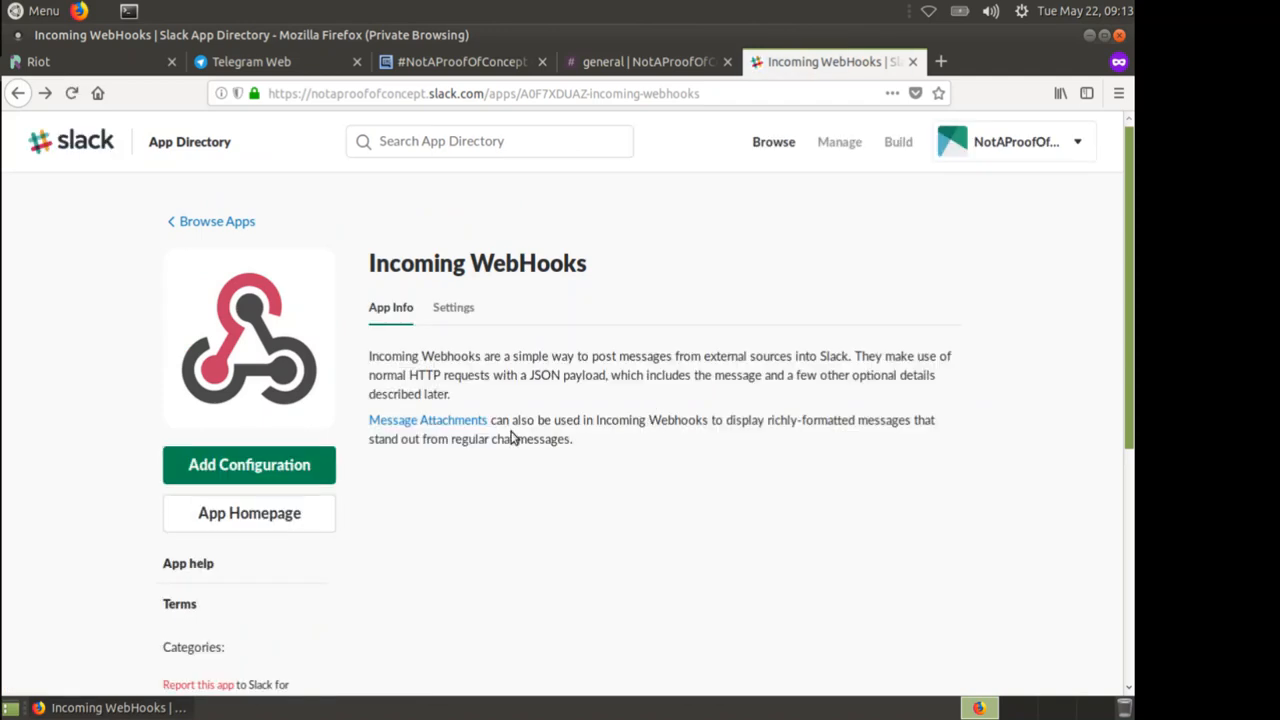
# Add an Incoming WebHooks configuration posting to #general
pyautogui.click(248, 464)
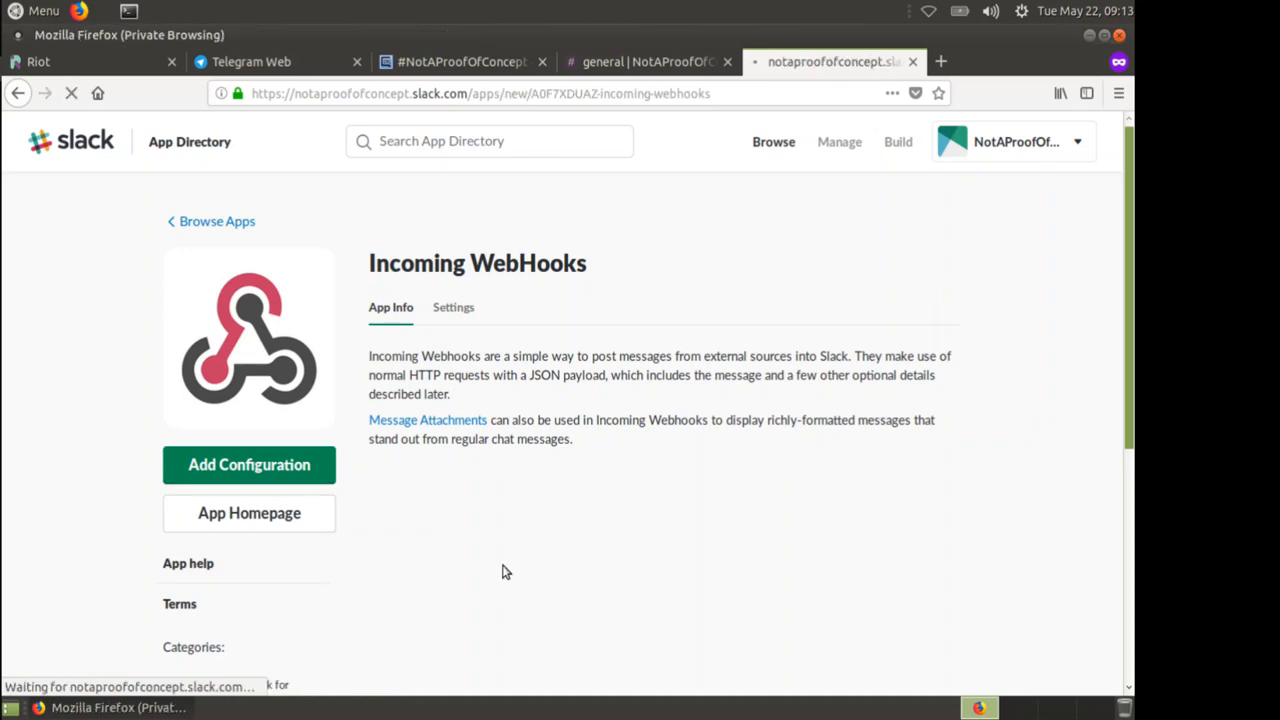
pyautogui.click(248, 464)
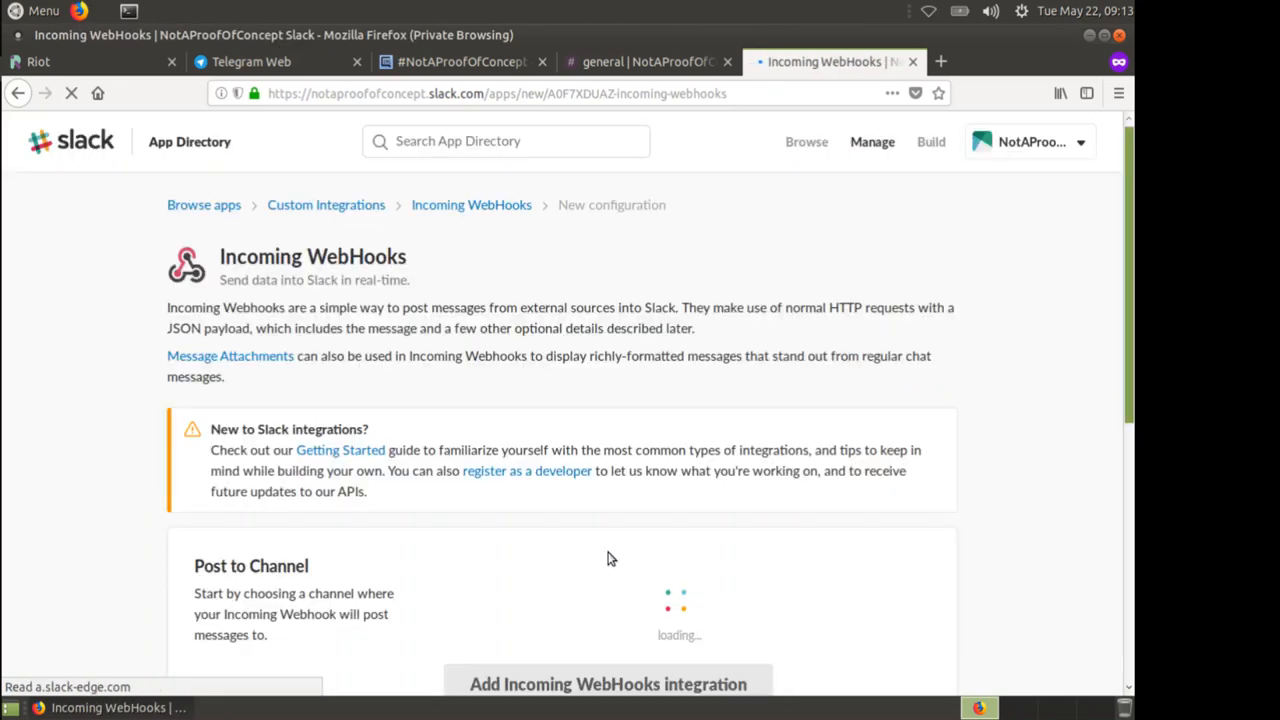
pyautogui.scroll(-3)
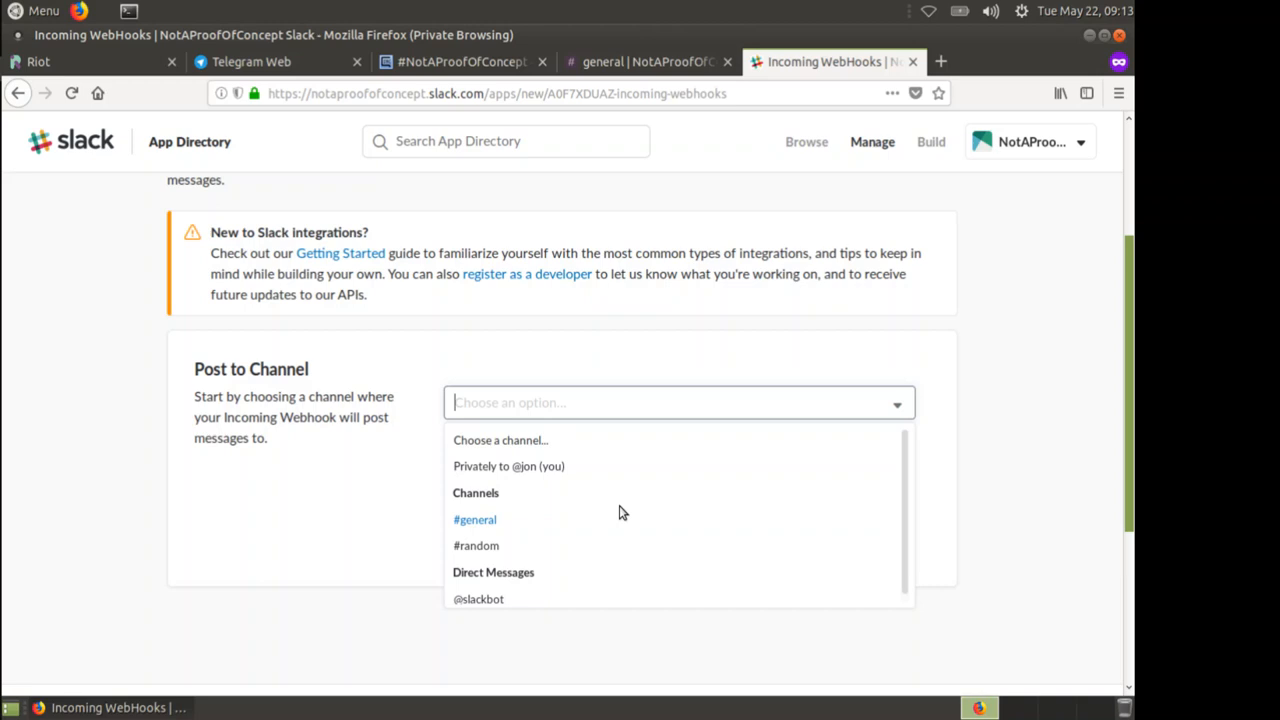
pyautogui.click(474, 520)
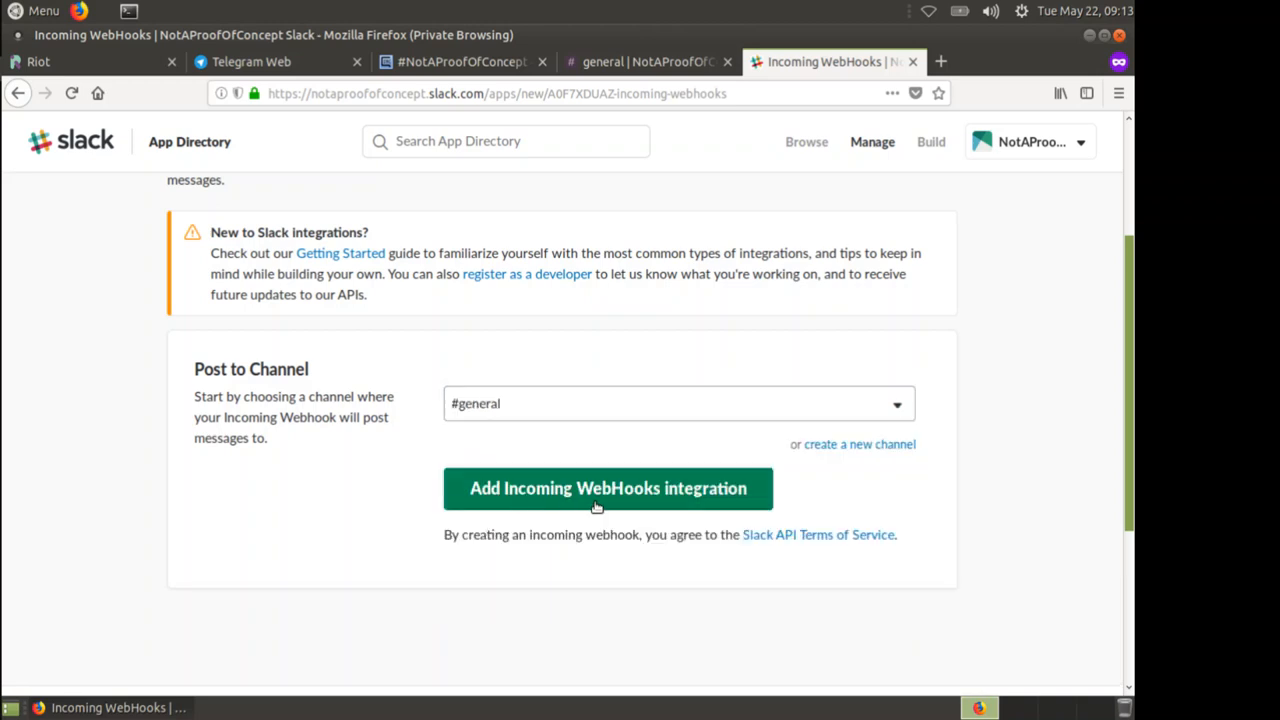
pyautogui.click(604, 494)
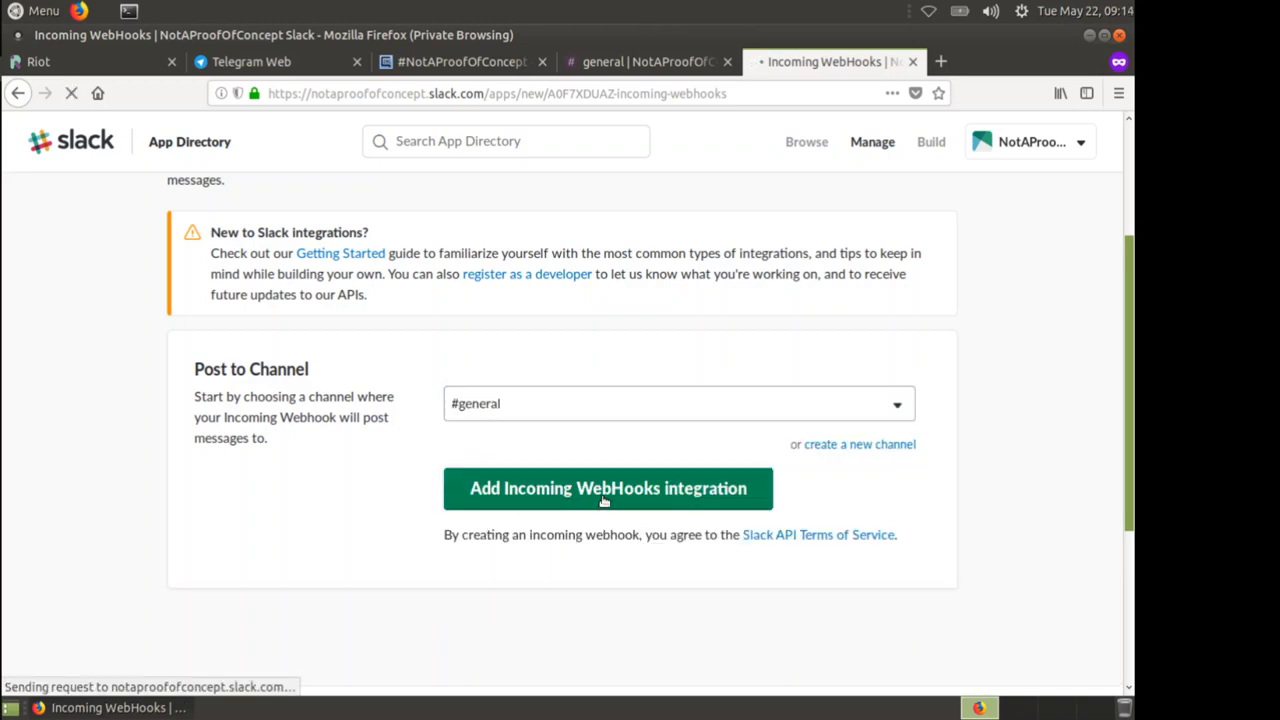
pyautogui.click(608, 488)
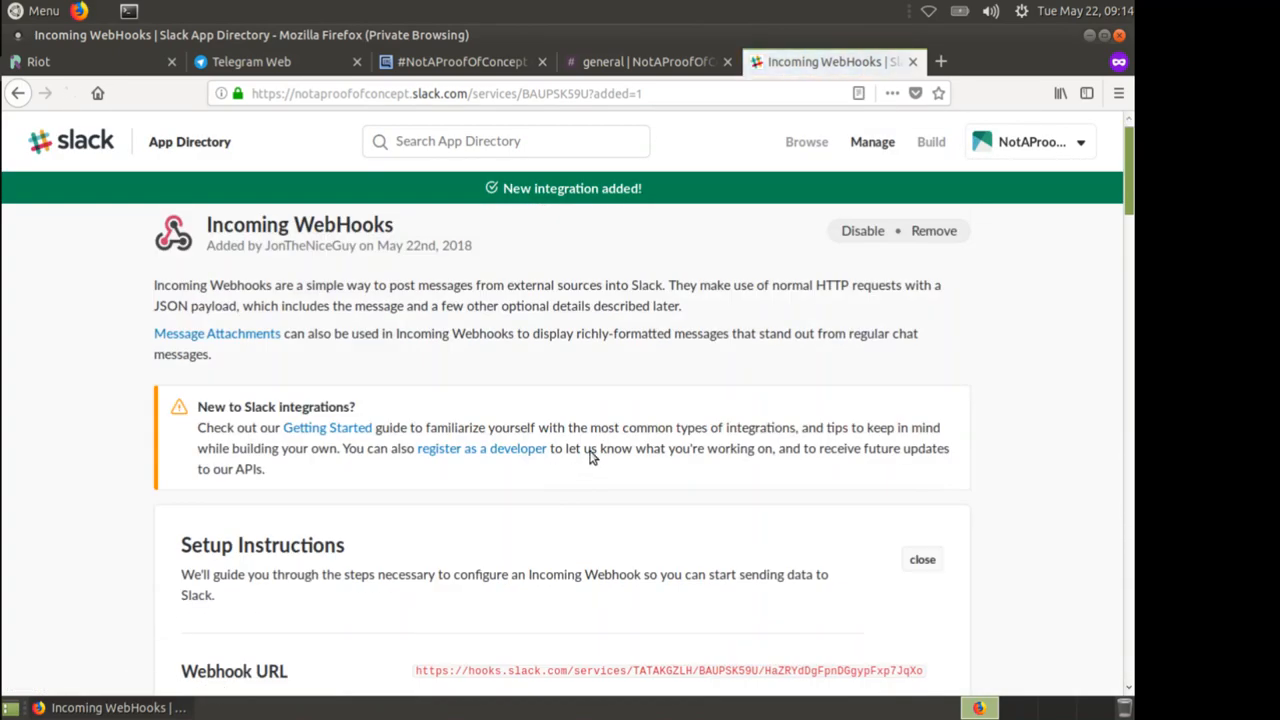
# Copy the new incoming webhook URL from Slack's Integration Settings
pyautogui.click(920, 560)
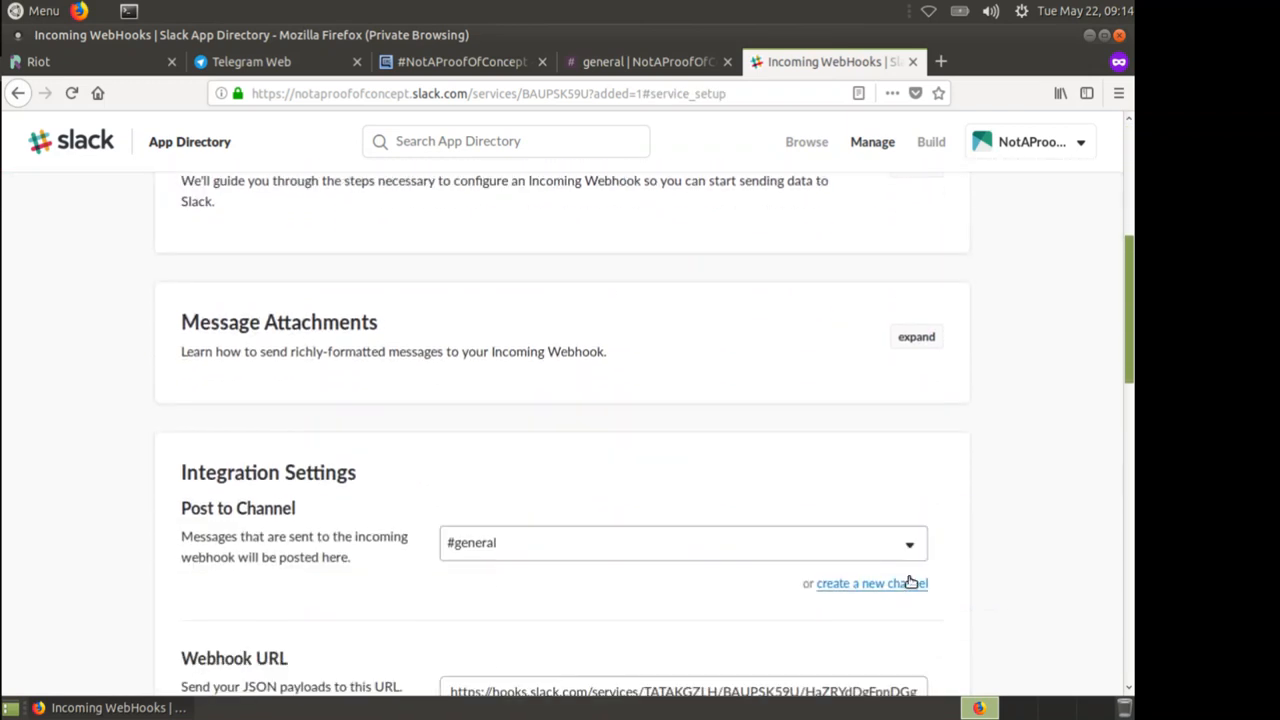
pyautogui.scroll(-3)
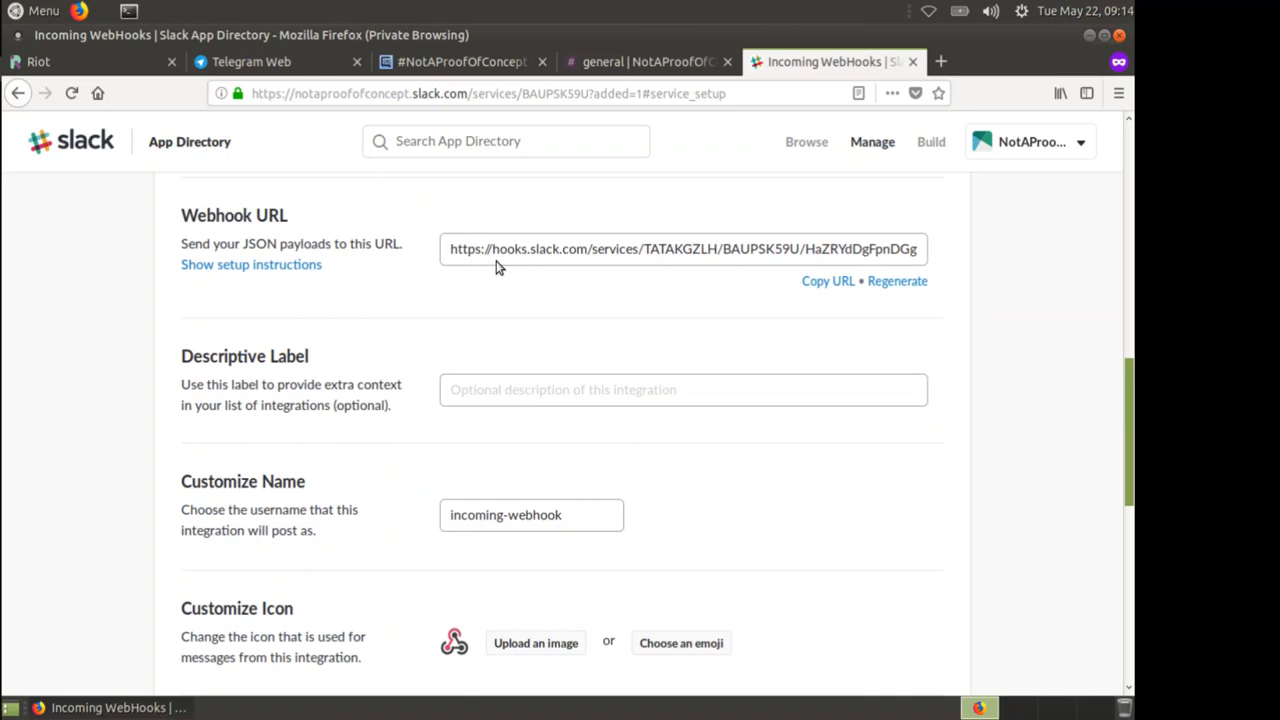
pyautogui.click(828, 280)
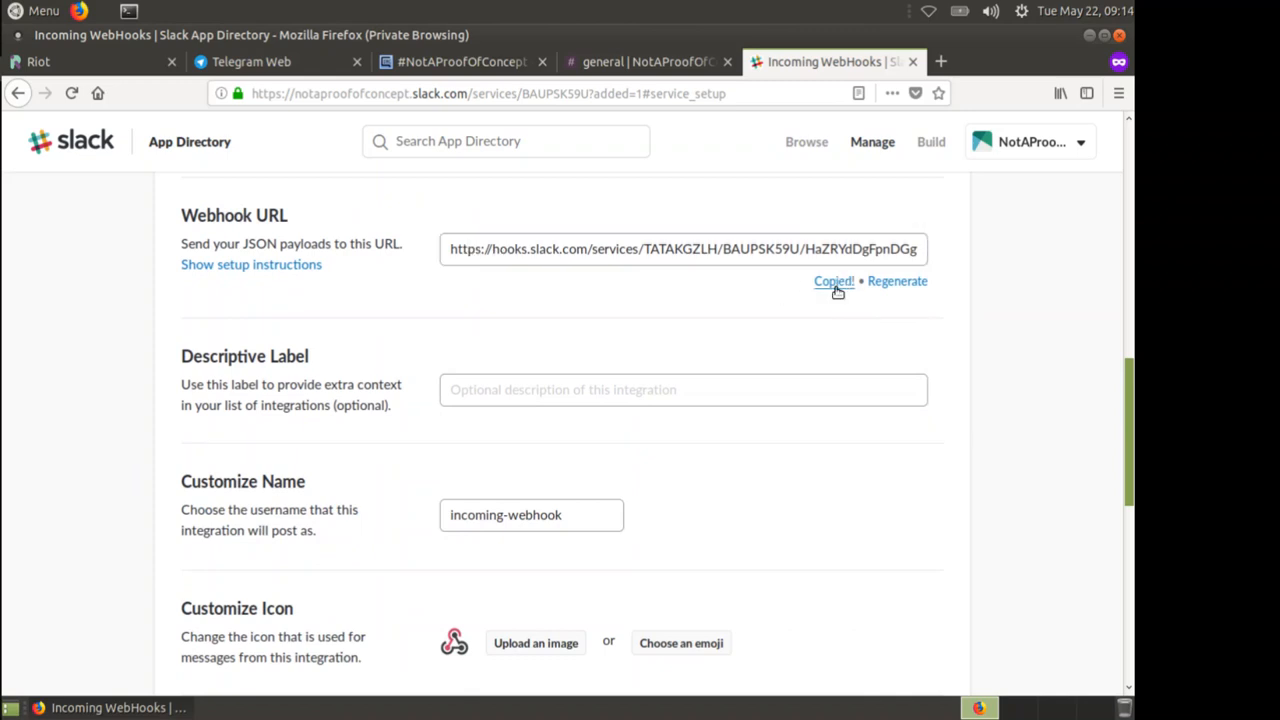
pyautogui.click(60, 60)
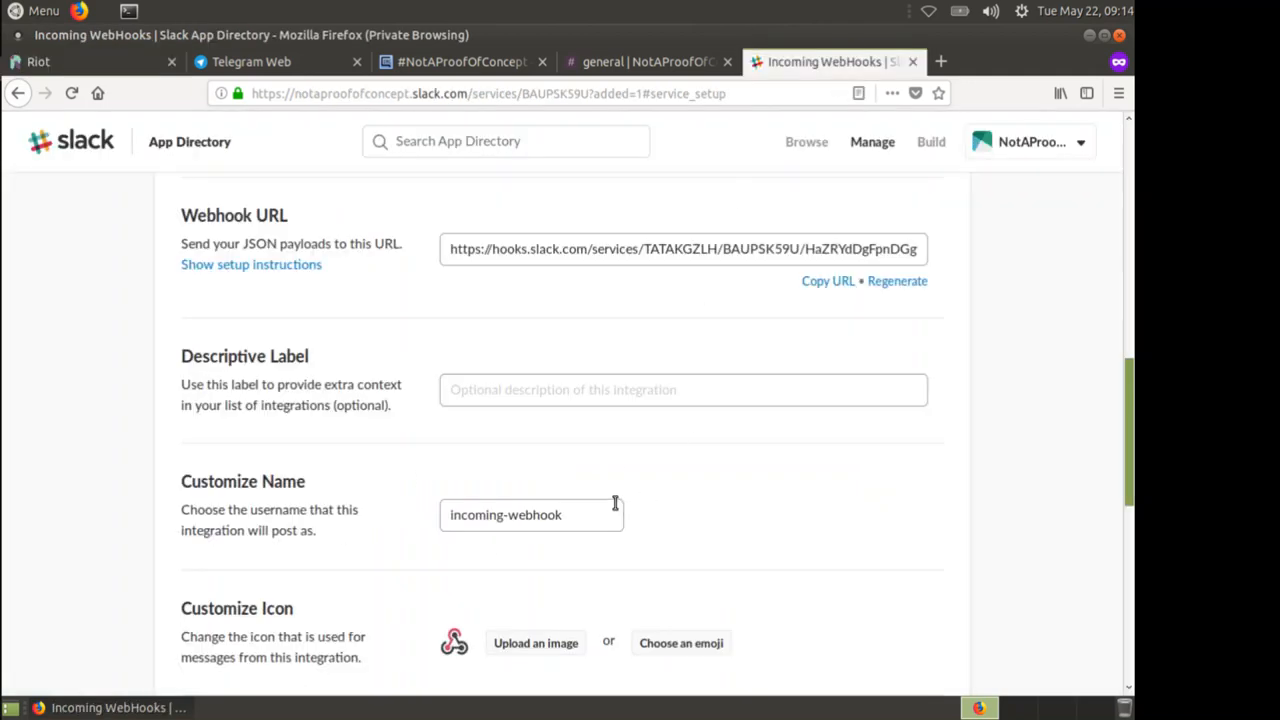
# Name the Slack integration 'Matrix Bridge' in the Customize Name field
pyautogui.click(682, 390)
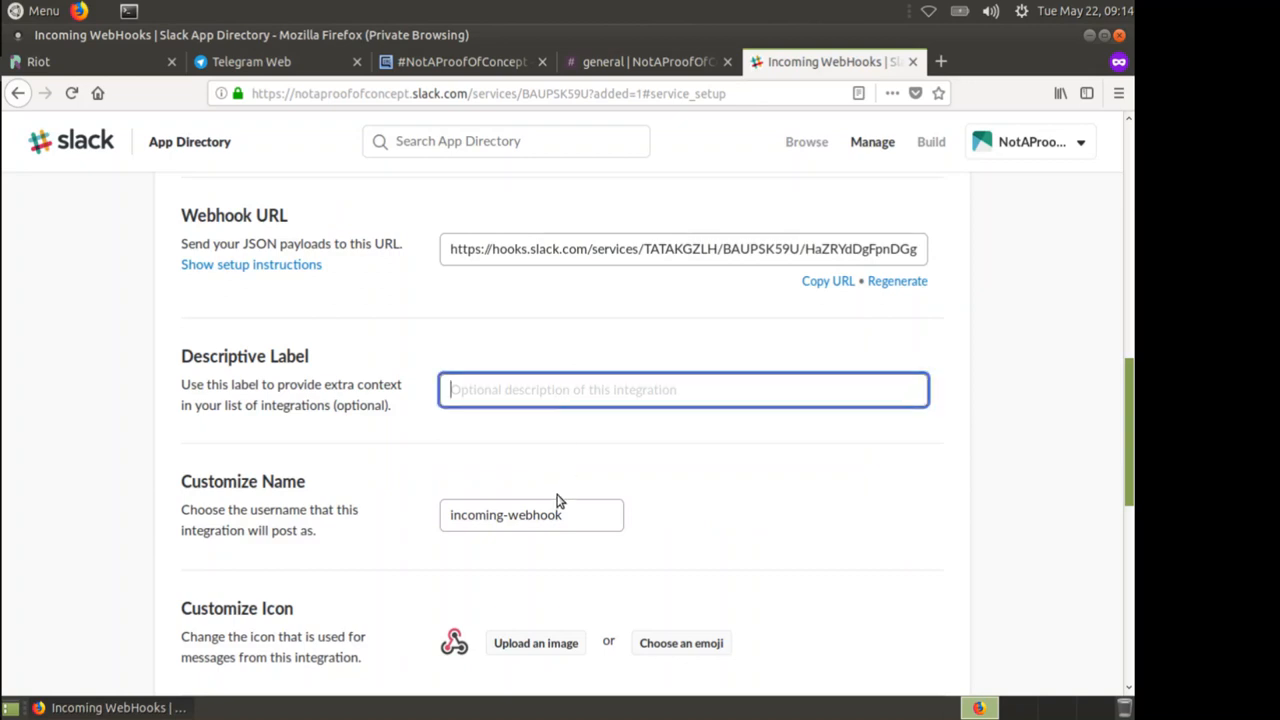
pyautogui.write('Matrix Bridge')
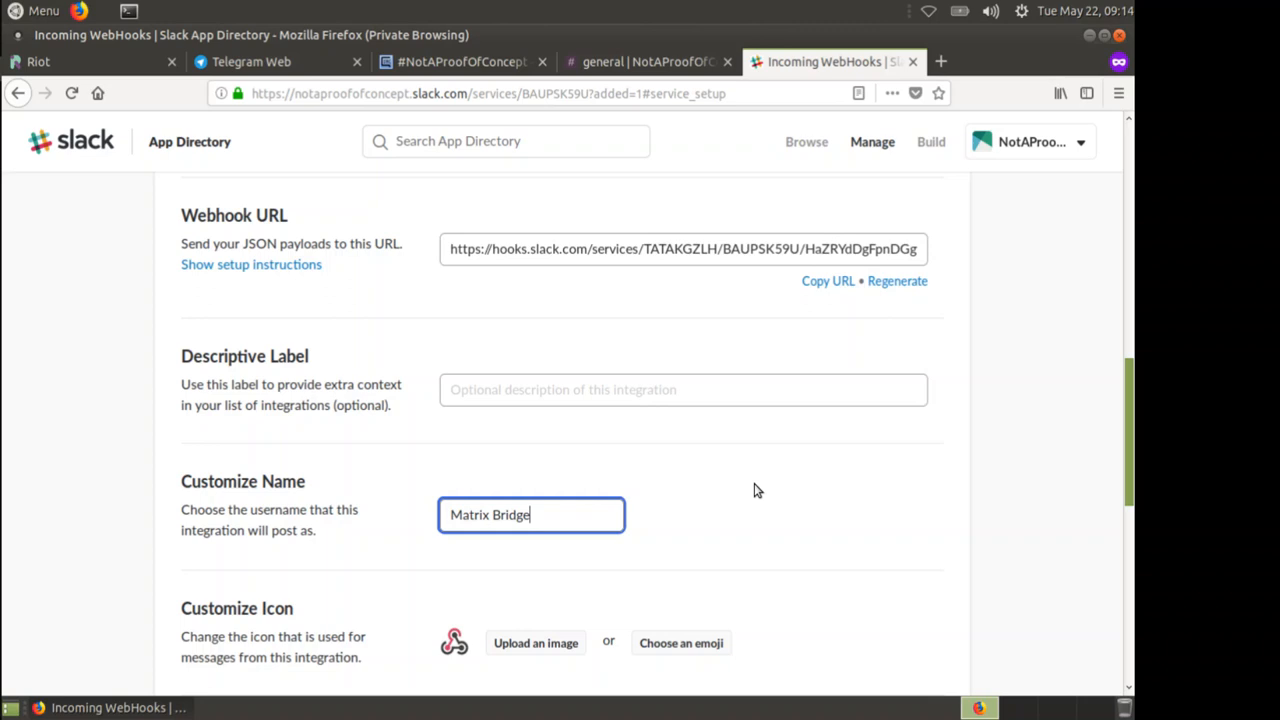
pyautogui.scroll(-3)
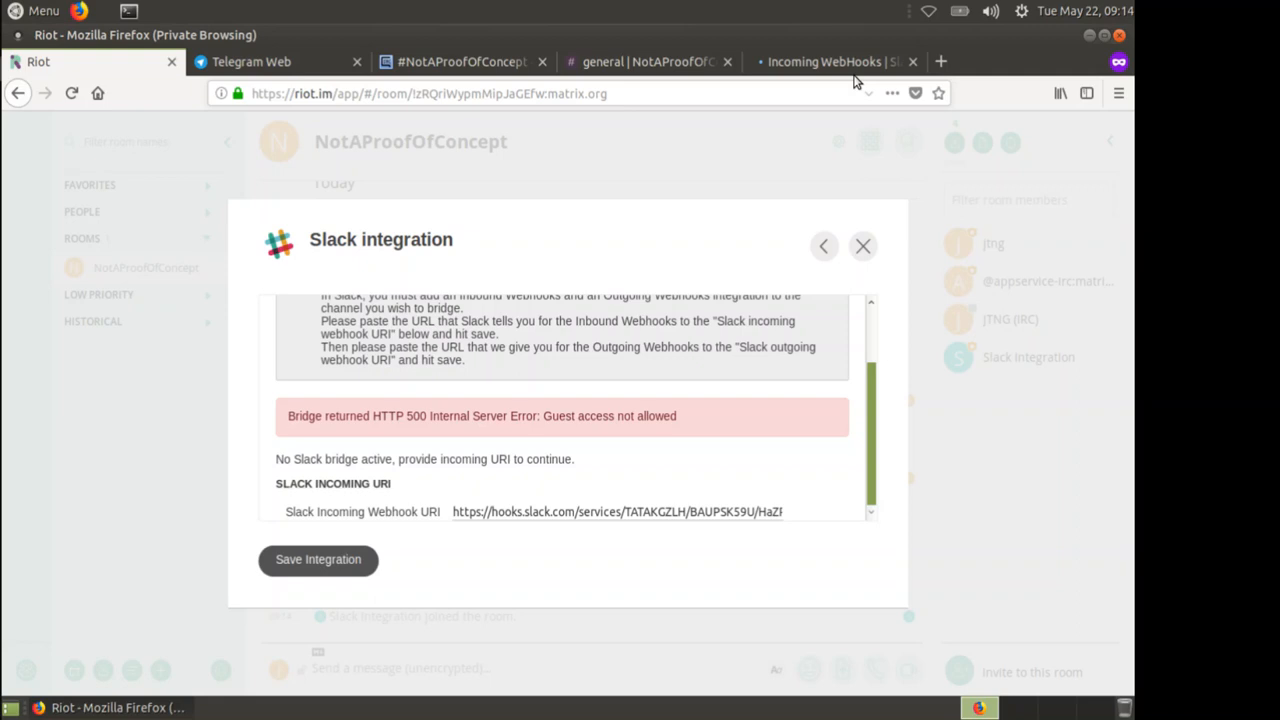
pyautogui.moveTo(572, 472)
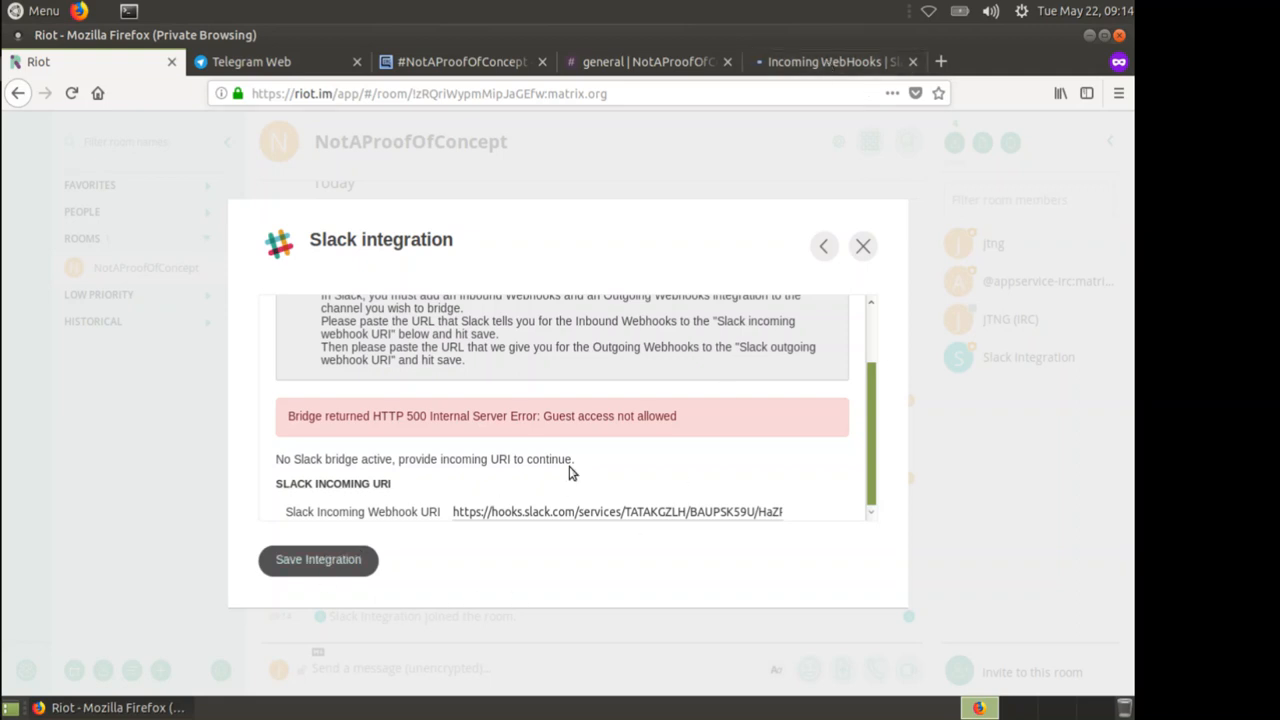
# Save Riot's Slack bridge with the incoming webhook URI and copy its outgoing webhook URI
pyautogui.click(318, 560)
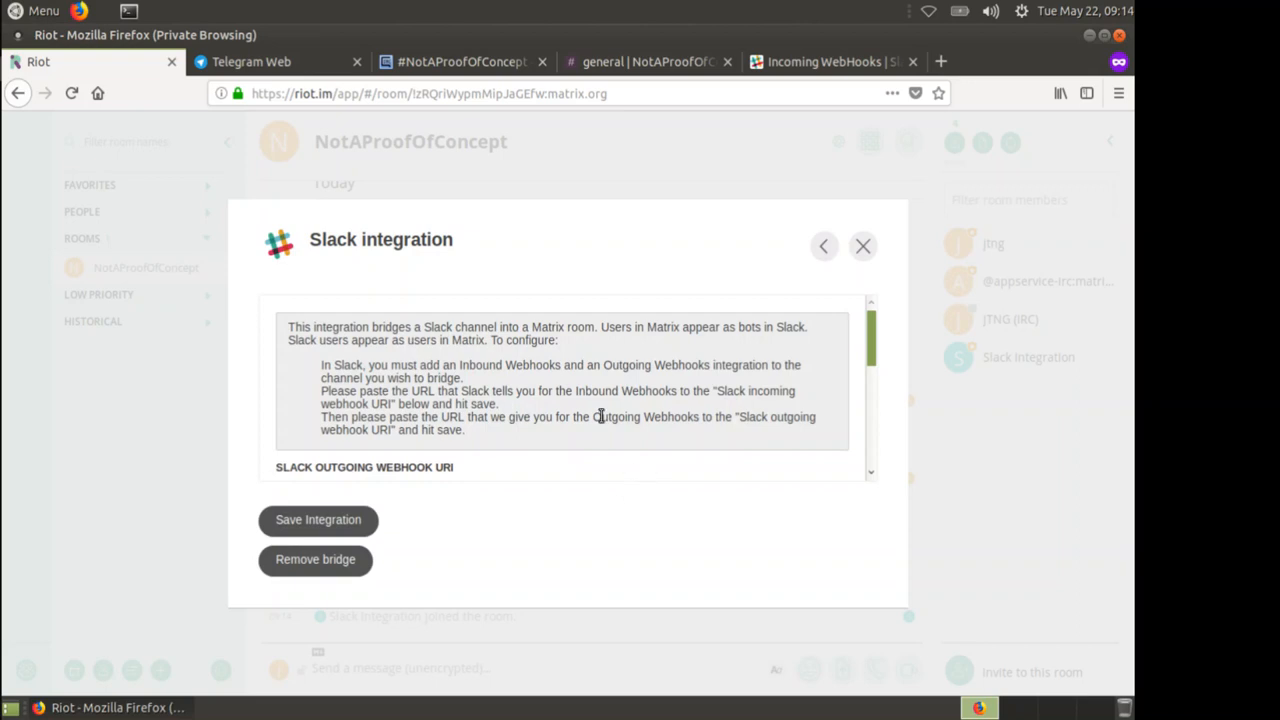
pyautogui.scroll(-3)
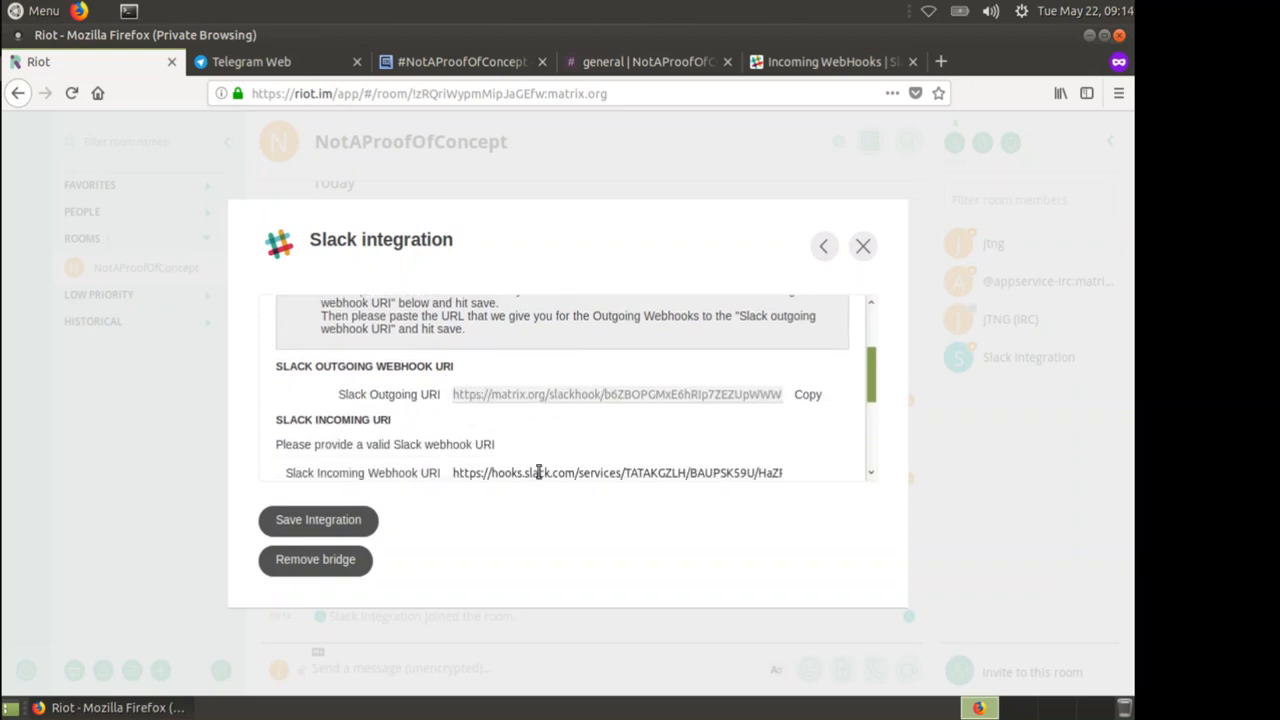
pyautogui.scroll(-3)
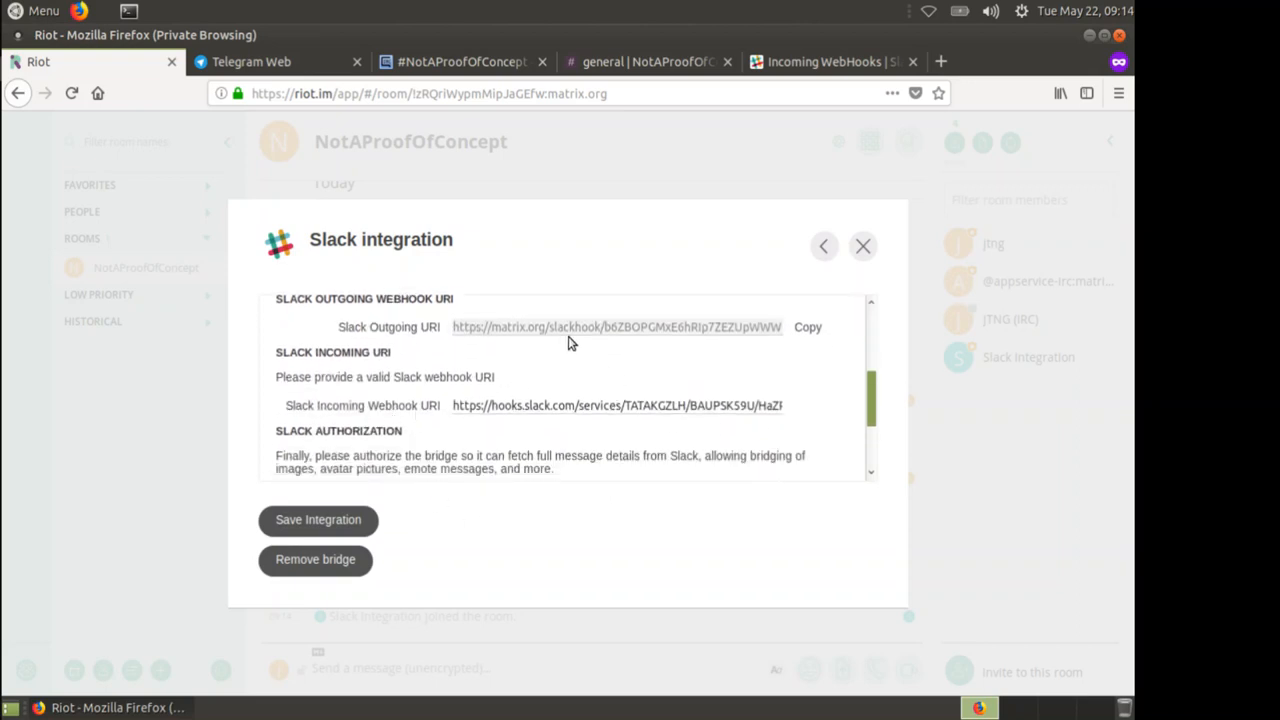
pyautogui.click(808, 328)
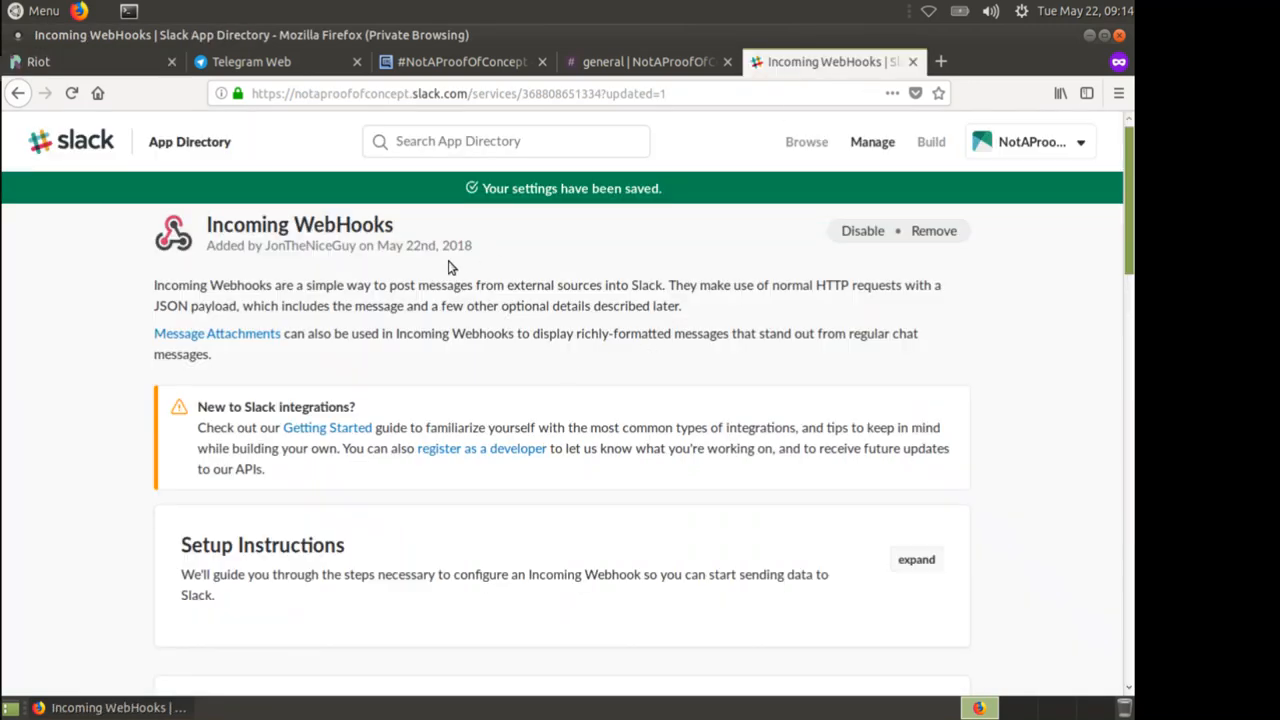
# Find the Outgoing WebHooks app in Slack's App Directory by searching 'outg'
pyautogui.click(504, 140)
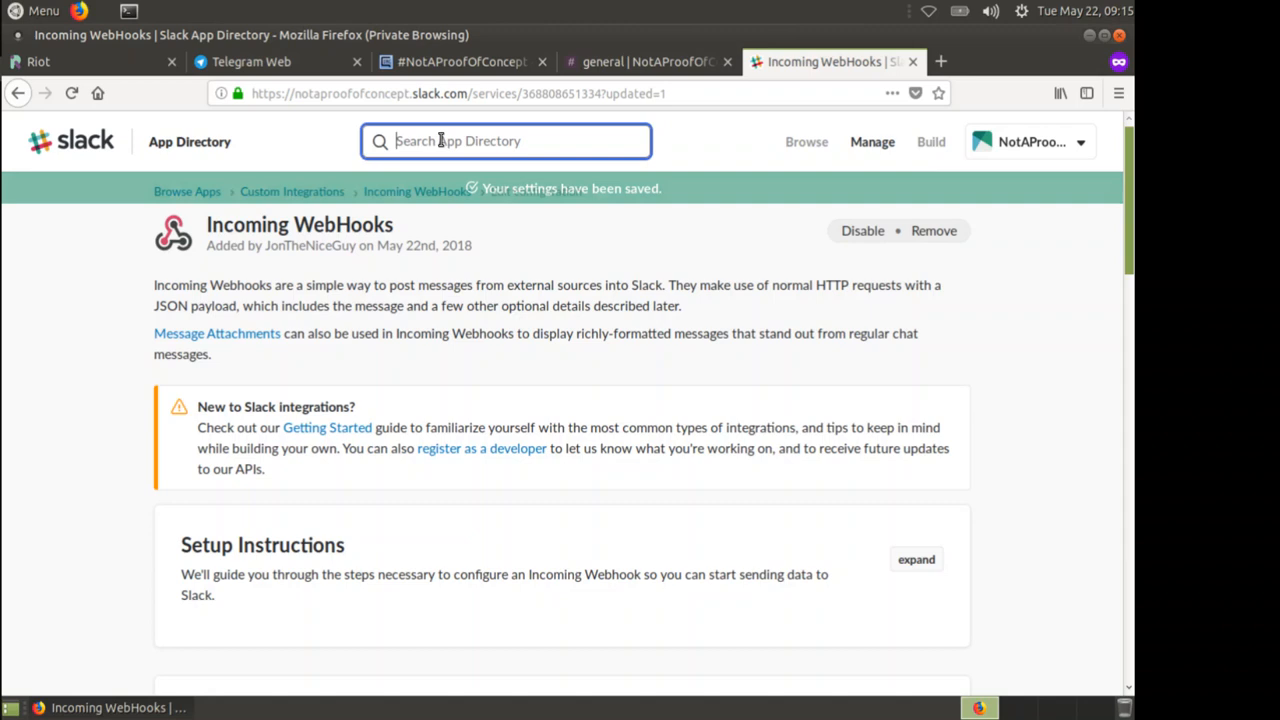
pyautogui.write('outg')
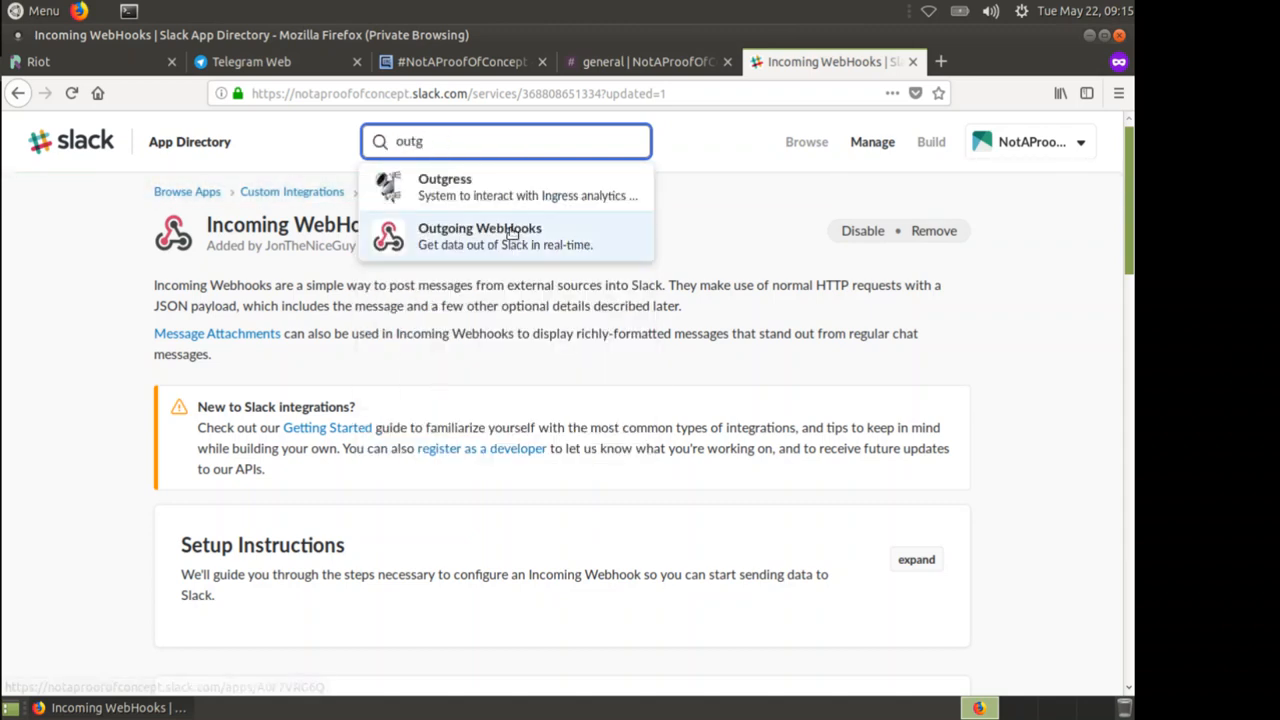
pyautogui.click(512, 236)
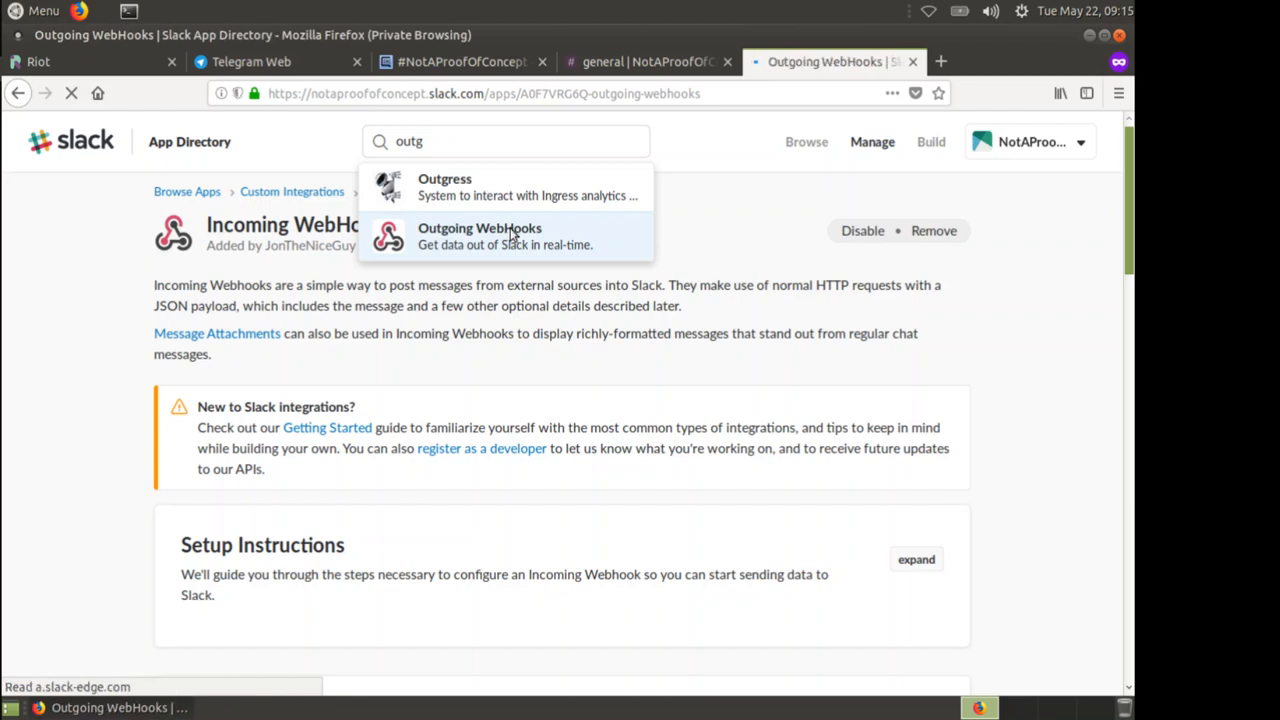
pyautogui.moveTo(512, 252)
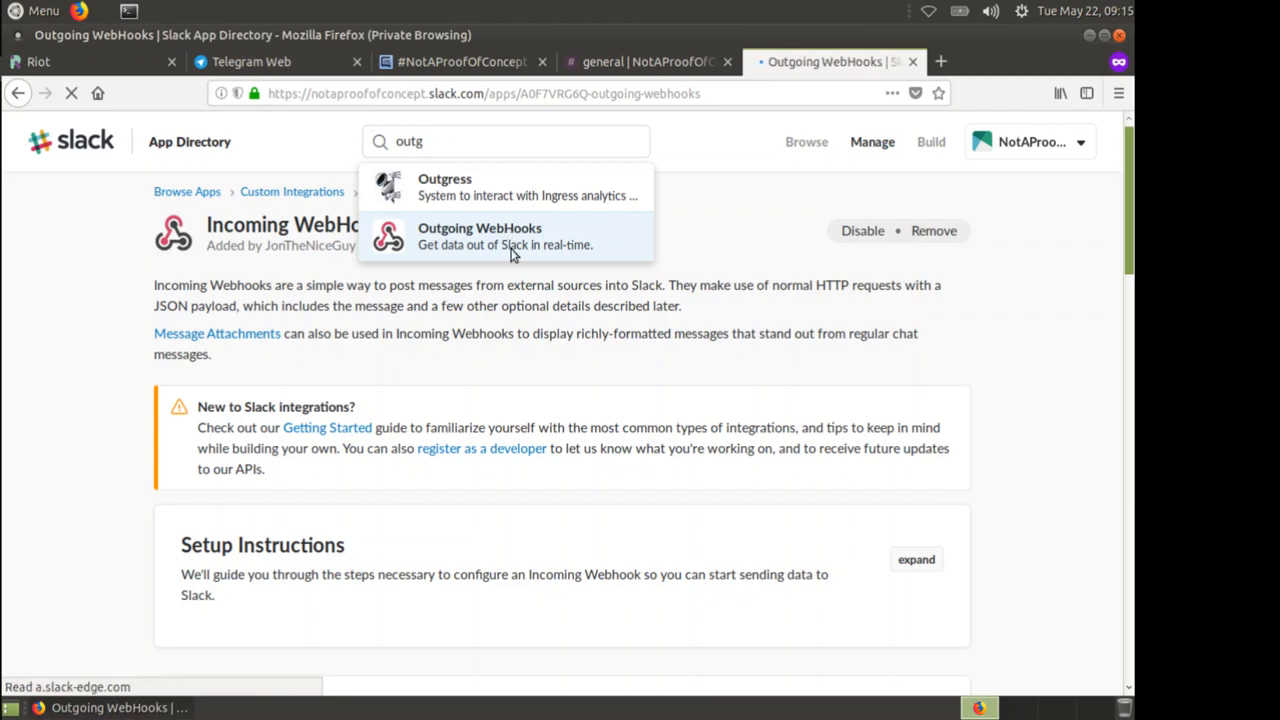
pyautogui.click(478, 236)
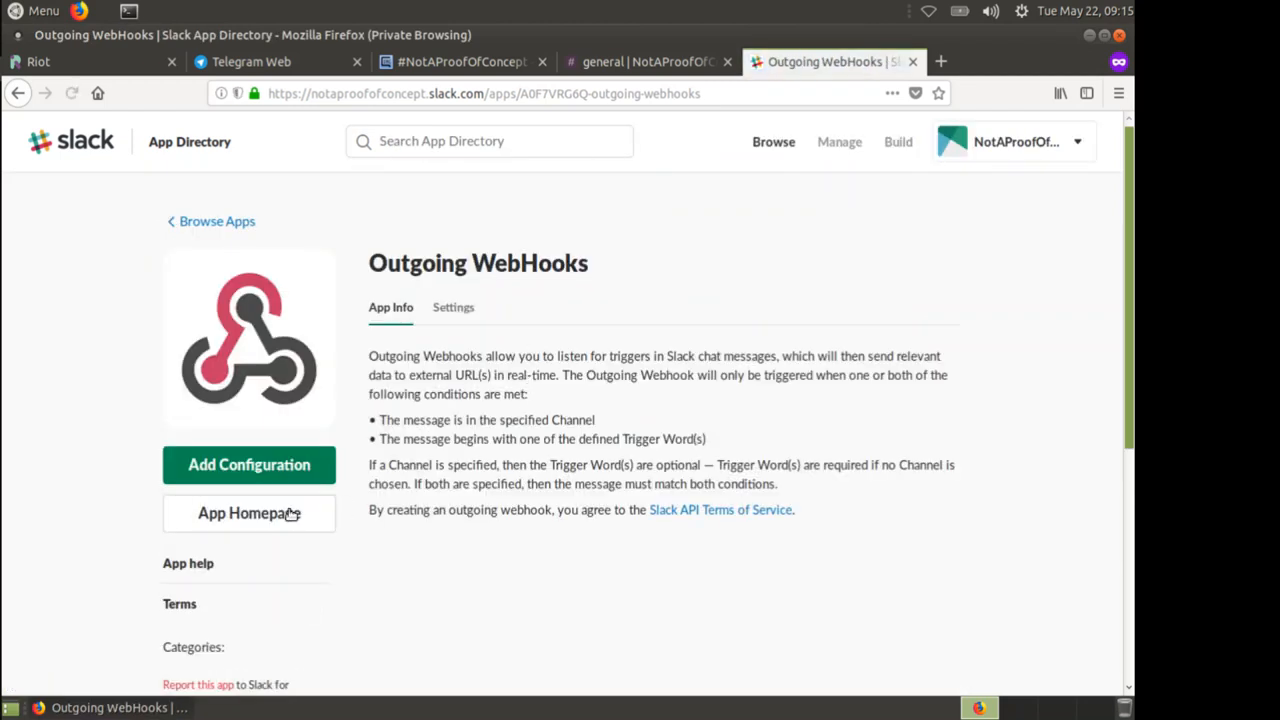
# Add a new Outgoing WebHooks integration configuration to the workspace
pyautogui.click(248, 464)
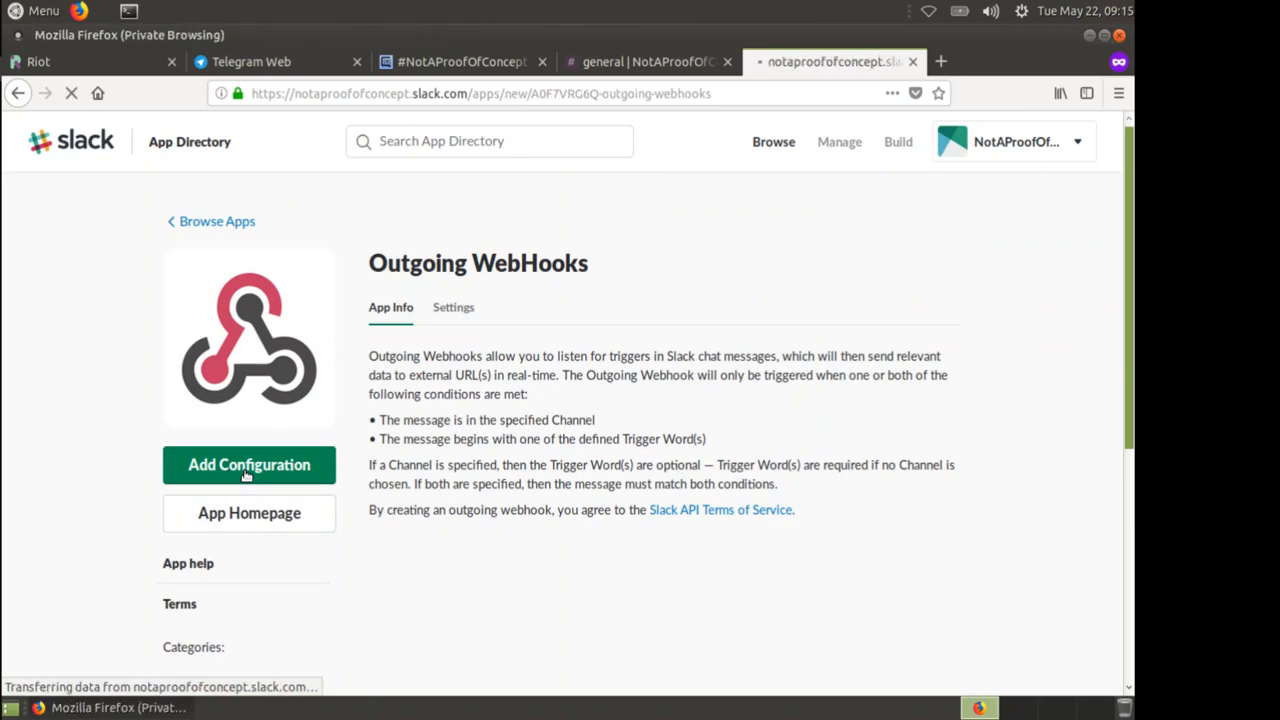
pyautogui.click(248, 464)
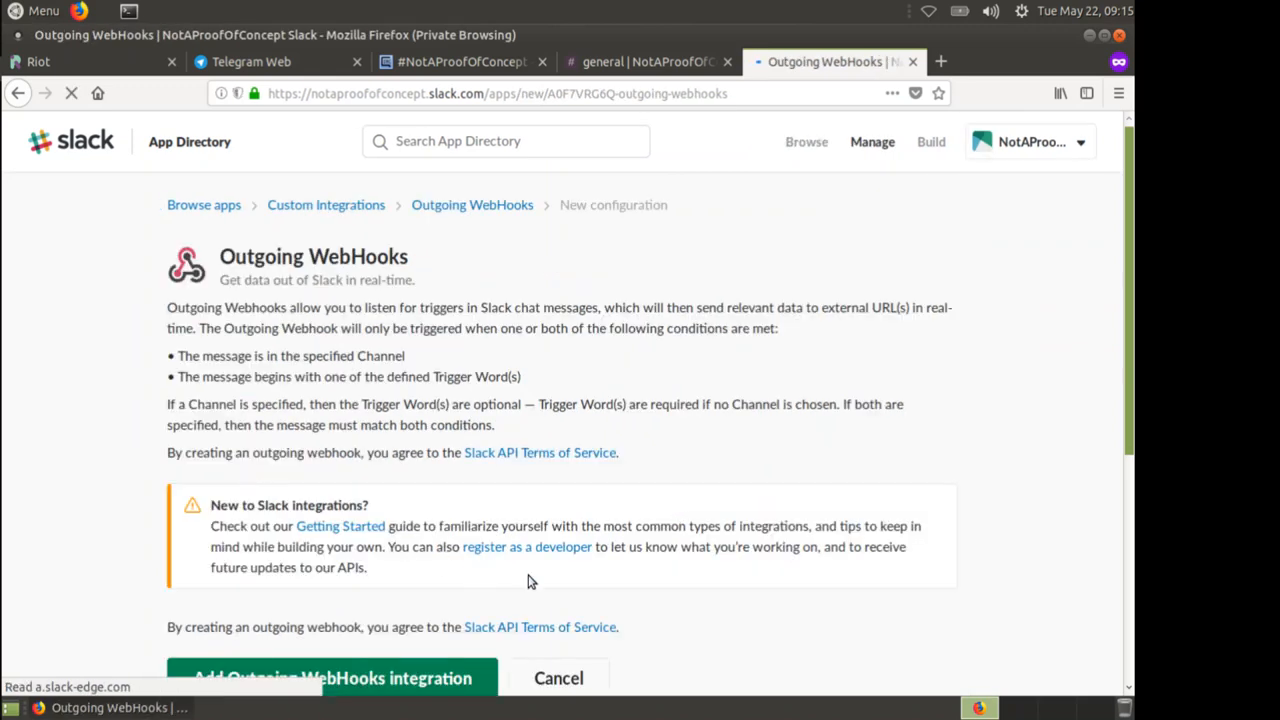
pyautogui.scroll(-3)
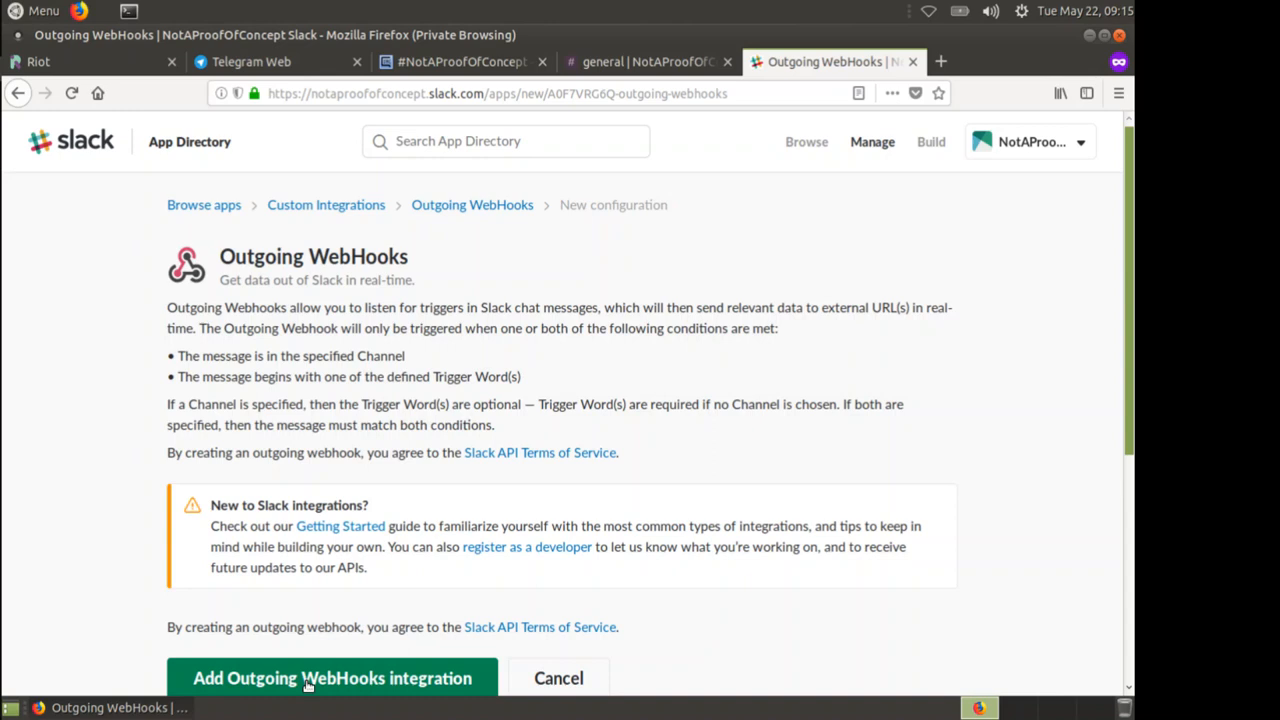
pyautogui.click(308, 678)
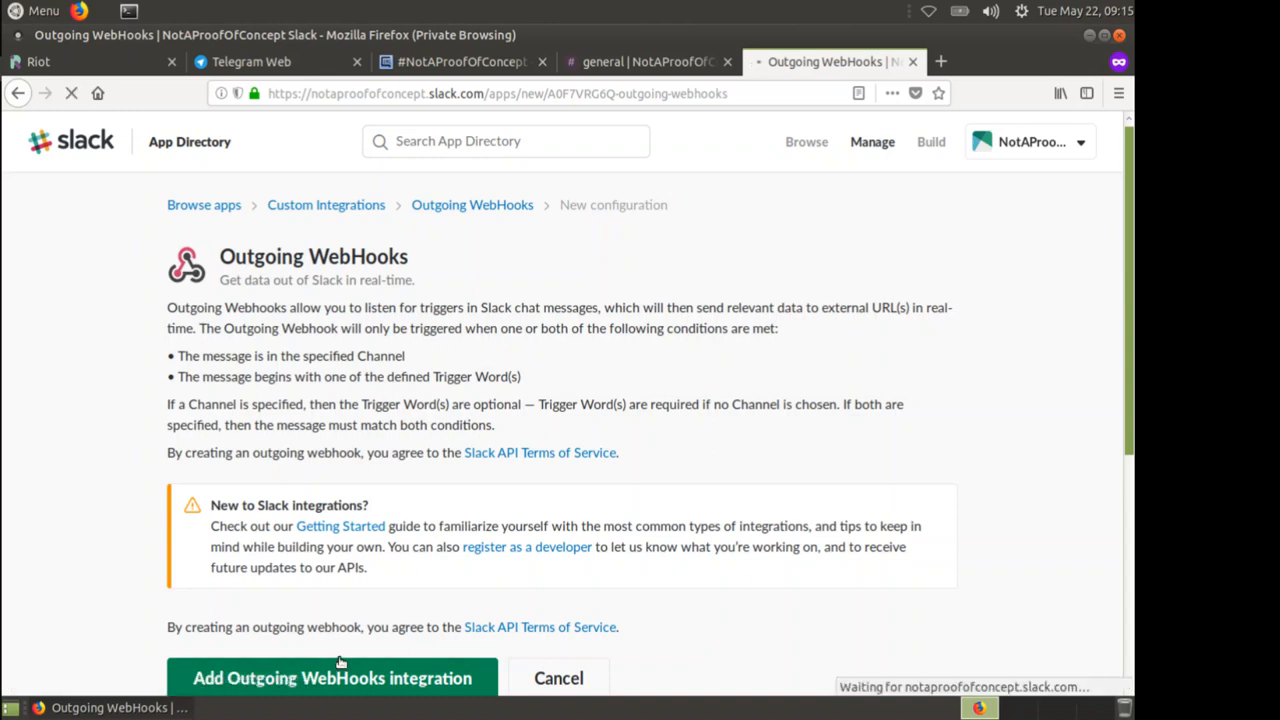
pyautogui.click(330, 678)
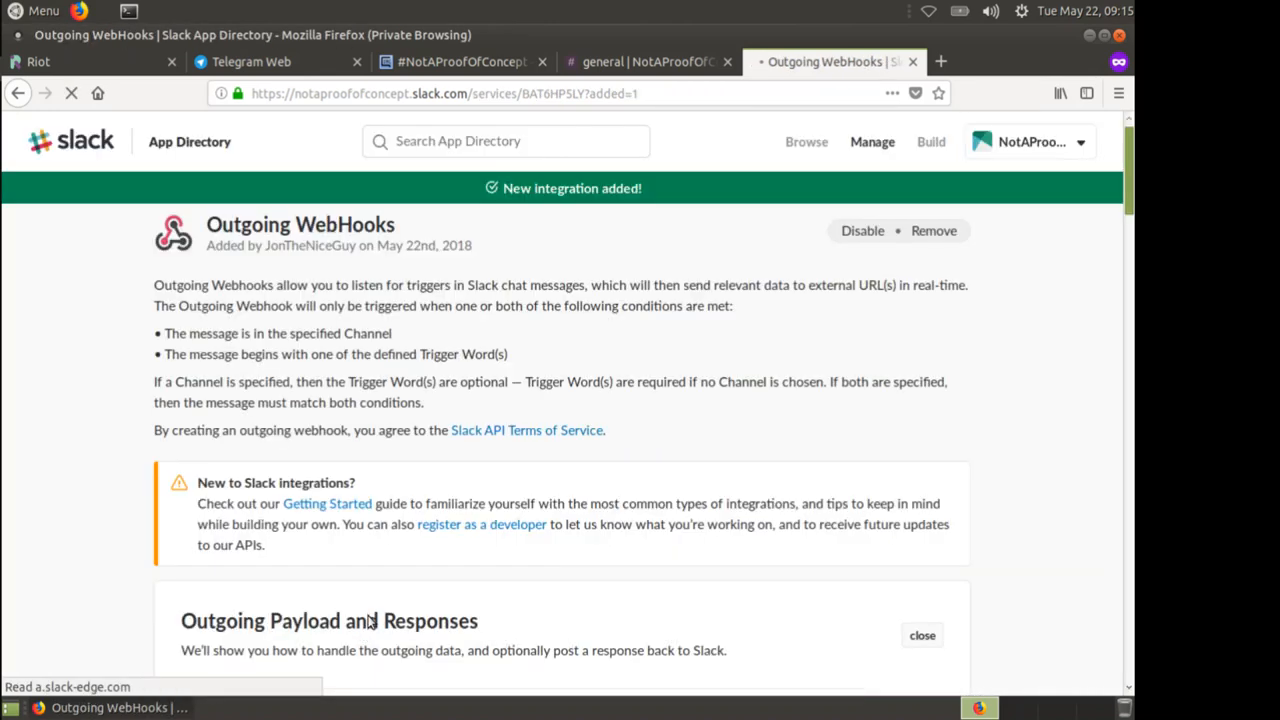
# Set the outgoing webhook to listen only on the #general channel
pyautogui.scroll(-3)
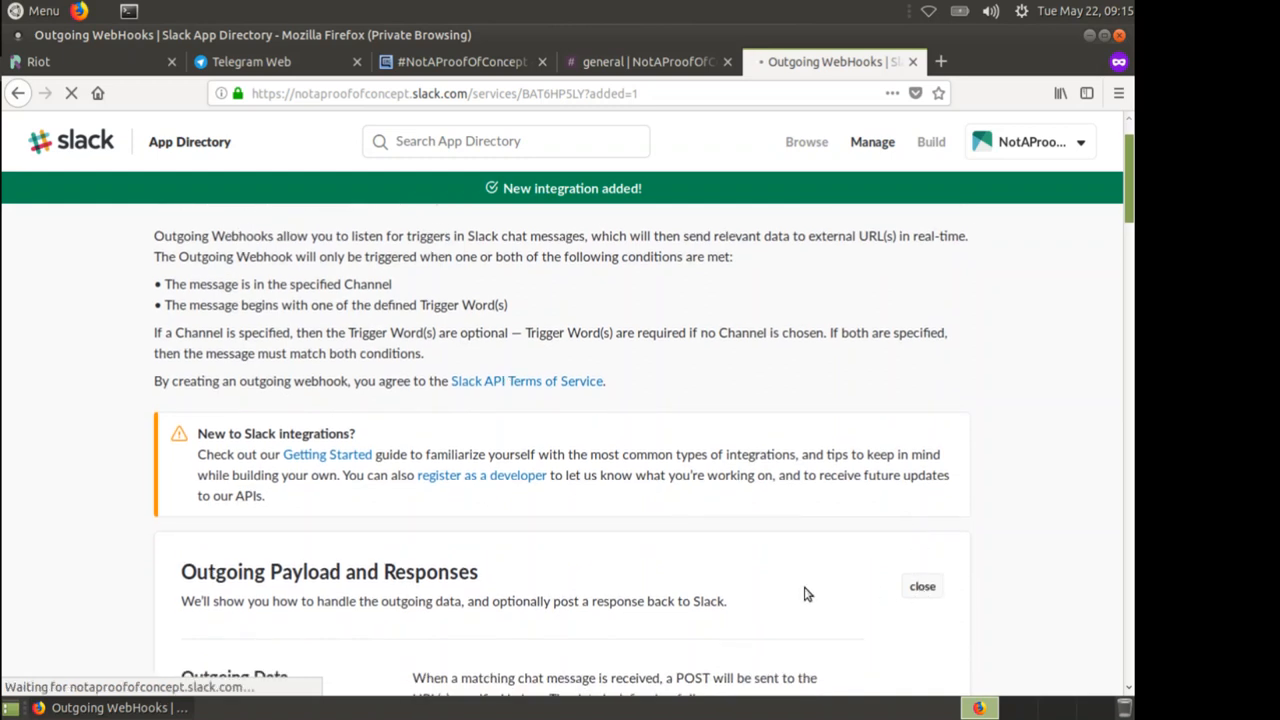
pyautogui.scroll(-3)
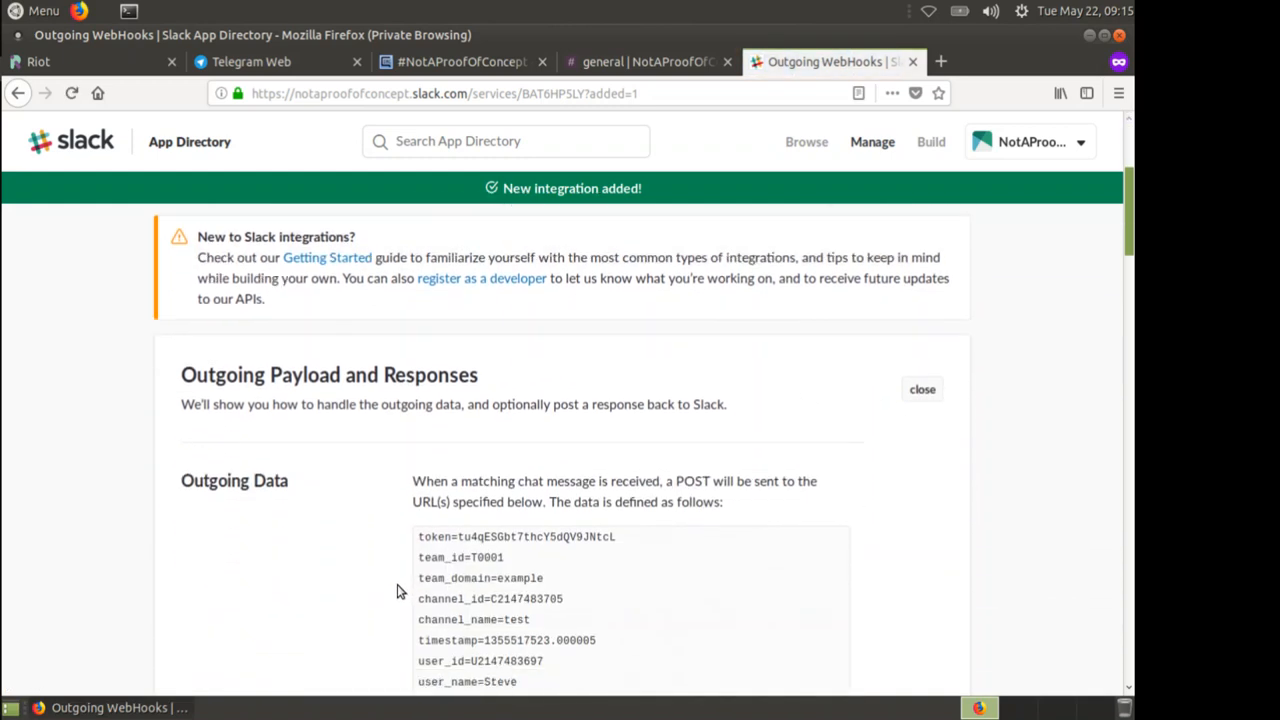
pyautogui.scroll(-3)
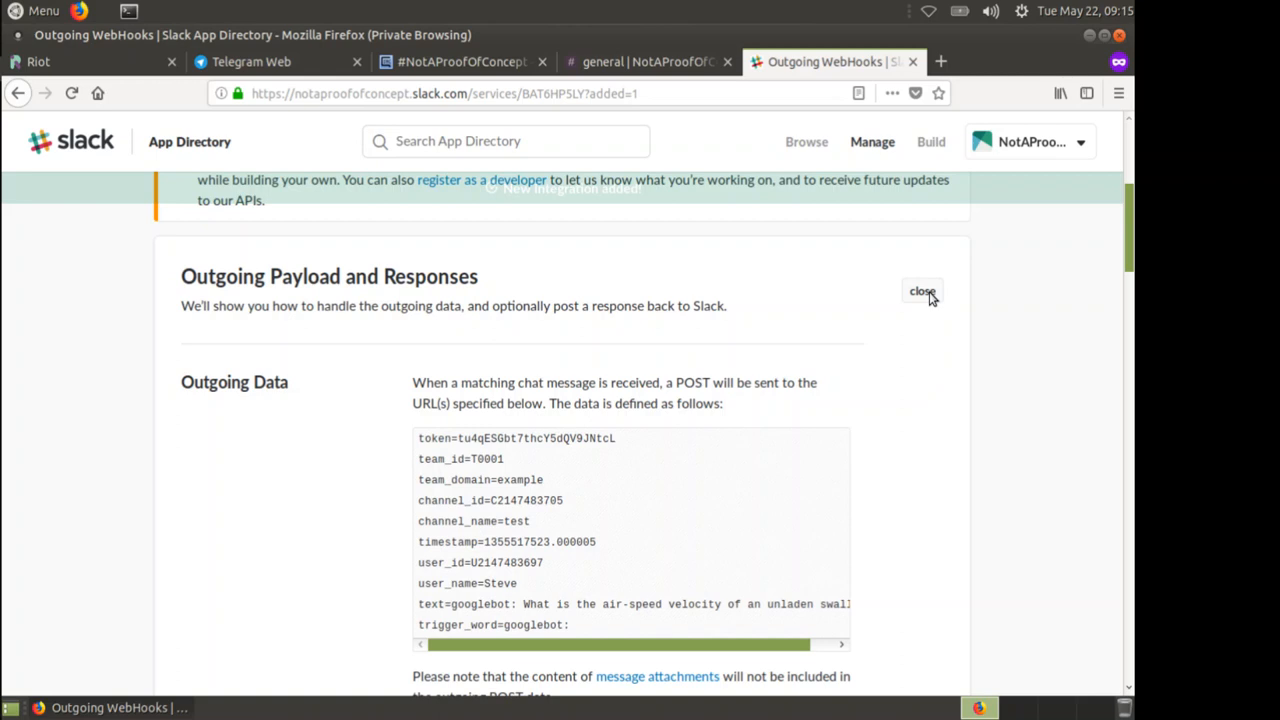
pyautogui.click(920, 292)
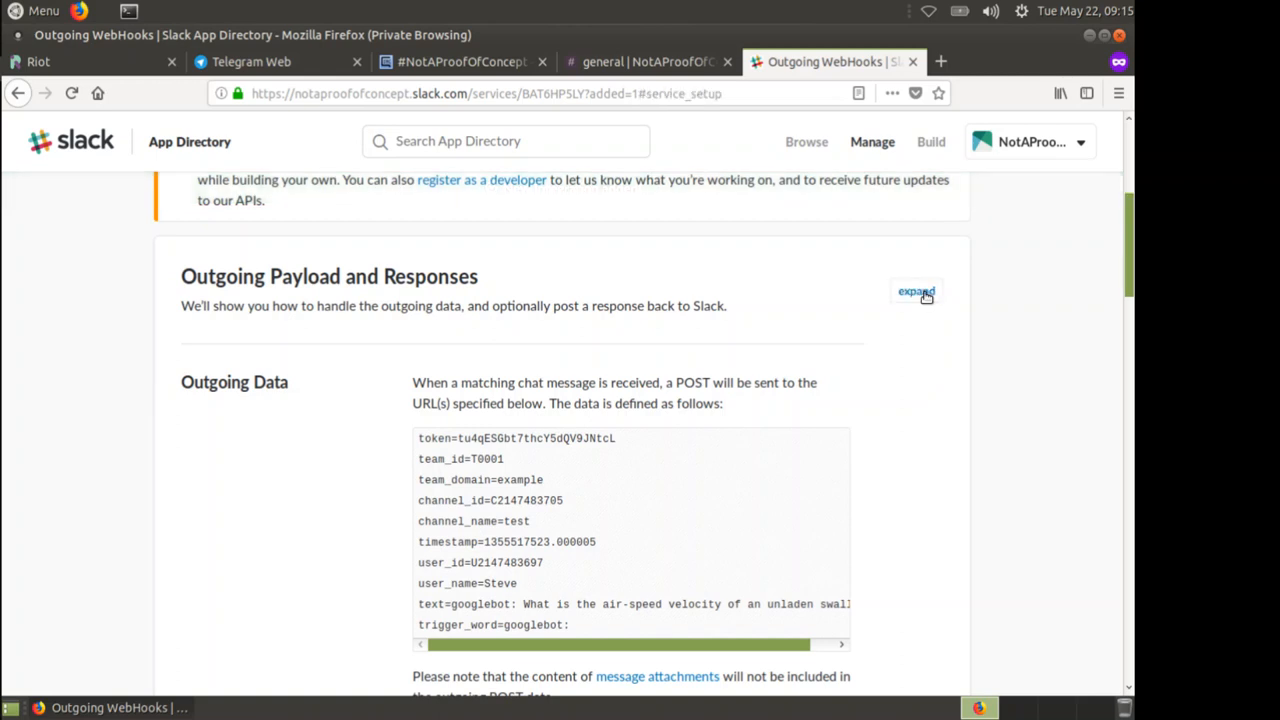
pyautogui.scroll(-3)
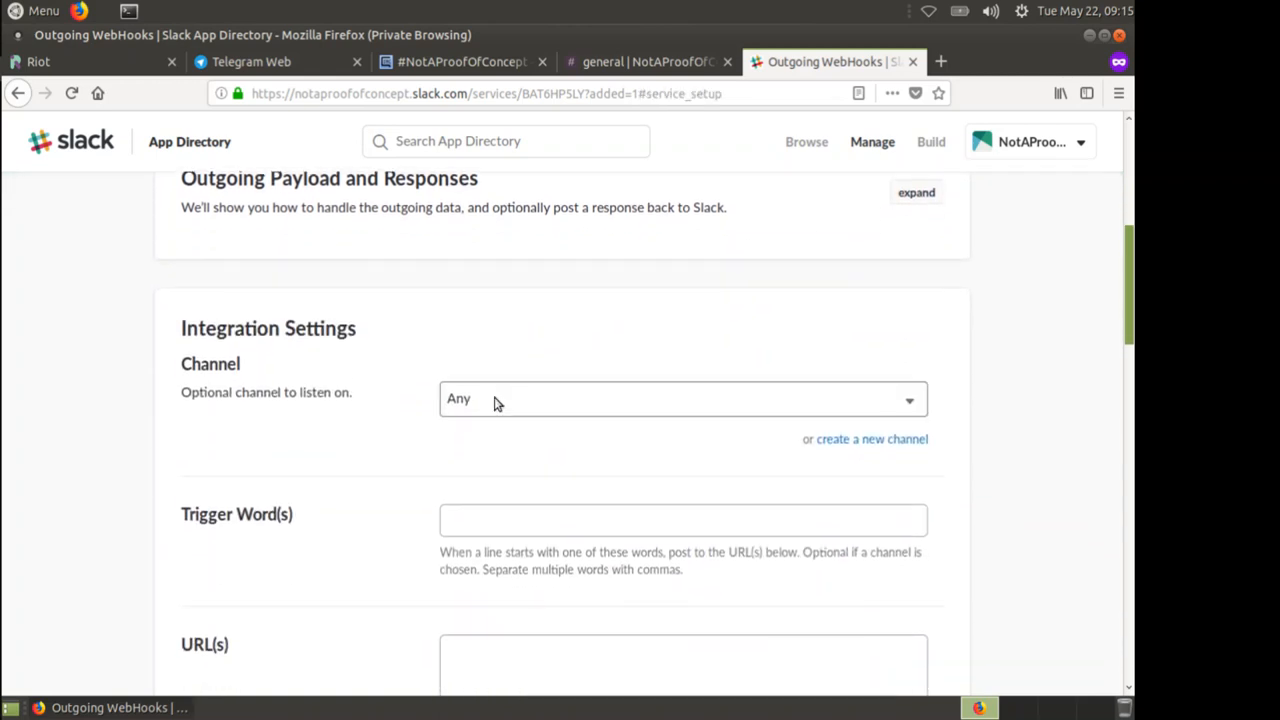
pyautogui.click(680, 400)
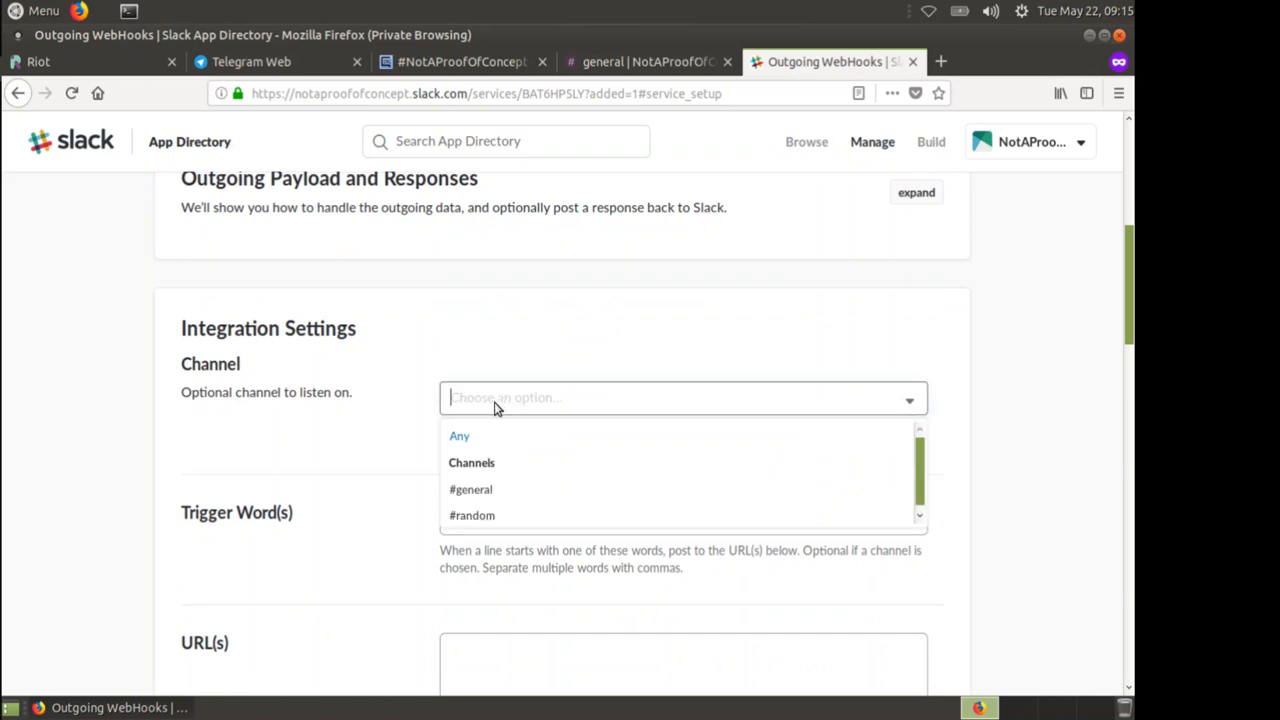
pyautogui.click(470, 490)
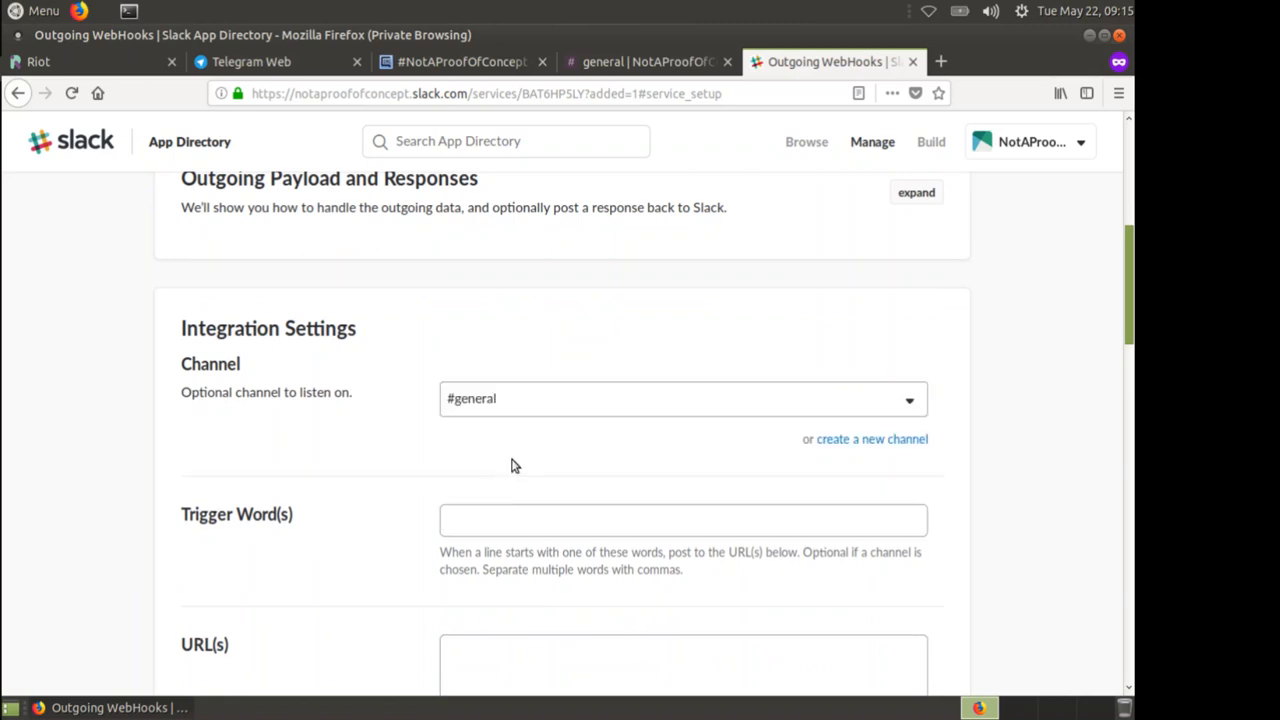
pyautogui.click(508, 524)
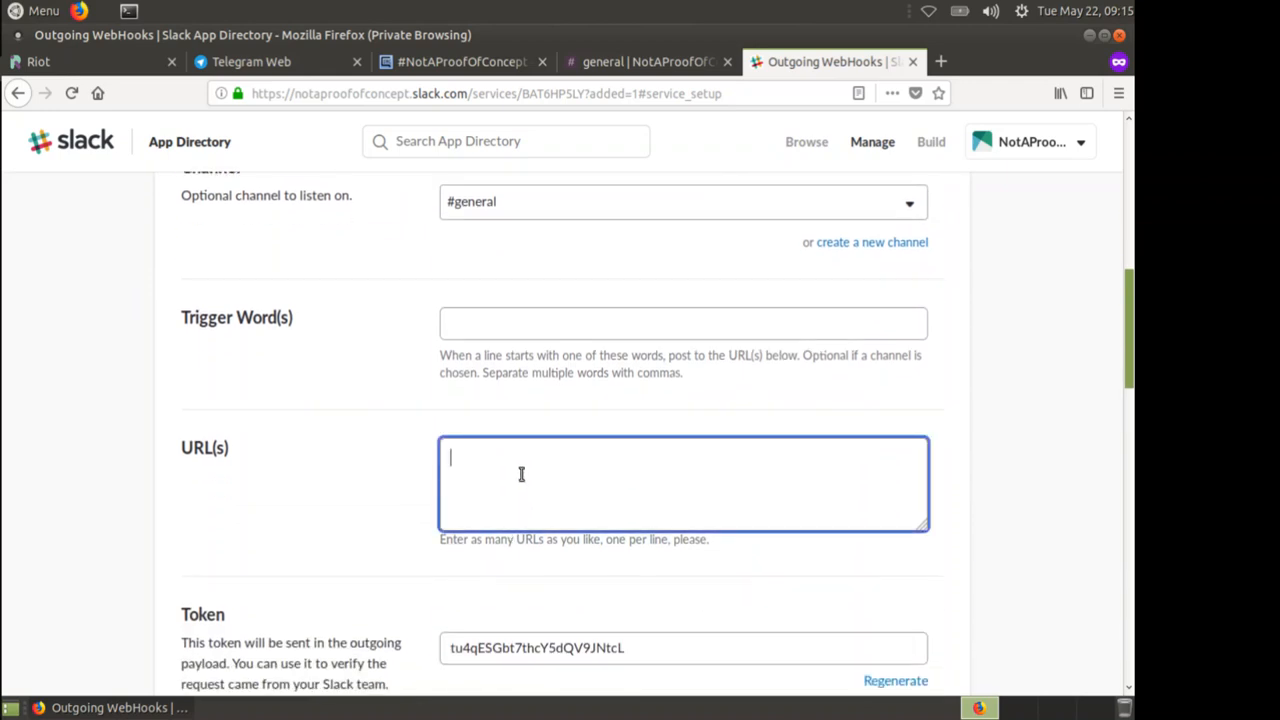
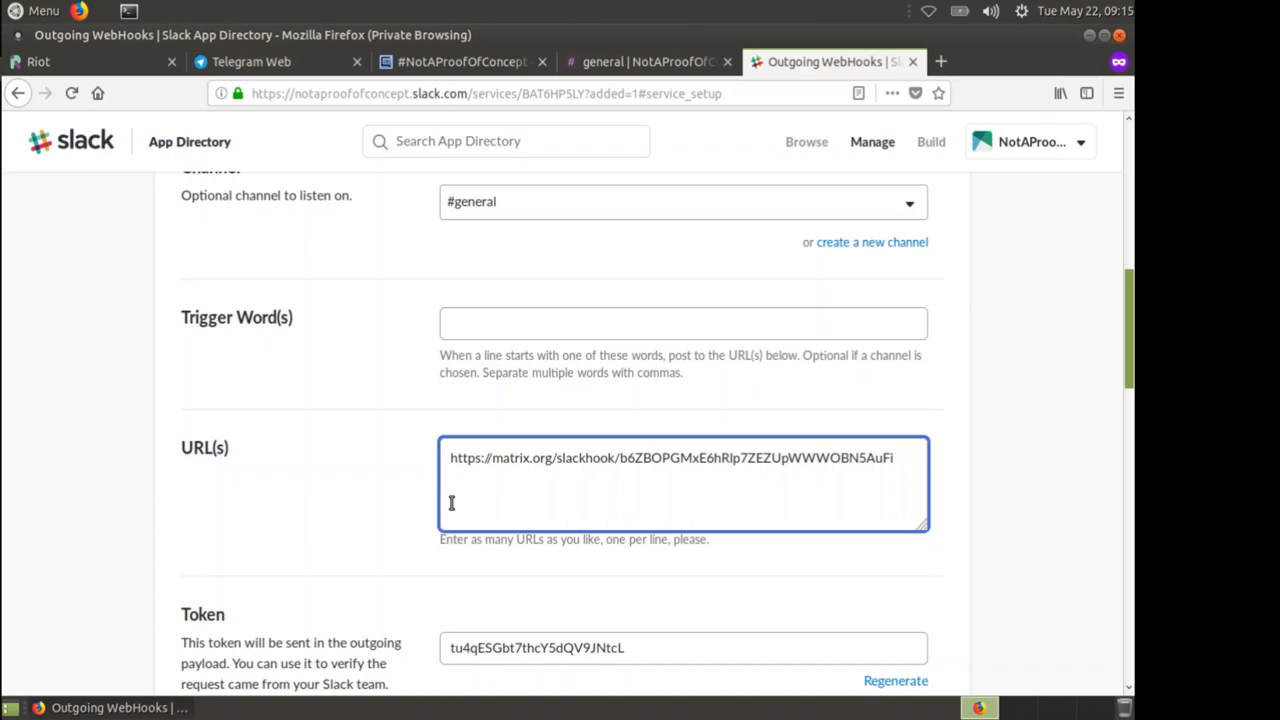
pyautogui.click(44, 60)
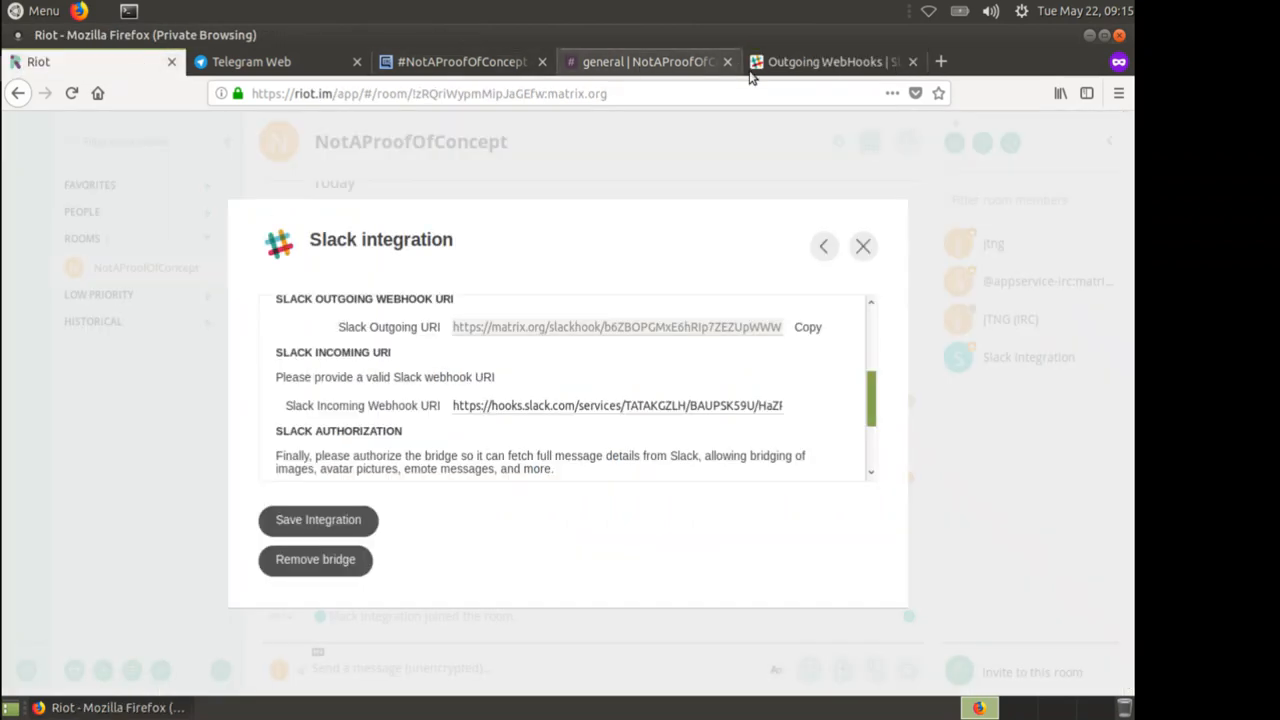
pyautogui.click(832, 60)
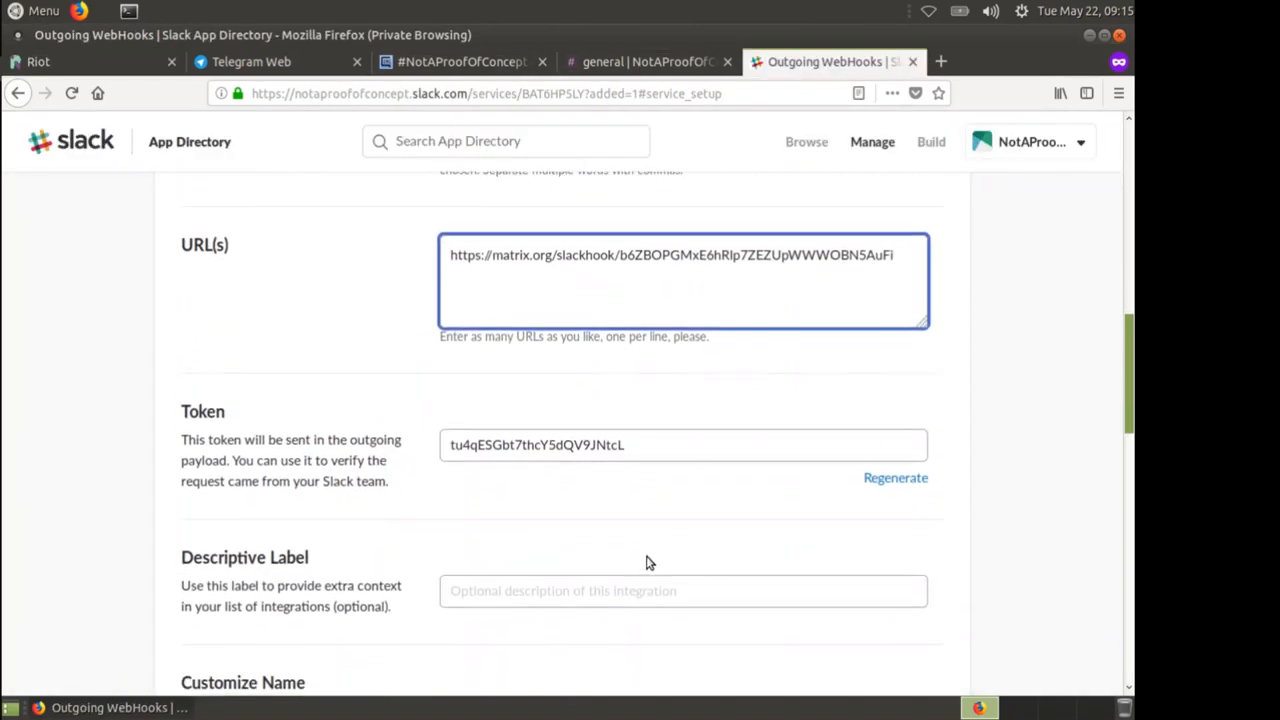
# Set the webhook to post as 'Matrix Bridge' and save its settings
pyautogui.scroll(-3)
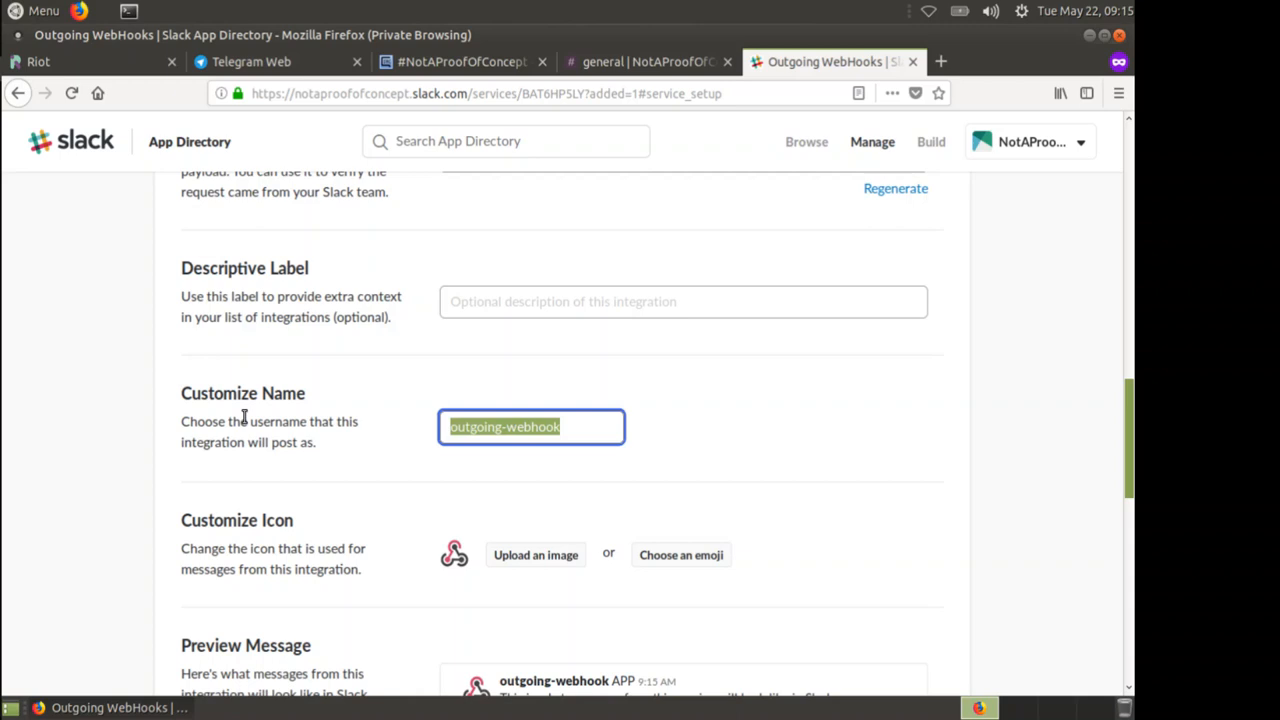
pyautogui.write('Matrix Bridg')
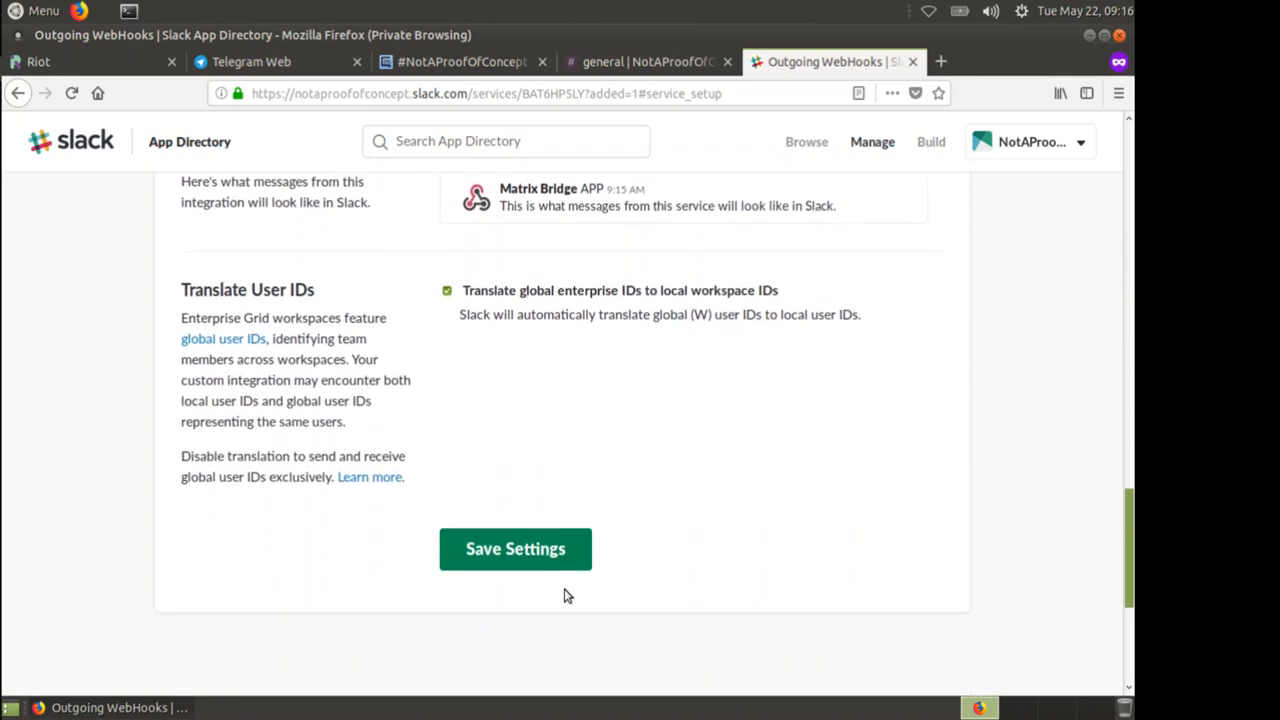
pyautogui.click(516, 548)
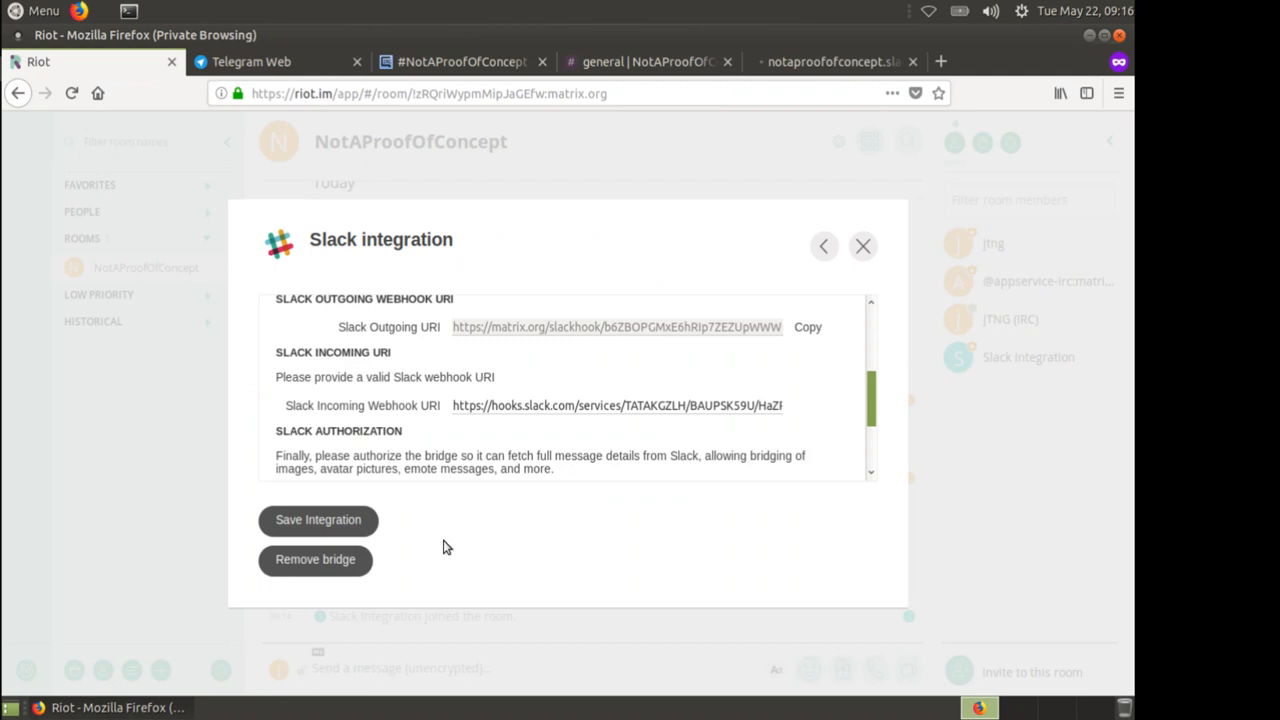
pyautogui.moveTo(772, 352)
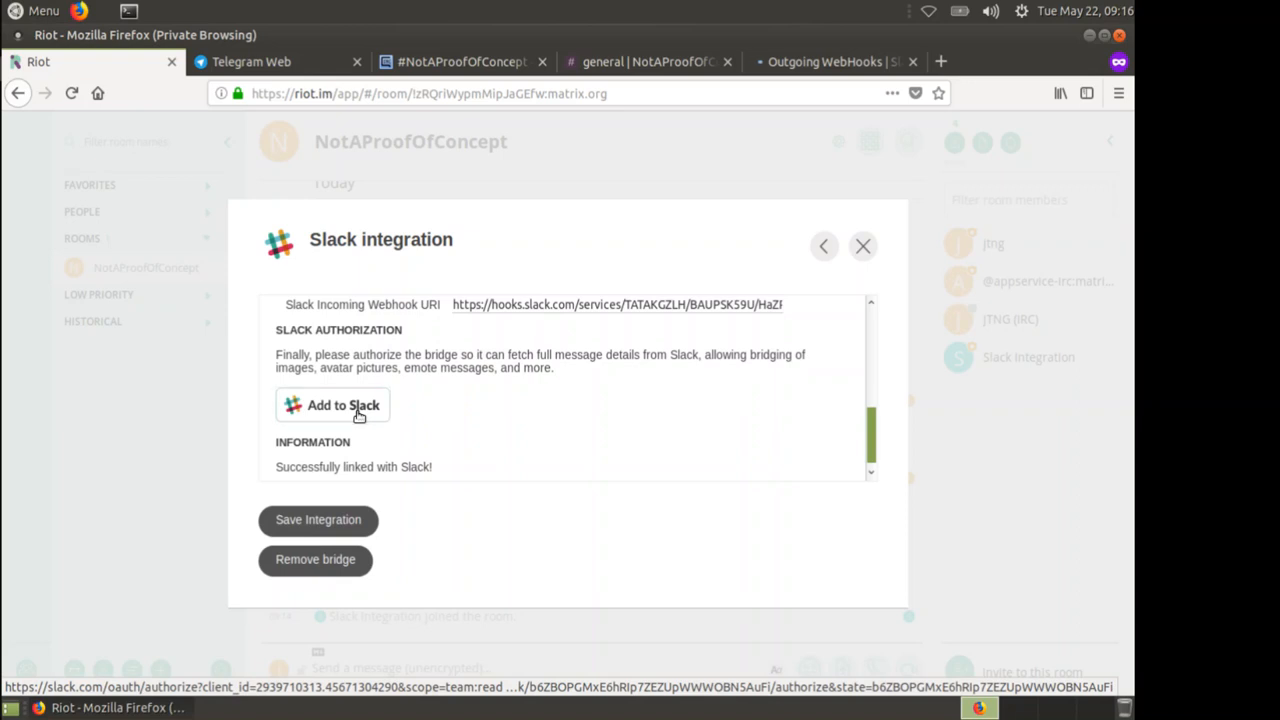
# Start Slack authorization for Riot's bridge via Add to Slack
pyautogui.click(332, 404)
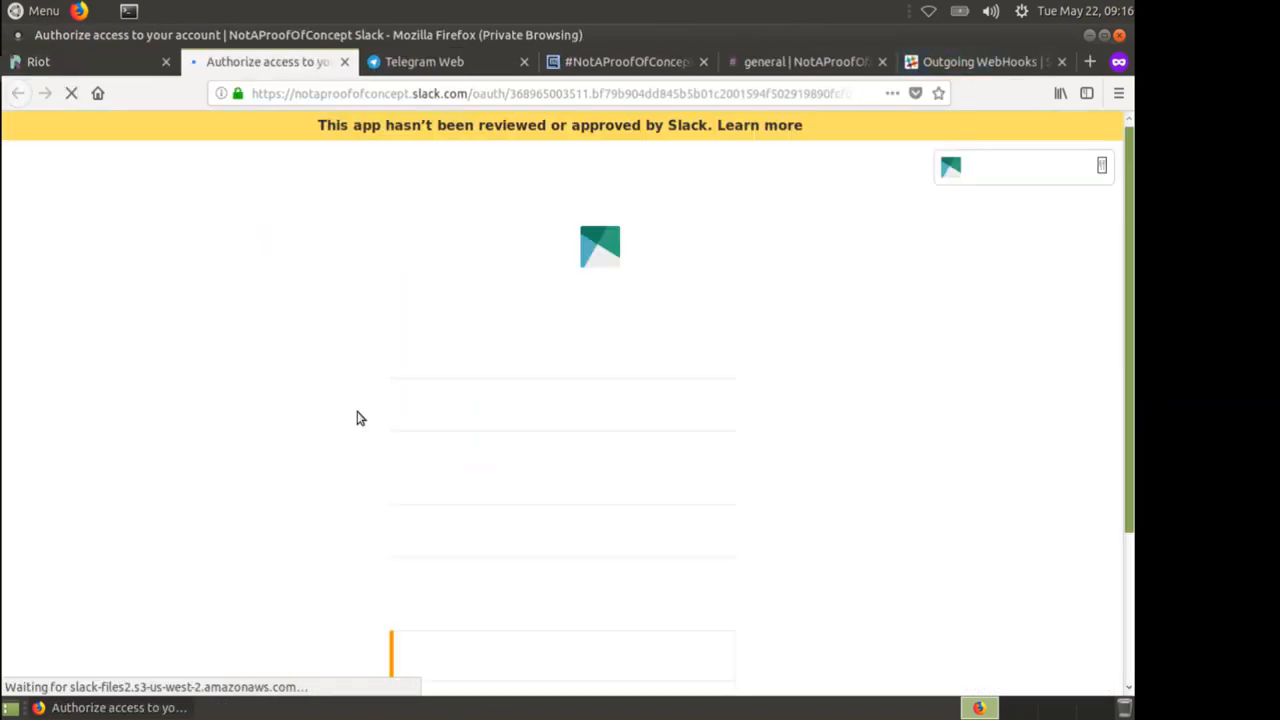
pyautogui.moveTo(674, 320)
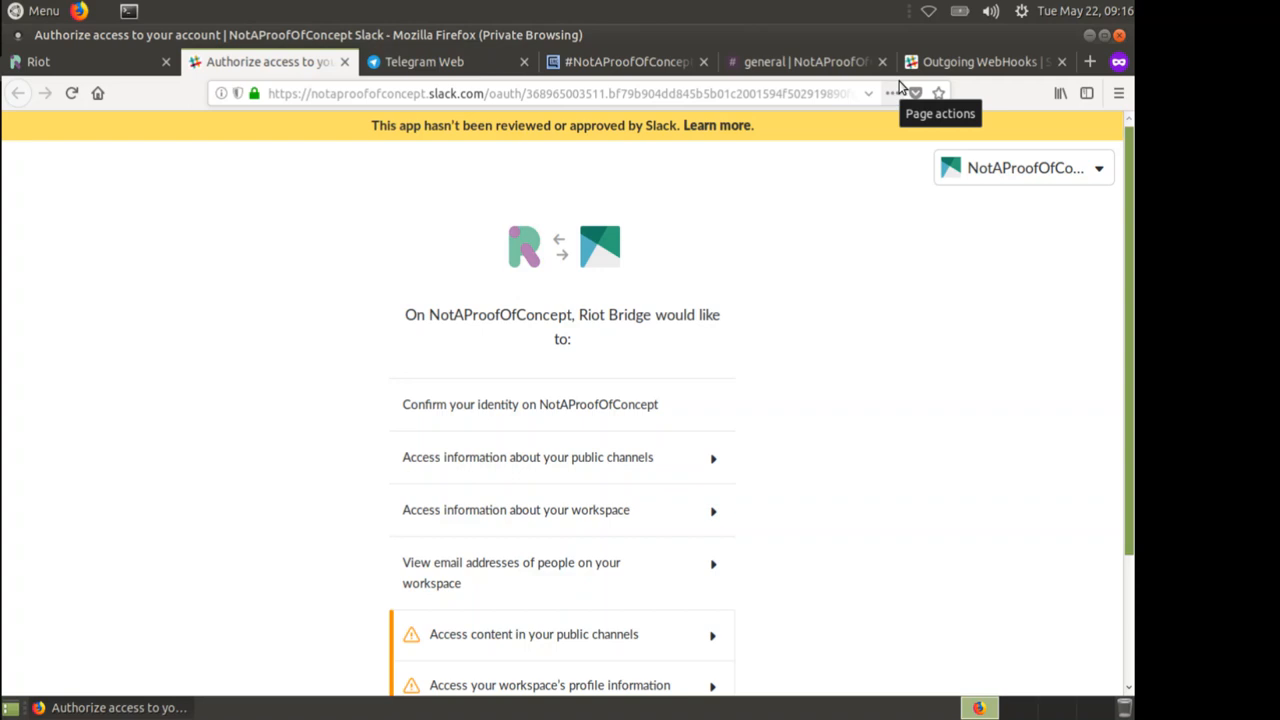
# Authorize Riot Bridge to access the NotAProofOfConcept Slack workspace
pyautogui.scroll(-3)
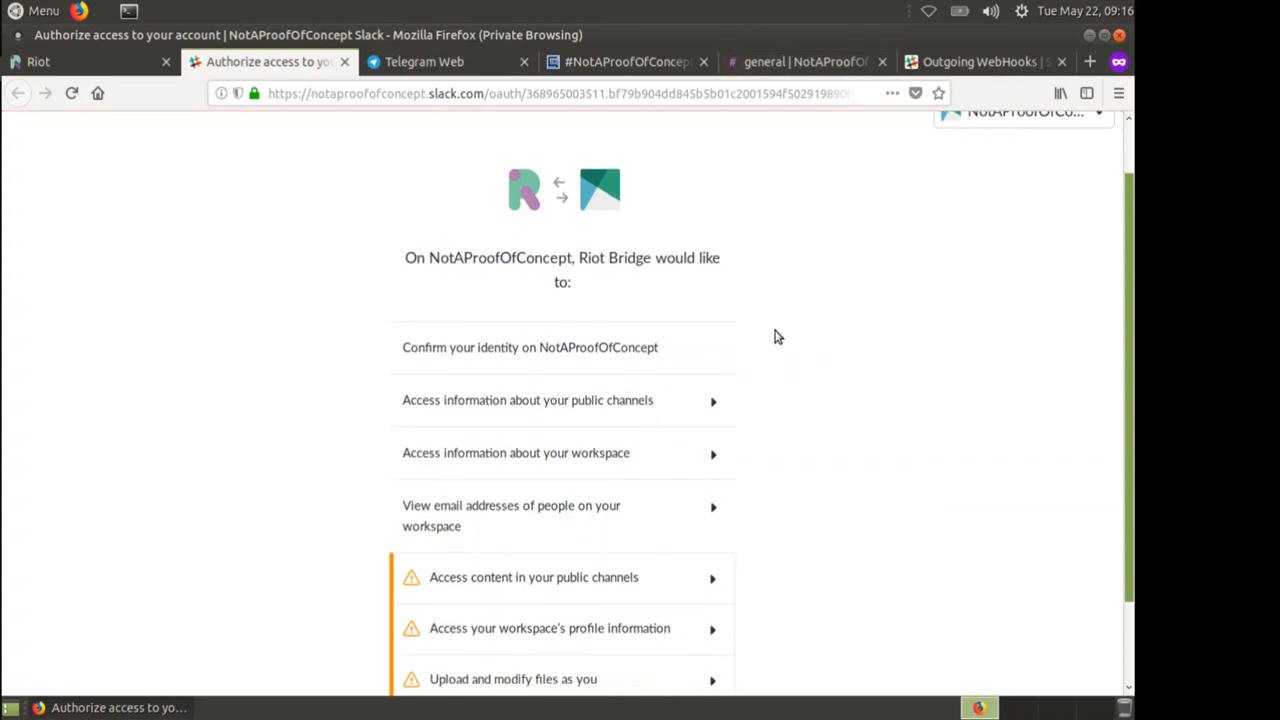
pyautogui.scroll(-3)
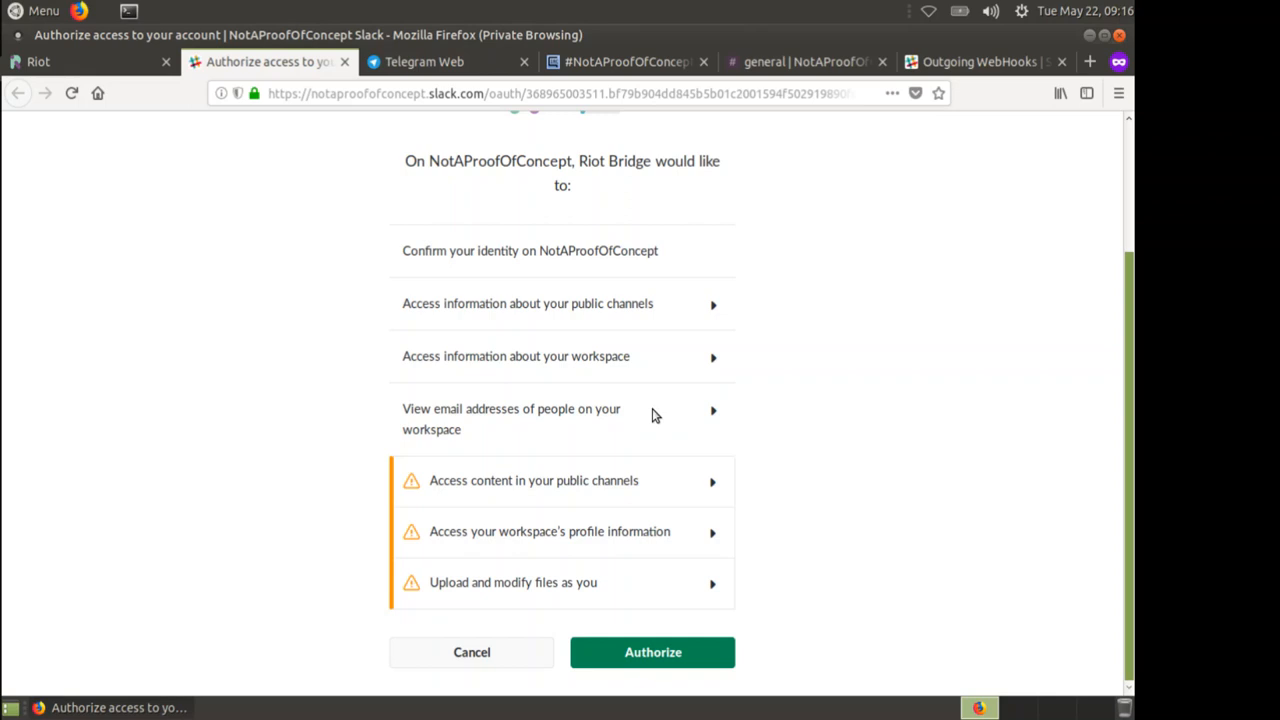
pyautogui.moveTo(654, 624)
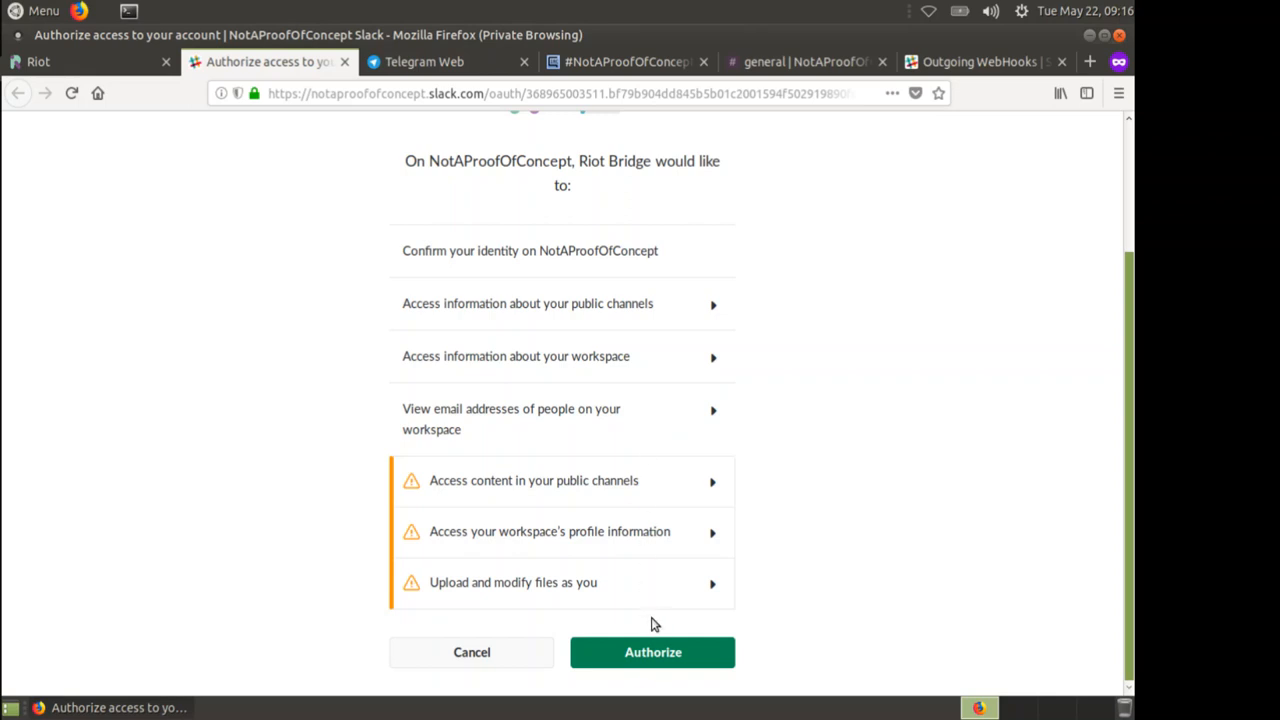
pyautogui.click(652, 652)
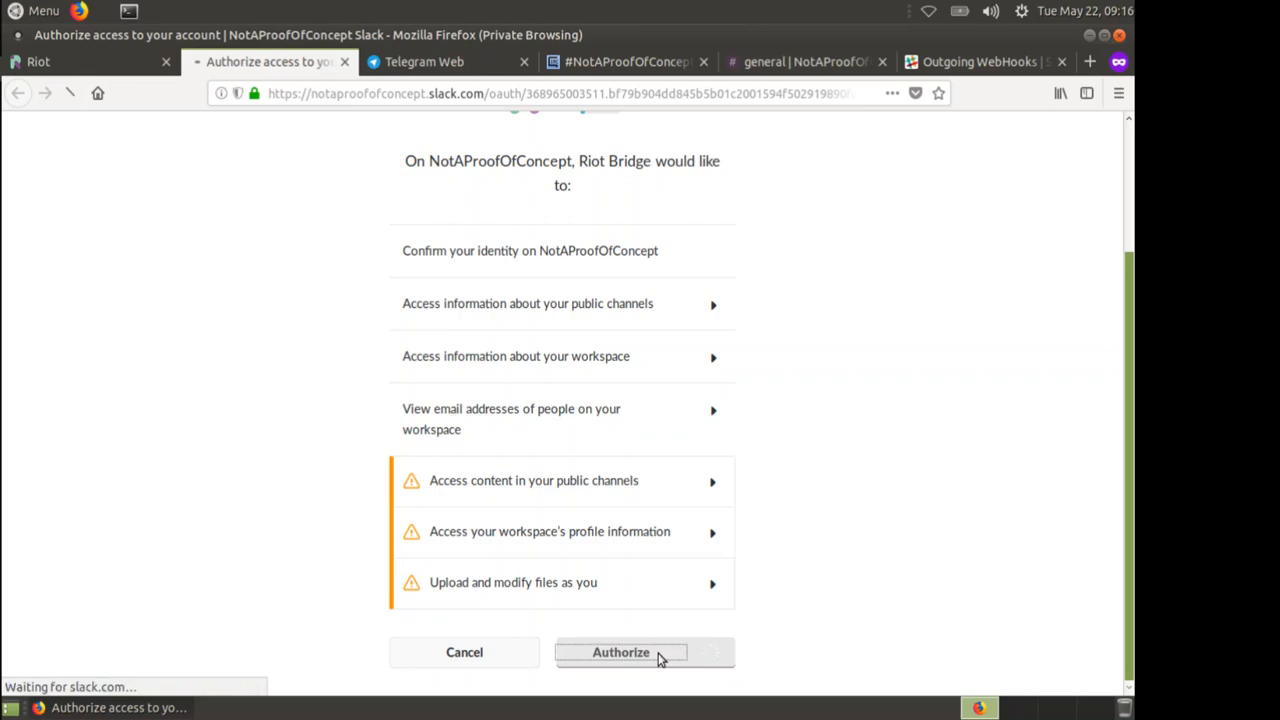
pyautogui.click(620, 652)
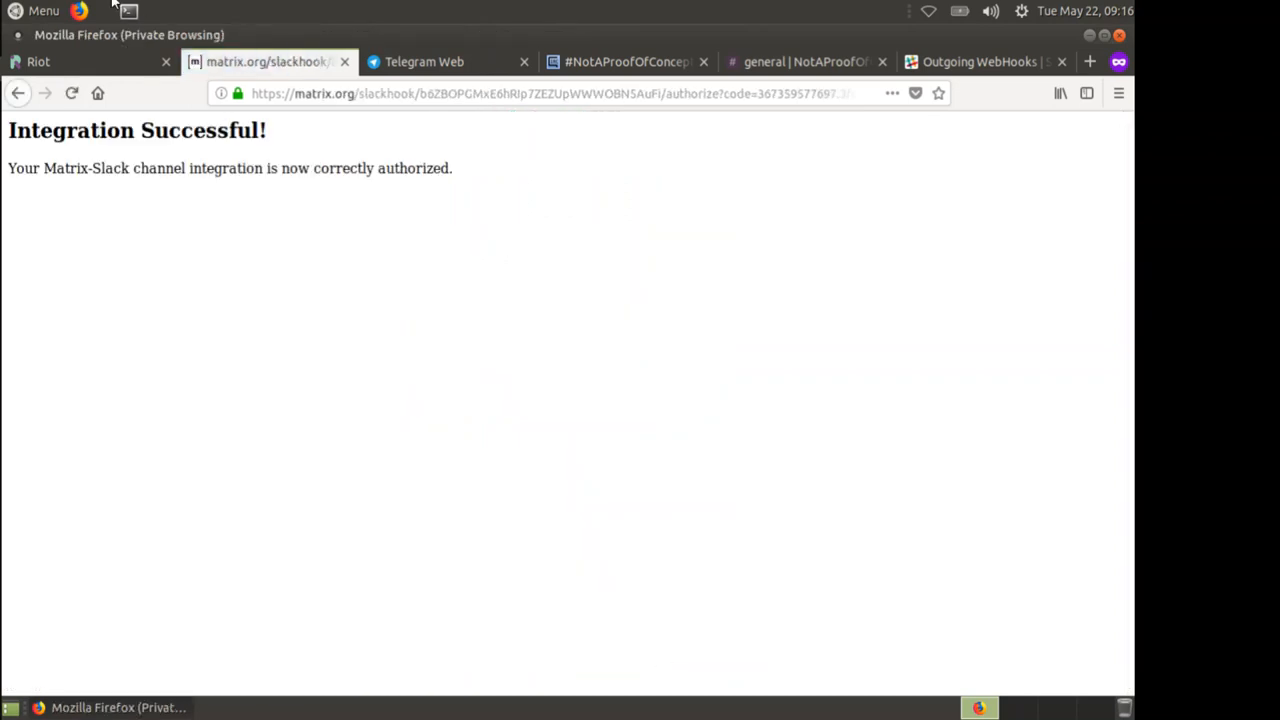
pyautogui.moveTo(344, 62)
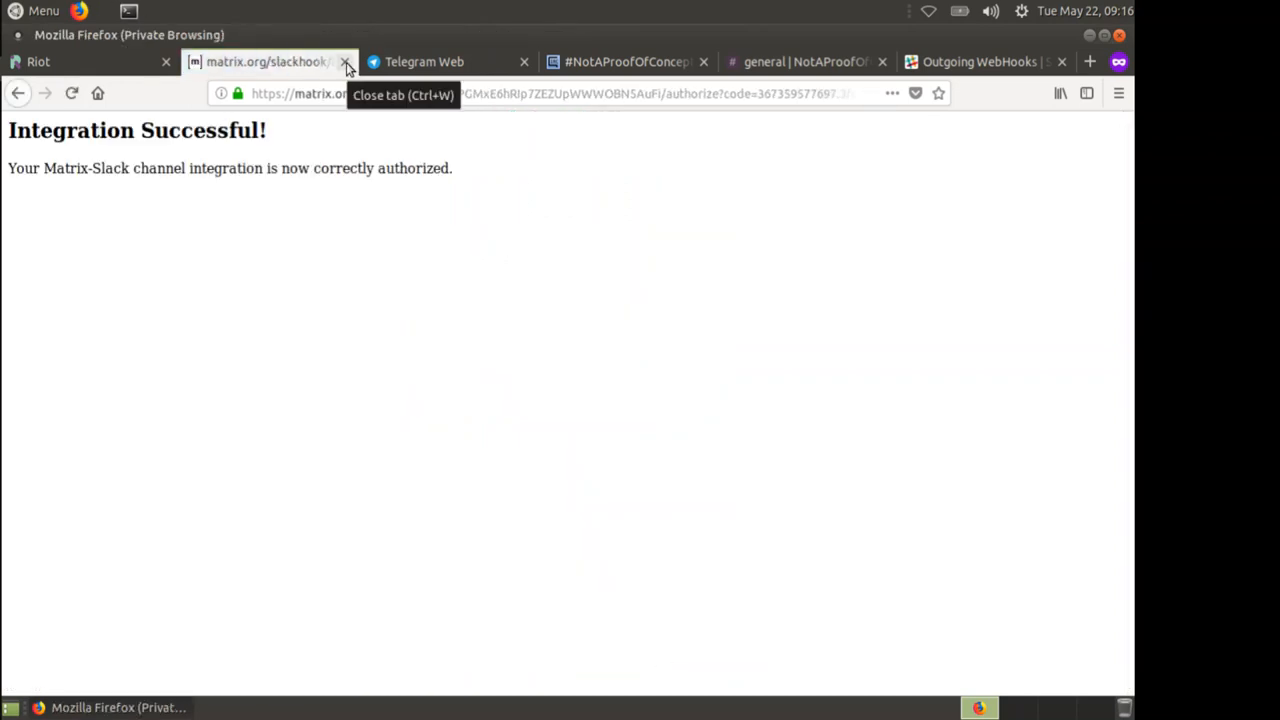
# Close the integration success page and return to Slack's #general channel
pyautogui.click(348, 60)
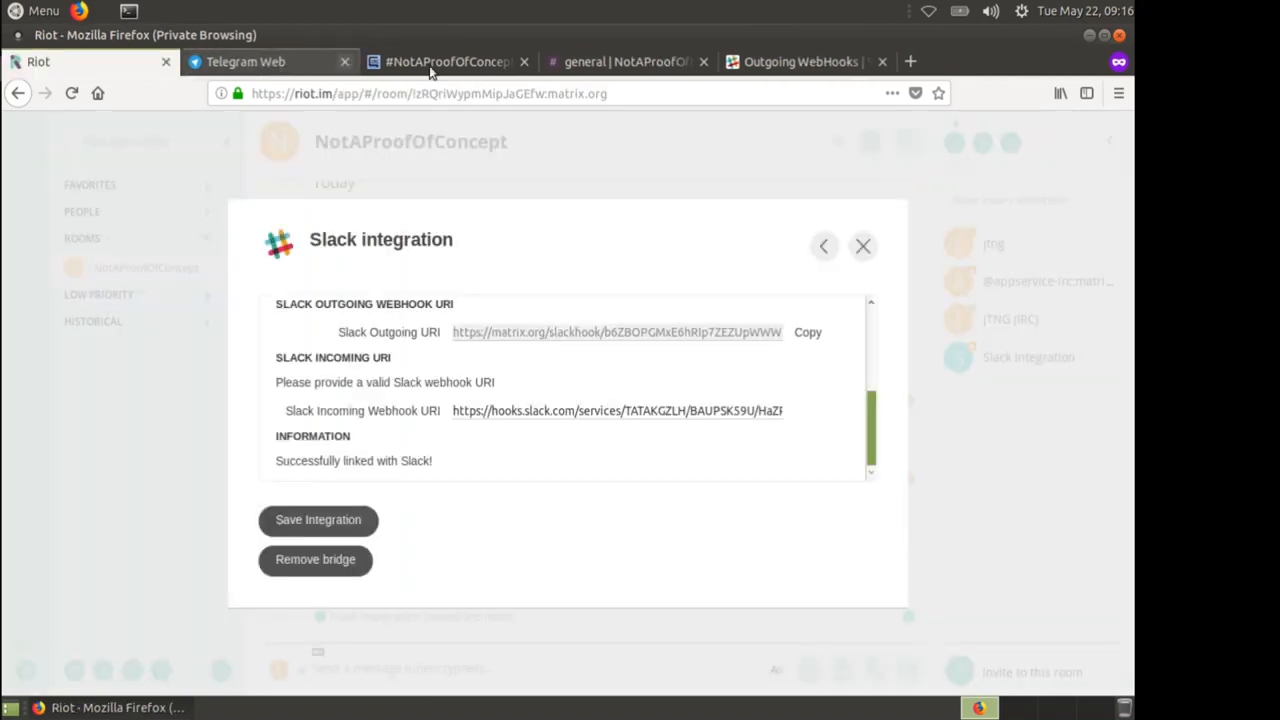
pyautogui.click(640, 60)
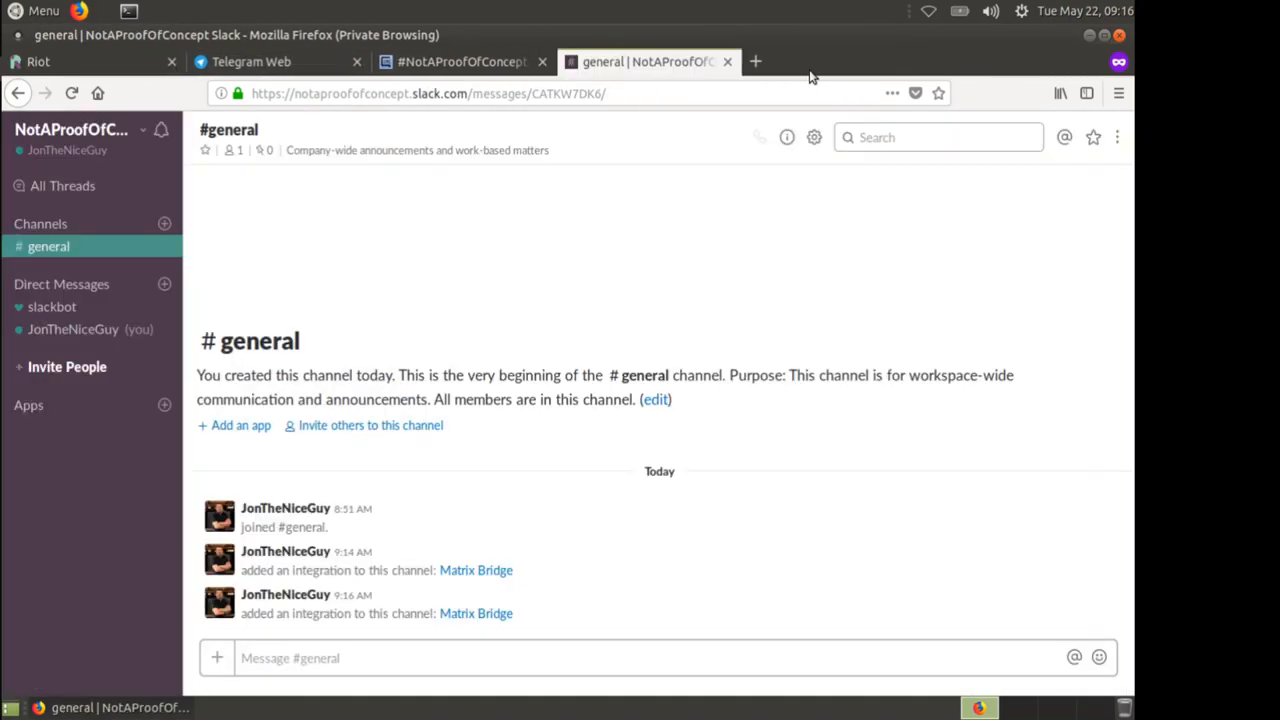
pyautogui.moveTo(372, 546)
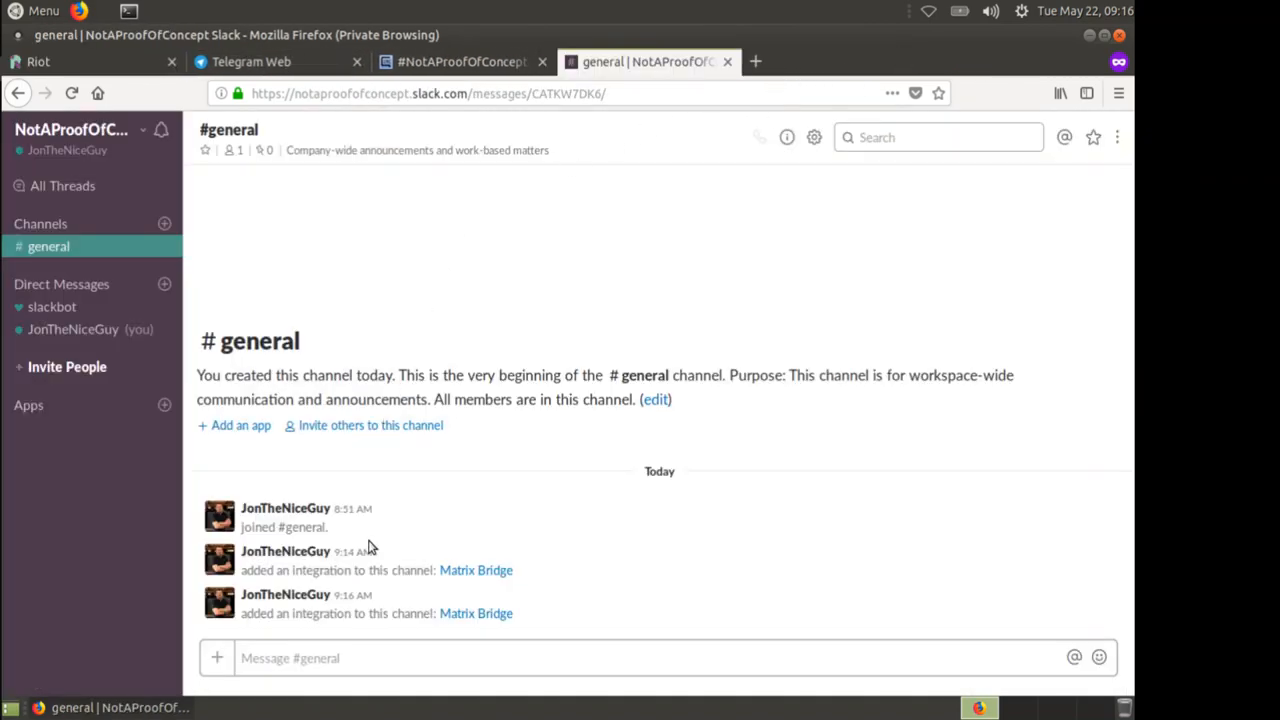
pyautogui.moveTo(488, 592)
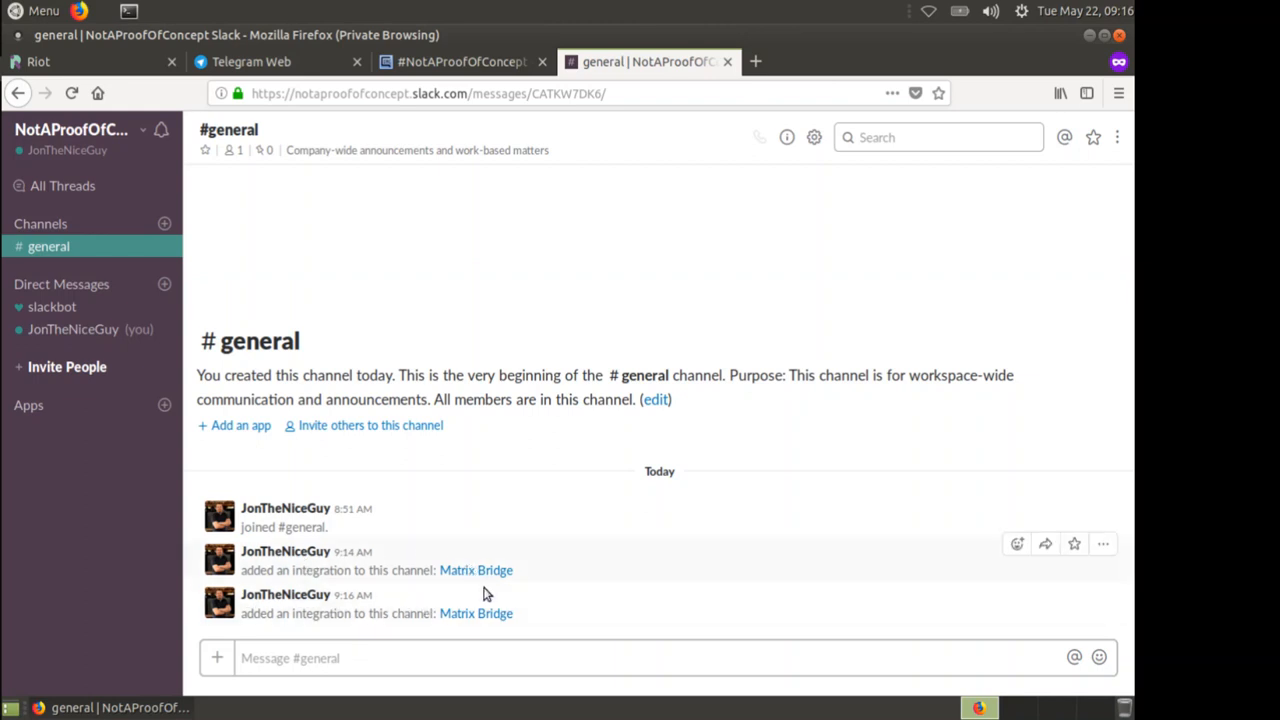
# Send 'Hello from Slack!' in the #general channel
pyautogui.click(376, 658)
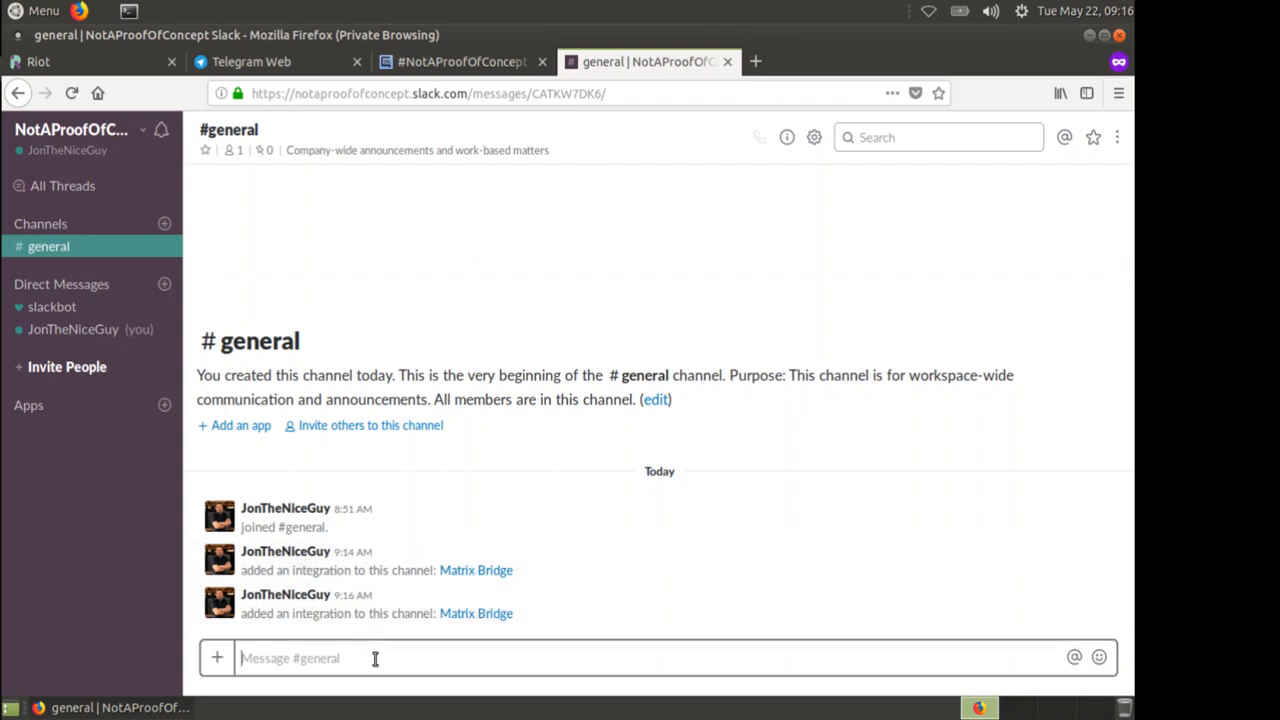
pyautogui.write('Hello from Sl')
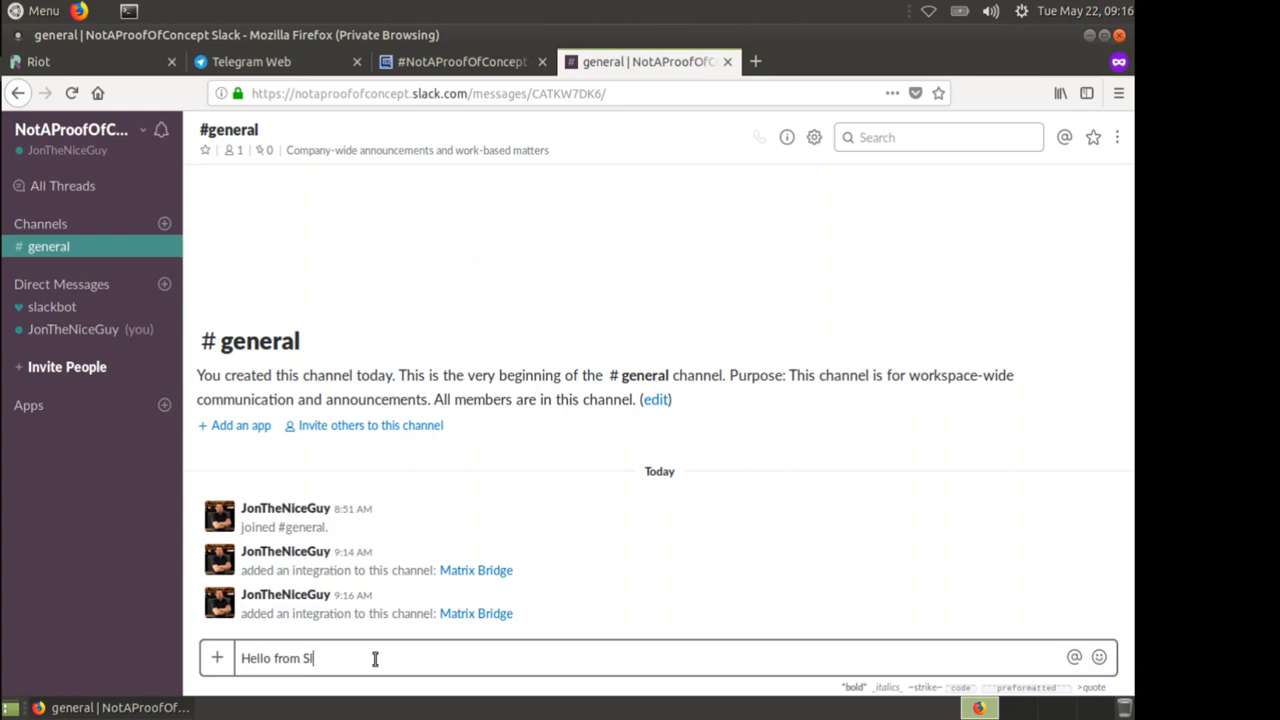
pyautogui.press('Return')
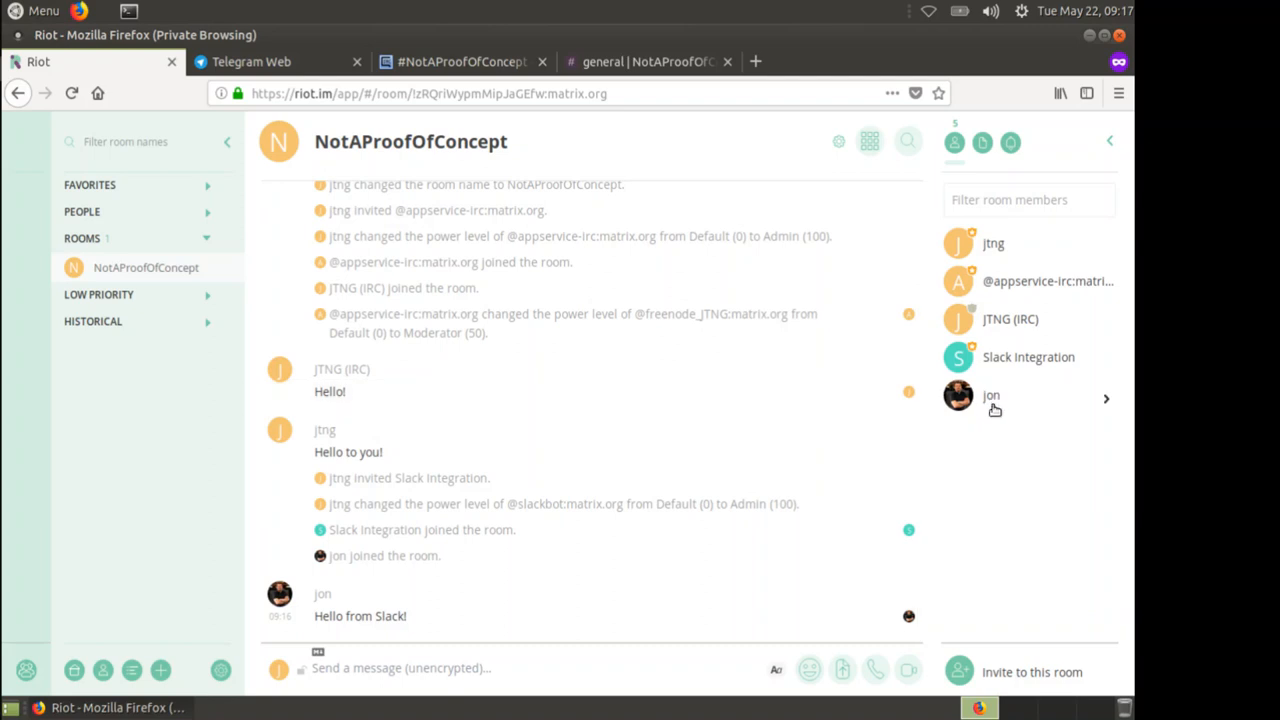
pyautogui.moveTo(980, 408)
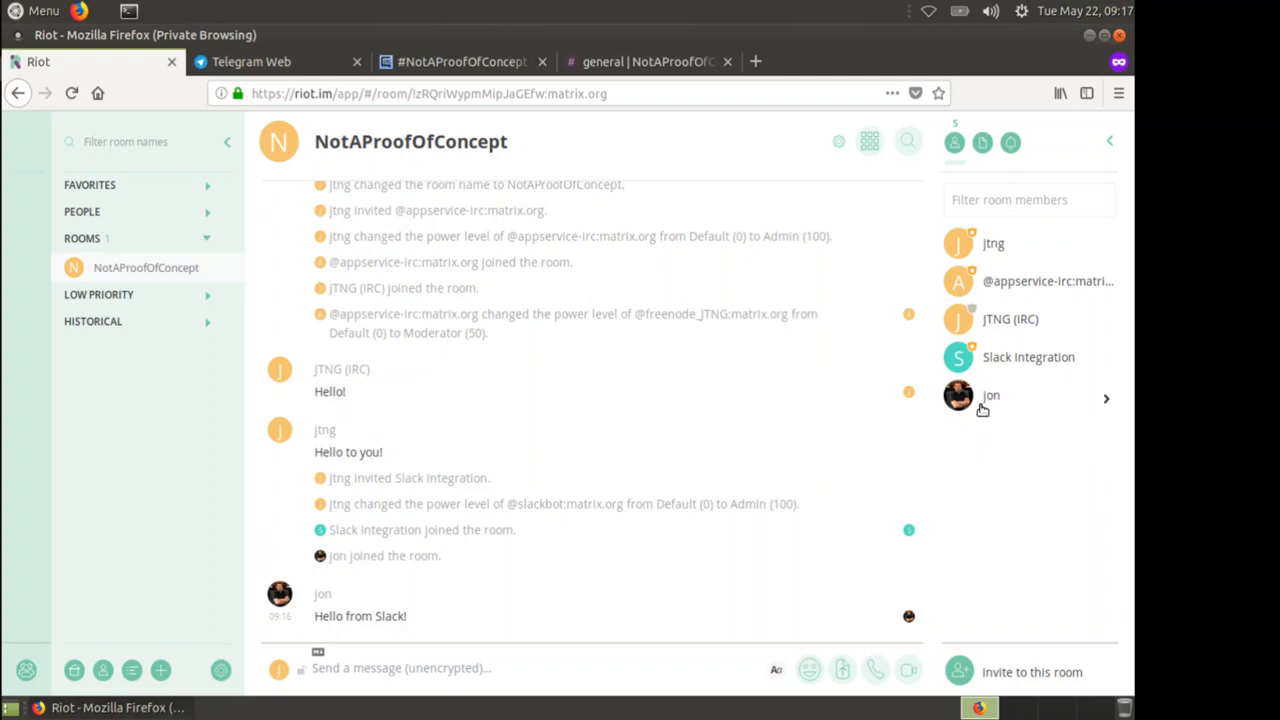
pyautogui.moveTo(988, 406)
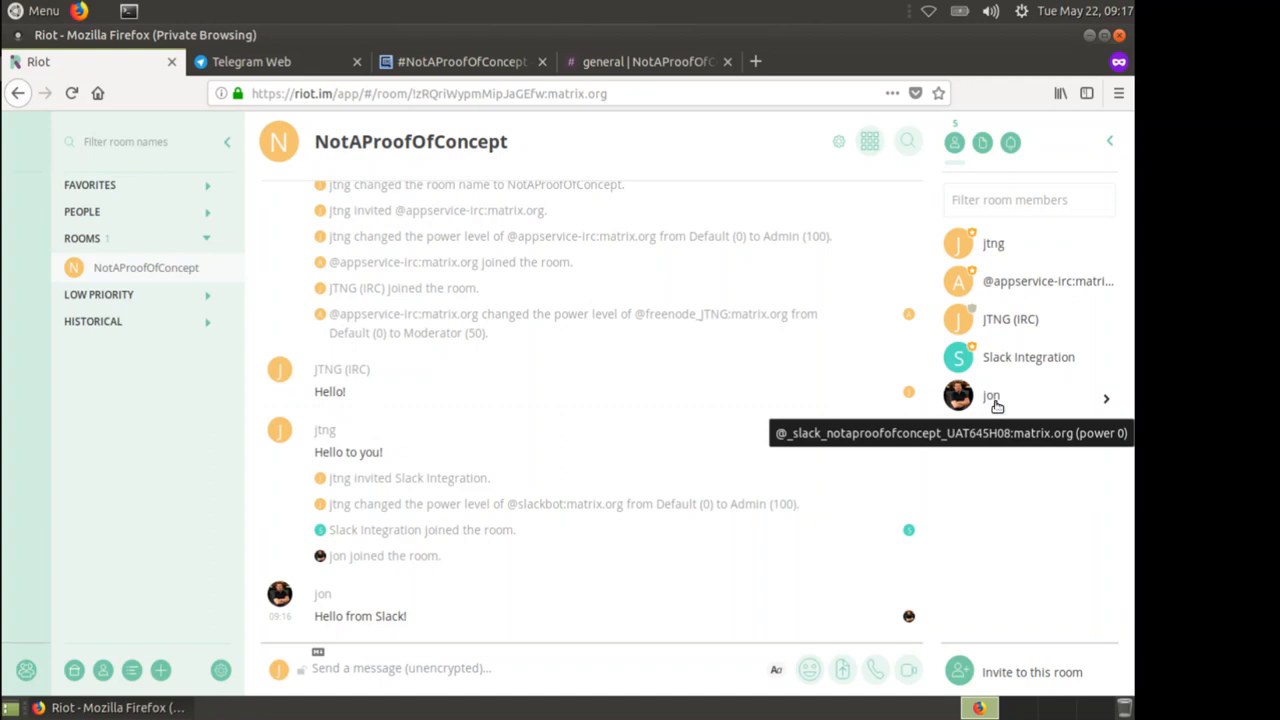
pyautogui.moveTo(816, 444)
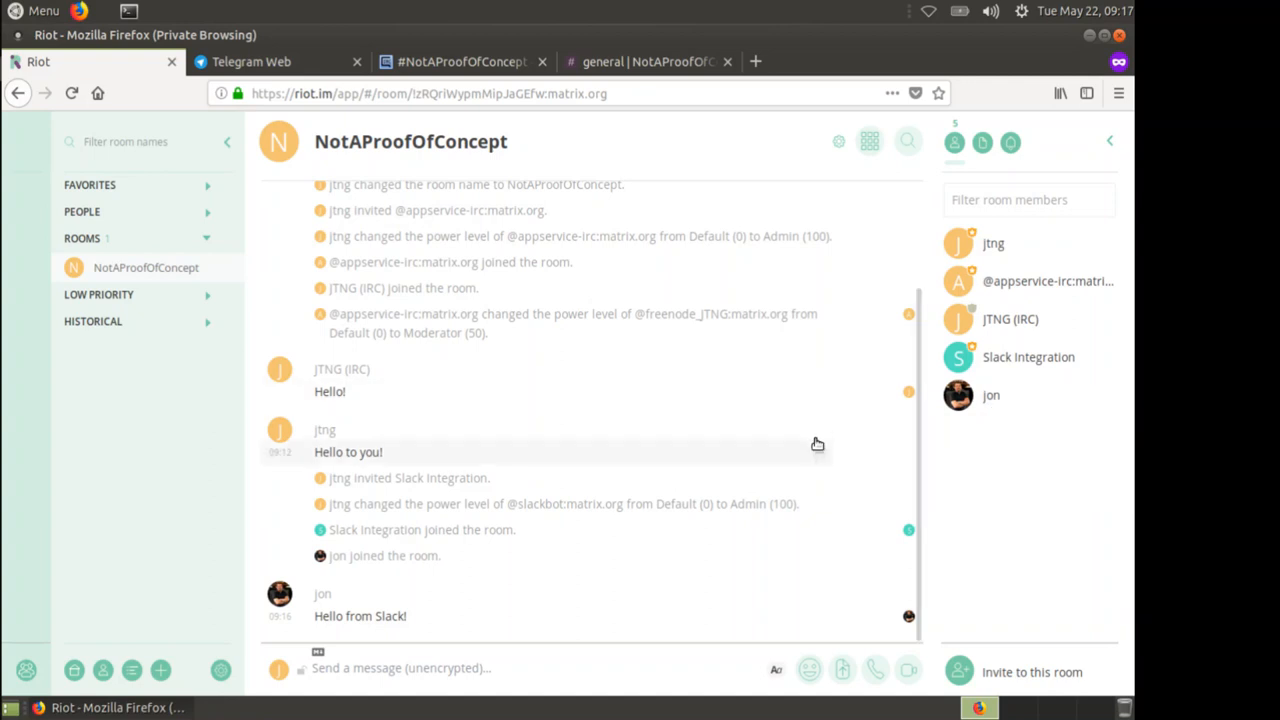
pyautogui.click(988, 396)
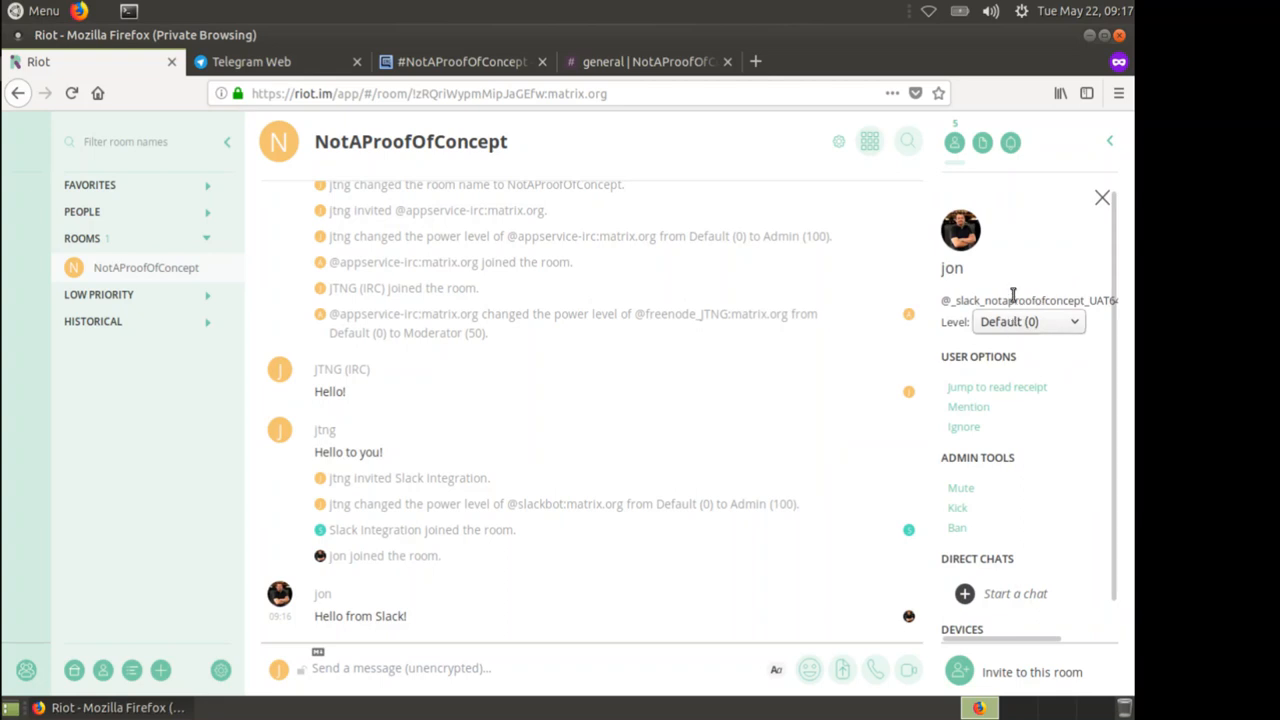
pyautogui.moveTo(1024, 304)
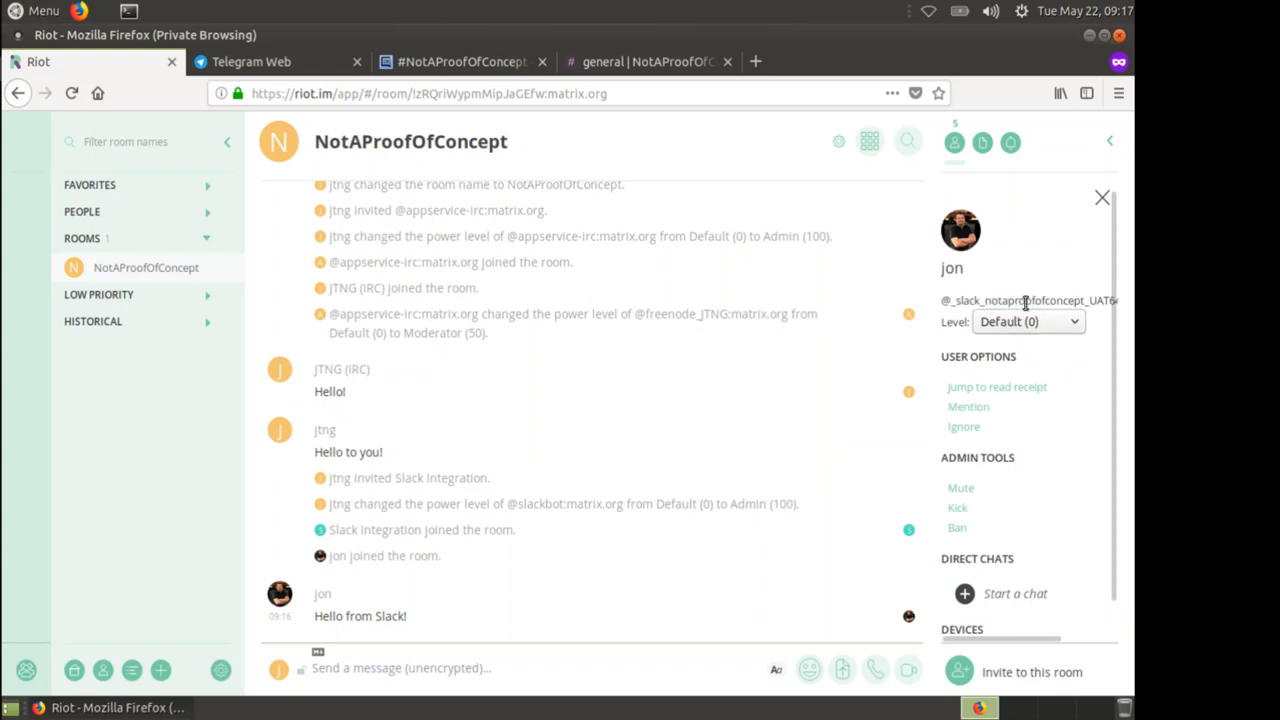
pyautogui.doubleClick(1024, 300)
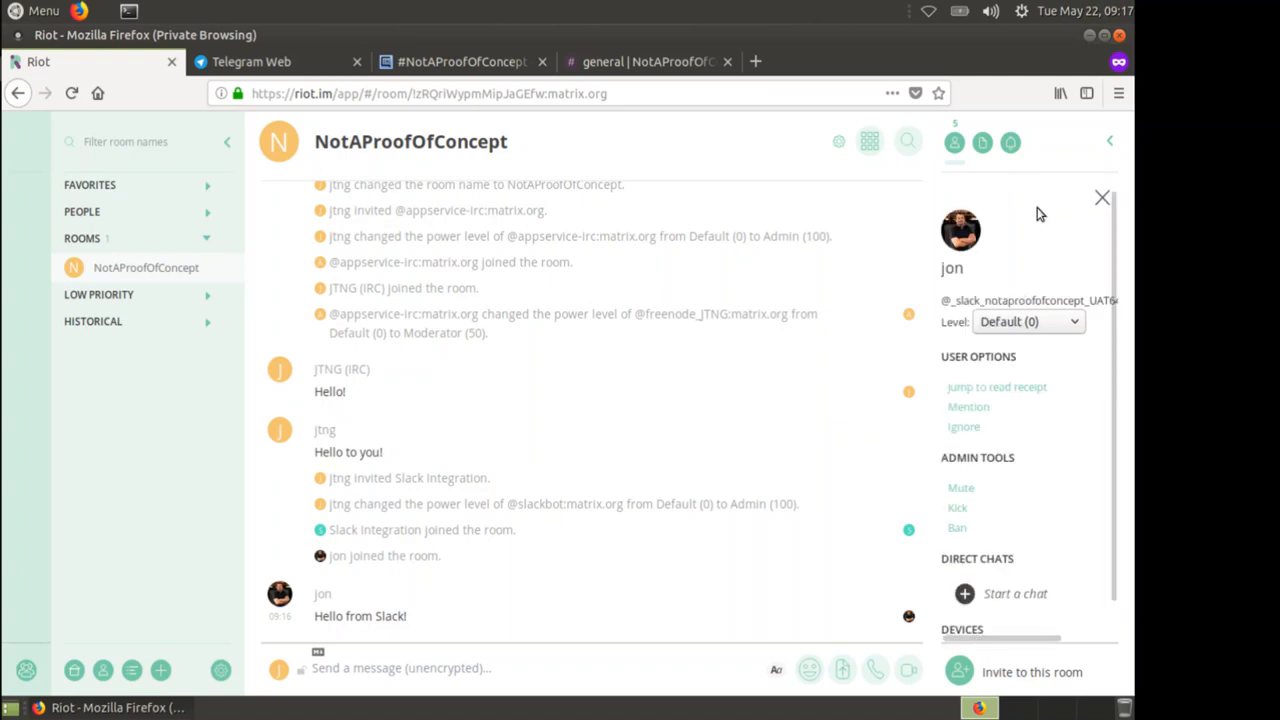
pyautogui.click(1102, 198)
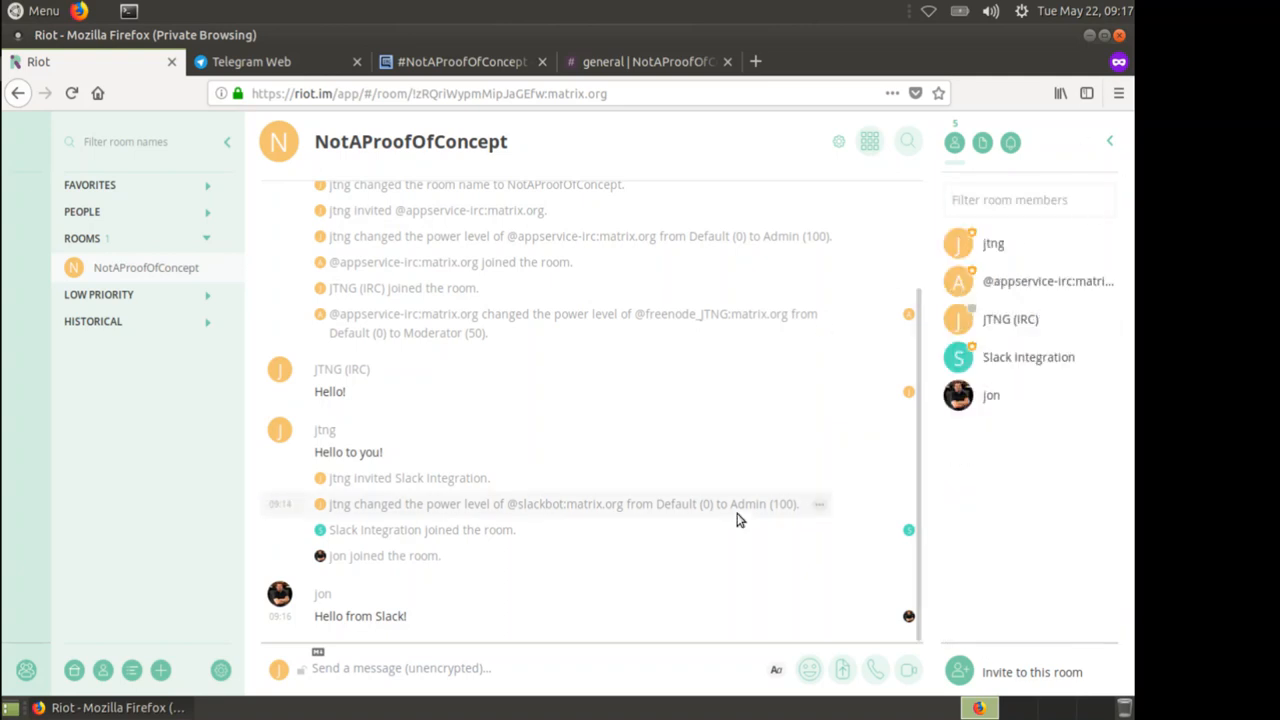
pyautogui.moveTo(272, 60)
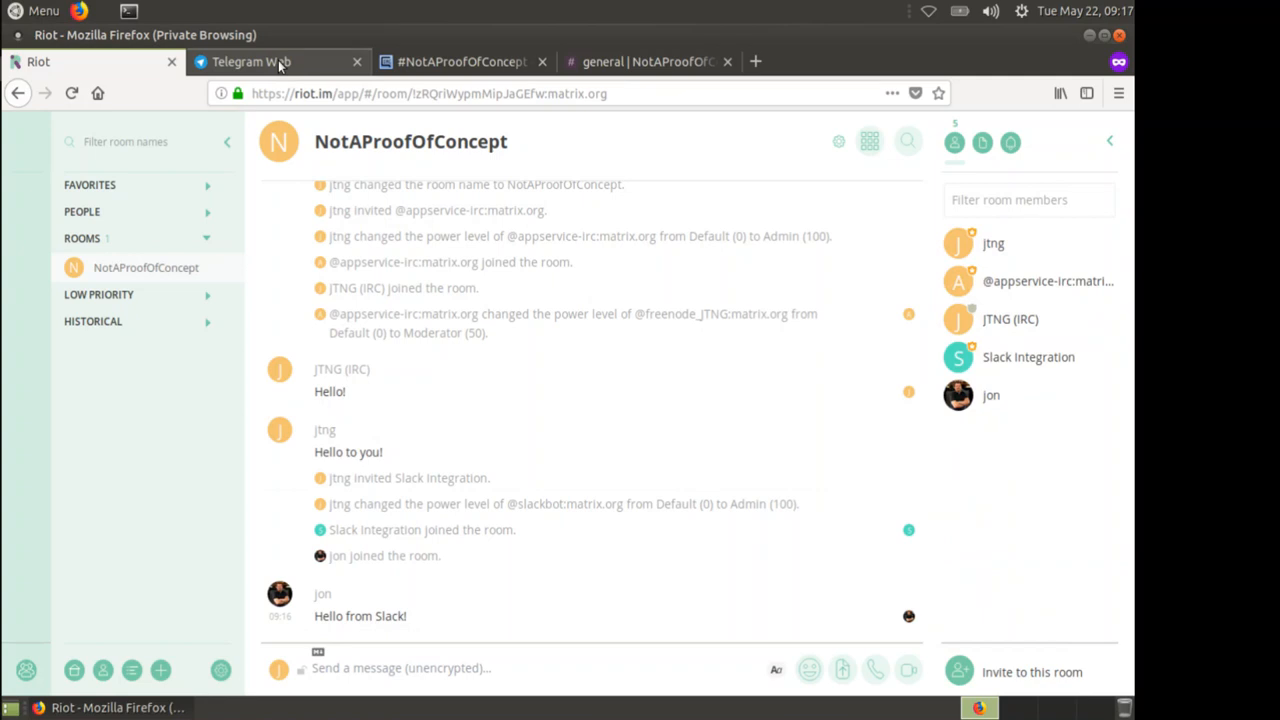
# Check the bridged messages in freenode #NotAProofOfConcept and send 'Hello from IRC'
pyautogui.click(456, 60)
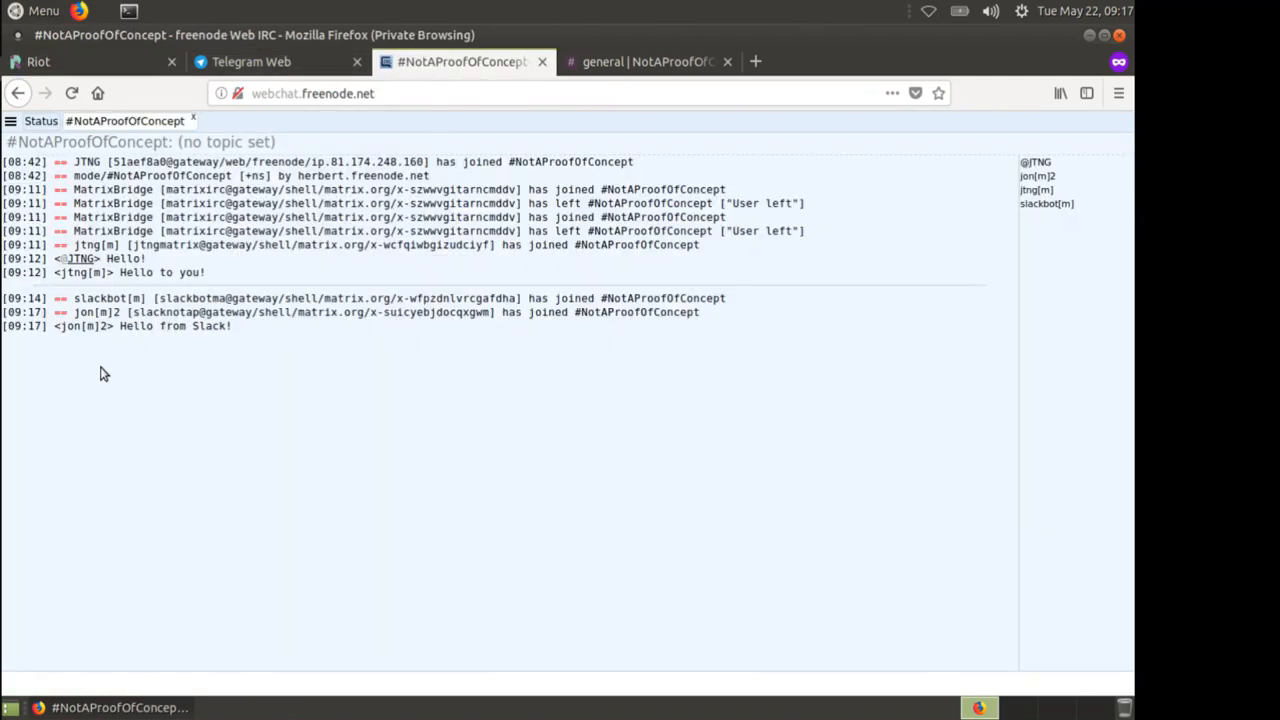
pyautogui.moveTo(156, 356)
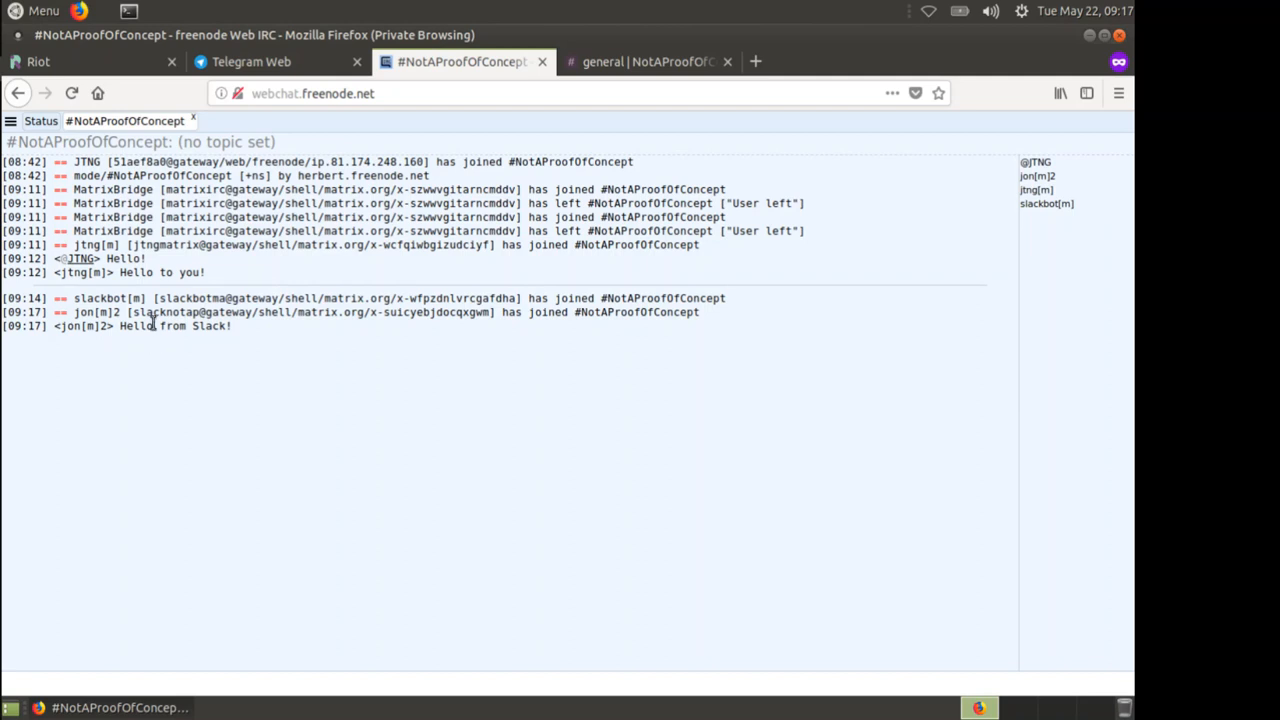
pyautogui.moveTo(192, 332)
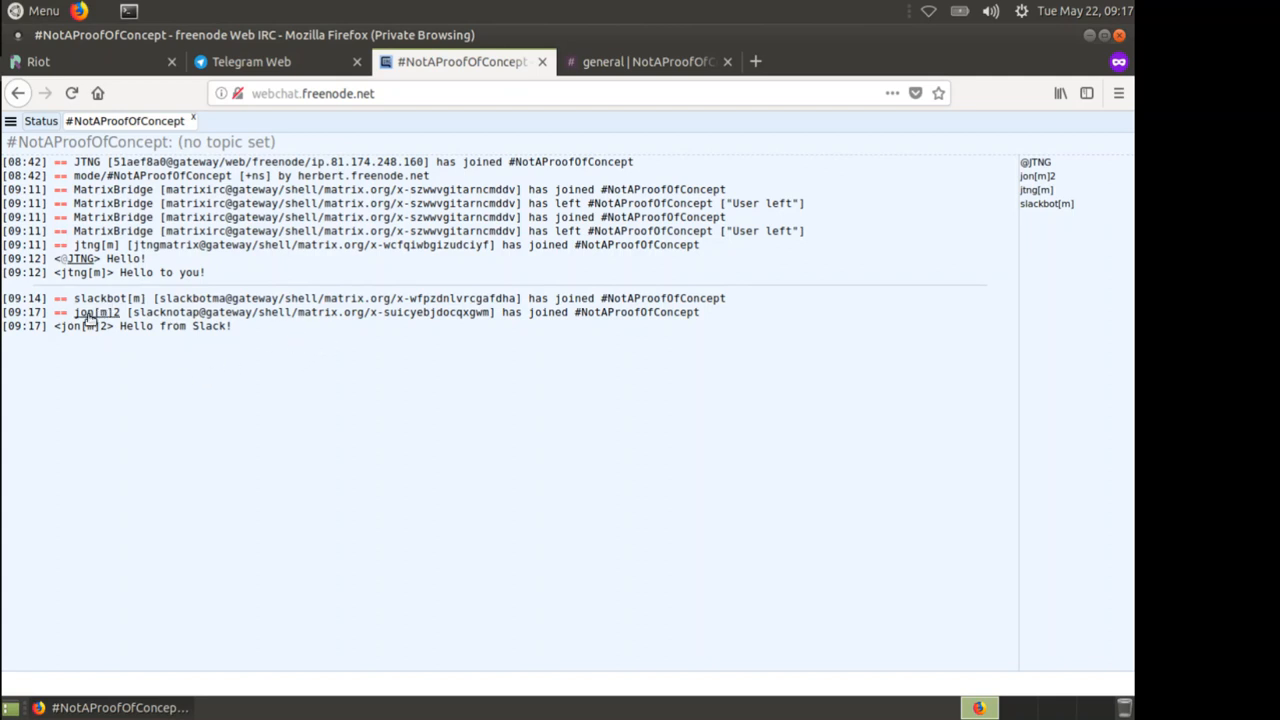
pyautogui.moveTo(132, 332)
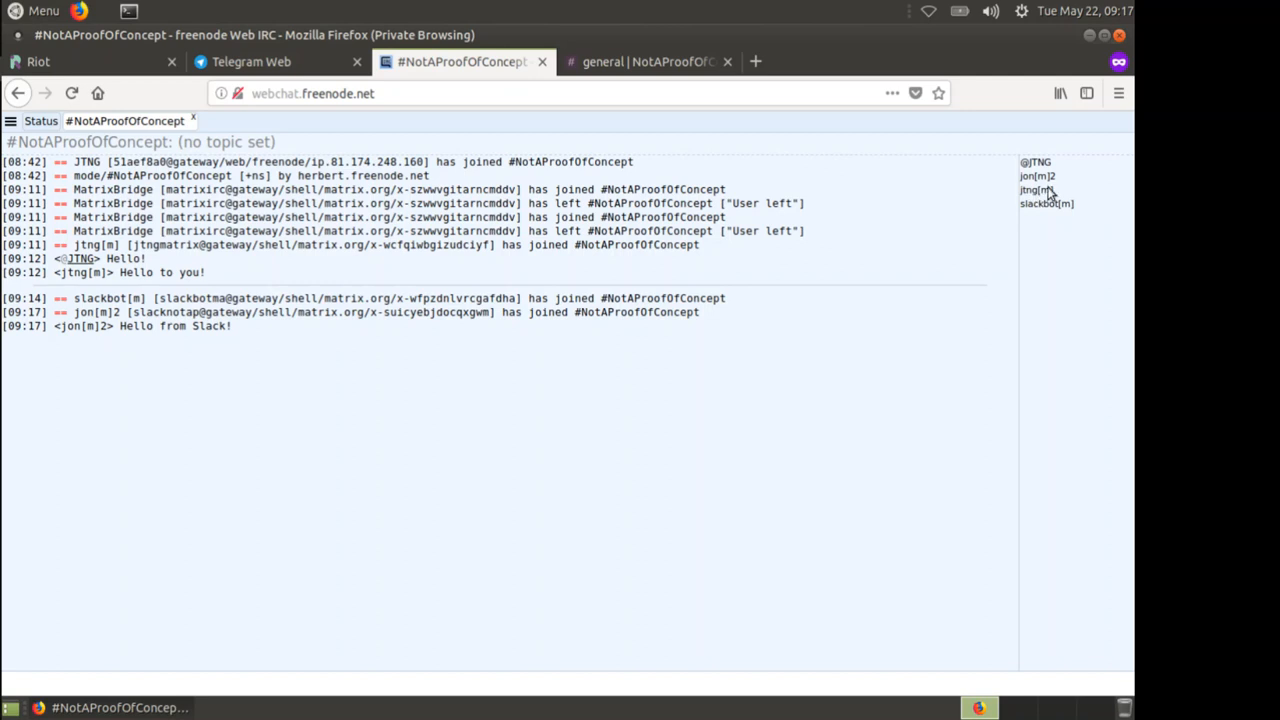
pyautogui.moveTo(1060, 184)
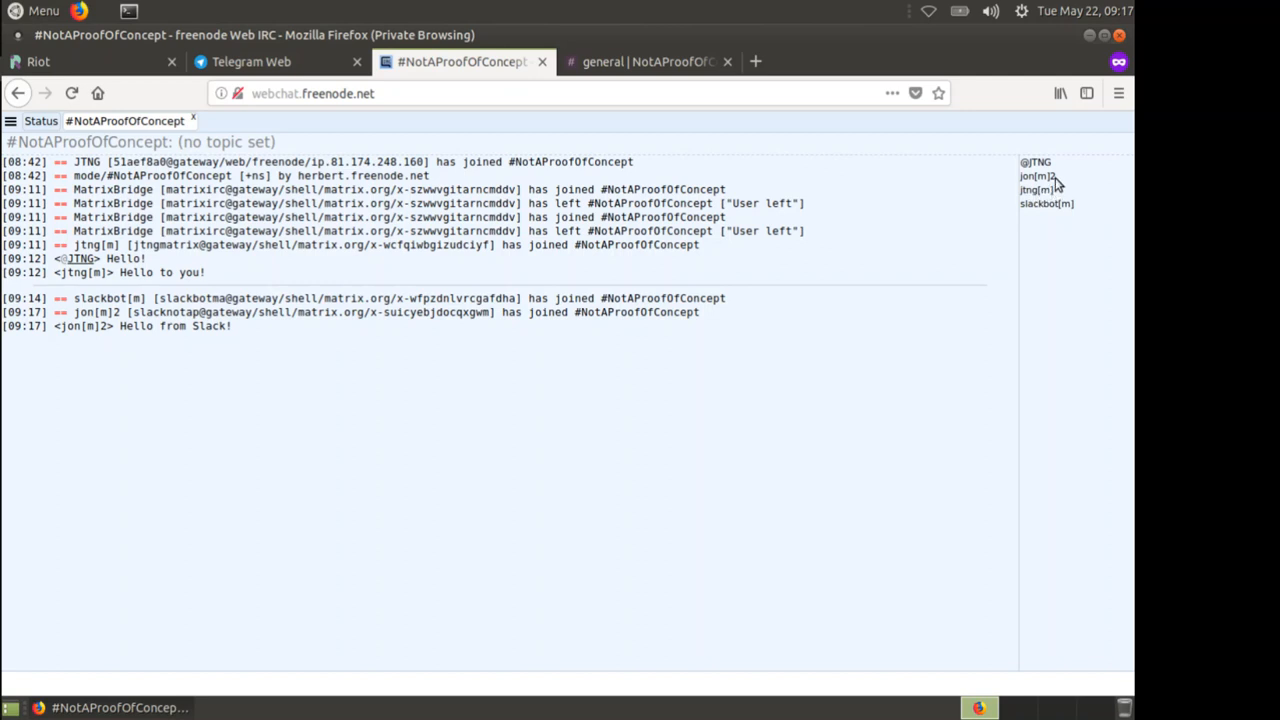
pyautogui.moveTo(108, 368)
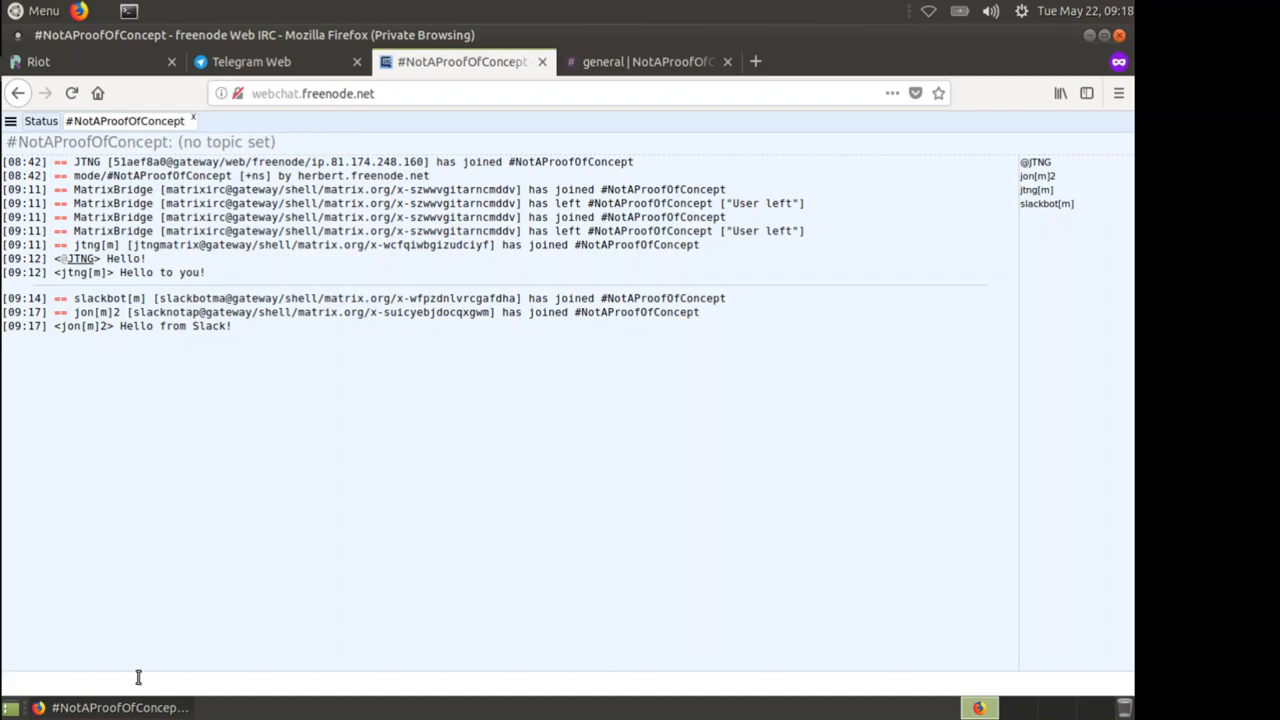
pyautogui.write('Hello')
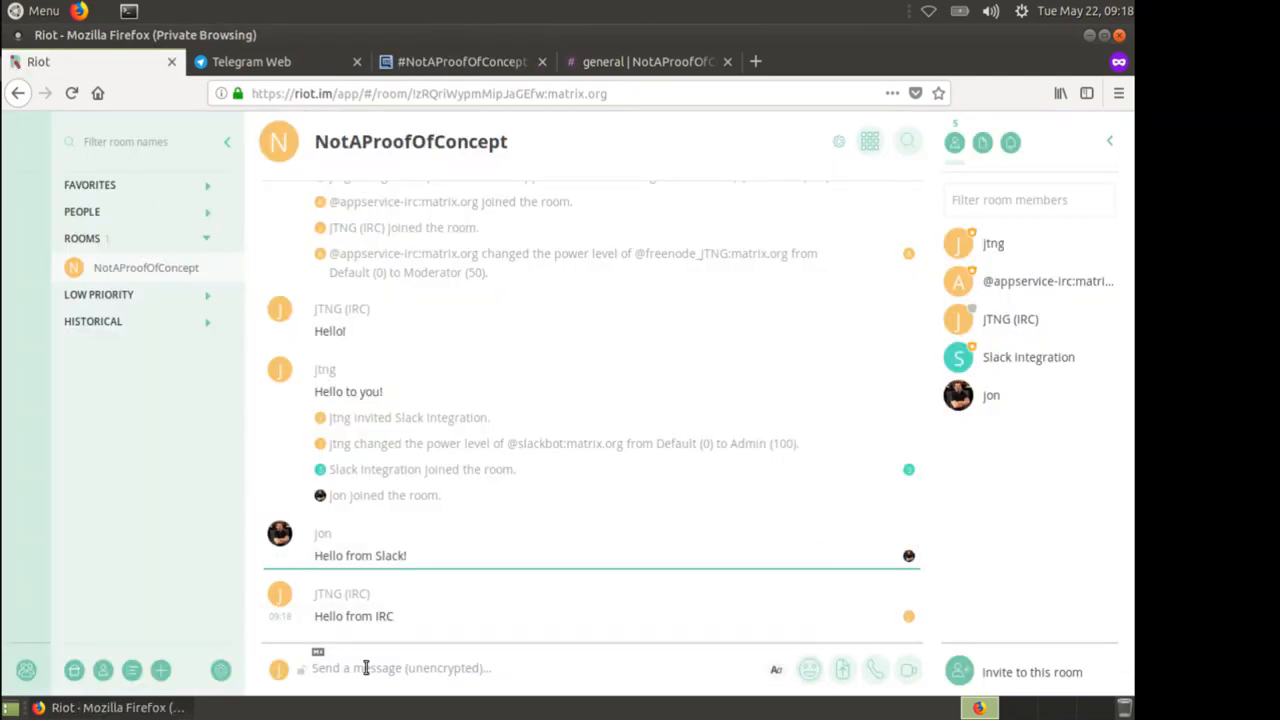
# Send 'Hello from Matrix' in the Riot room, then check Slack's #general
pyautogui.write('Hello from')
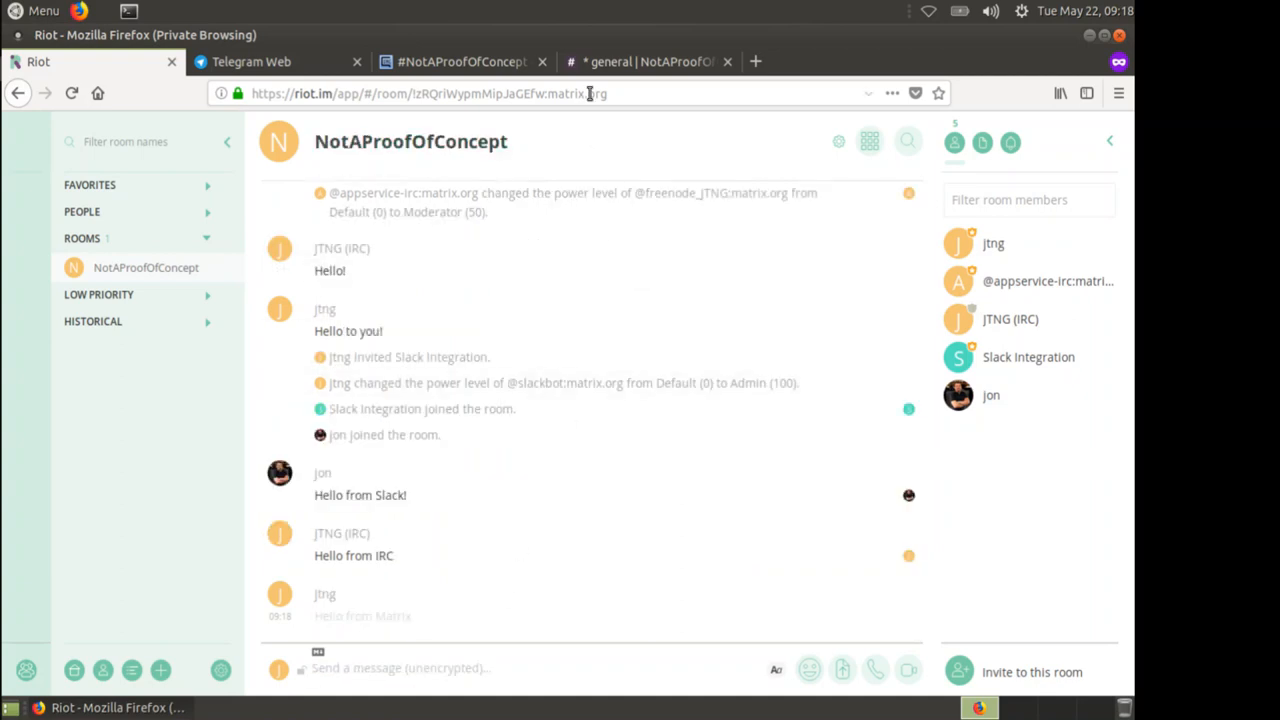
pyautogui.click(648, 60)
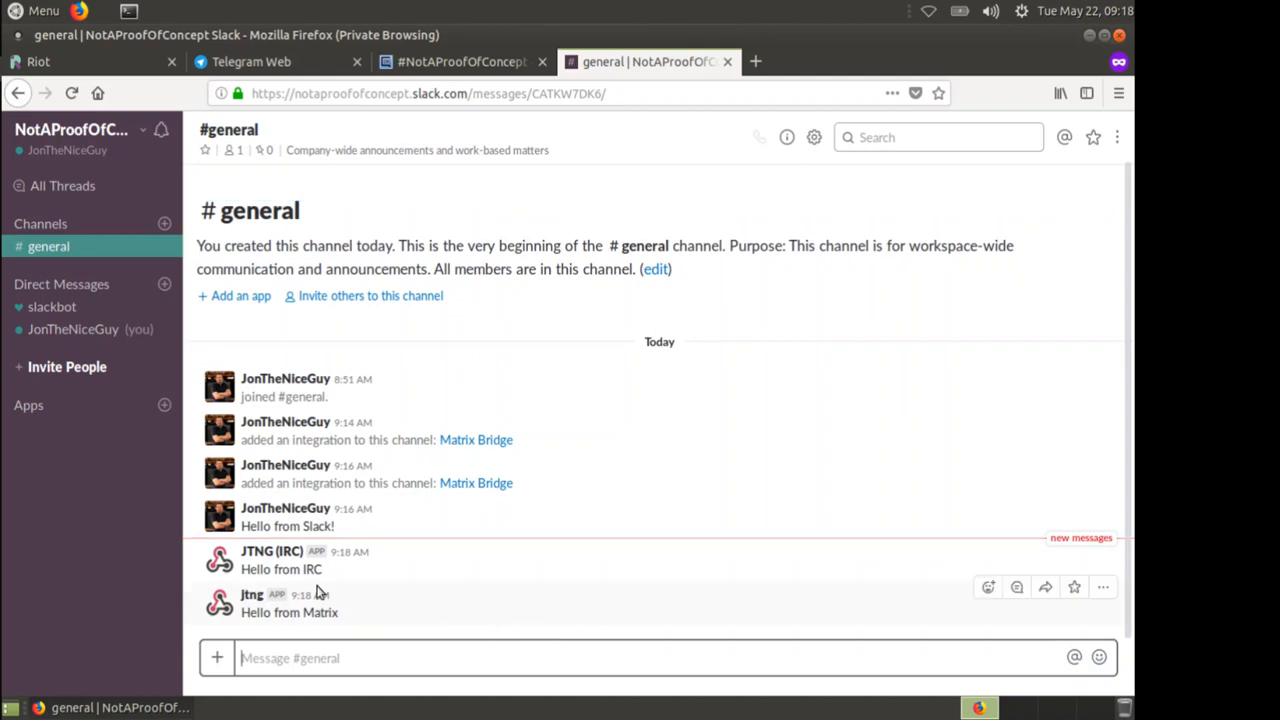
pyautogui.moveTo(244, 604)
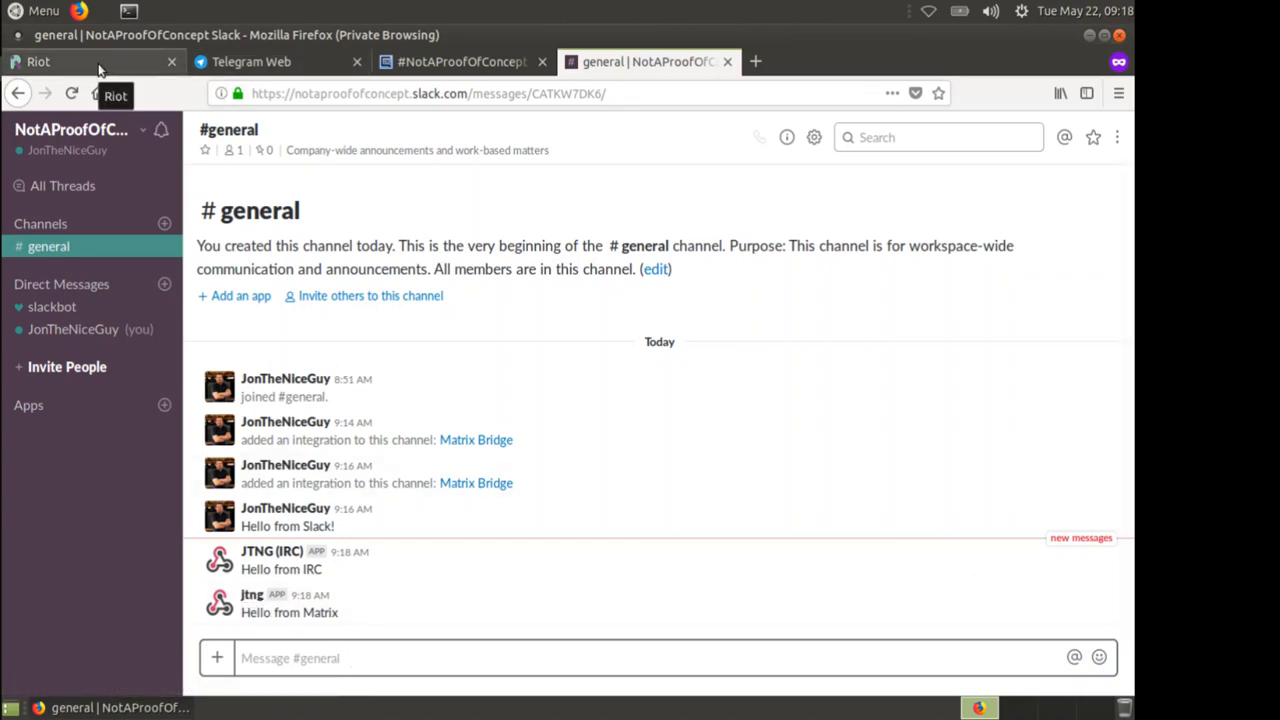
# Check the freenode IRC channel, then view Slack #general for the bridged Hello messages
pyautogui.click(456, 60)
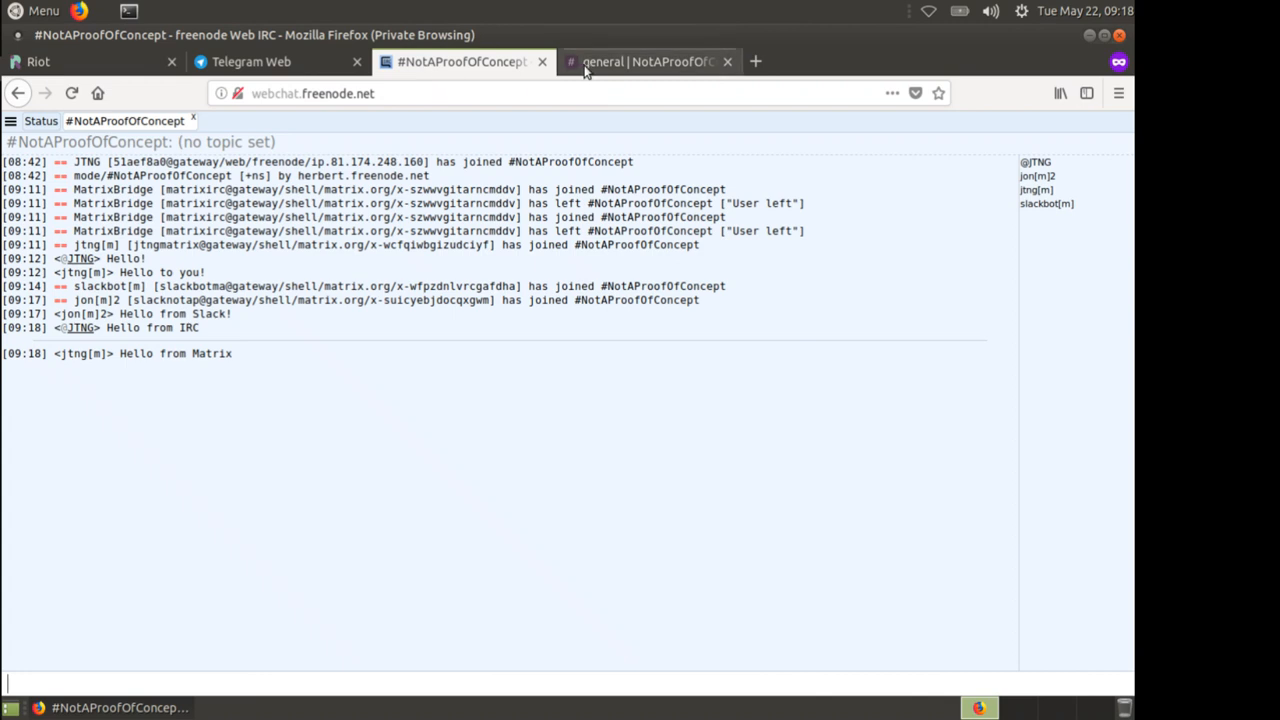
pyautogui.click(644, 60)
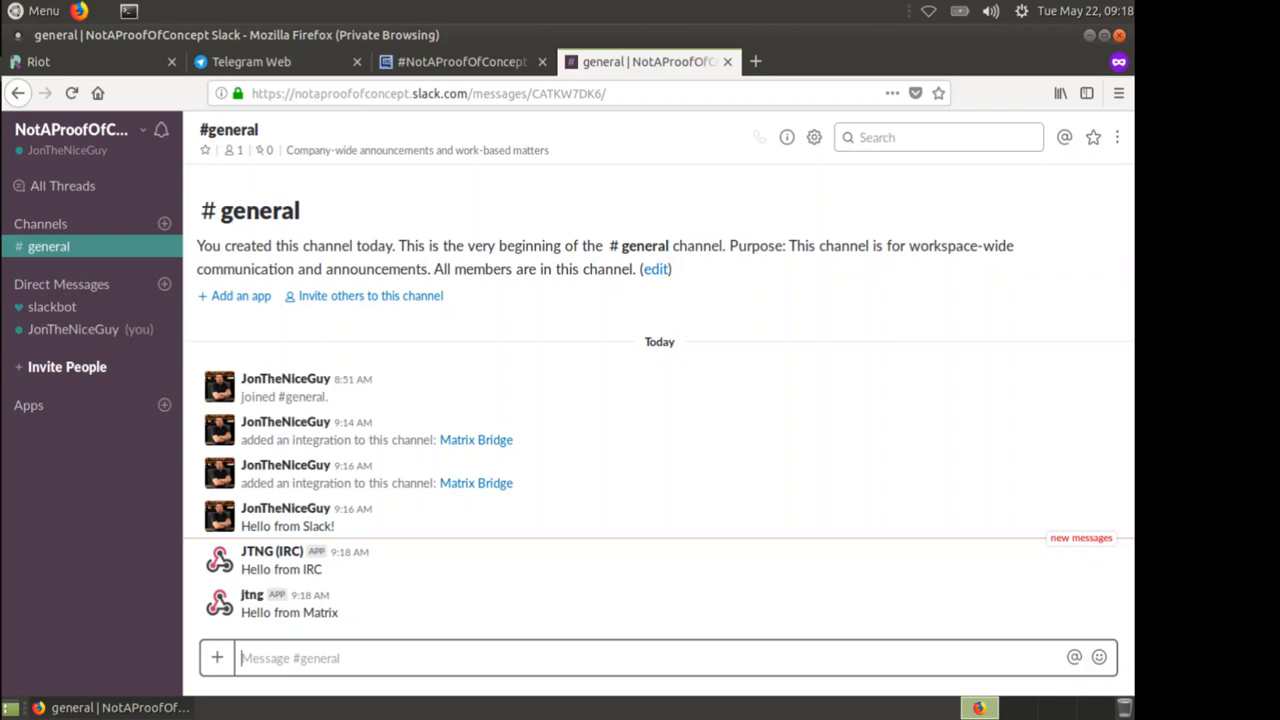
pyautogui.moveTo(236, 172)
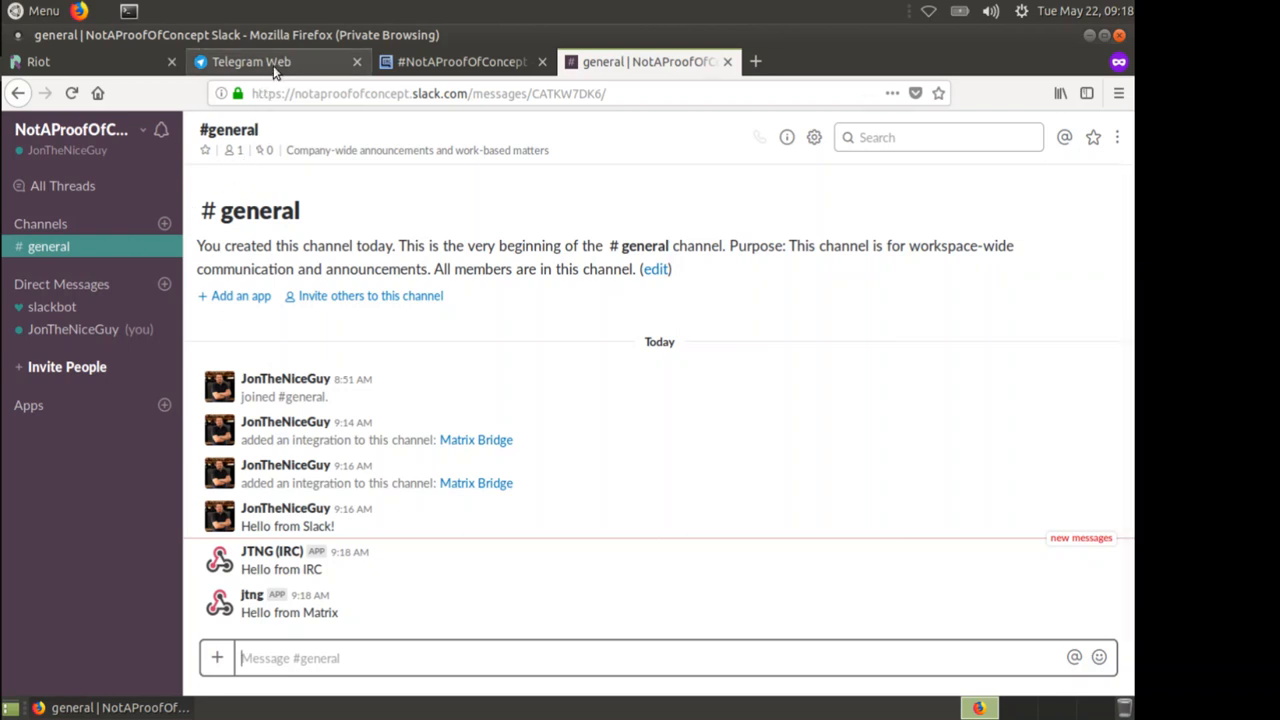
# Switch to Telegram Web and start creating a new group from the menu
pyautogui.click(250, 60)
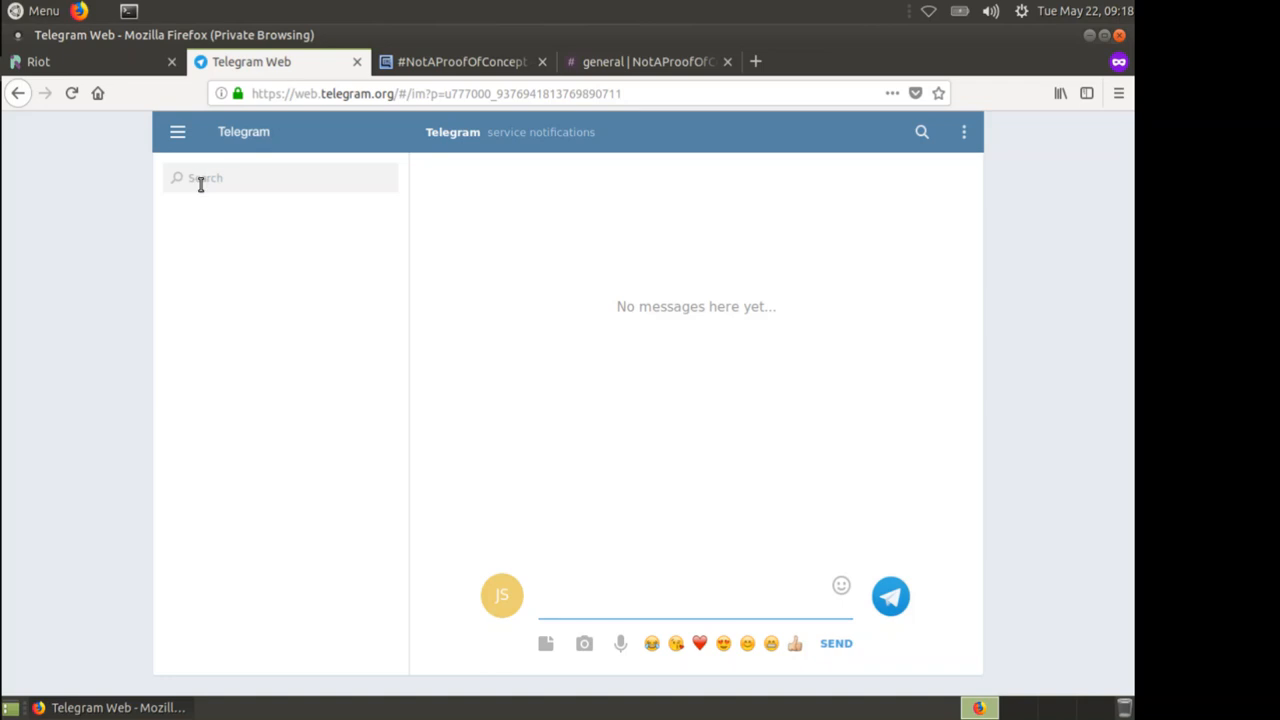
pyautogui.click(680, 600)
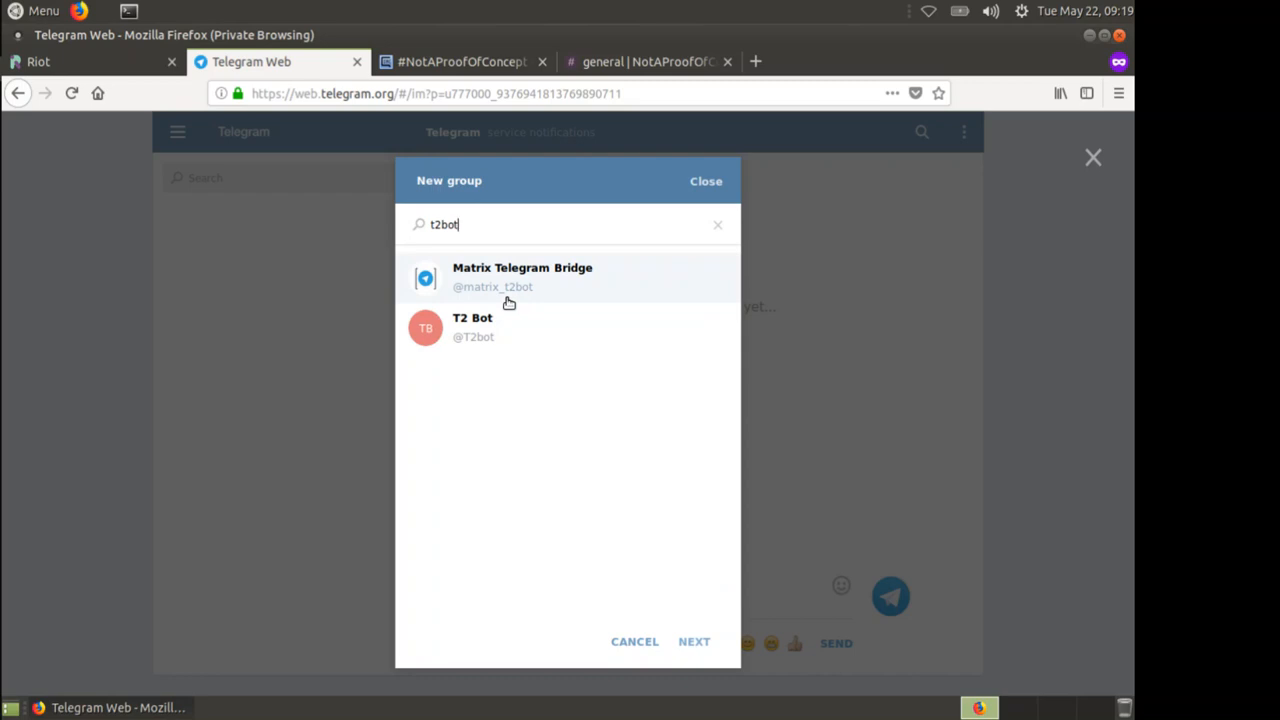
pyautogui.moveTo(508, 286)
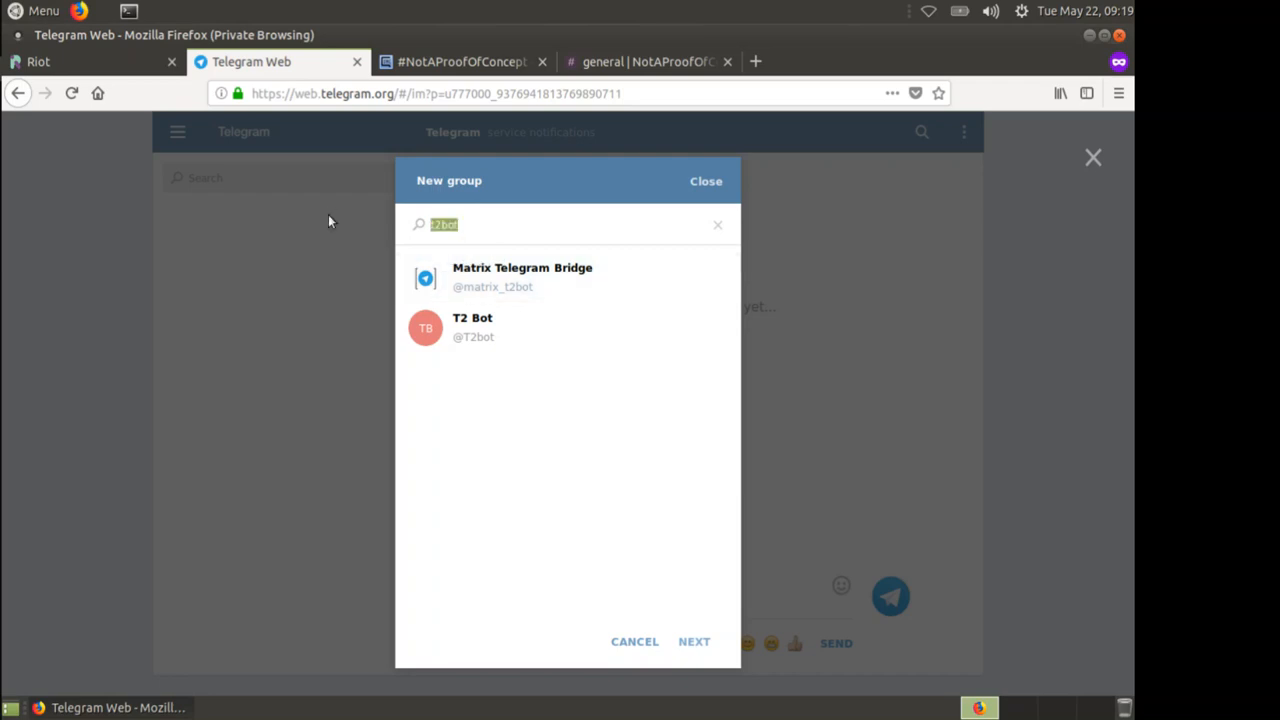
# Search t2bot, add Matrix Telegram Bridge as the group's member and proceed to naming
pyautogui.write('alias')
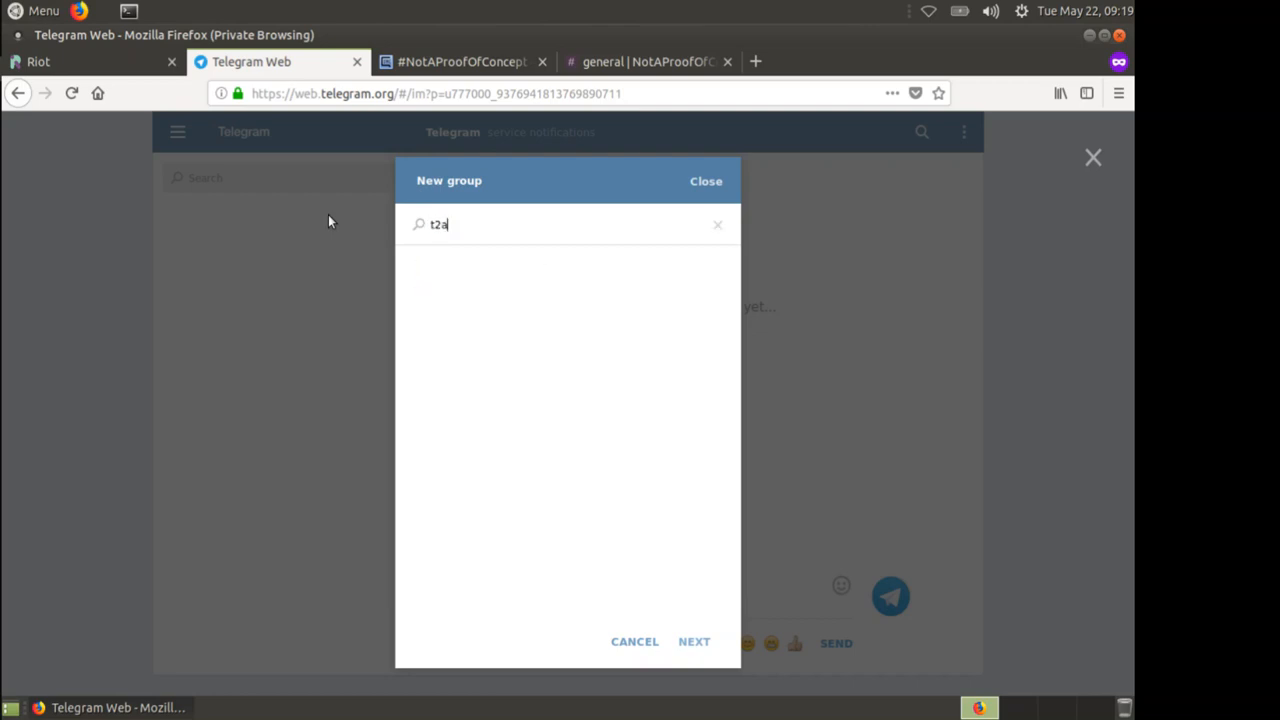
pyautogui.write('lias')
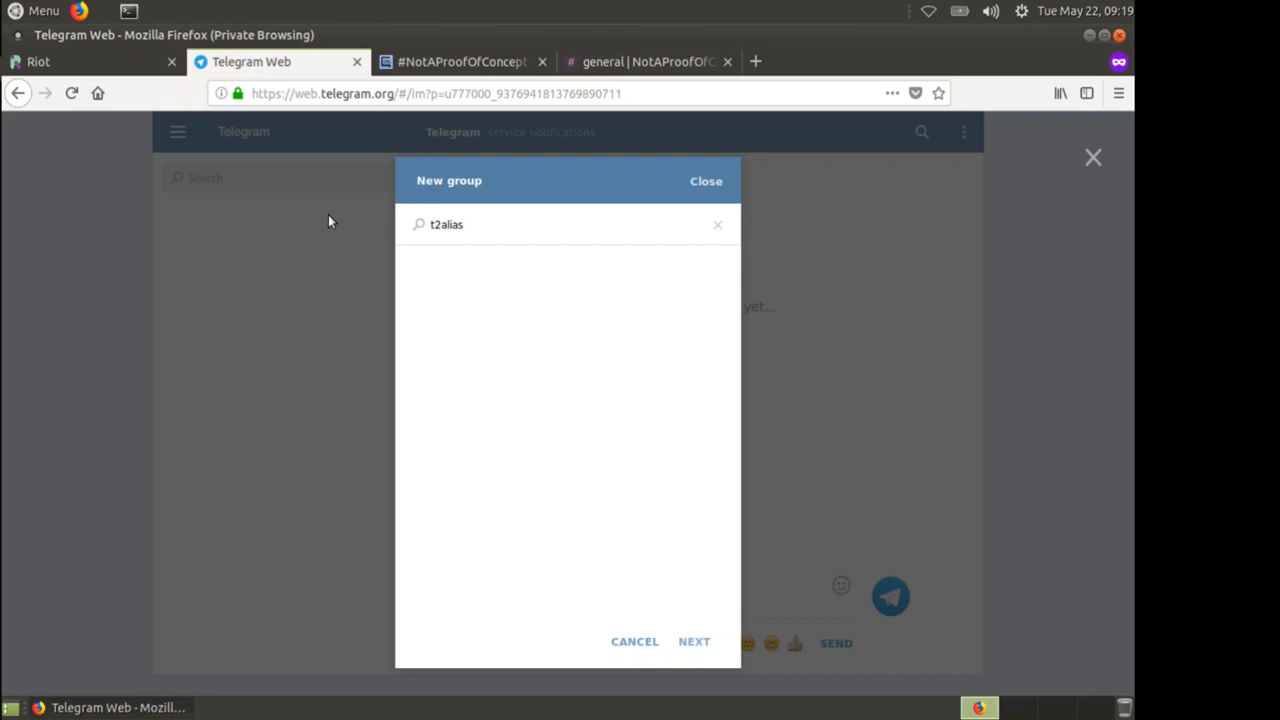
pyautogui.press('BackSpace')
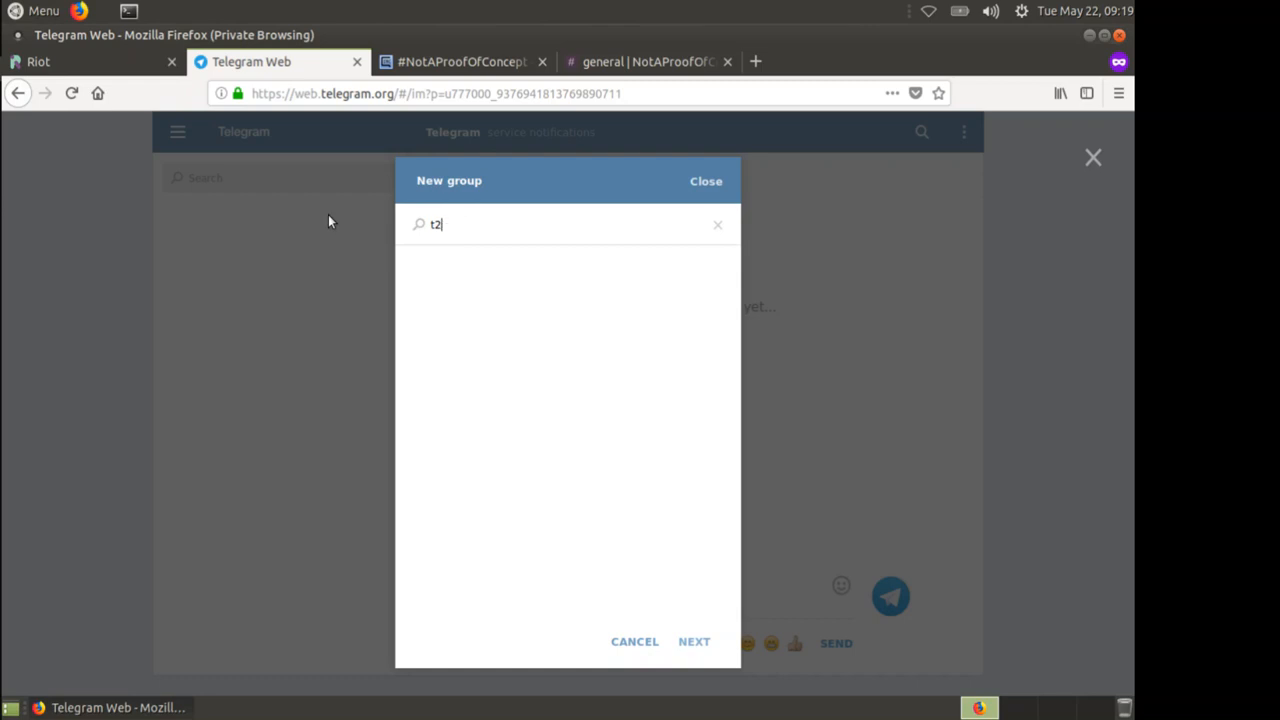
pyautogui.write('bot')
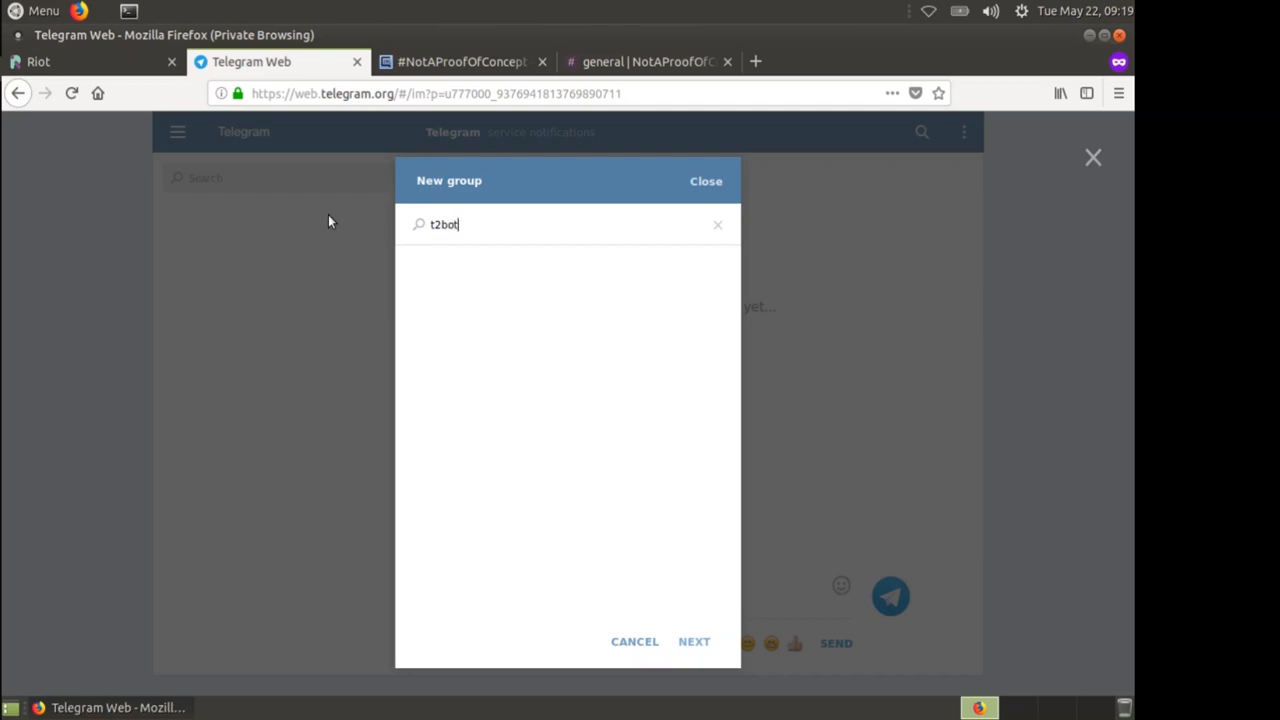
pyautogui.write('t2bot')
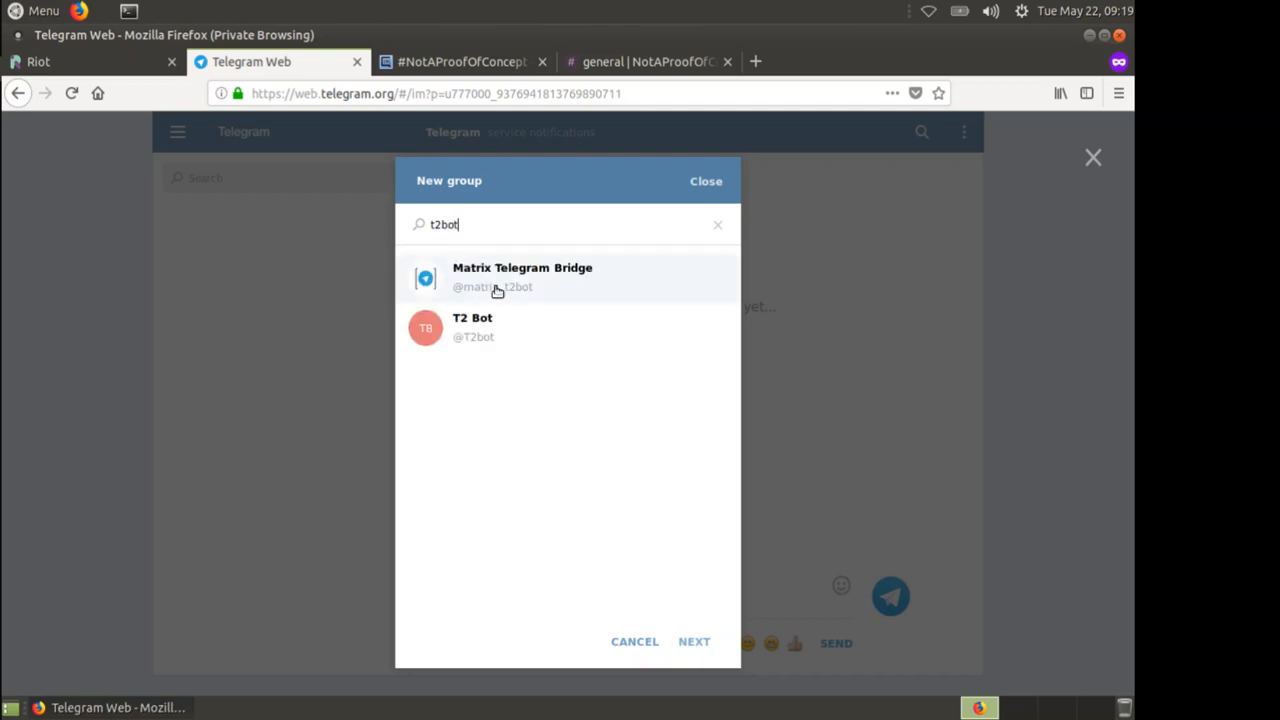
pyautogui.click(522, 276)
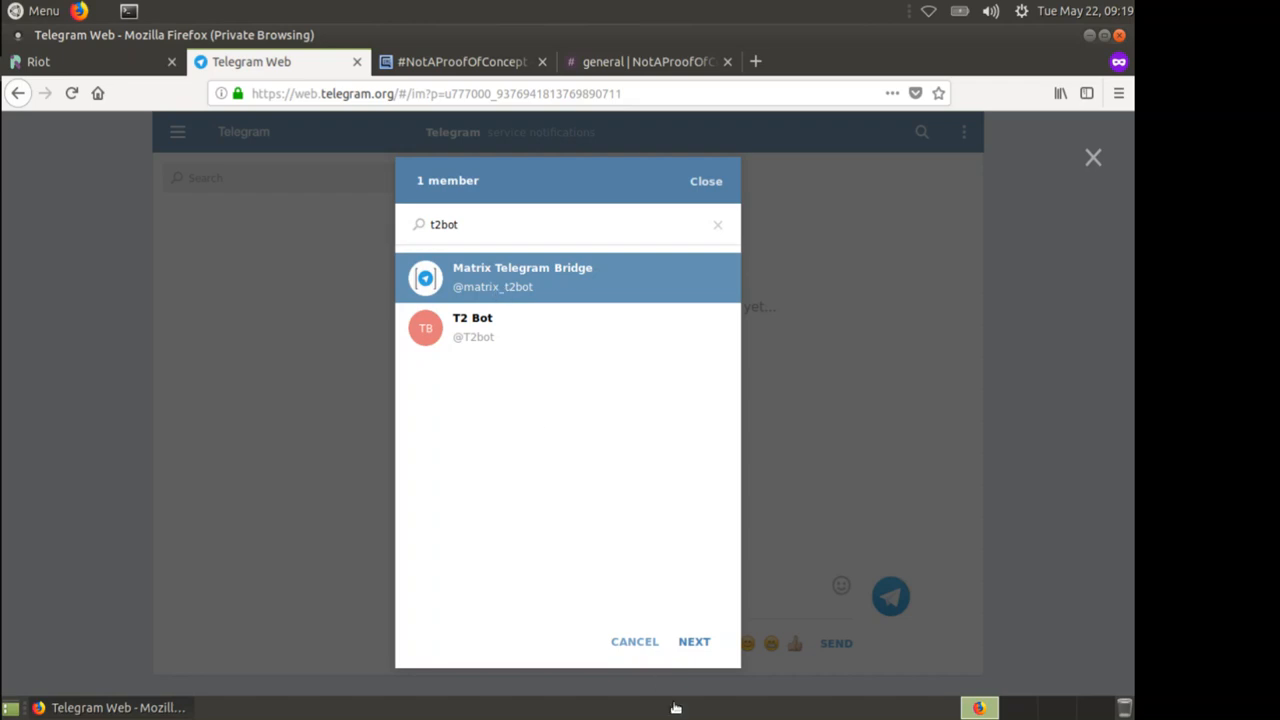
pyautogui.click(696, 642)
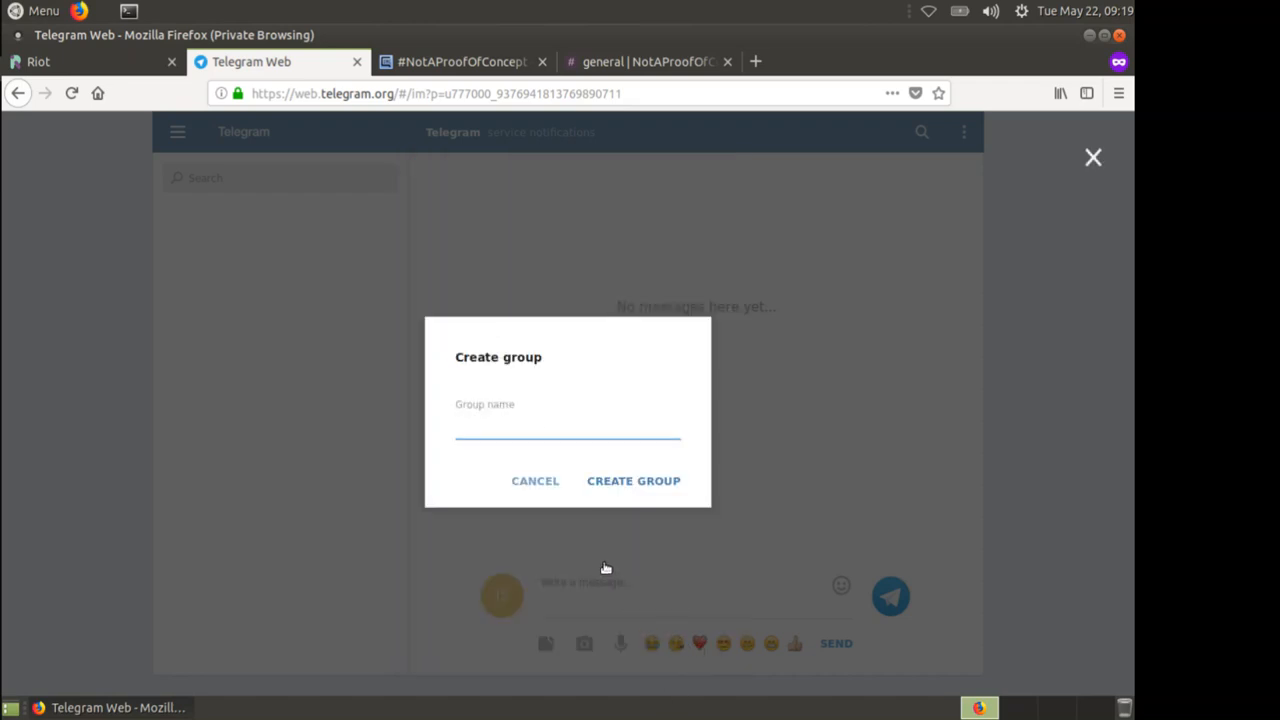
# Name the group NotAProofOfConcept and create it
pyautogui.write('NotAC')
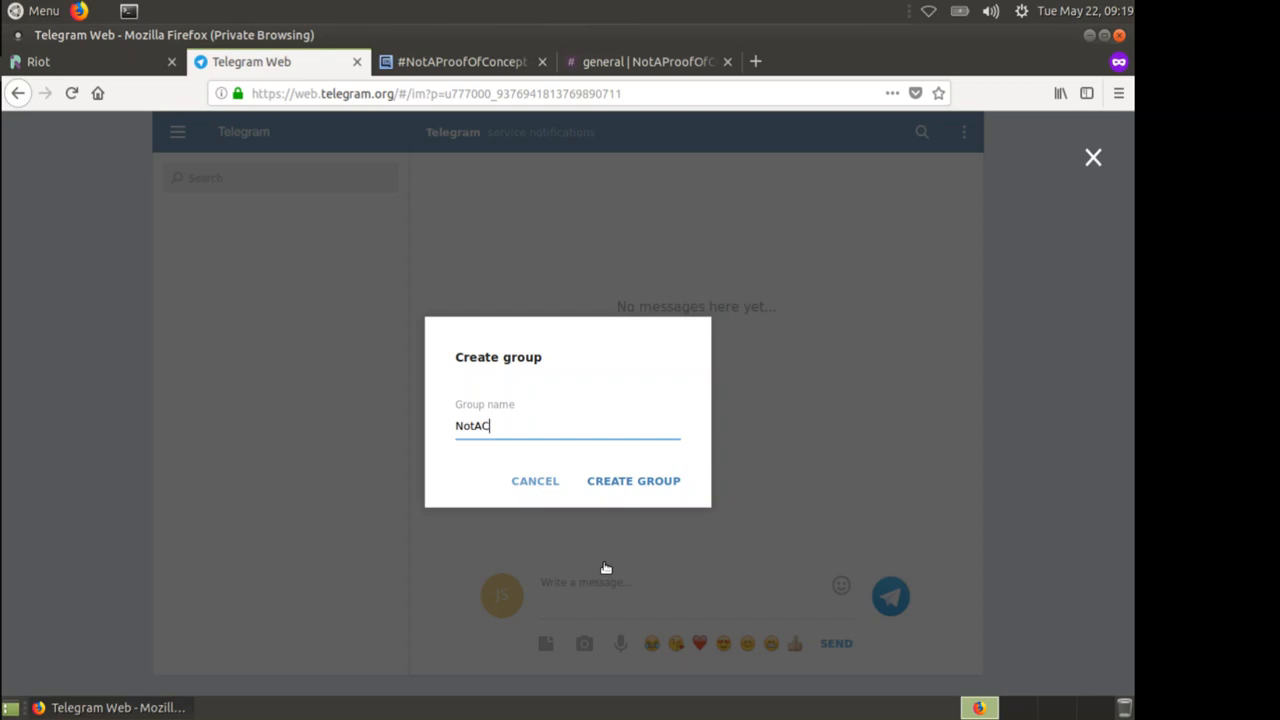
pyautogui.write('ProofOfConcept')
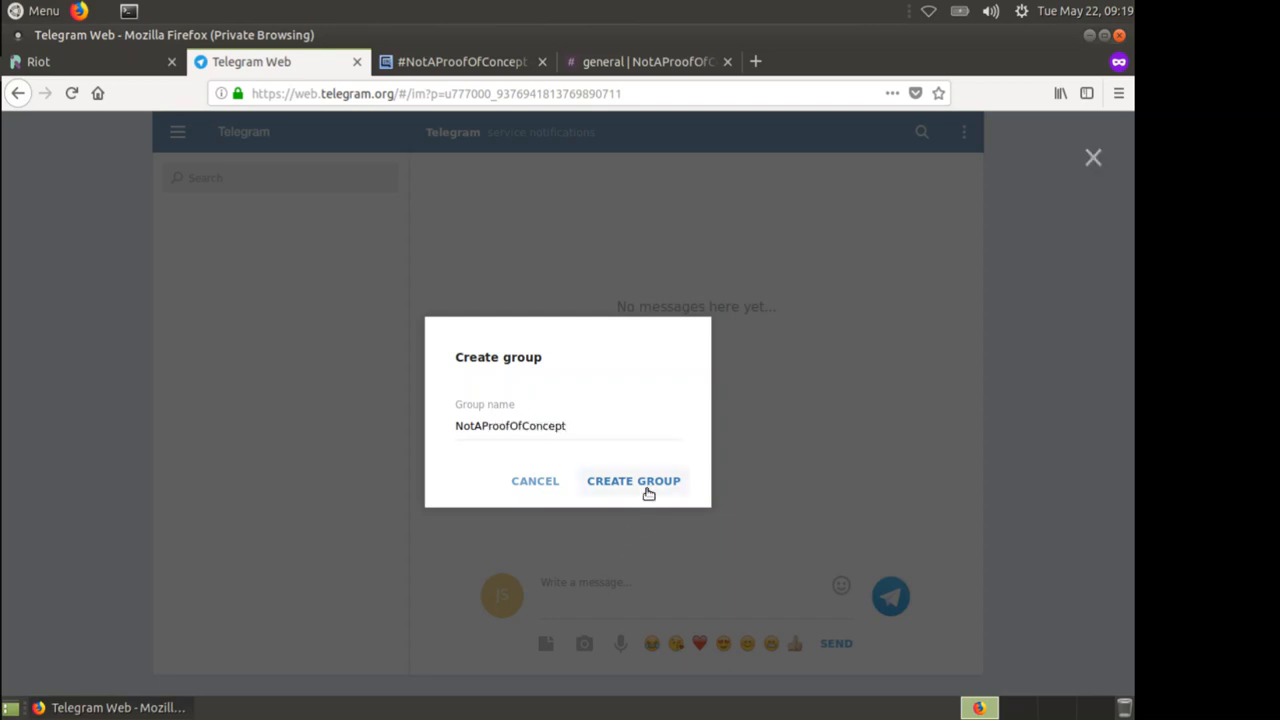
pyautogui.click(632, 480)
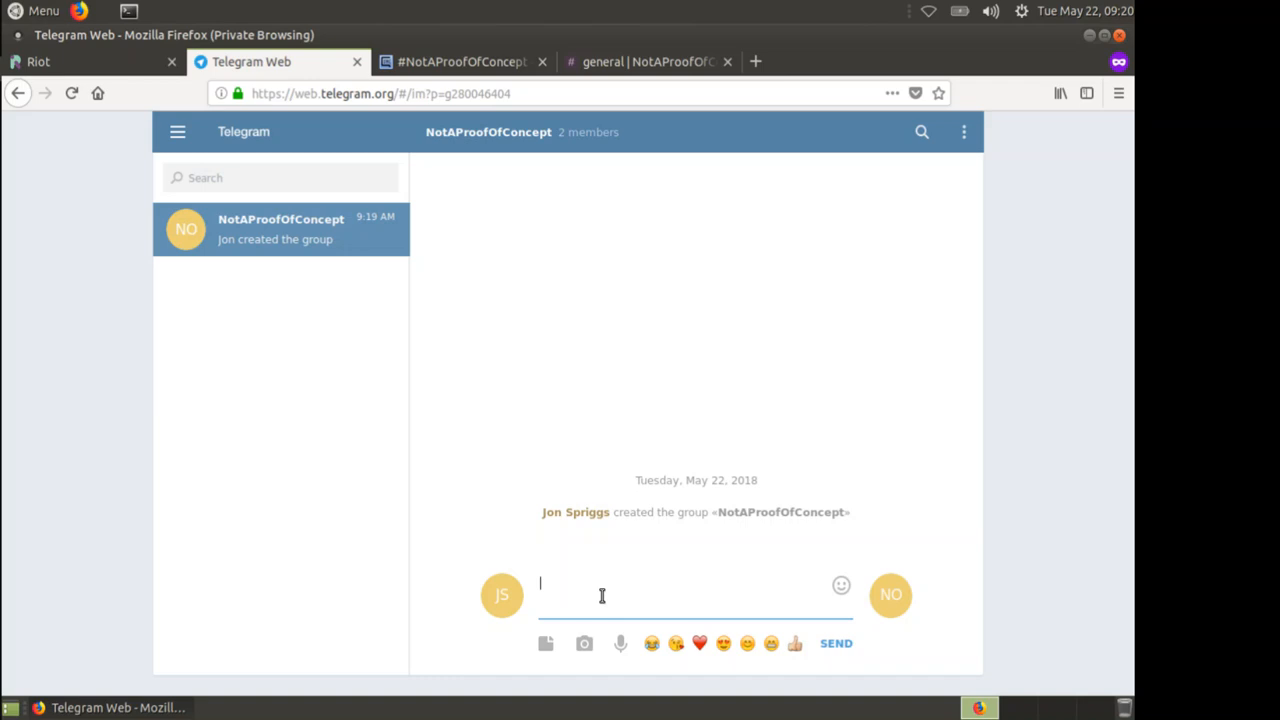
# Send the alias command to the bridge bot and select the returned Matrix alias
pyautogui.write('!asl')
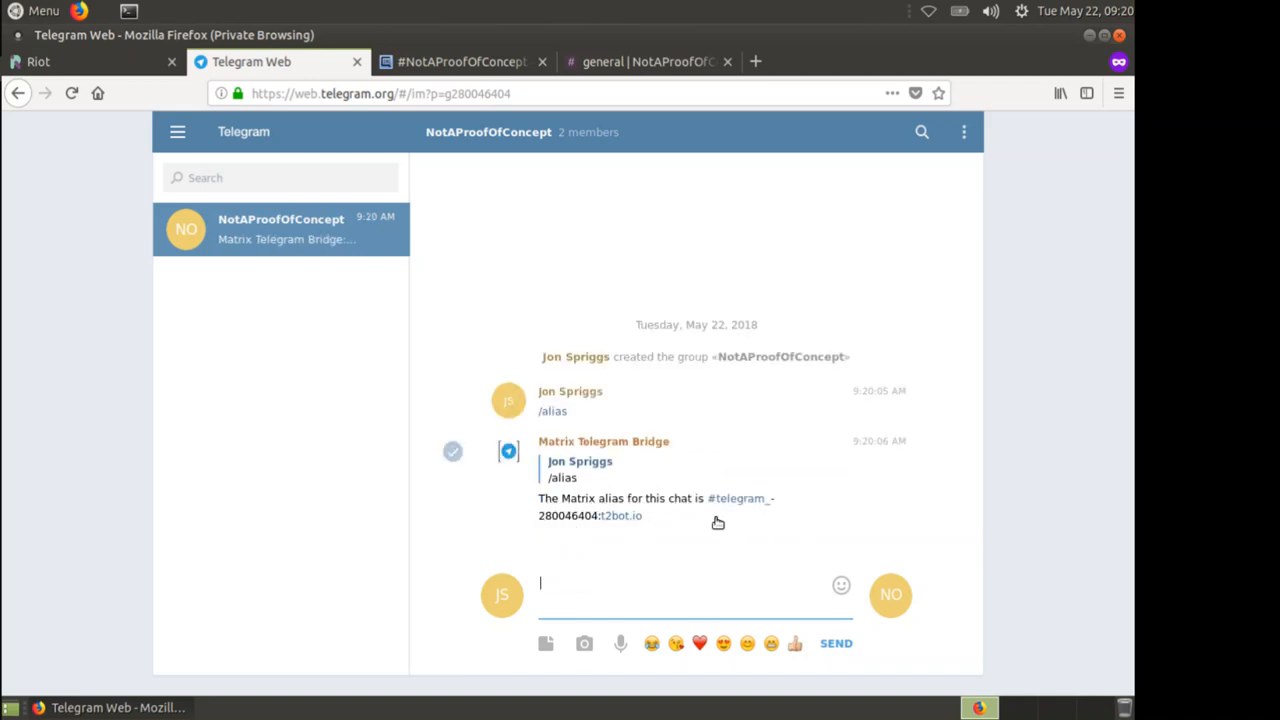
pyautogui.moveTo(664, 522)
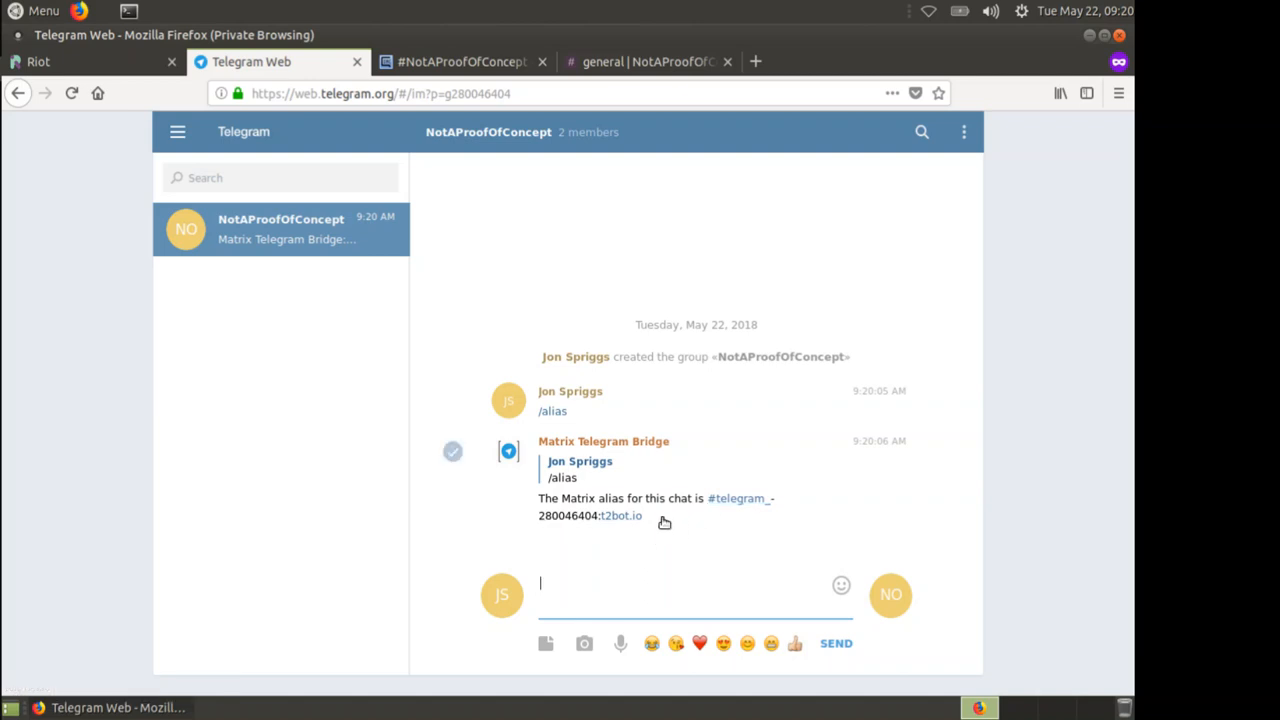
pyautogui.click(40, 62)
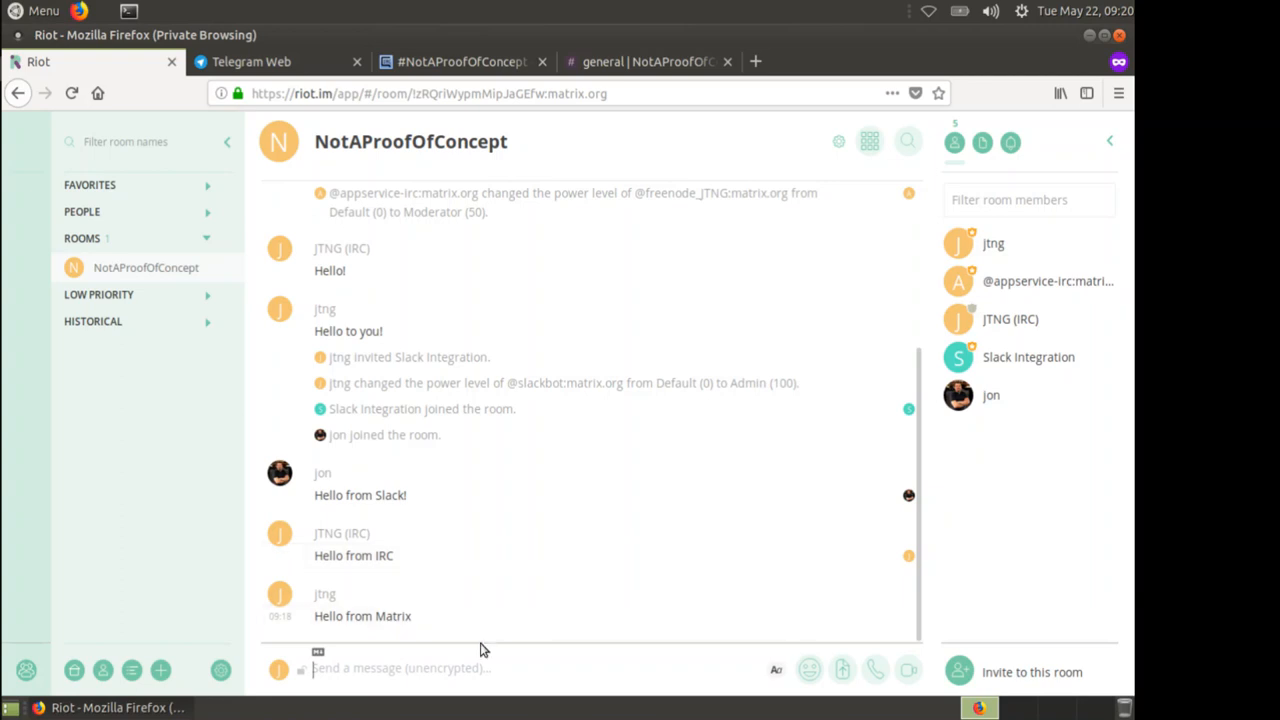
pyautogui.moveTo(504, 596)
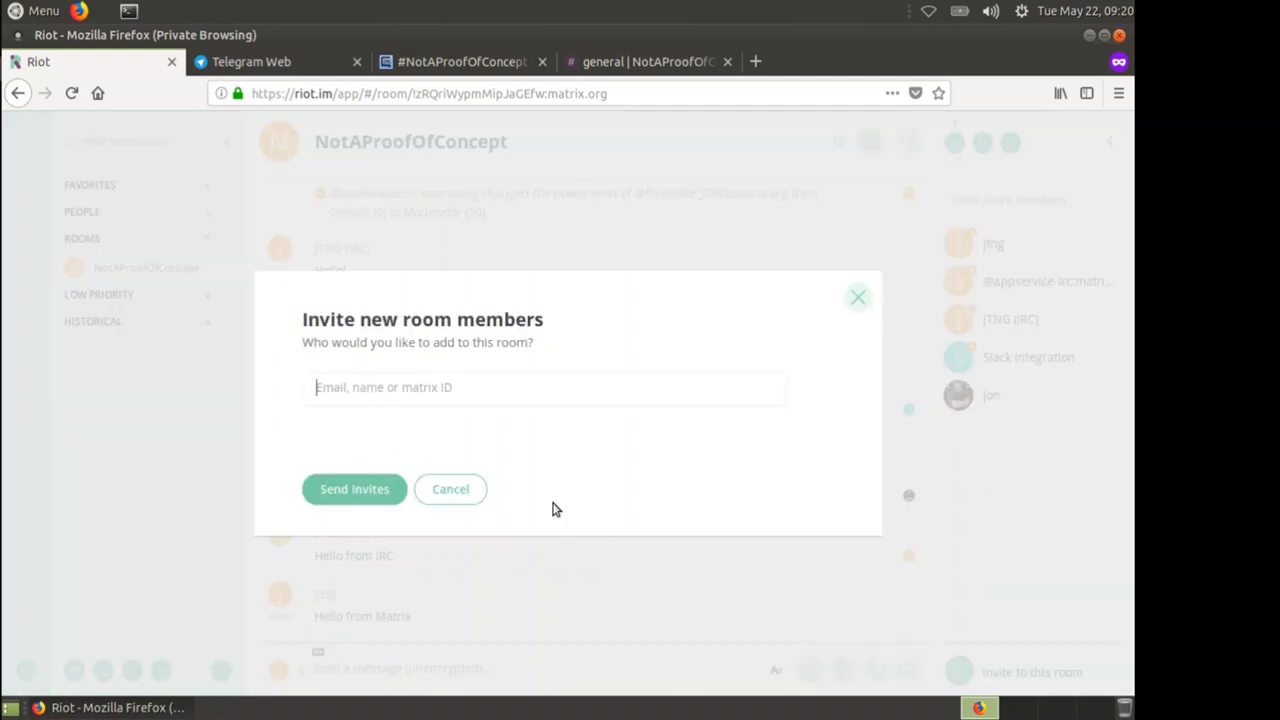
pyautogui.write('asl')
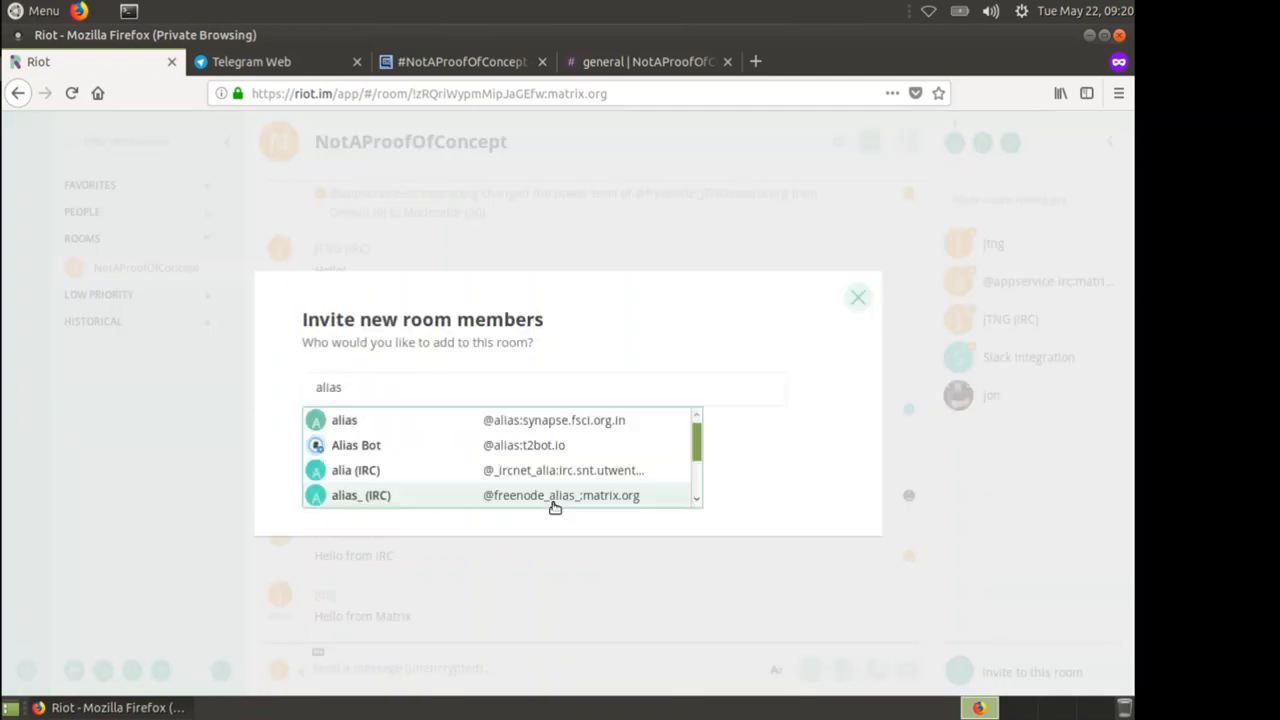
pyautogui.click(356, 444)
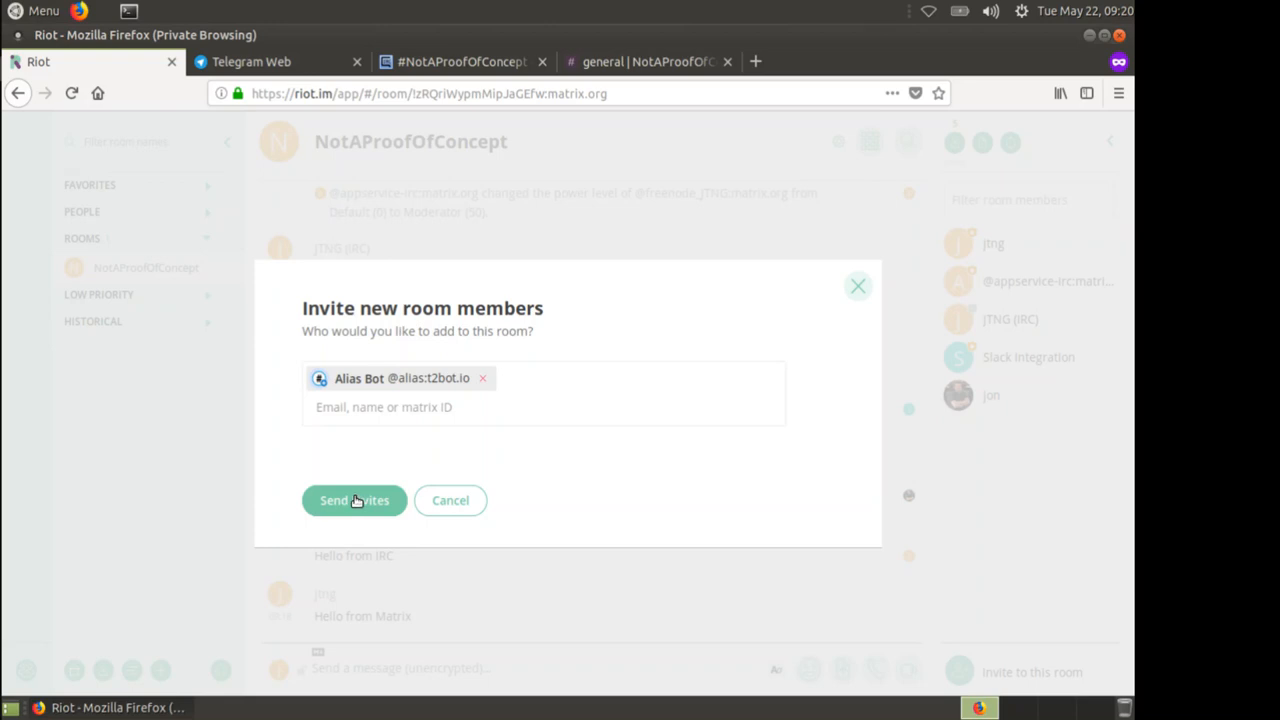
pyautogui.click(354, 500)
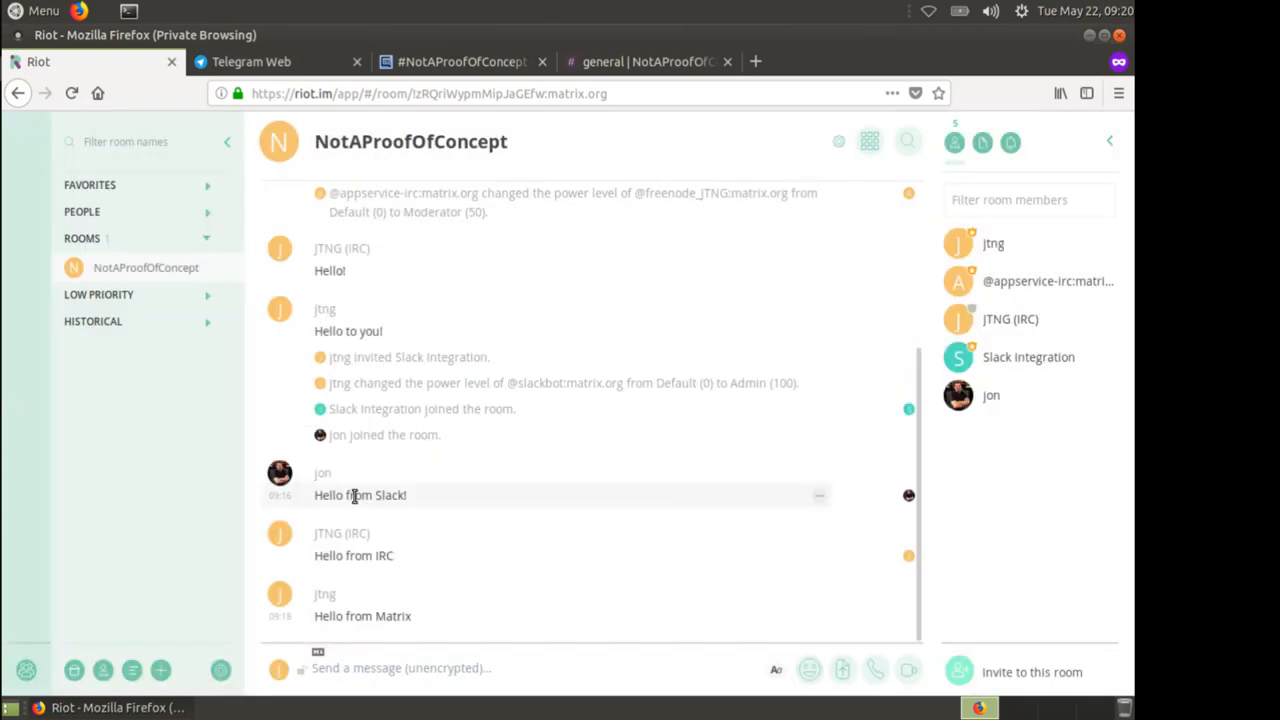
pyautogui.scroll(-3)
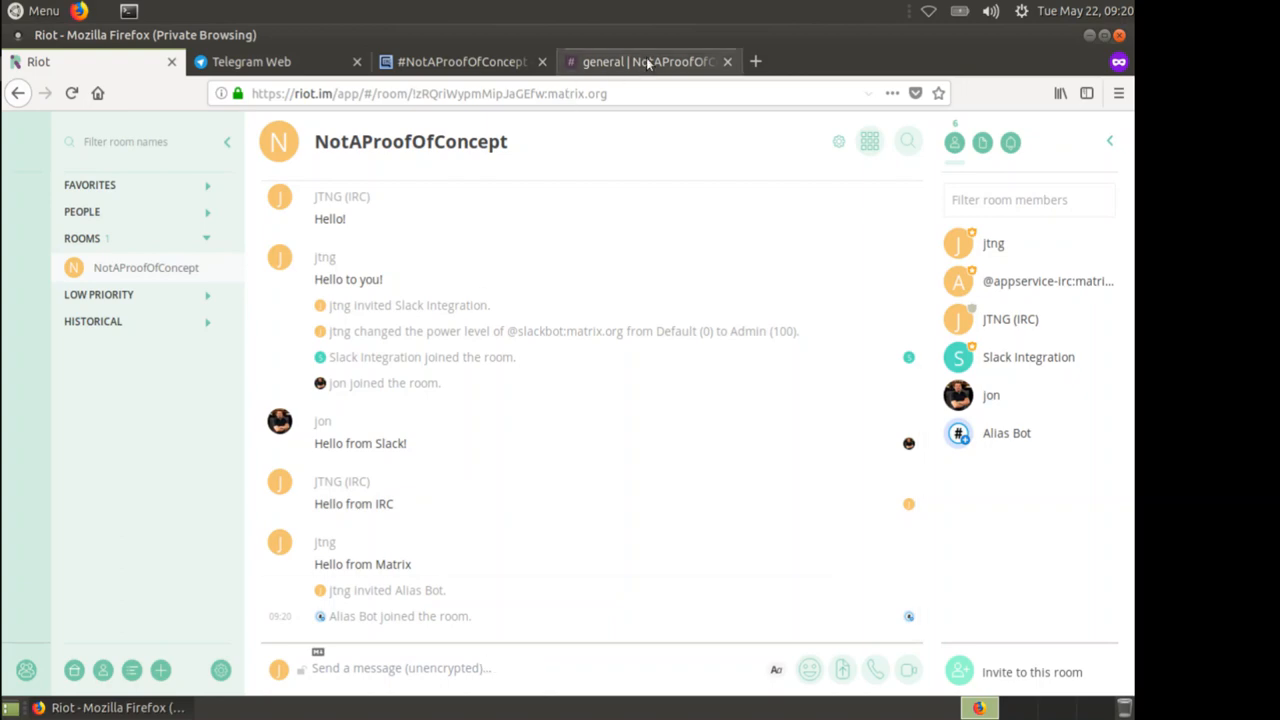
pyautogui.click(250, 60)
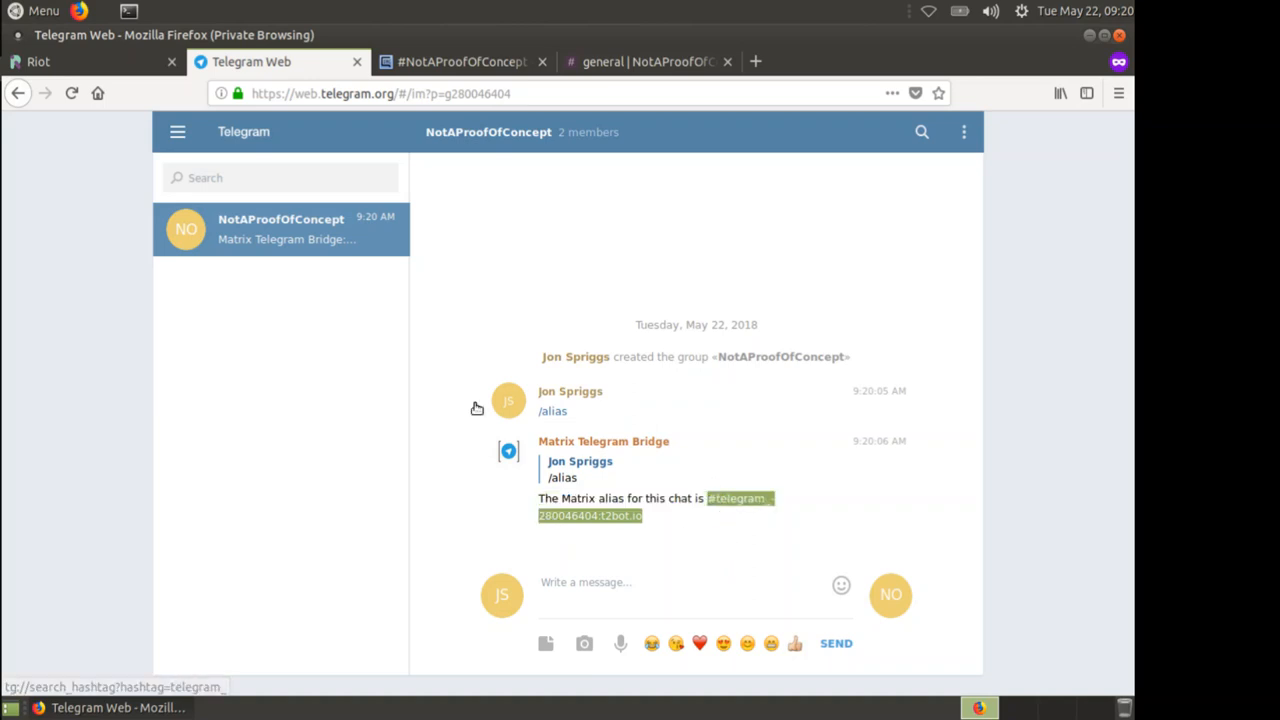
# In the Riot room, send the !alias command linking the Telegram chat's Matrix alias
pyautogui.click(44, 60)
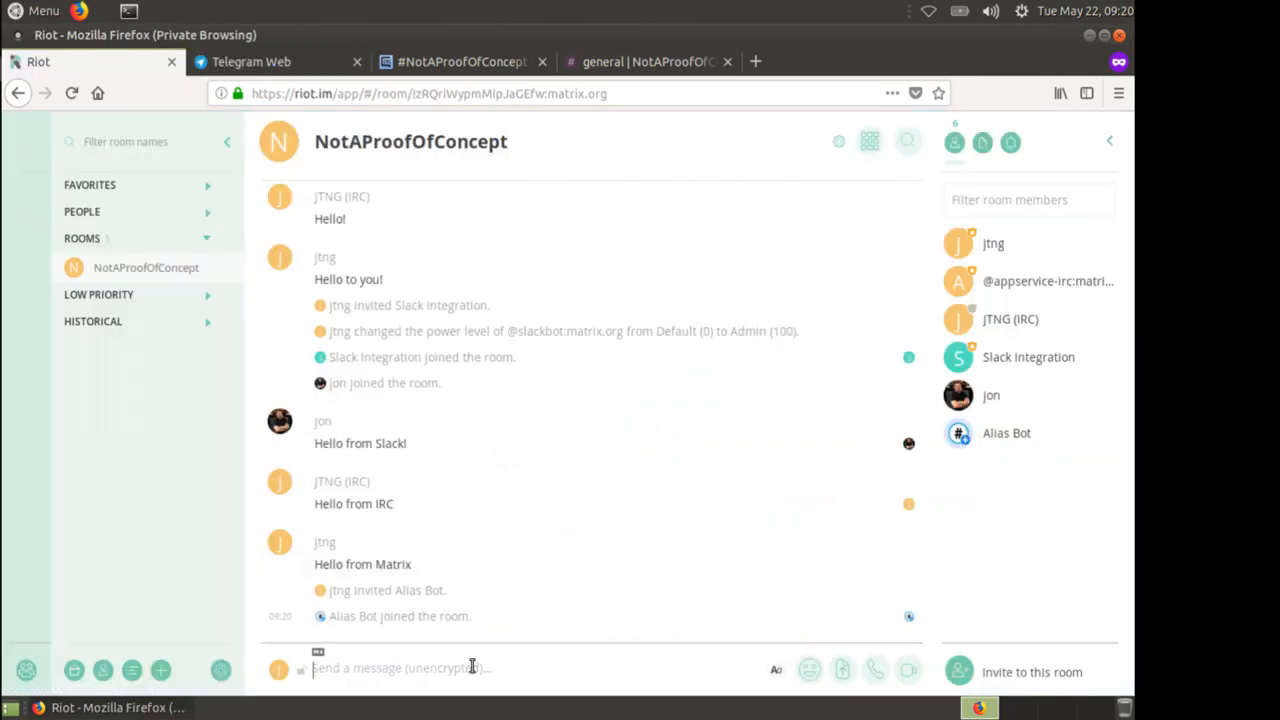
pyautogui.write('!alias')
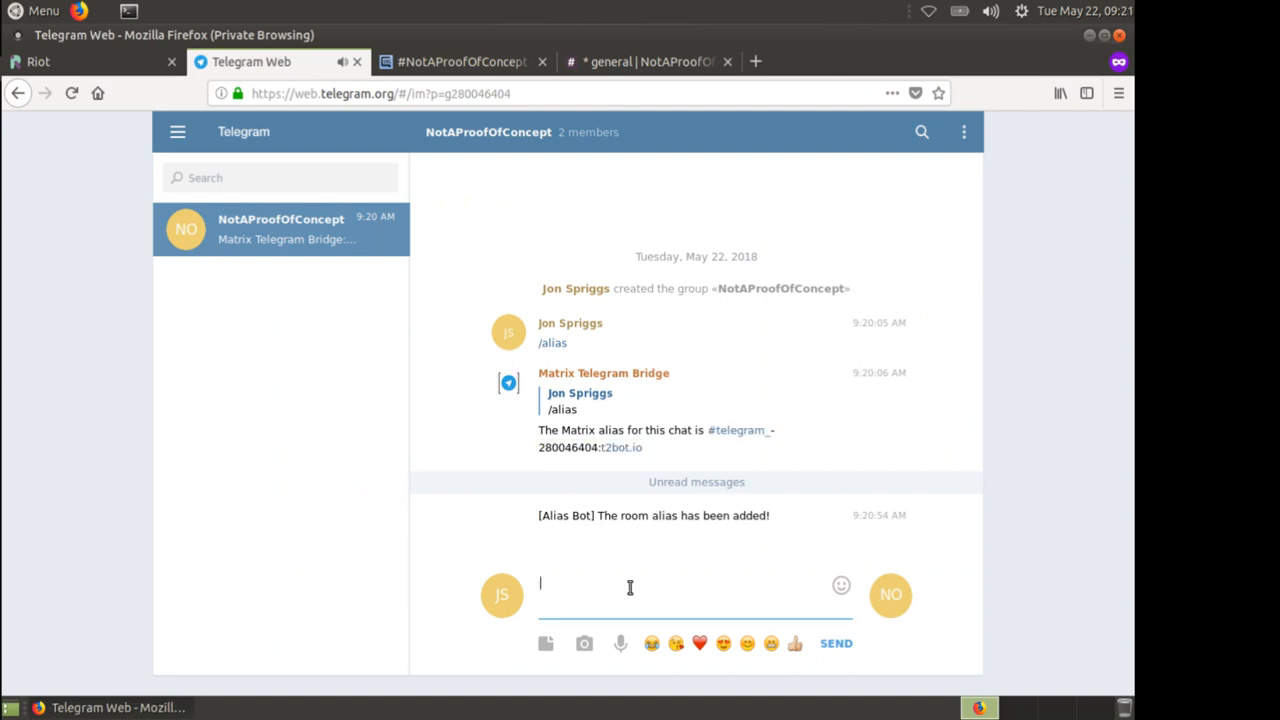
# Post Hello from Telegram!, Hello from Matrix! and Hello from IRC! in their chats, then view Slack #general
pyautogui.write('Hello from Telegr')
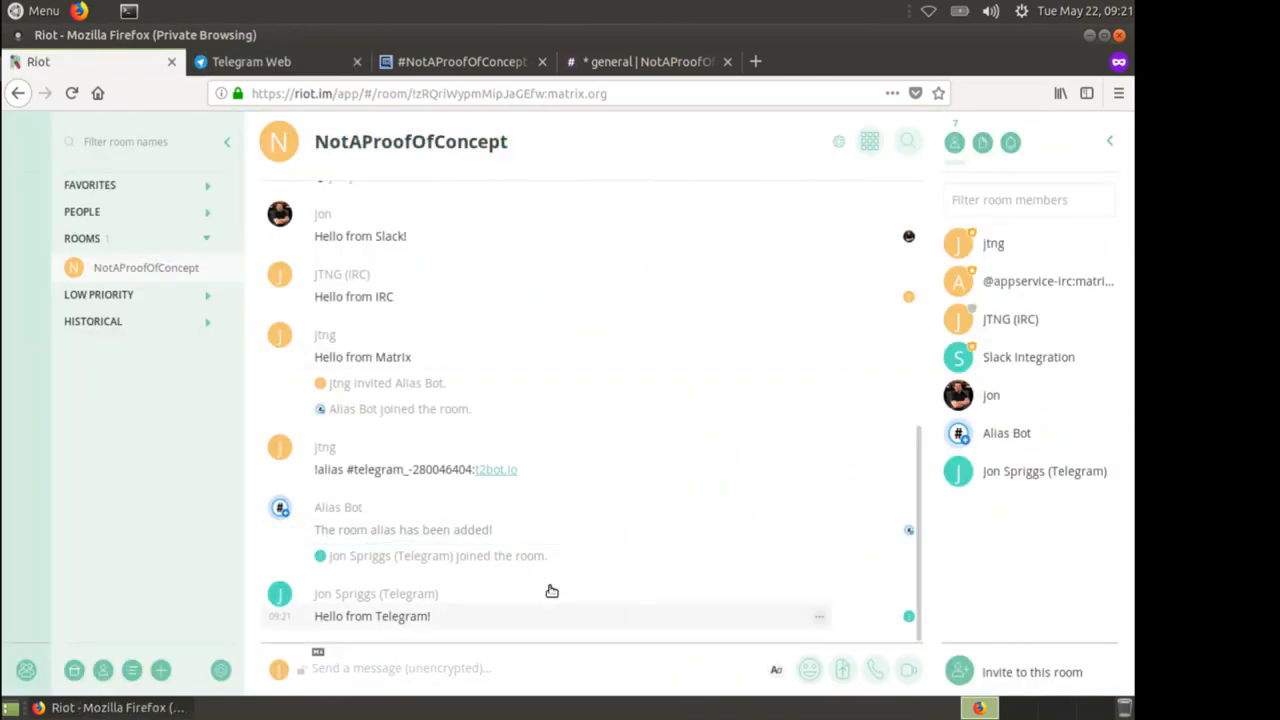
pyautogui.write('Hello from Matrix!')
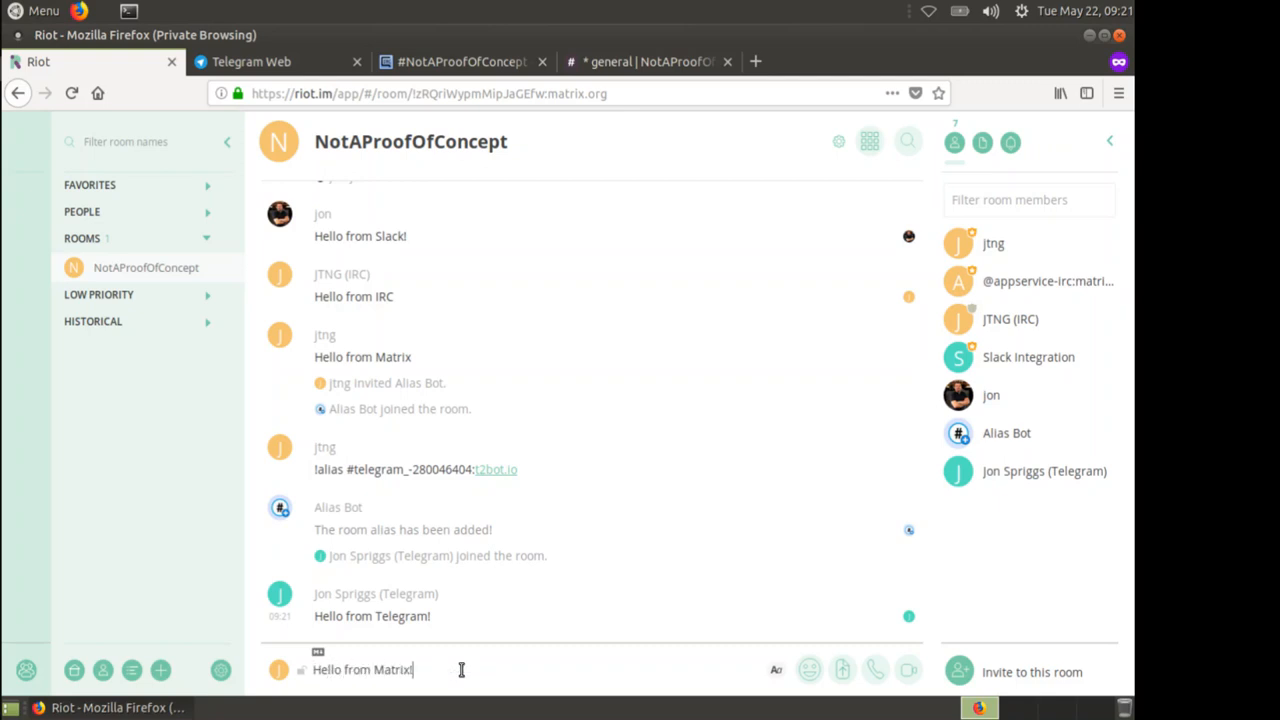
pyautogui.click(460, 60)
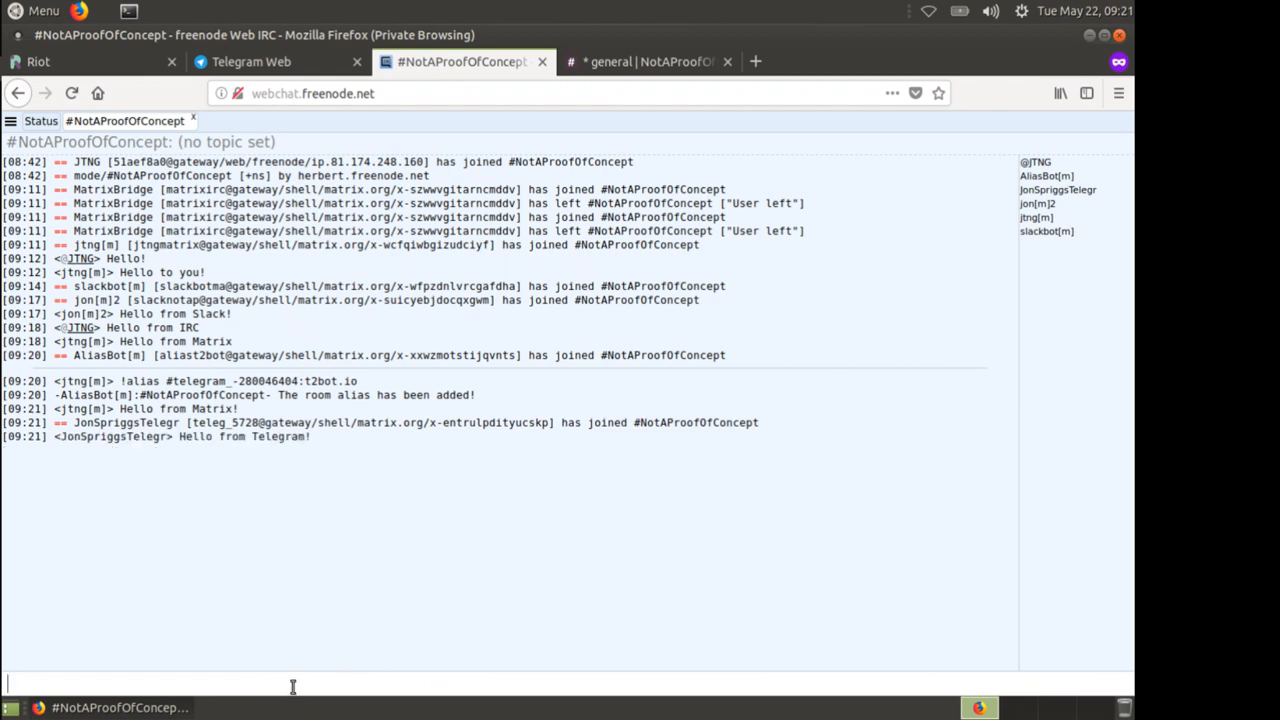
pyautogui.write('Hello')
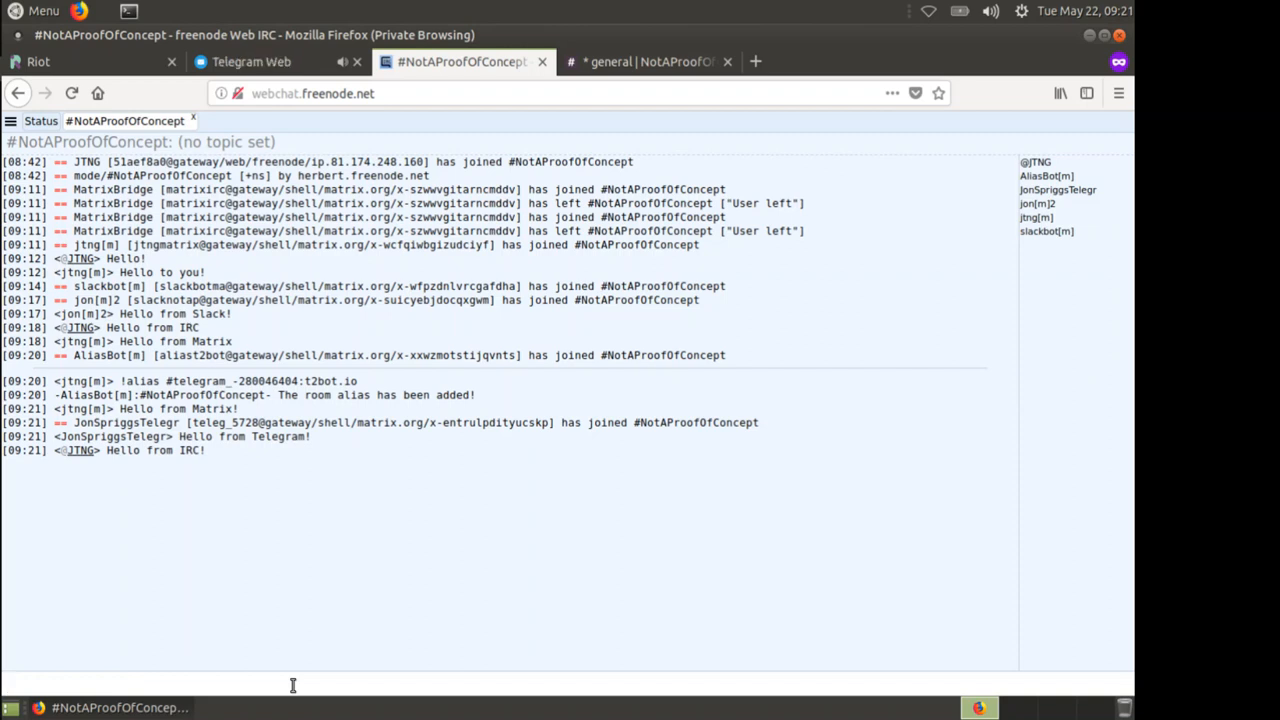
pyautogui.click(644, 60)
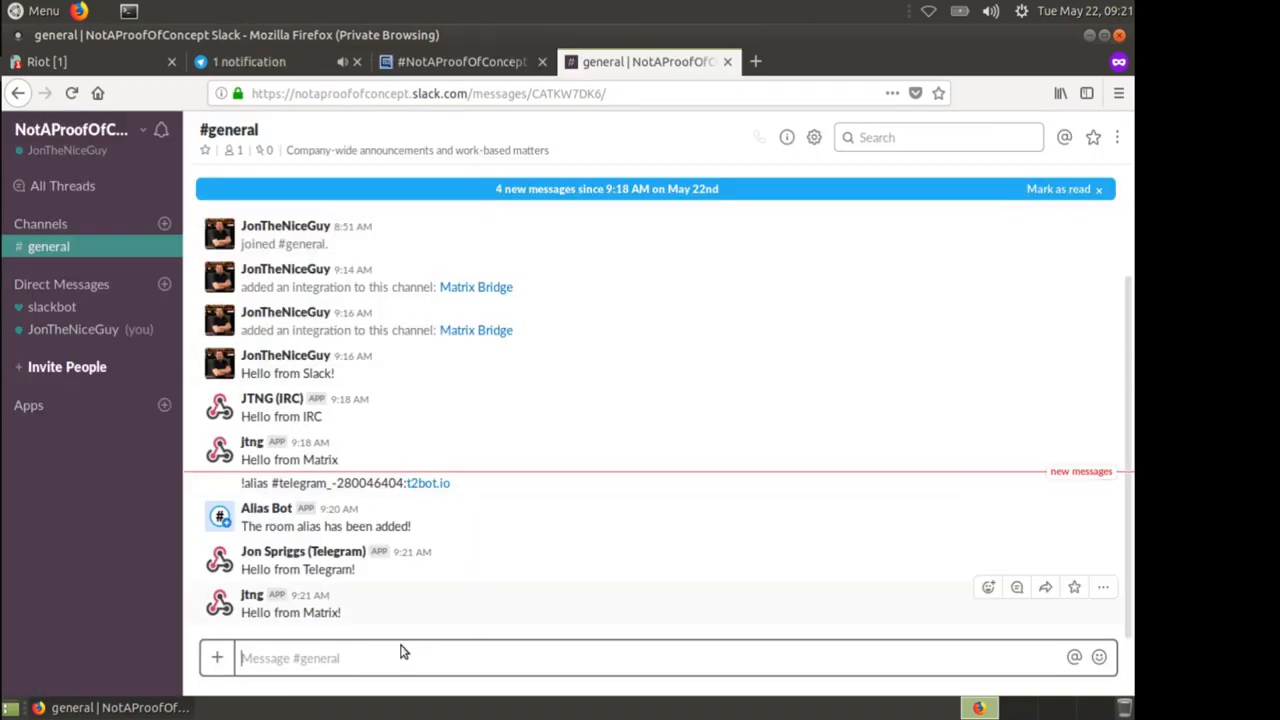
# Post Hello from Slack! in #general and switch to the Riot room
pyautogui.write('Hello')
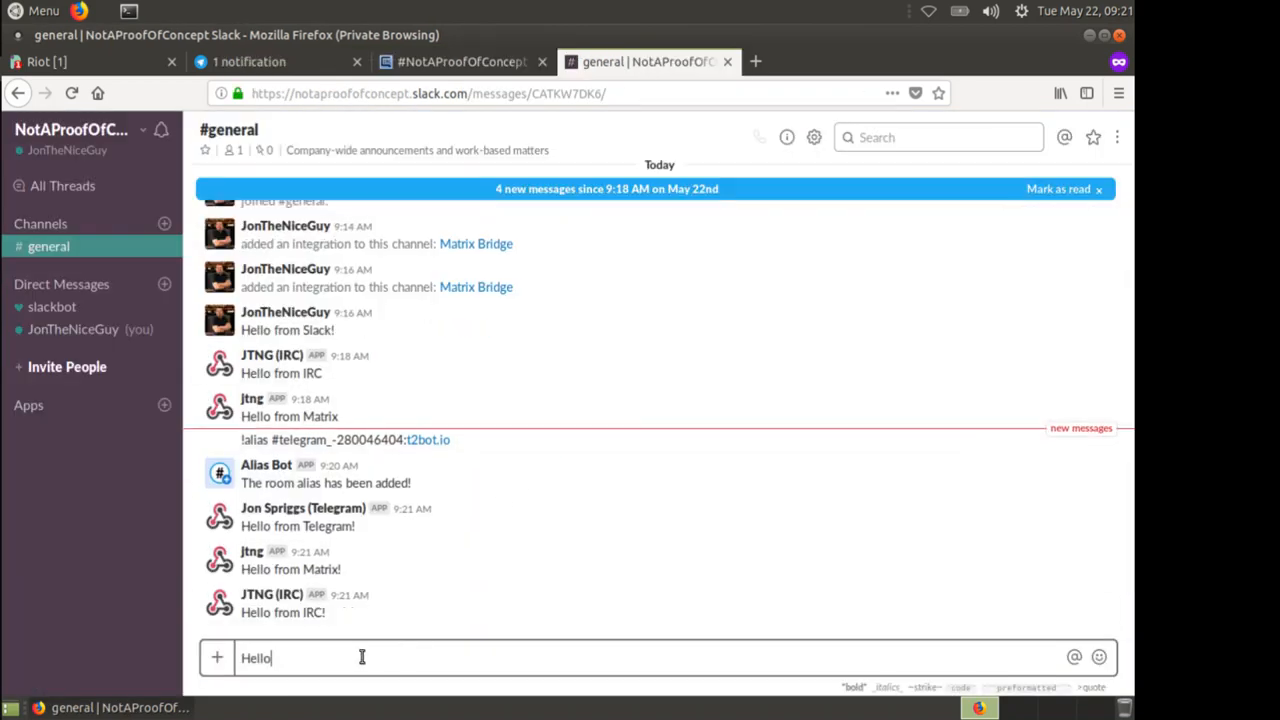
pyautogui.write('from Slack!')
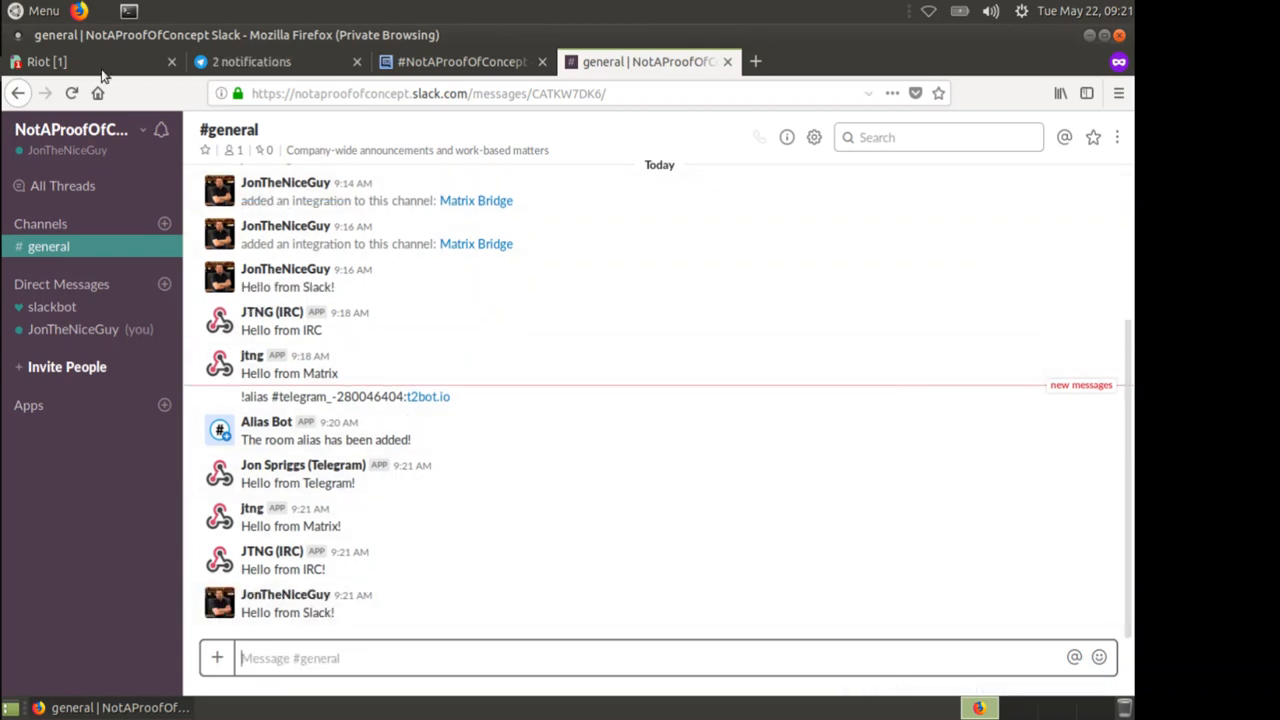
pyautogui.click(48, 60)
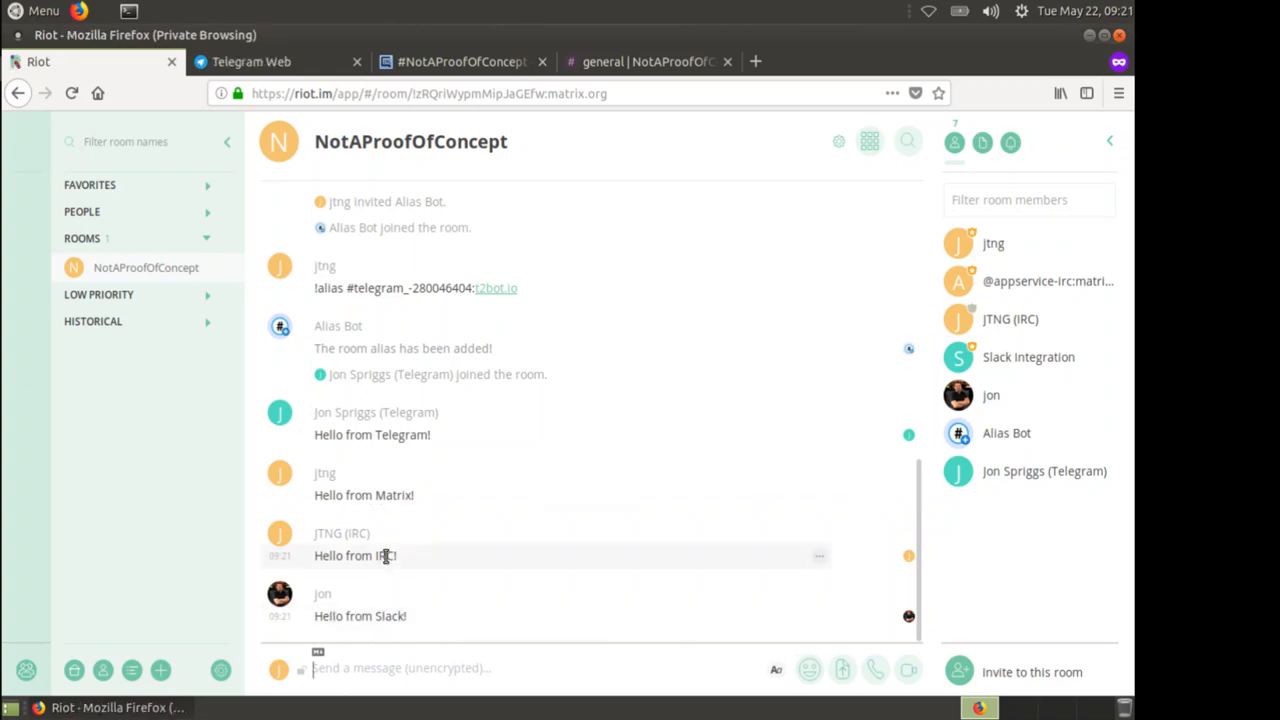
pyautogui.moveTo(368, 436)
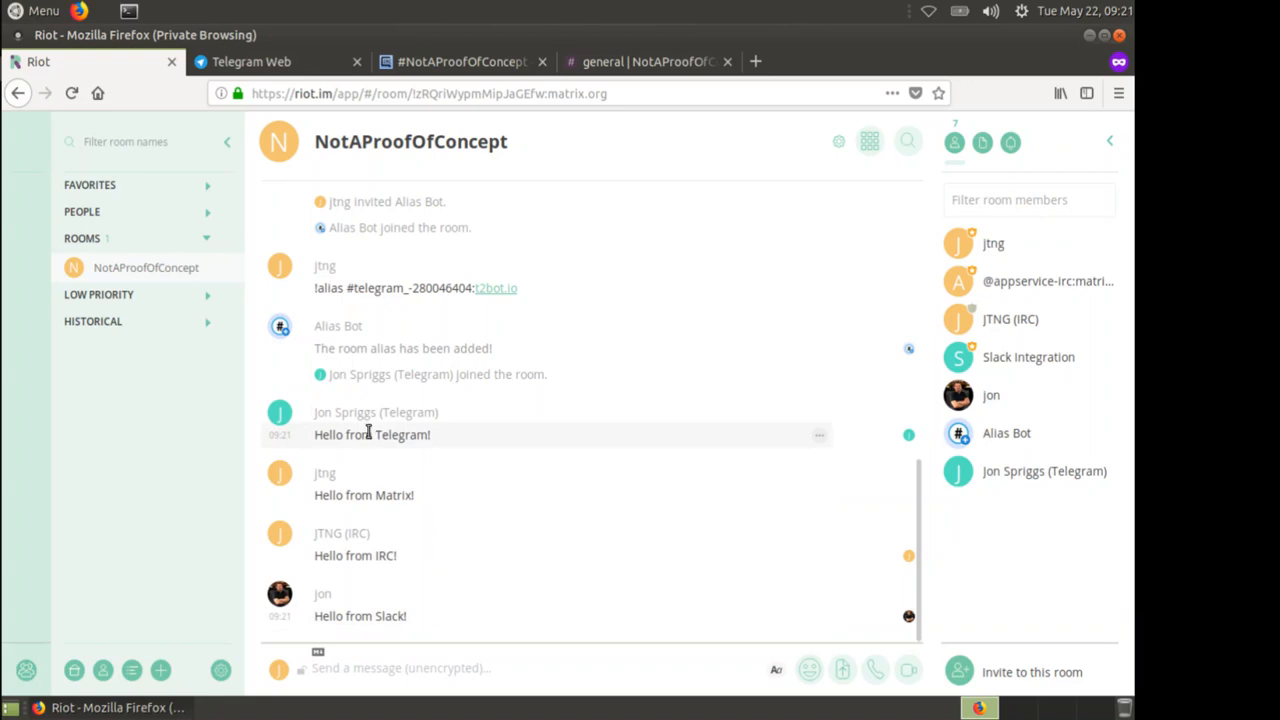
pyautogui.moveTo(438, 520)
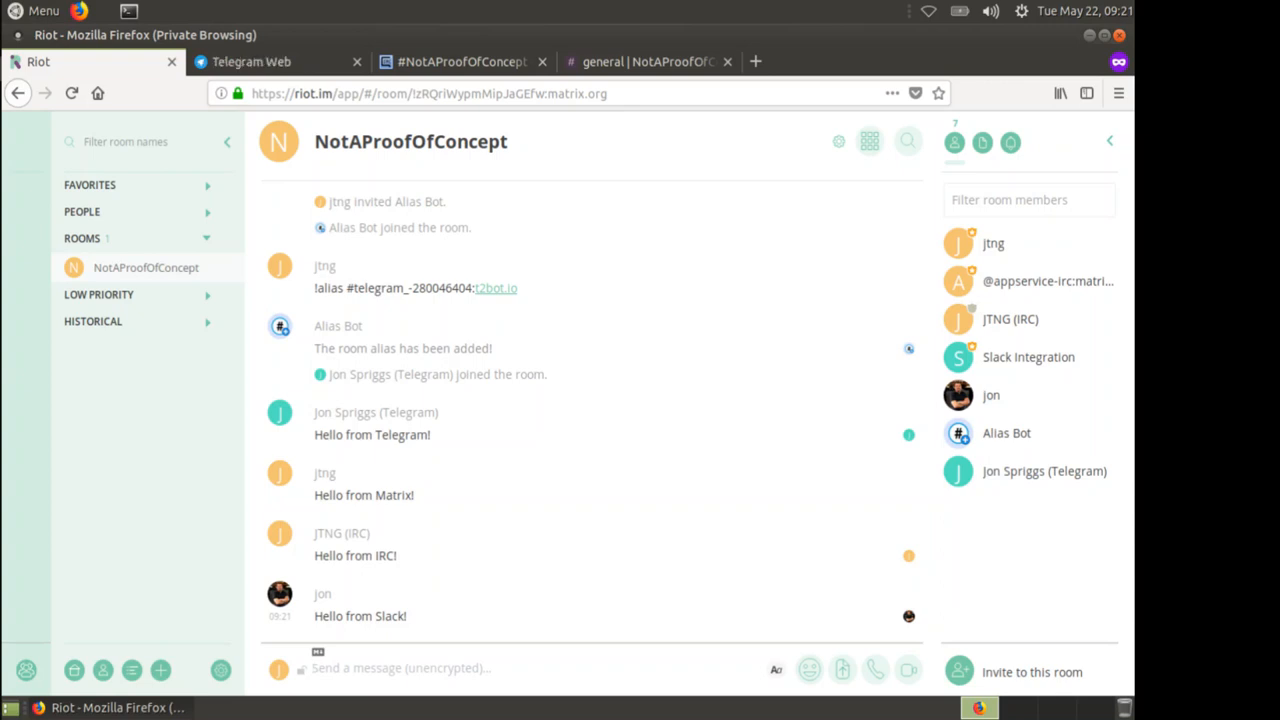
# After reading the four greetings in the Riot room, switch to the Telegram chat
pyautogui.click(250, 60)
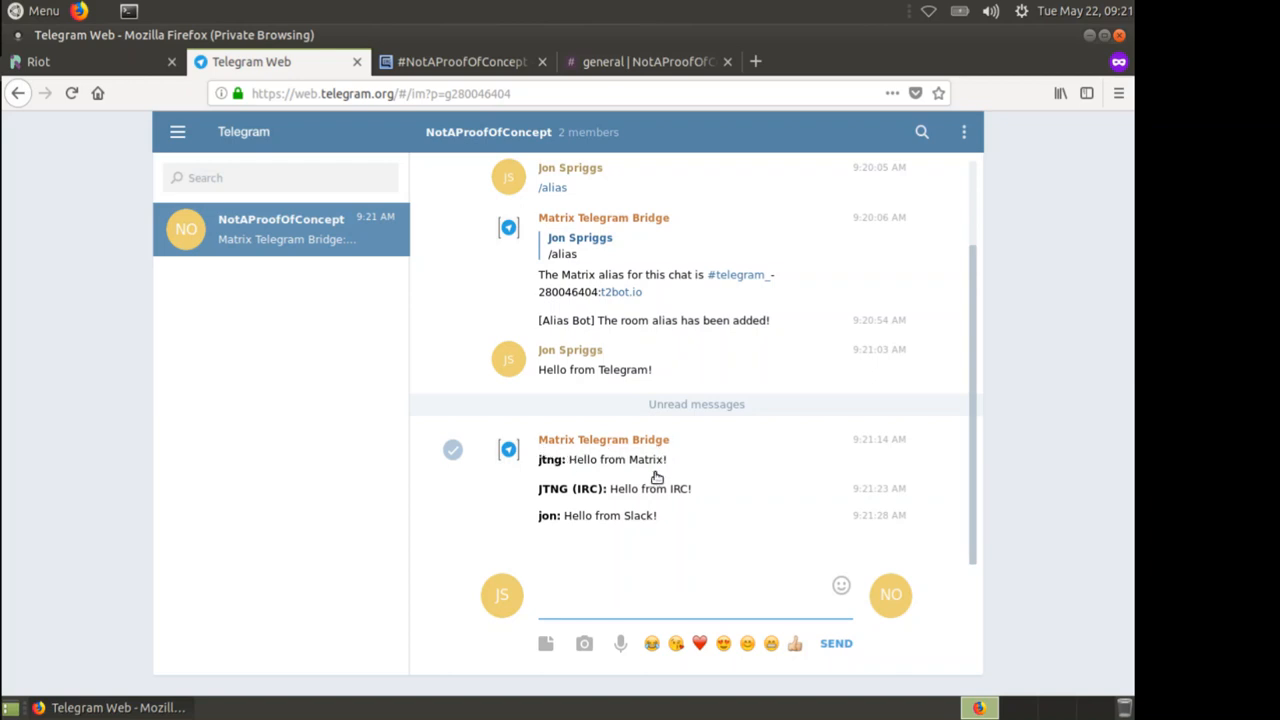
# Send Hello! in the Telegram NotAProofOfConcept chat
pyautogui.click(684, 608)
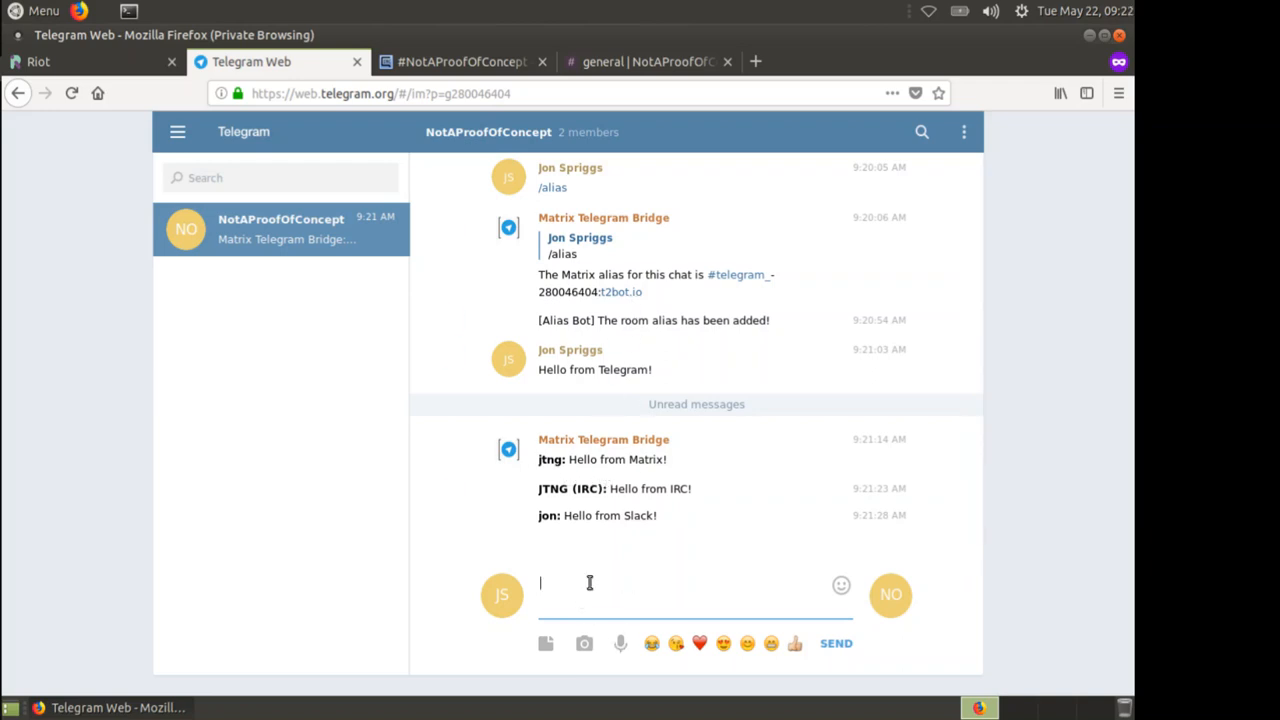
pyautogui.write('Hello!')
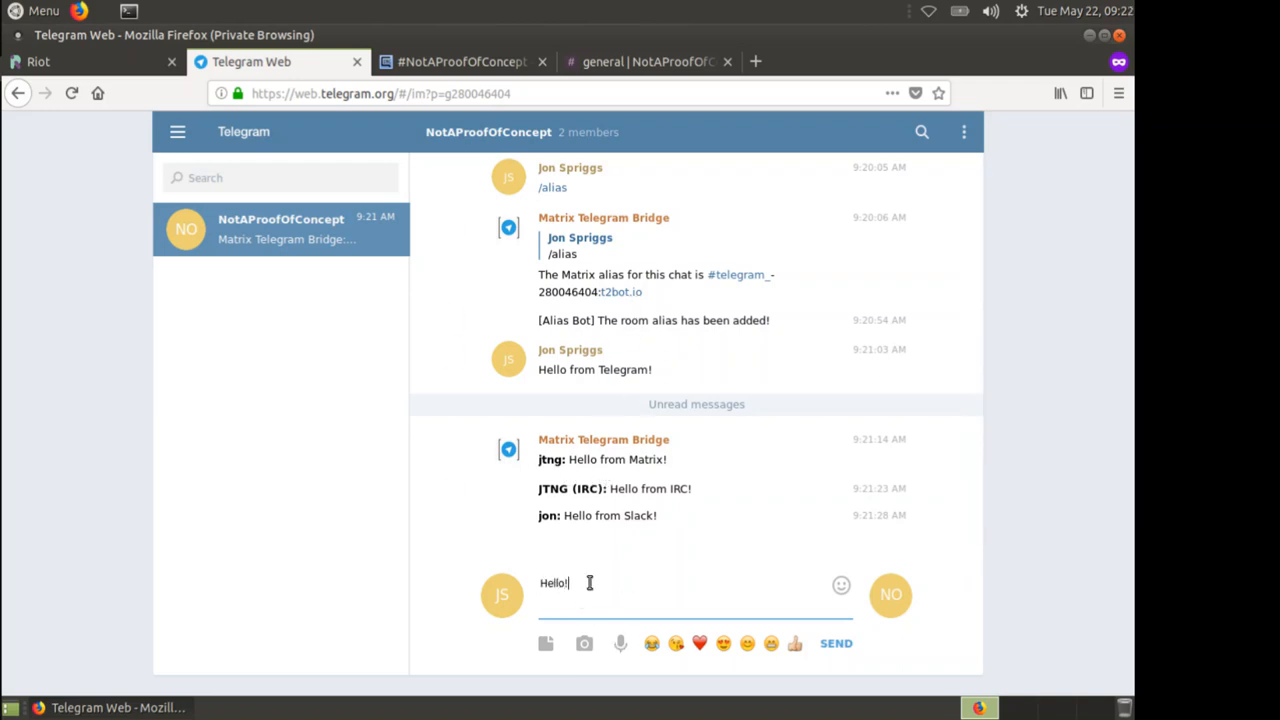
pyautogui.click(836, 644)
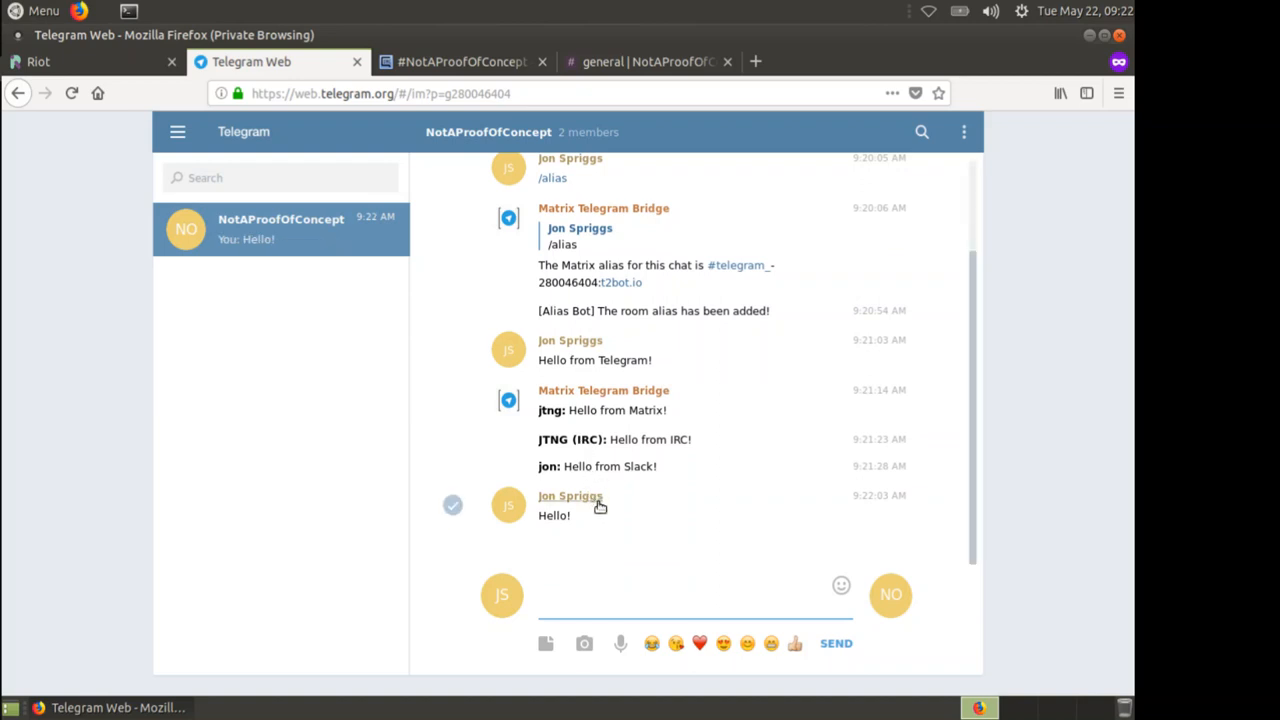
pyautogui.moveTo(514, 524)
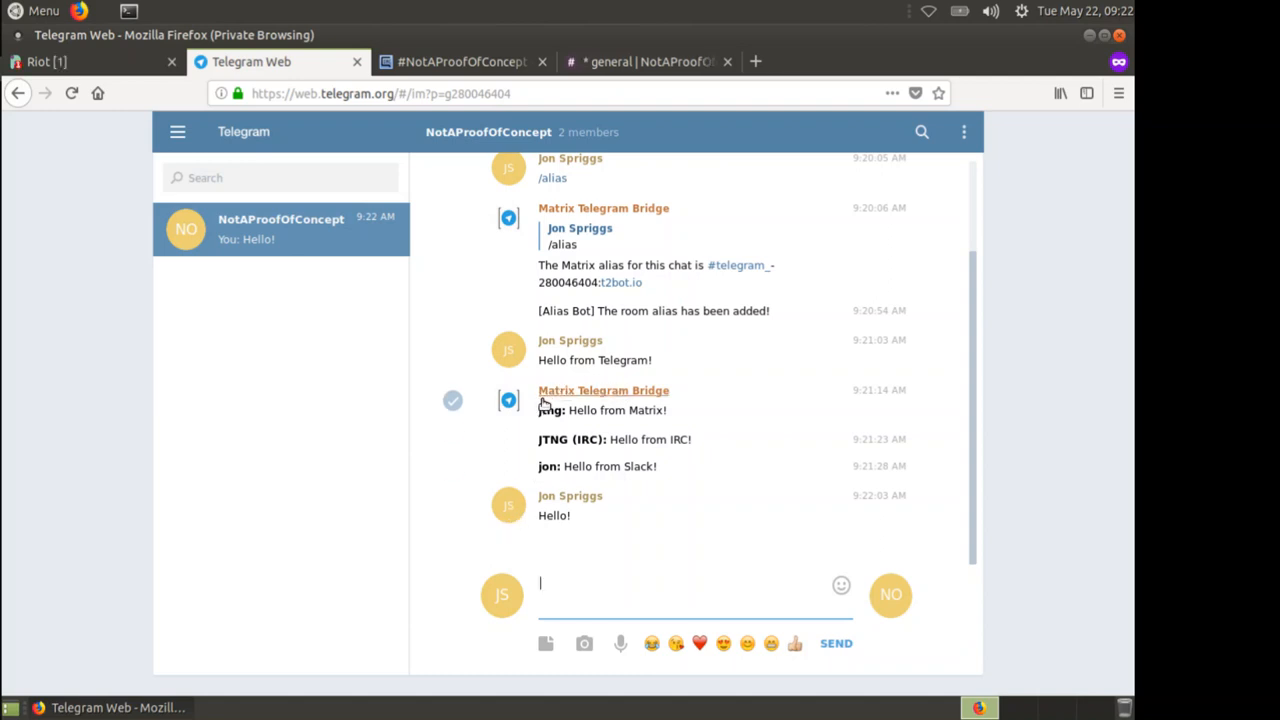
pyautogui.moveTo(508, 400)
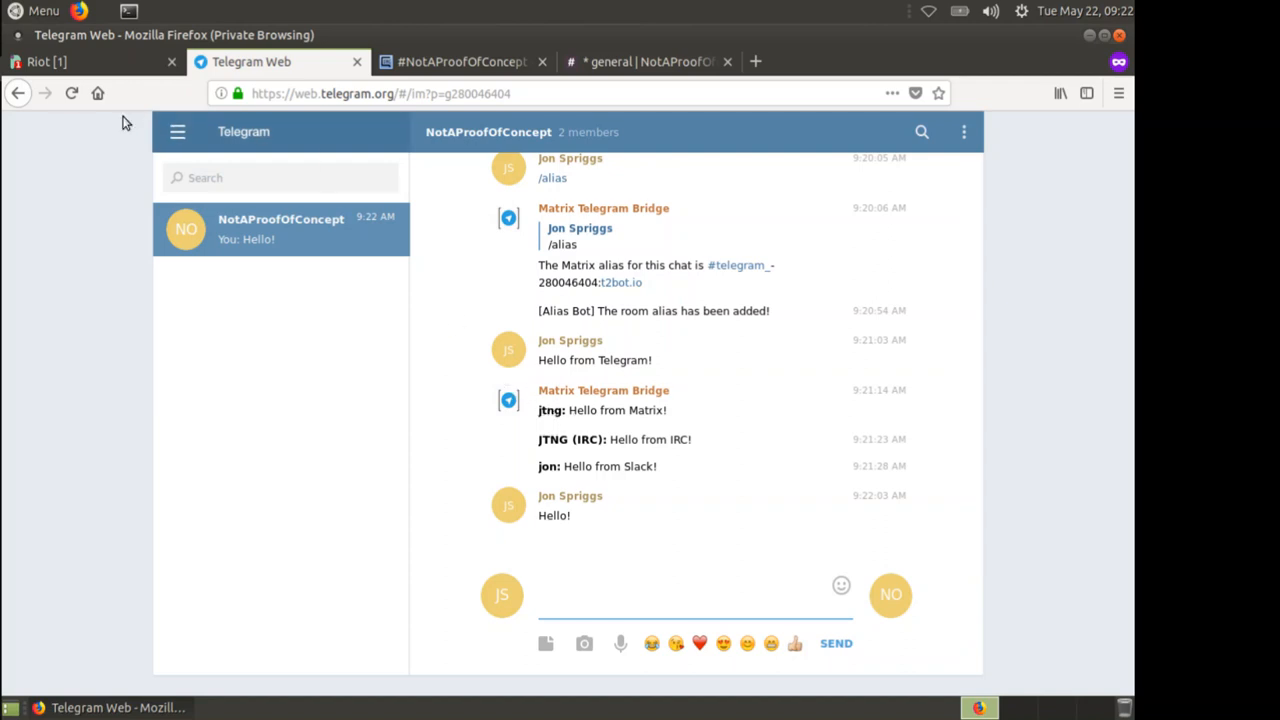
# Send Hello from the Riot room and return to the Telegram chat
pyautogui.click(60, 60)
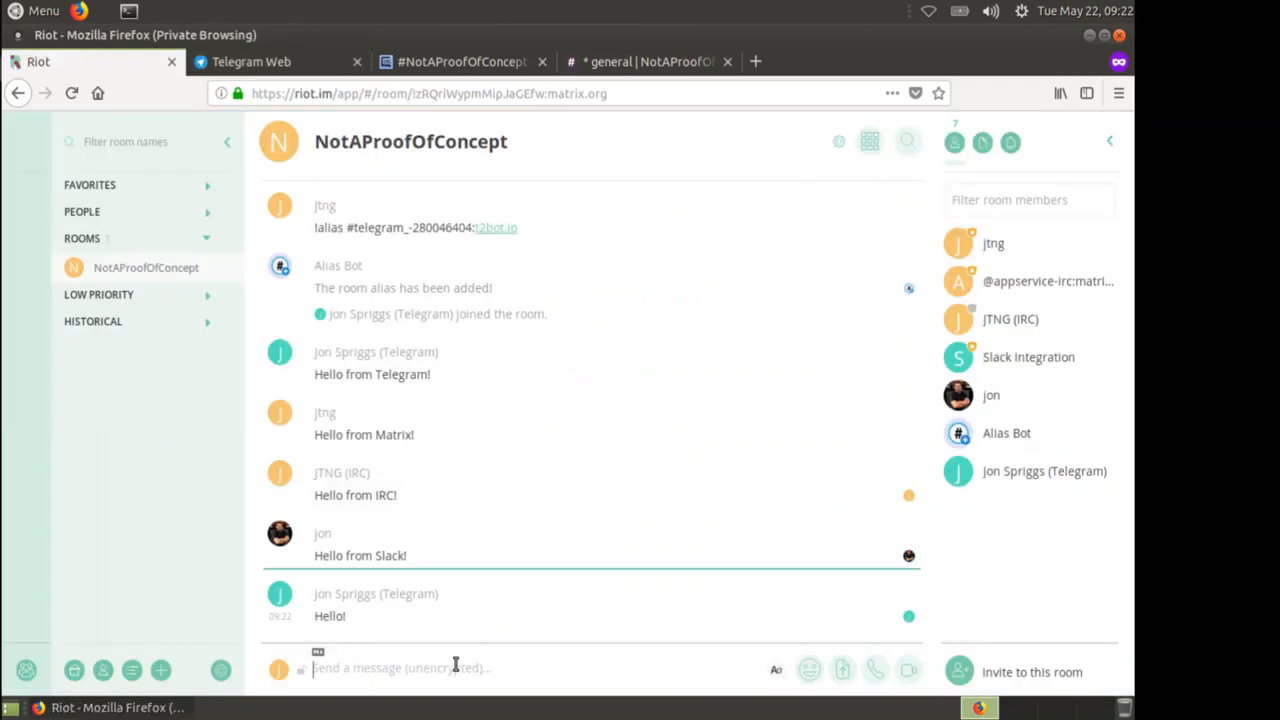
pyautogui.write('Hello')
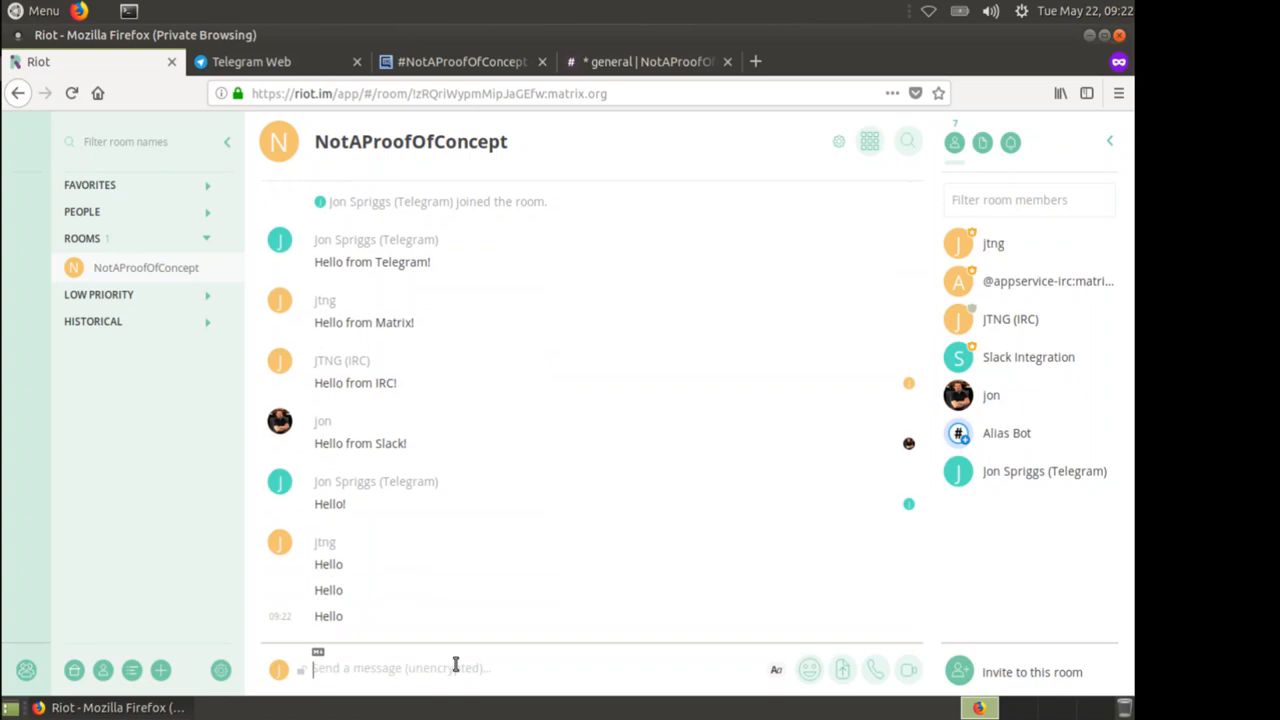
pyautogui.click(250, 60)
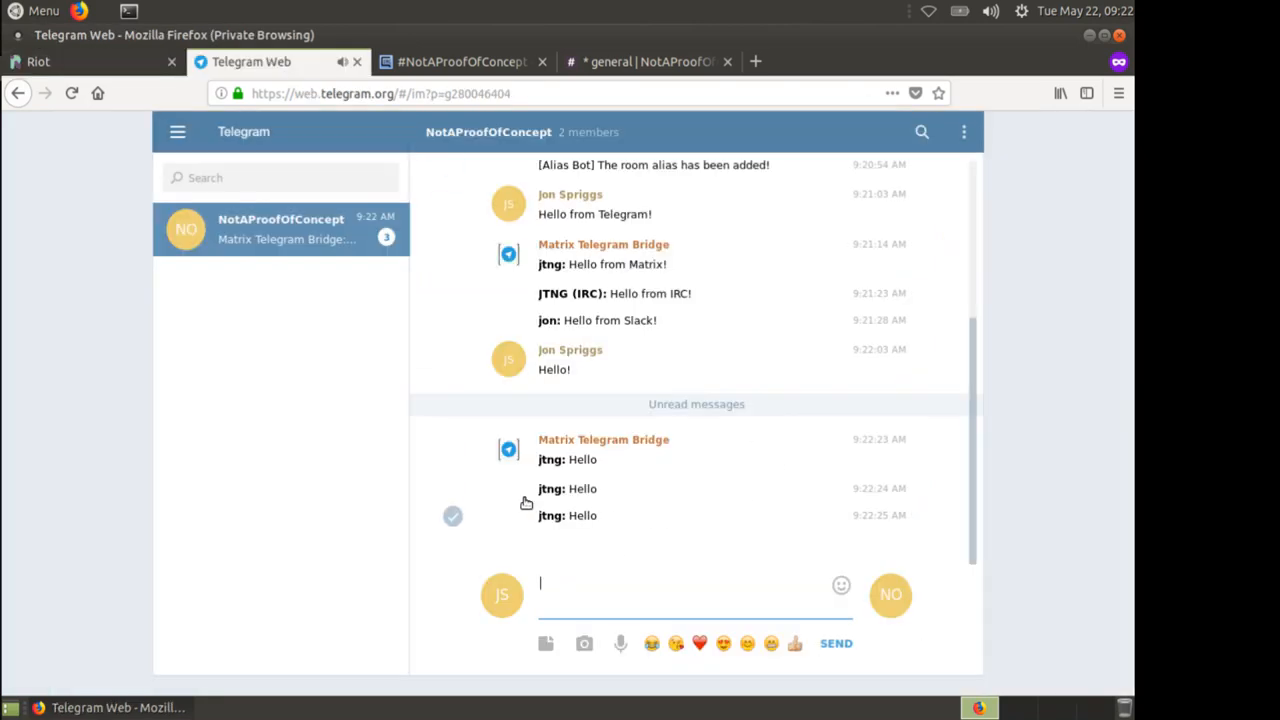
pyautogui.moveTo(744, 548)
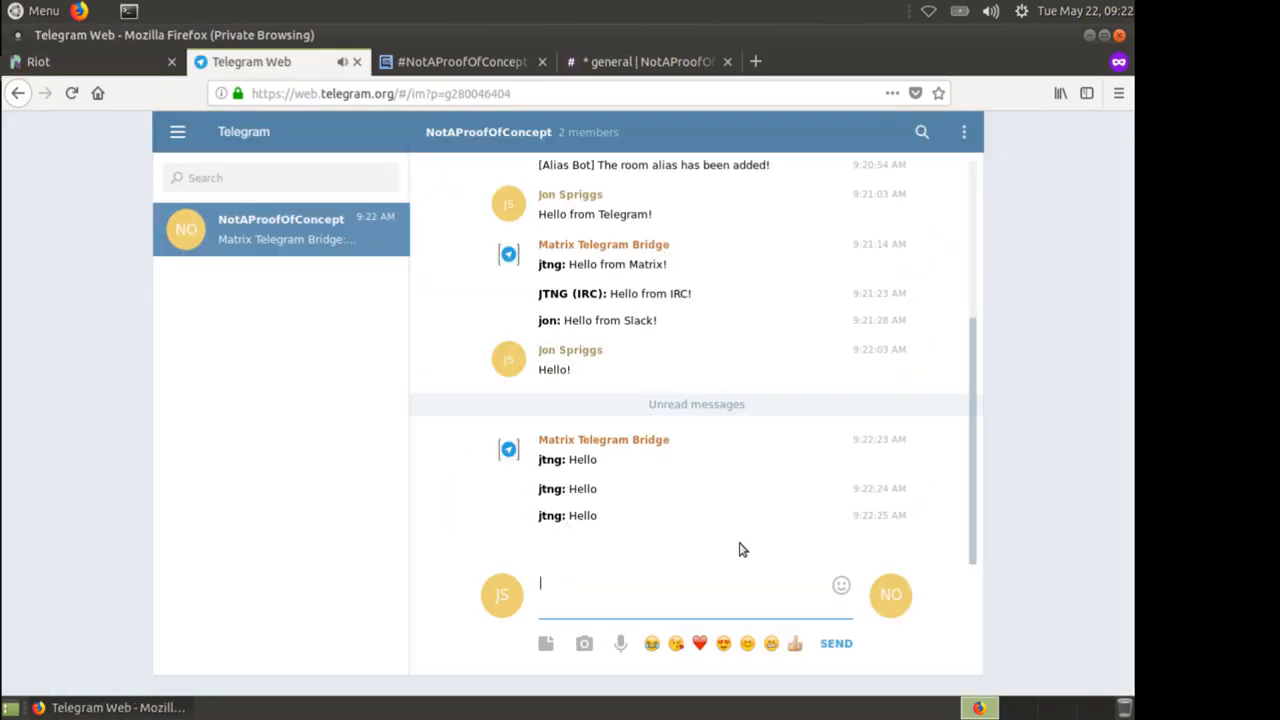
pyautogui.moveTo(736, 542)
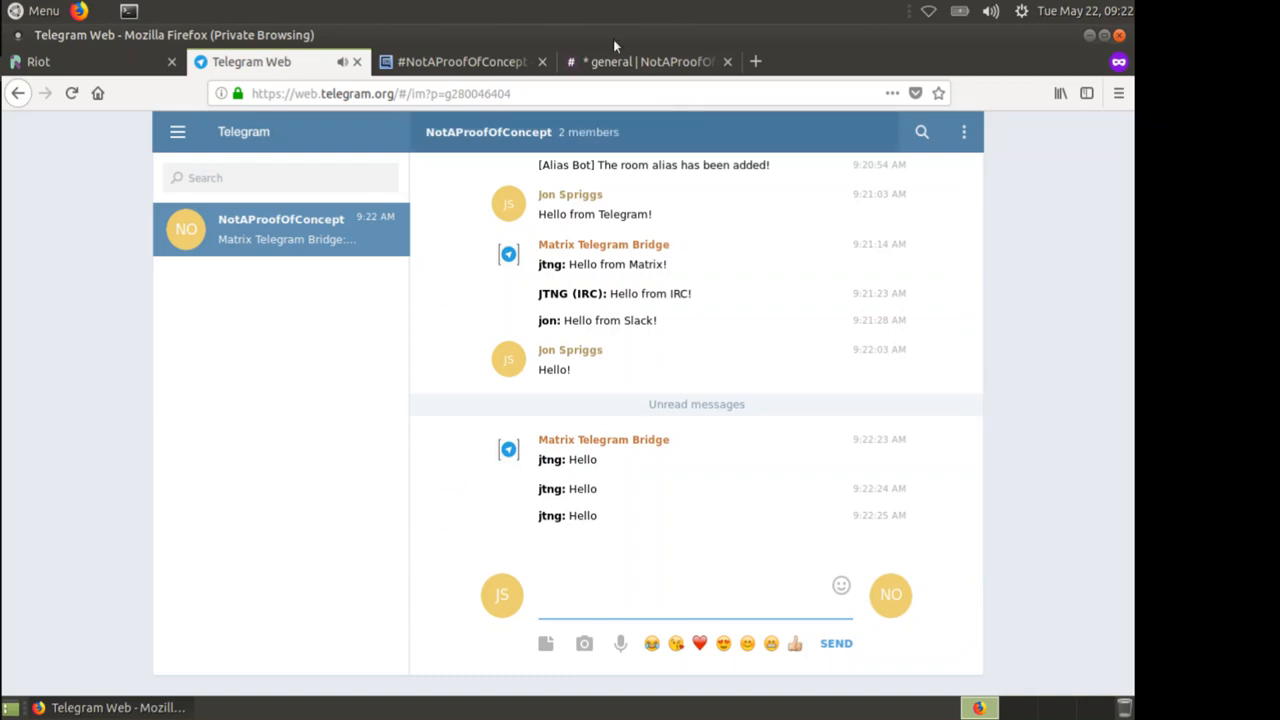
# After confirming the bridged Hello messages in Telegram, switch to Slack #general
pyautogui.click(648, 60)
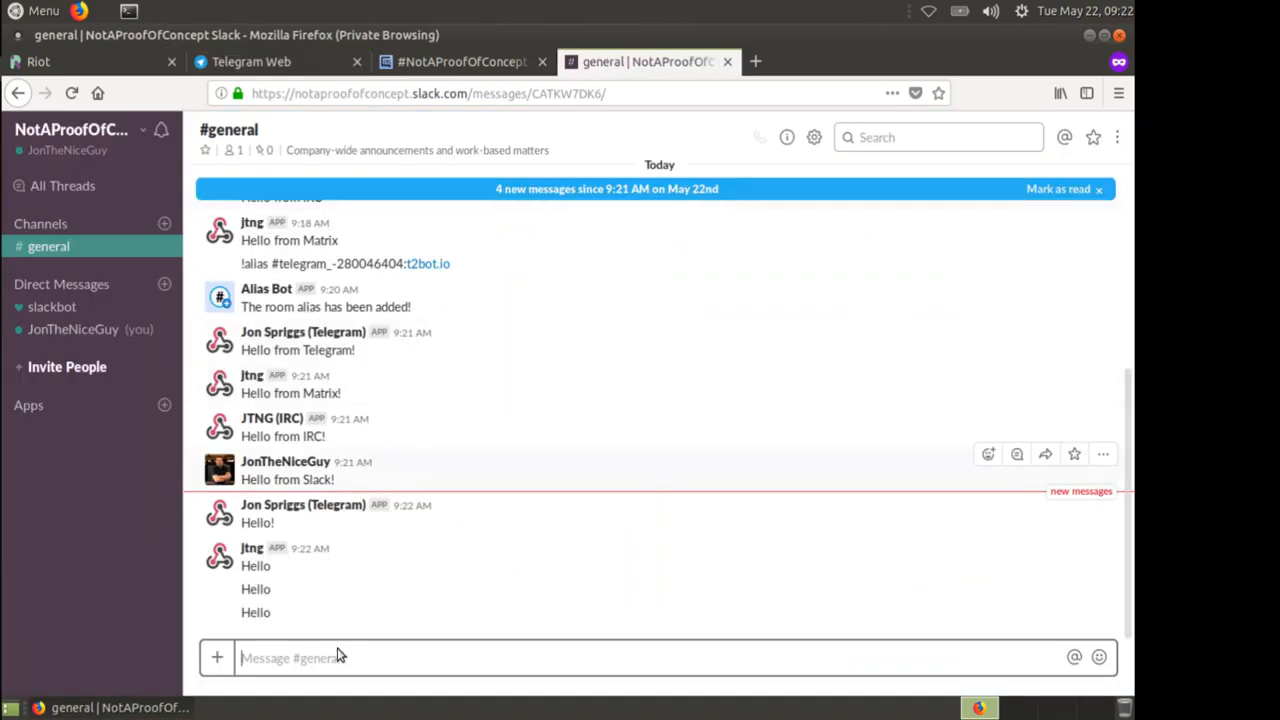
pyautogui.write('Hell')
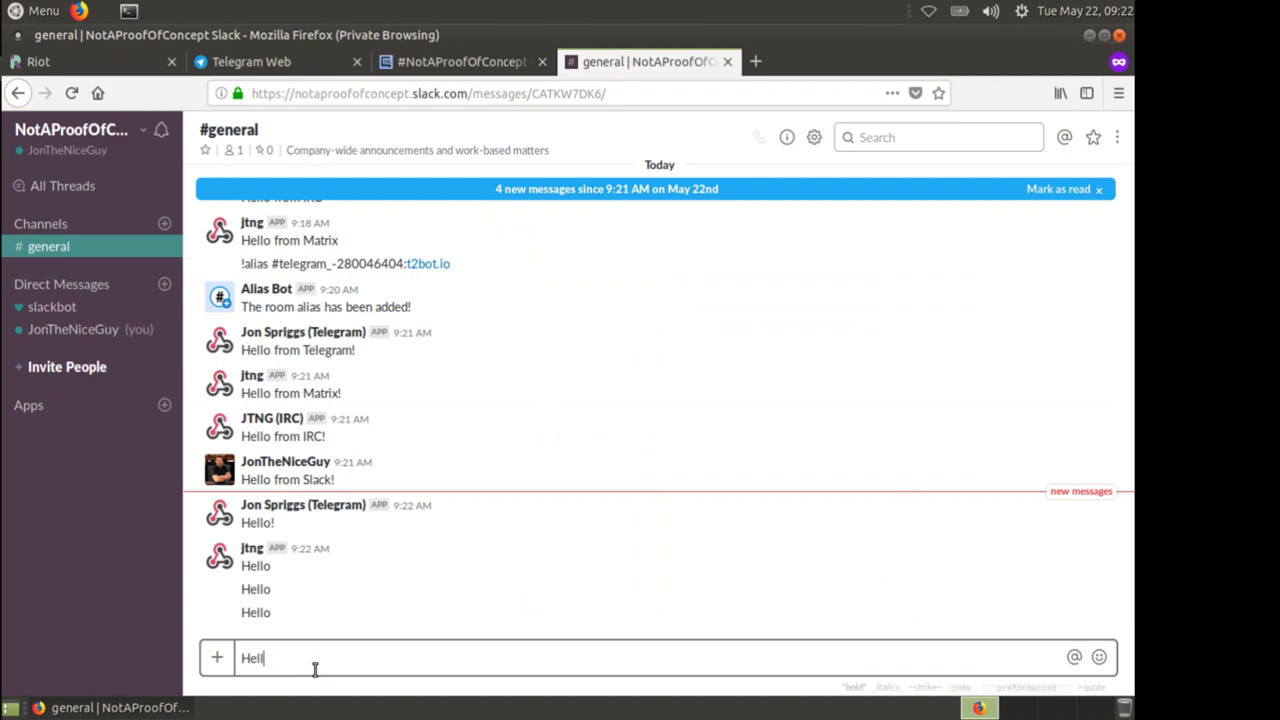
pyautogui.write('o @')
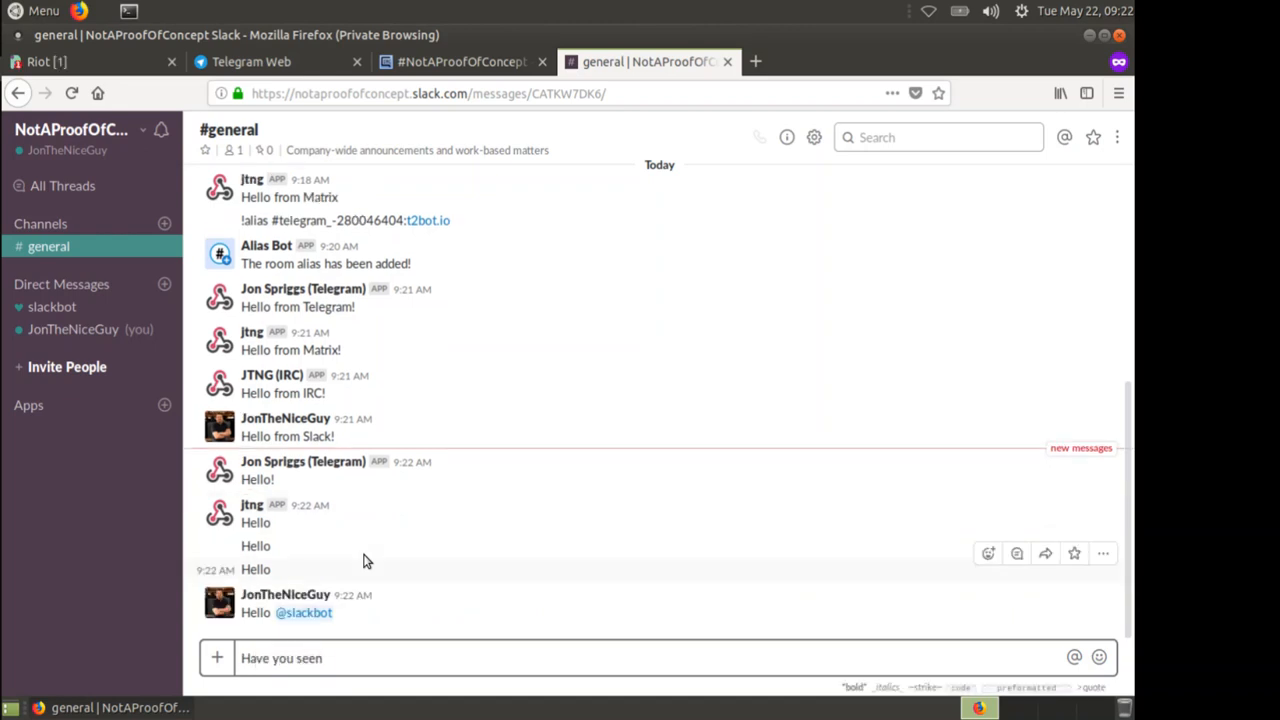
pyautogui.write('@JonTheNiceGuy')
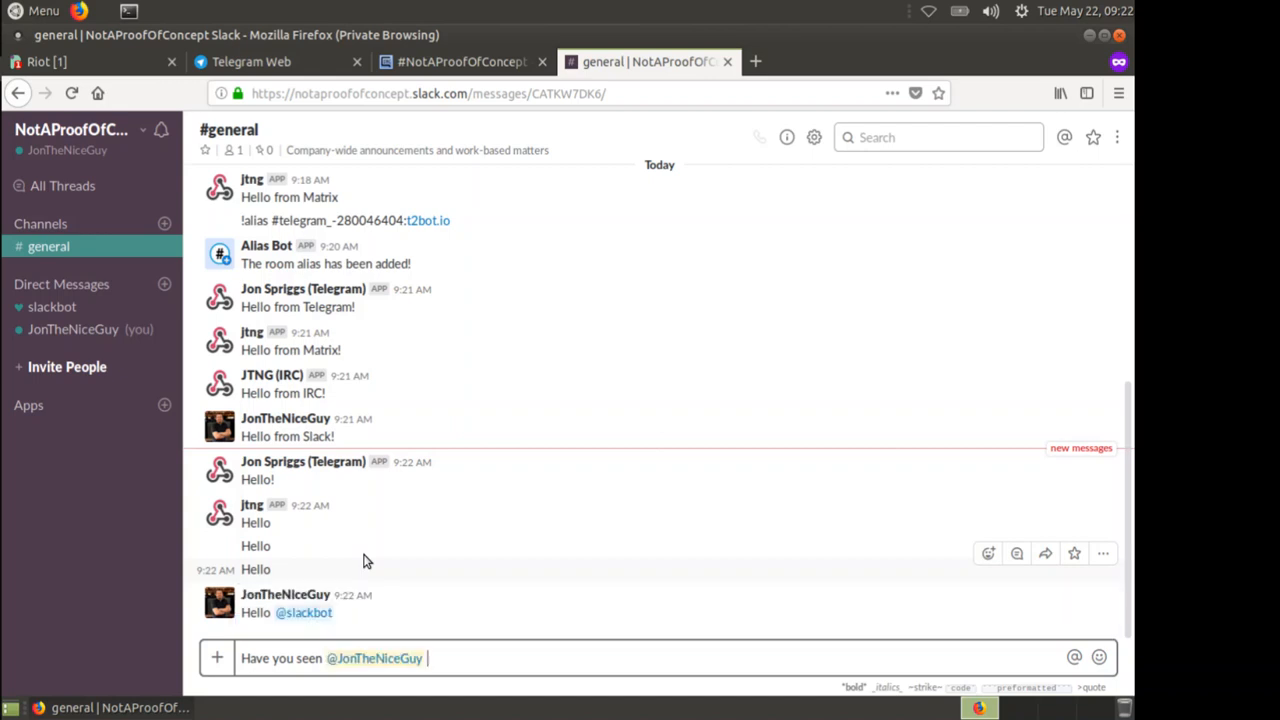
pyautogui.press('Return')
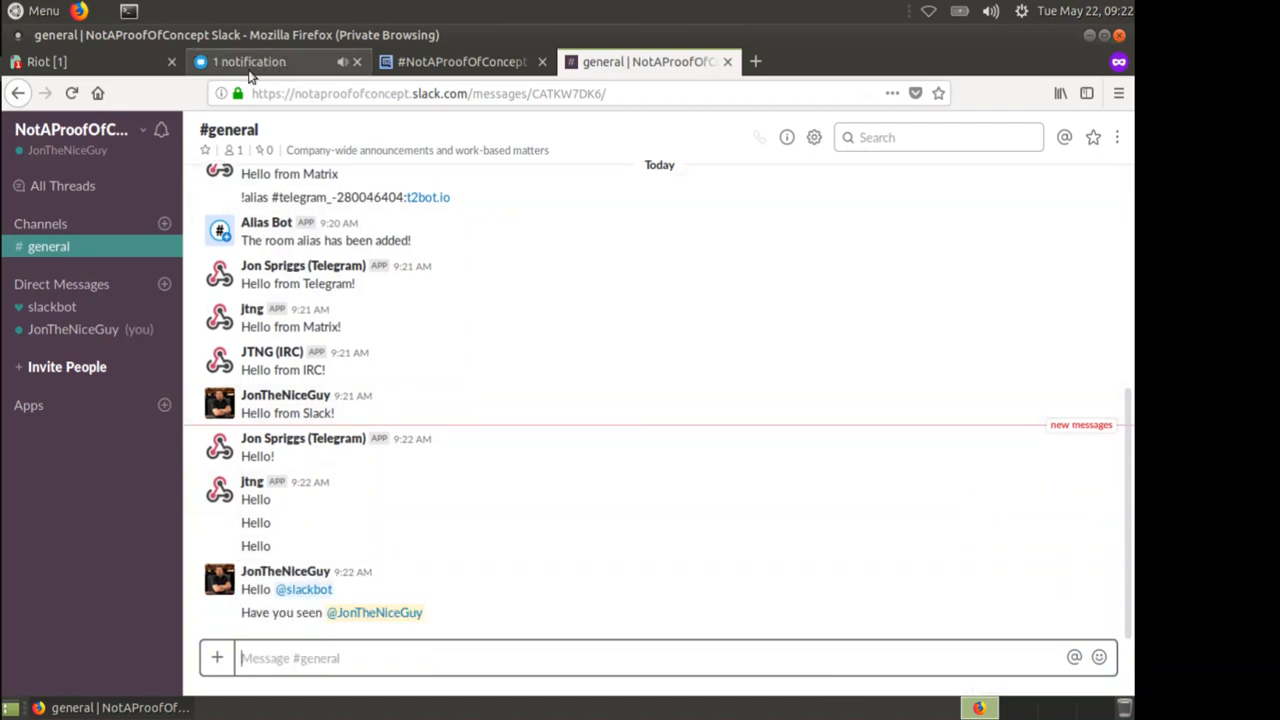
pyautogui.click(60, 62)
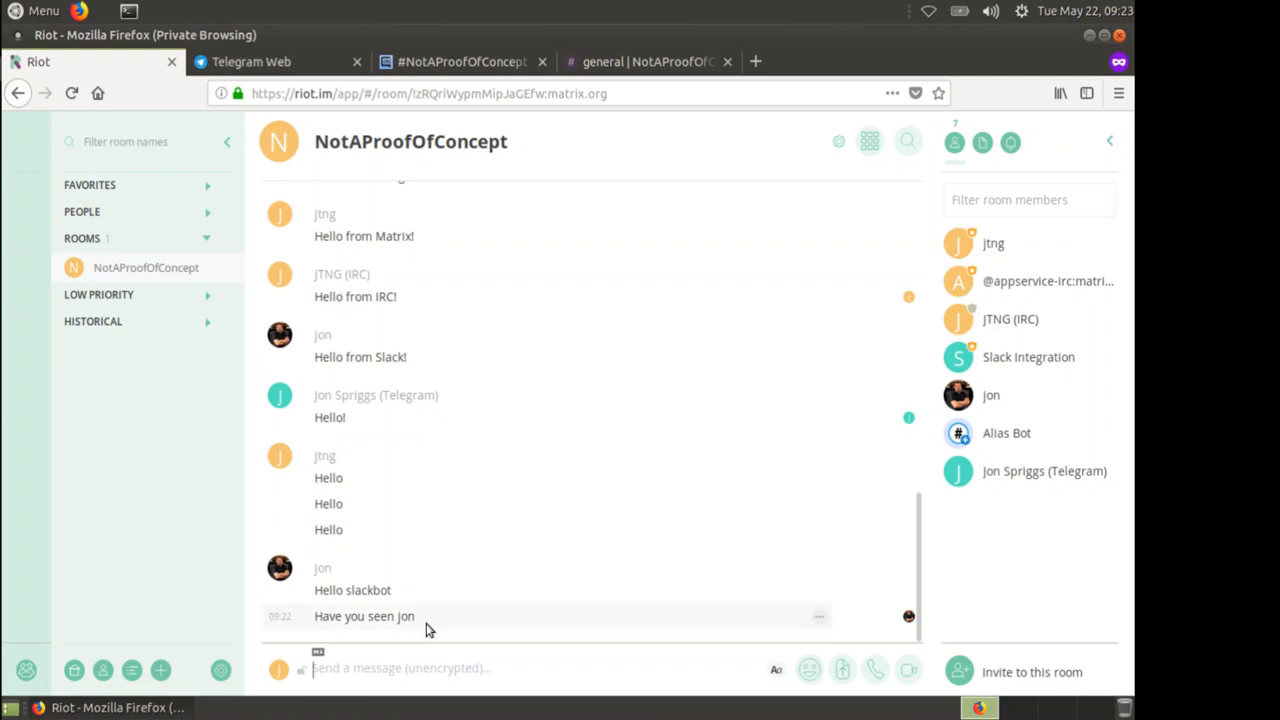
pyautogui.moveTo(892, 296)
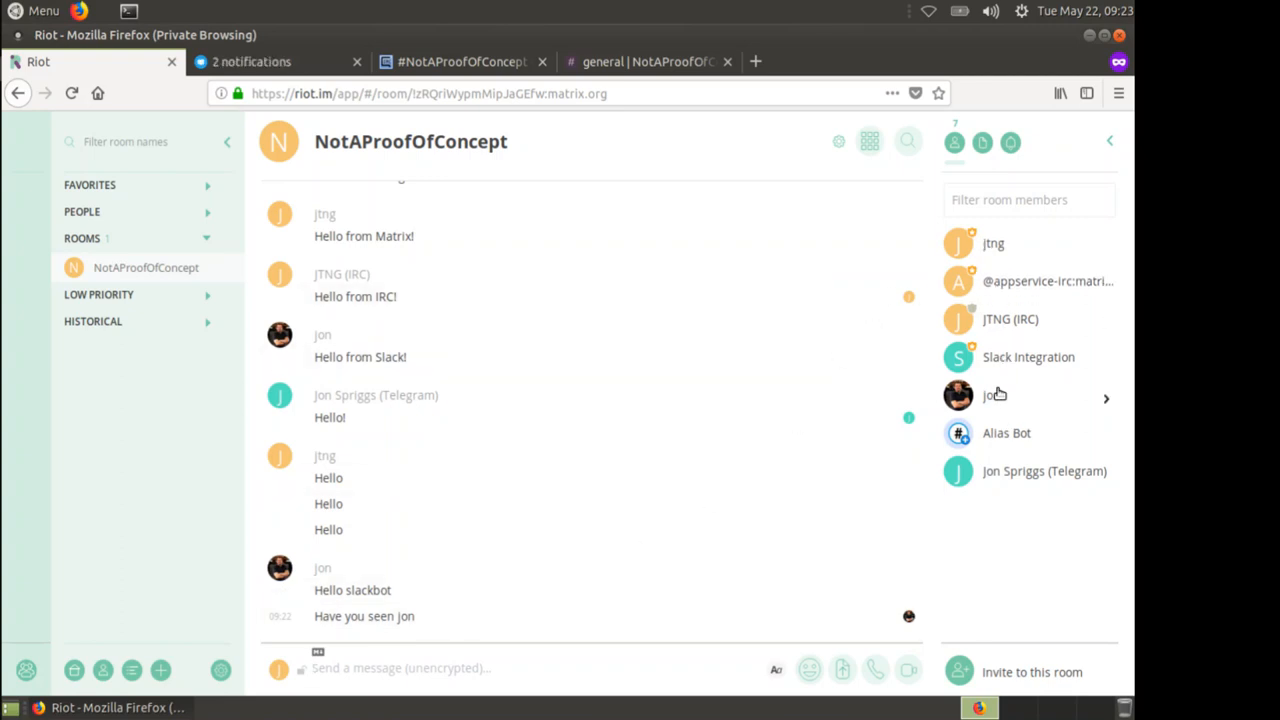
pyautogui.moveTo(994, 396)
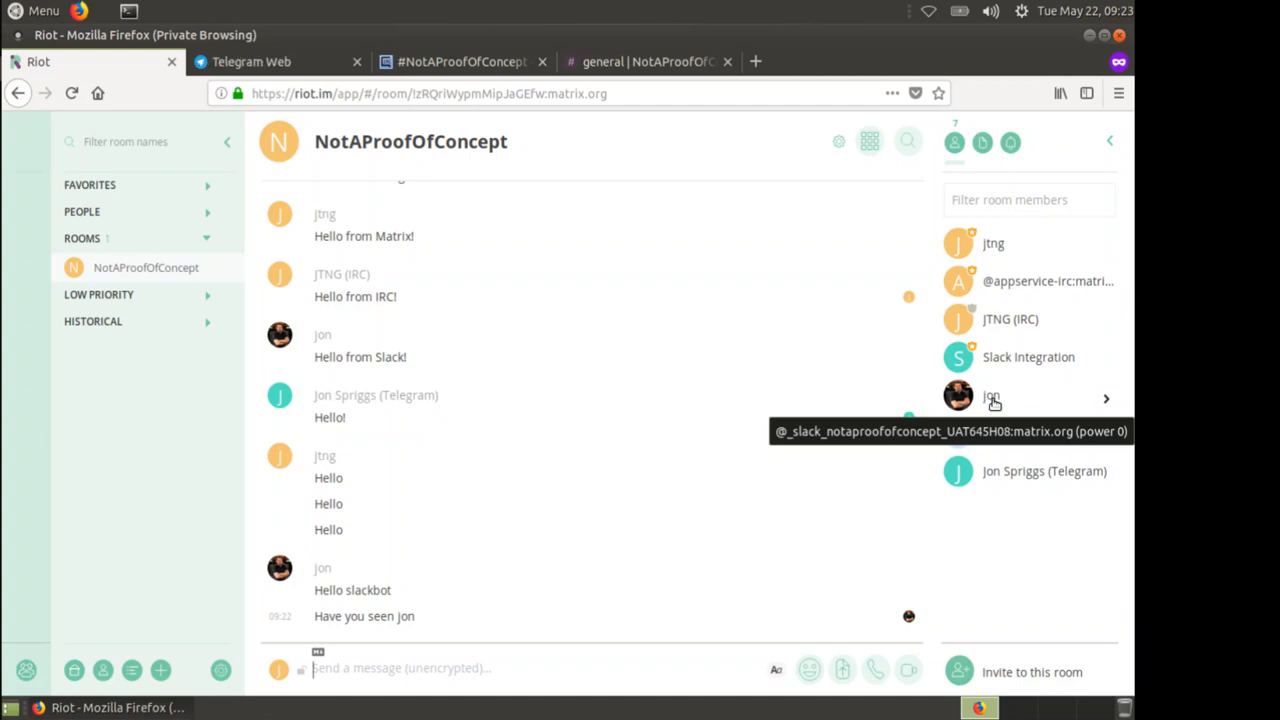
pyautogui.moveTo(740, 438)
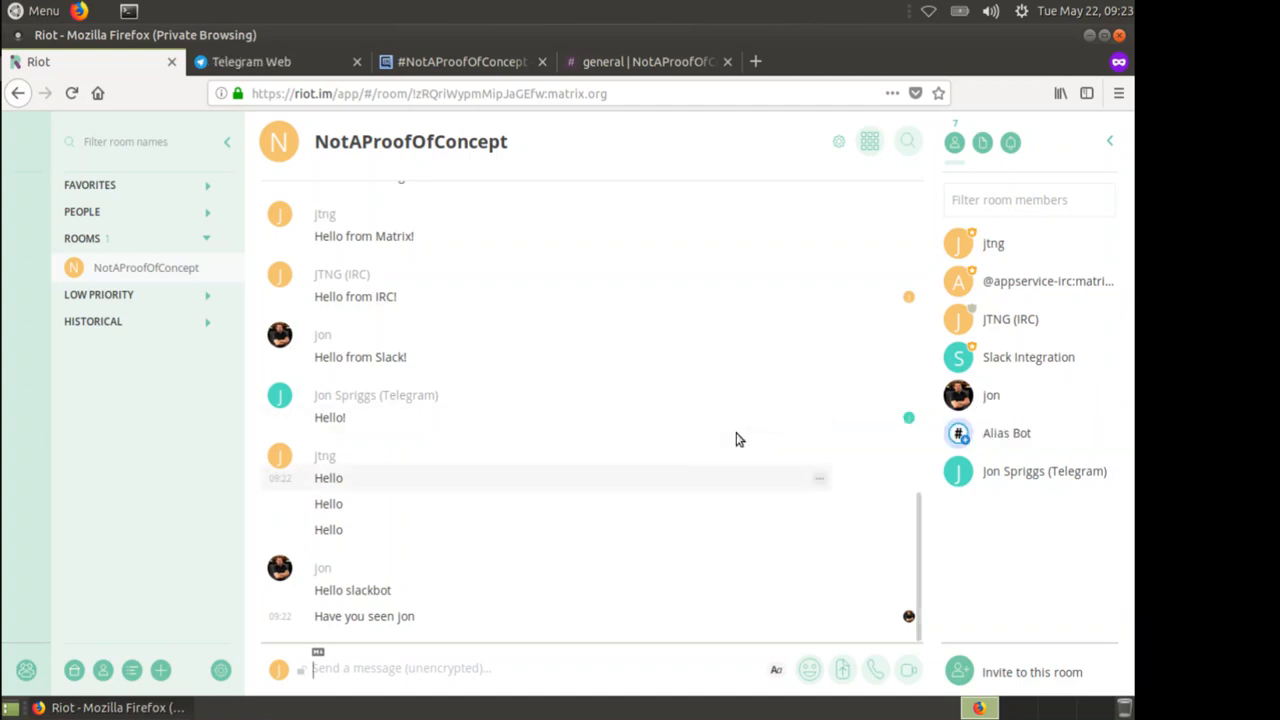